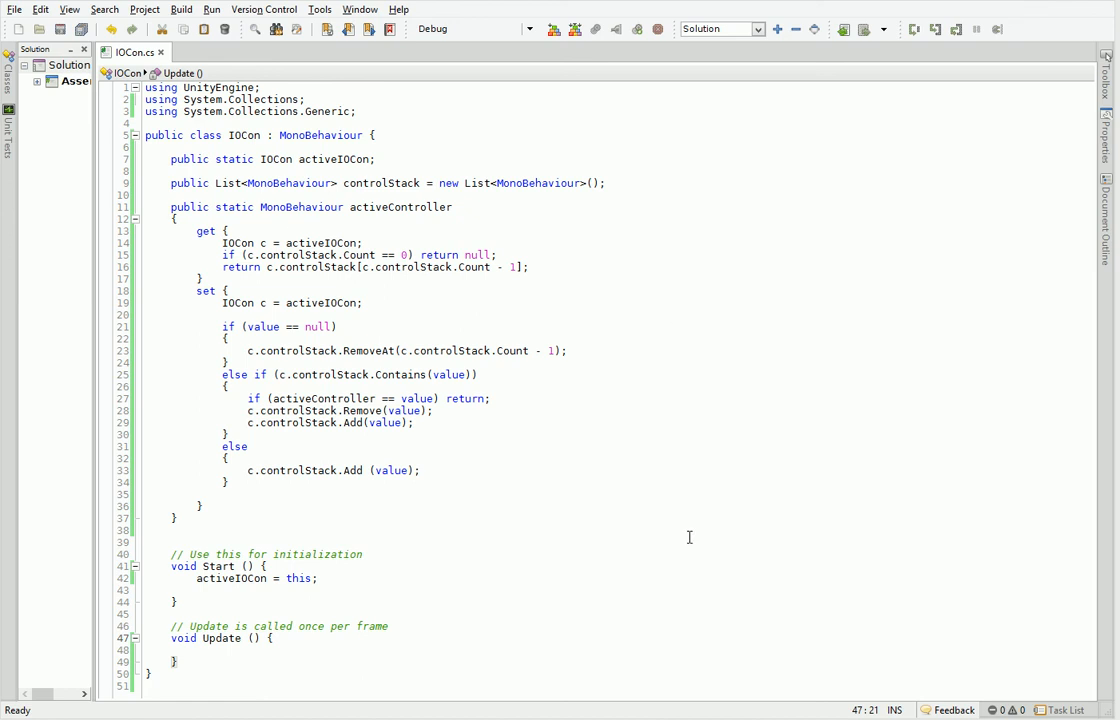
{"action": "mouse_move", "coordinate": [136, 716]}
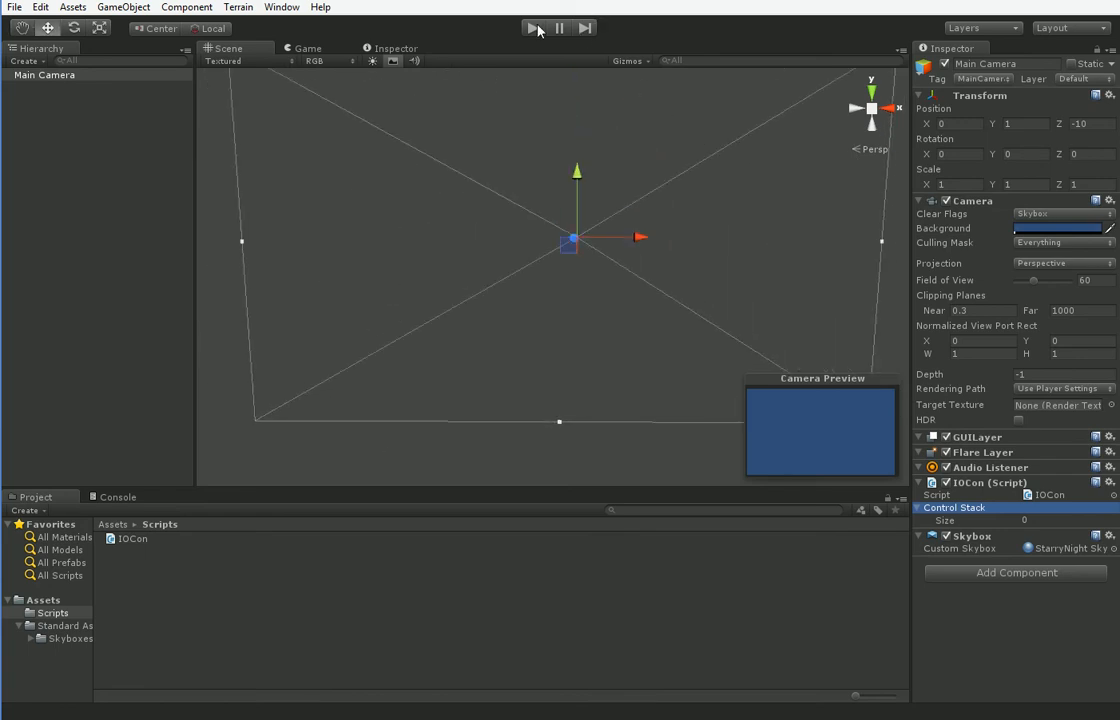
Briefly play and stop the game, then reframe the scene view around the camera.
{"action": "left_click", "coordinate": [534, 28]}
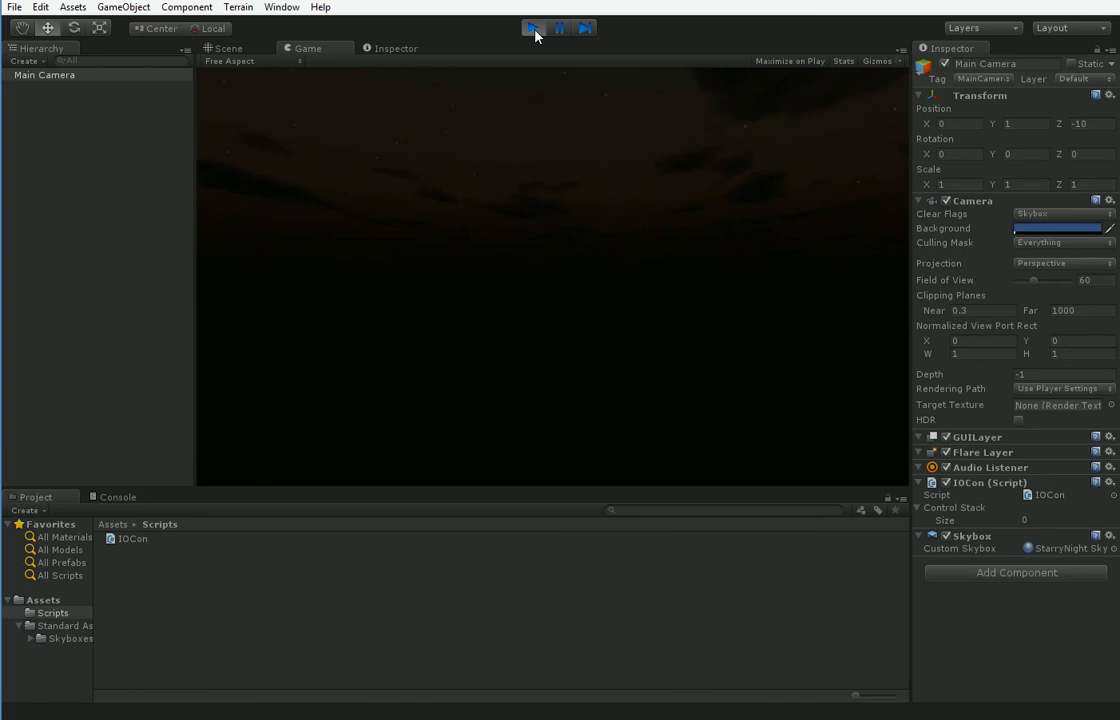
{"action": "left_click", "coordinate": [532, 28]}
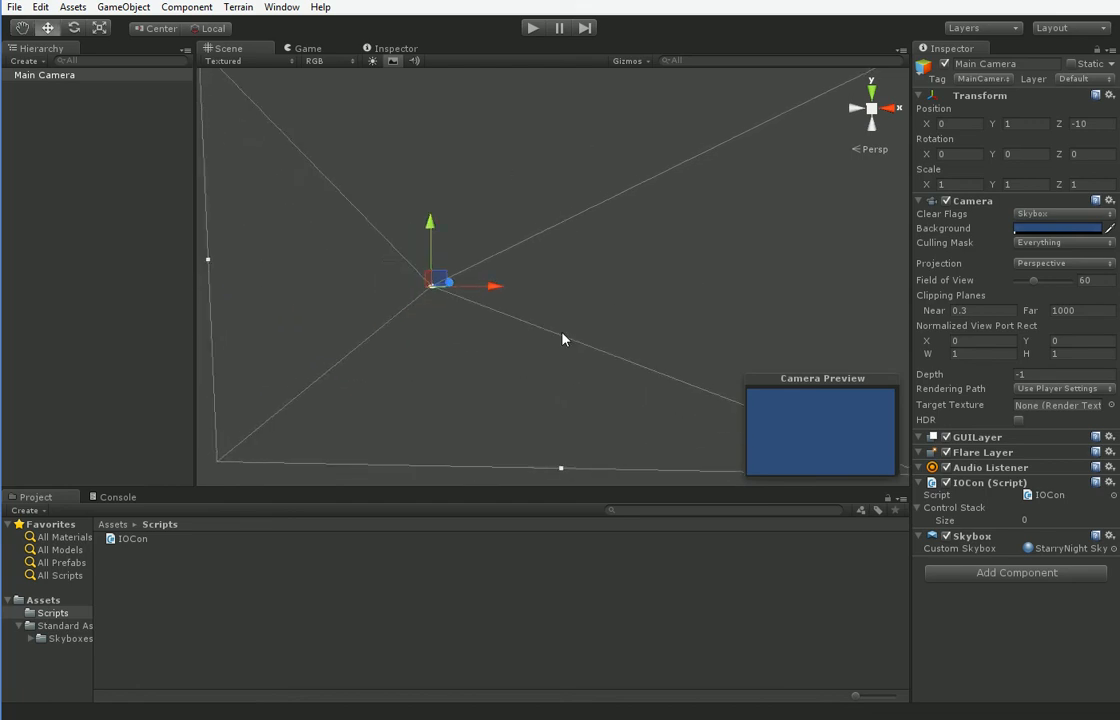
{"action": "mouse_move", "coordinate": [550, 366]}
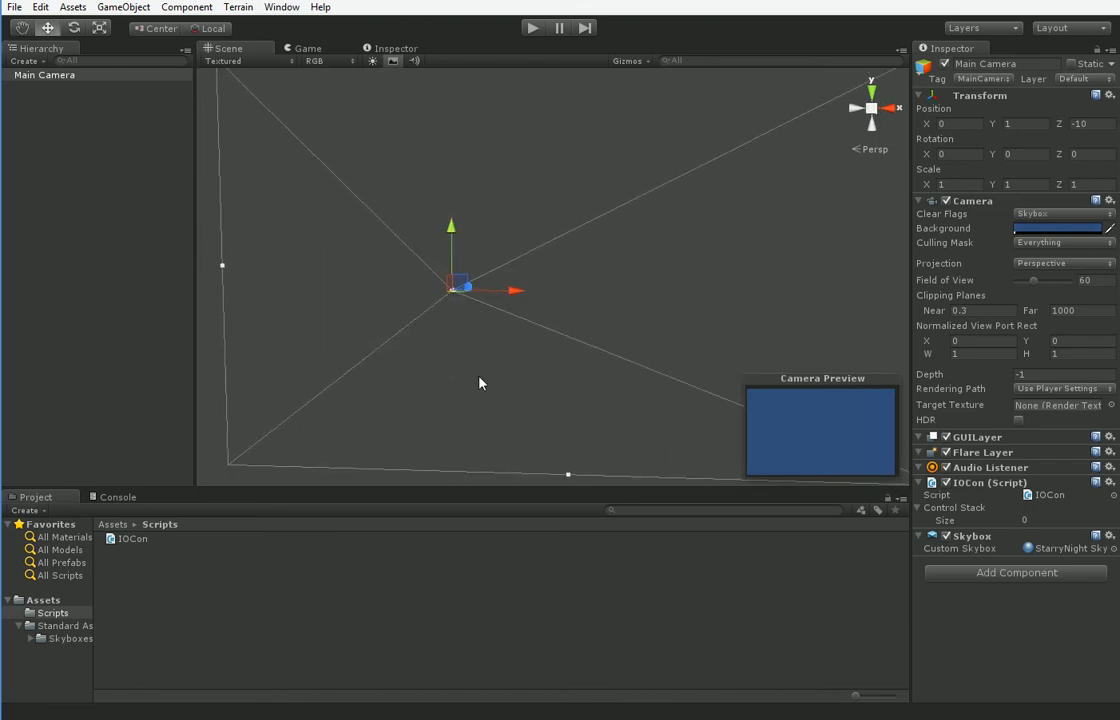
{"action": "left_click_drag", "start_coordinate": [480, 384], "coordinate": [490, 374]}
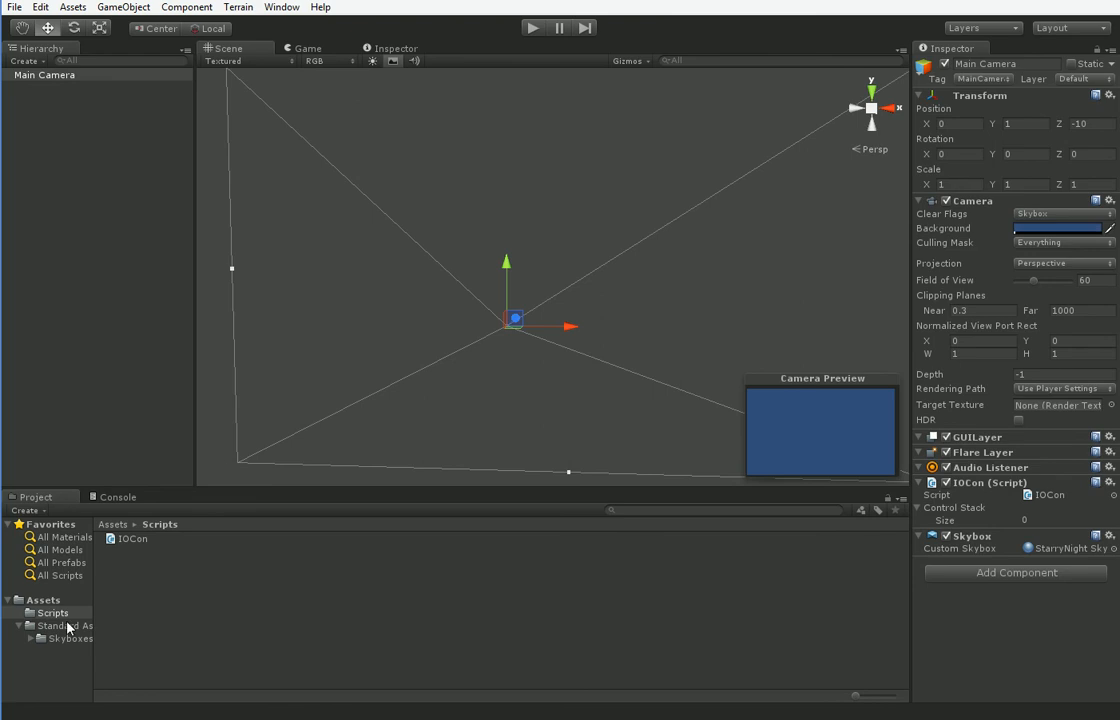
Create a new C# script in the Scripts folder and begin naming it Tile.
{"action": "right_click", "coordinate": [128, 538]}
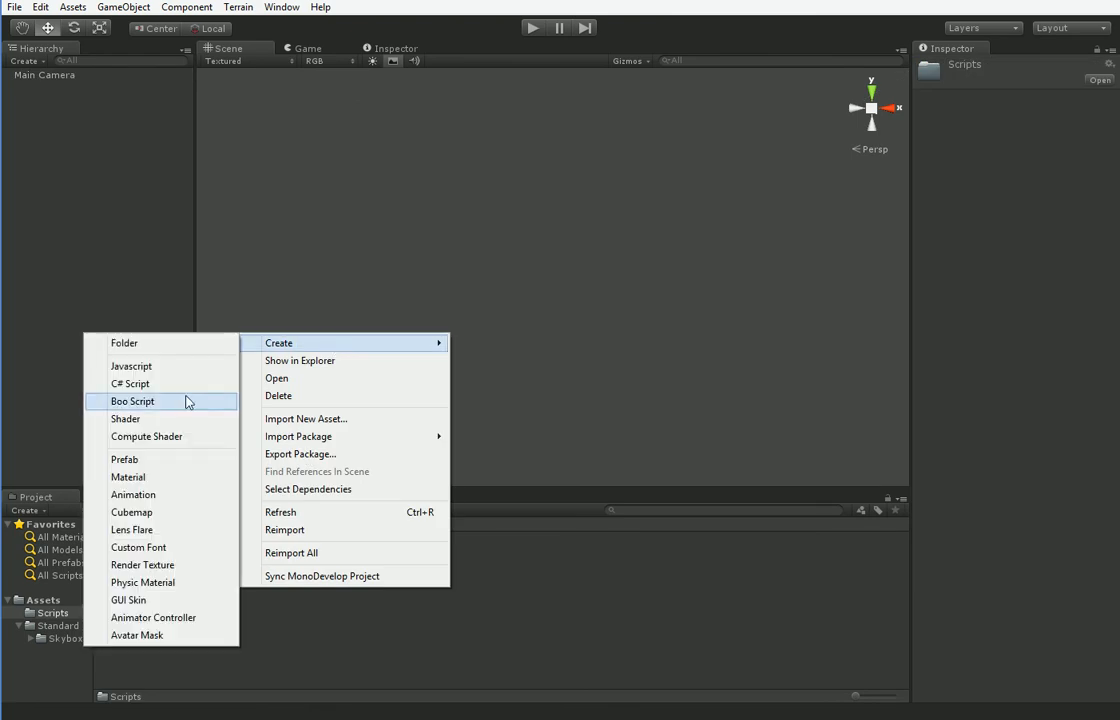
{"action": "left_click", "coordinate": [130, 384]}
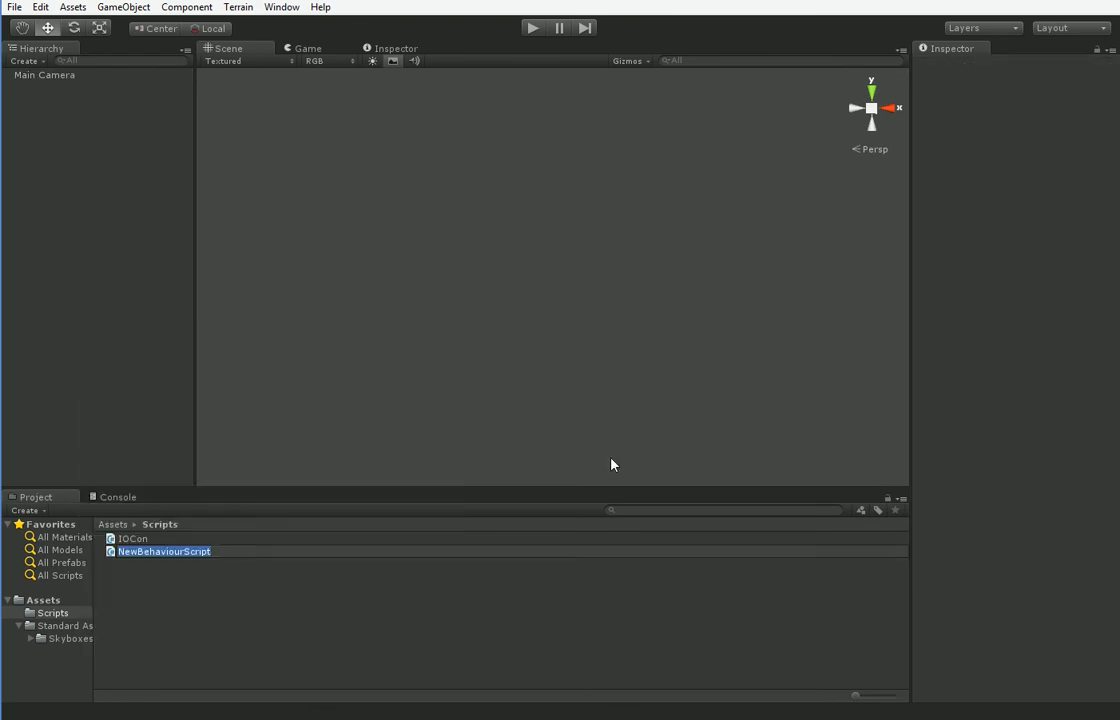
{"action": "type", "text": "Tile"}
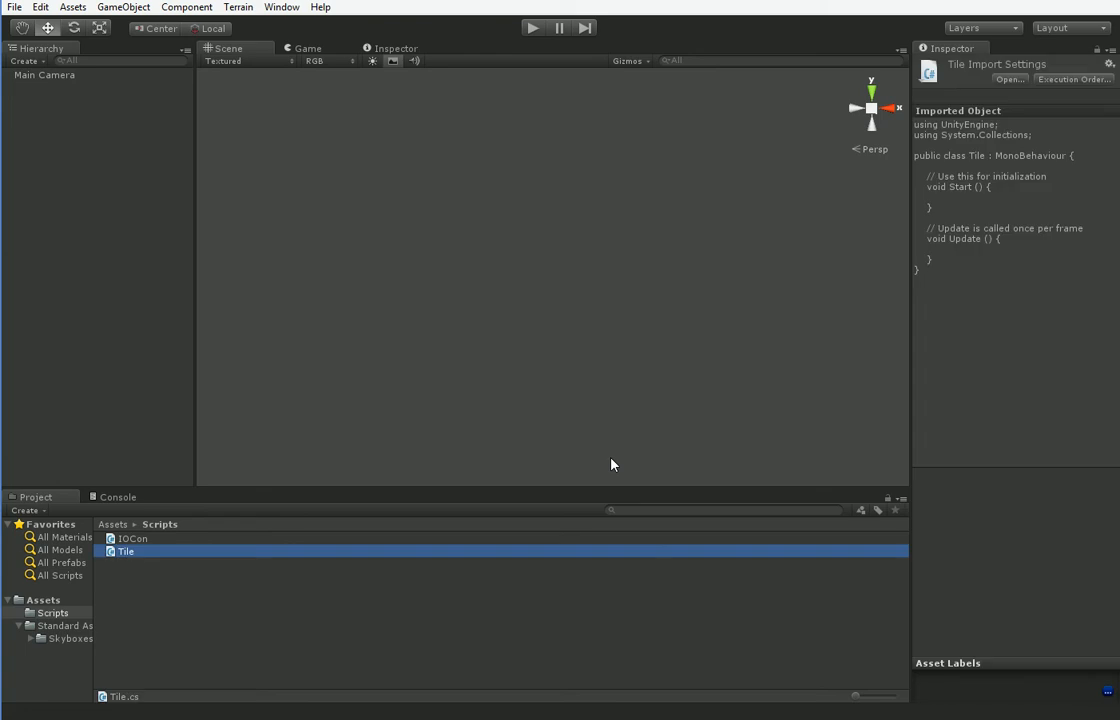
{"action": "mouse_move", "coordinate": [380, 368]}
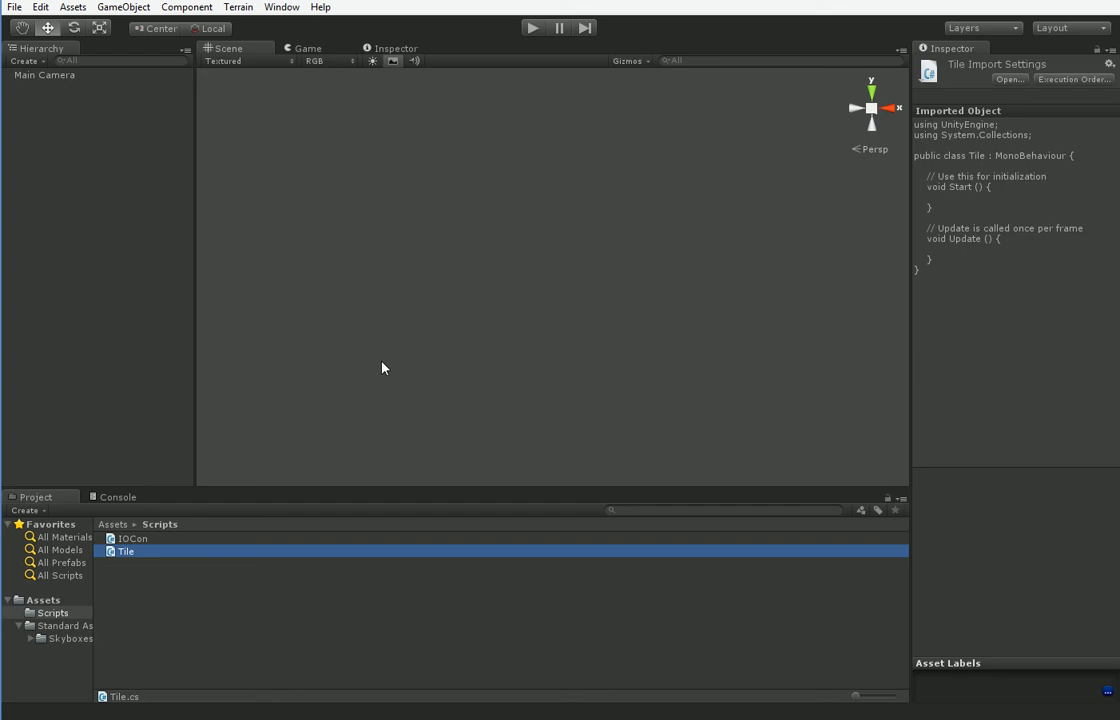
{"action": "mouse_move", "coordinate": [422, 290]}
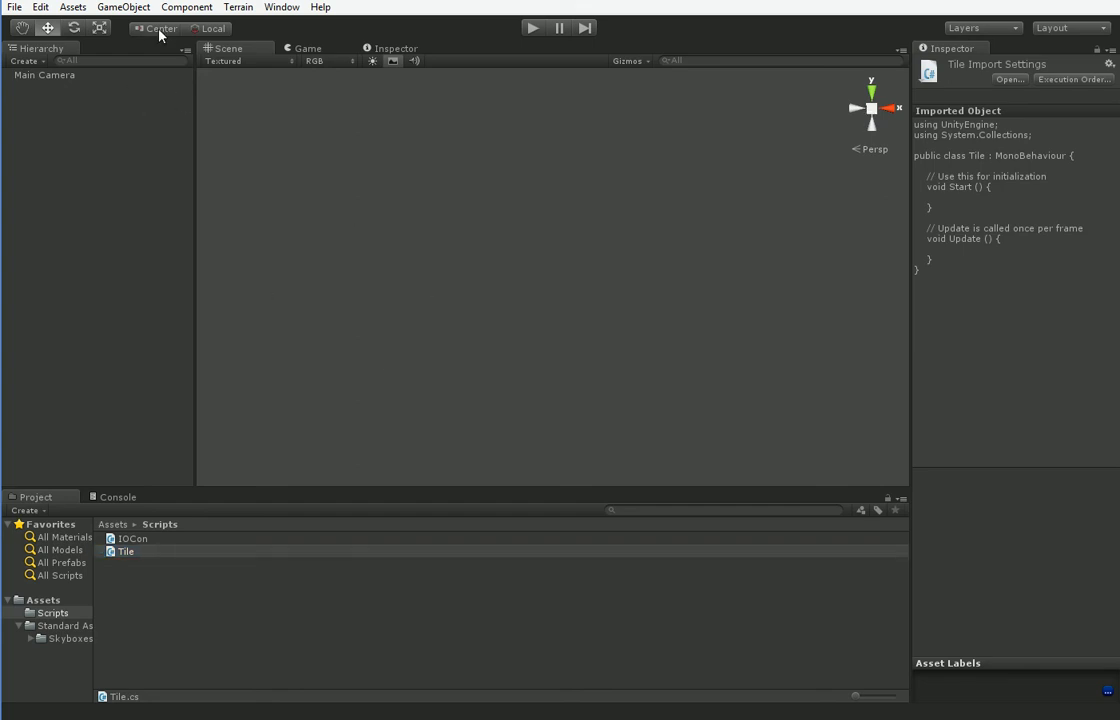
{"action": "mouse_move", "coordinate": [136, 16]}
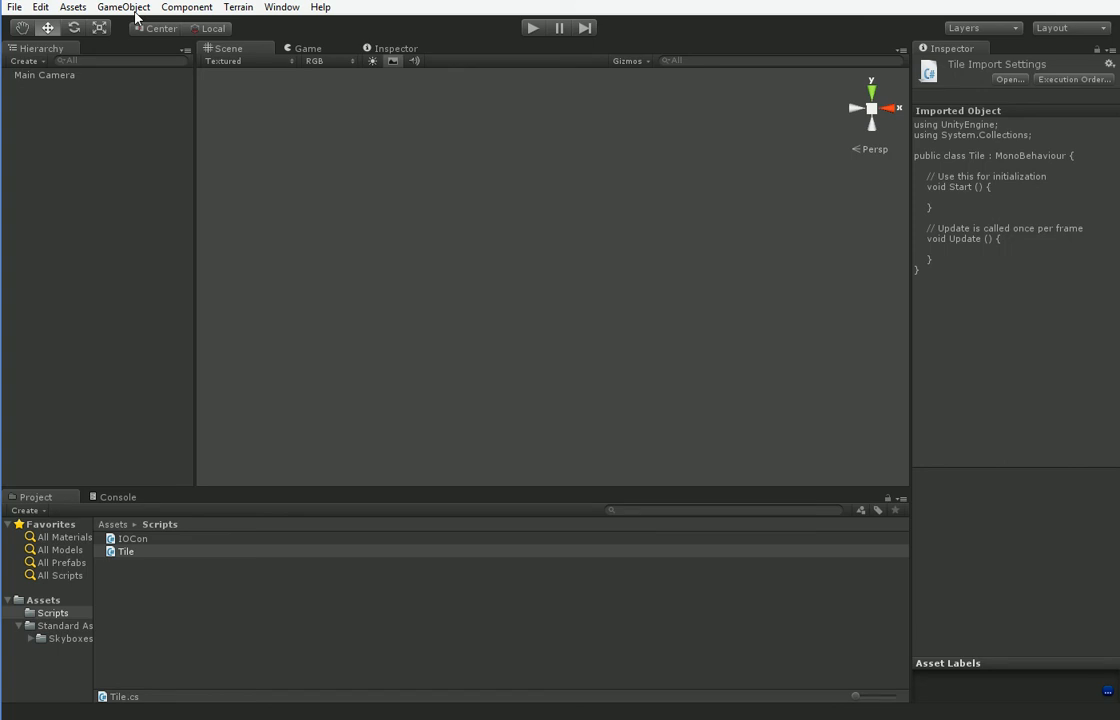
{"action": "mouse_move", "coordinate": [136, 36]}
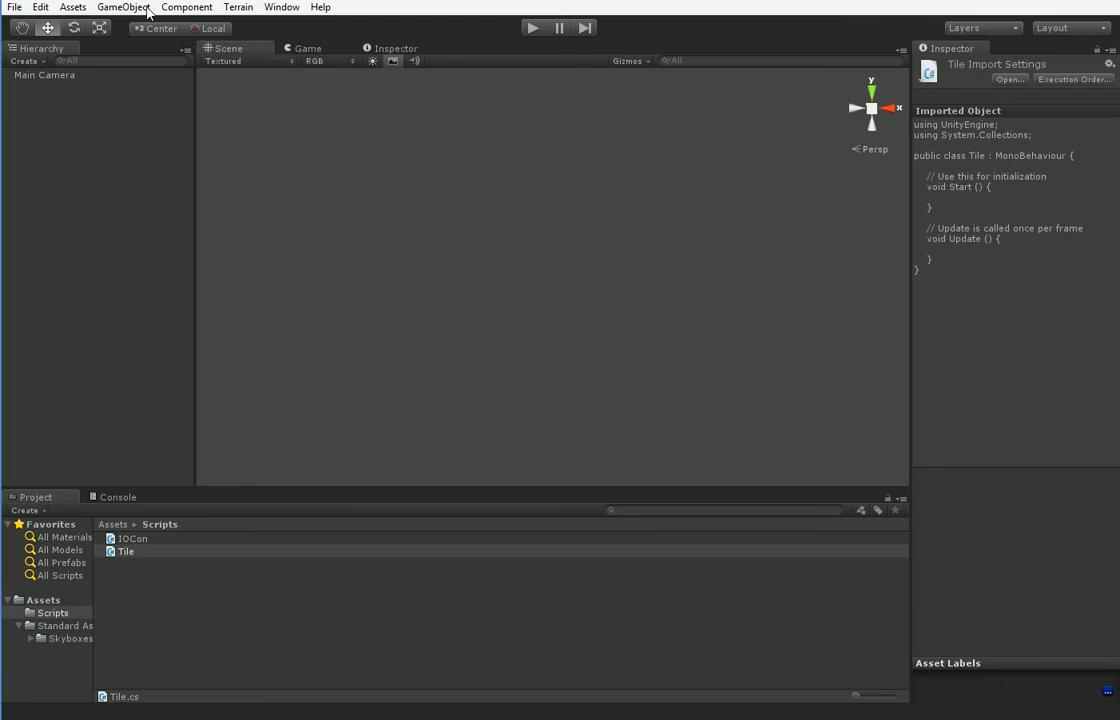
Add a plane, then a cube named Tile to the scene via GameObject > Create Other.
{"action": "left_click", "coordinate": [124, 8]}
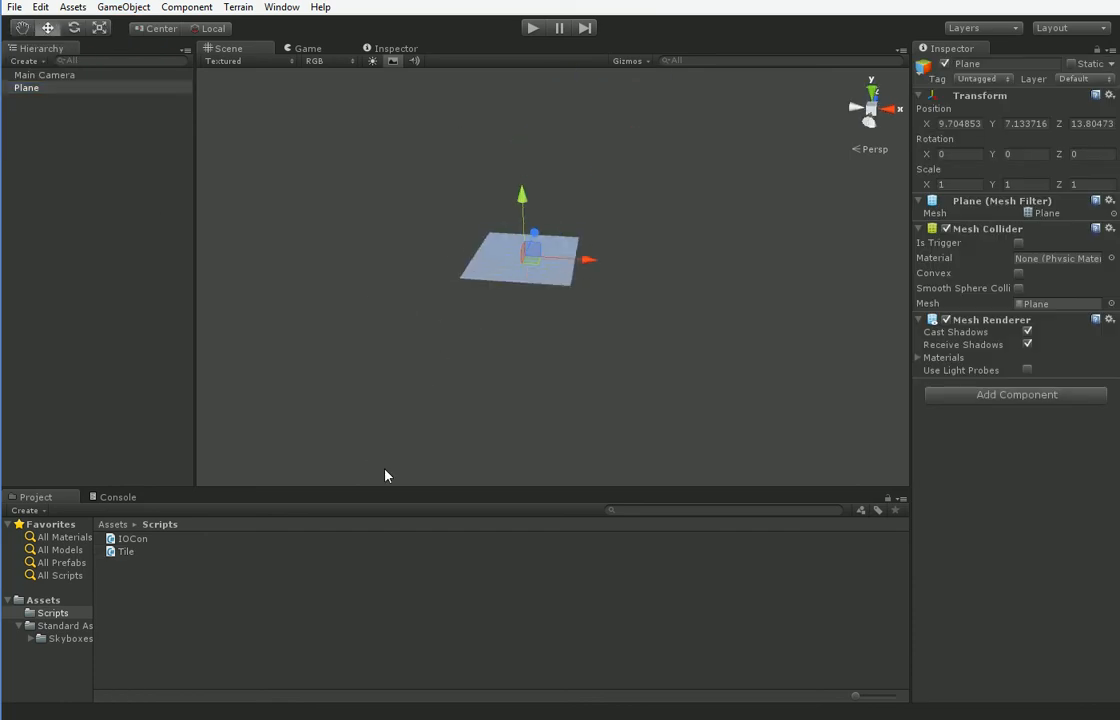
{"action": "left_click", "coordinate": [112, 100]}
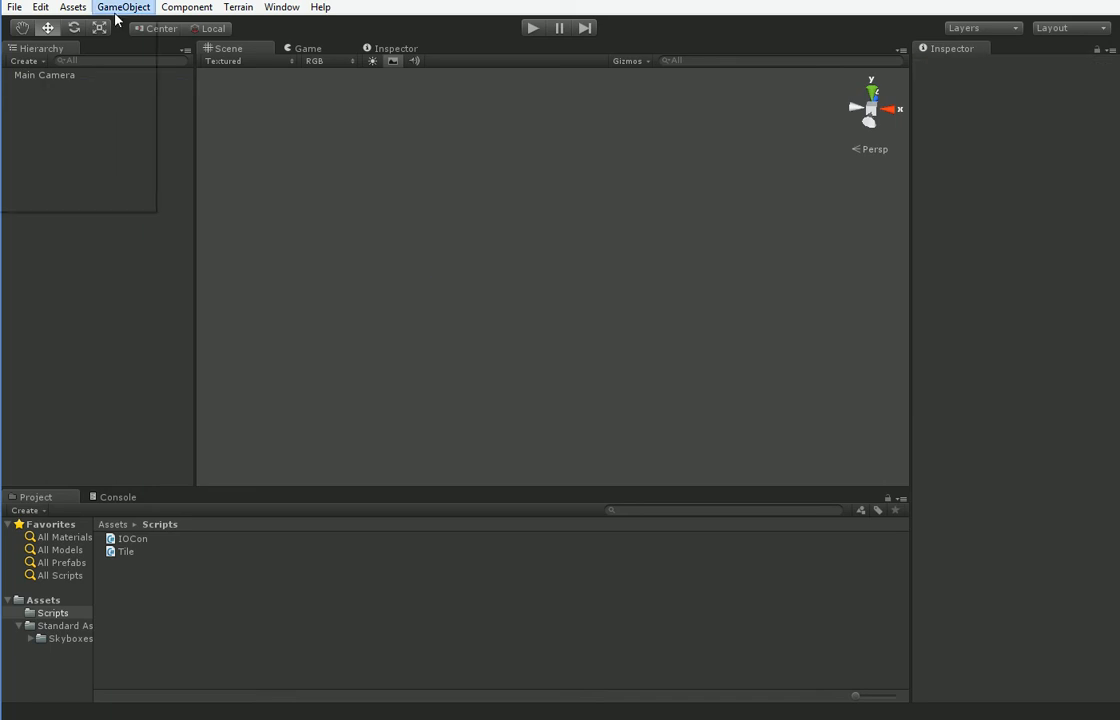
{"action": "left_click", "coordinate": [124, 8]}
{"action": "type", "text": "Tile"}
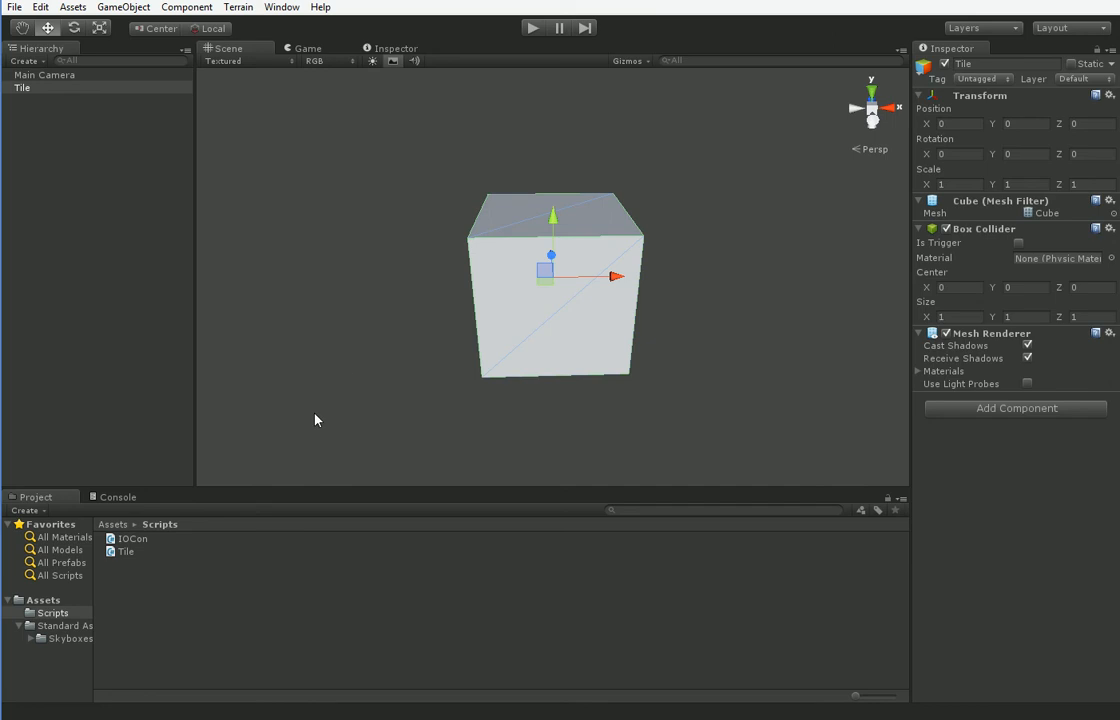
{"action": "mouse_move", "coordinate": [424, 564]}
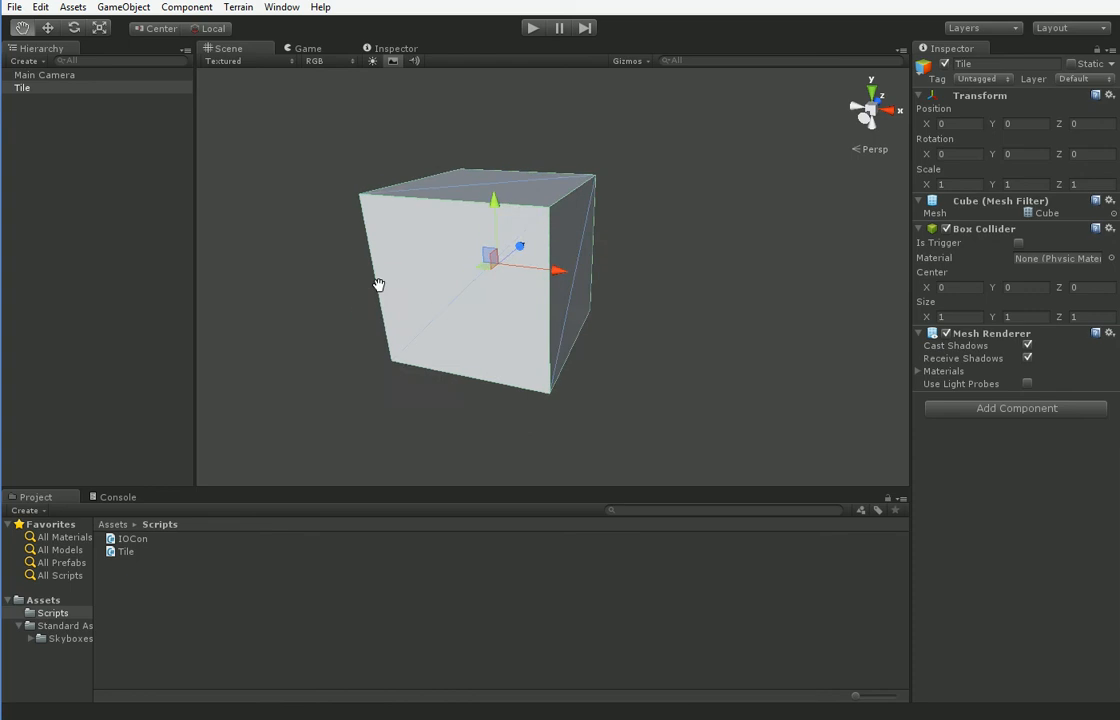
Create a Materials folder under Assets and a new material named BlankTile inside it.
{"action": "right_click", "coordinate": [200, 604]}
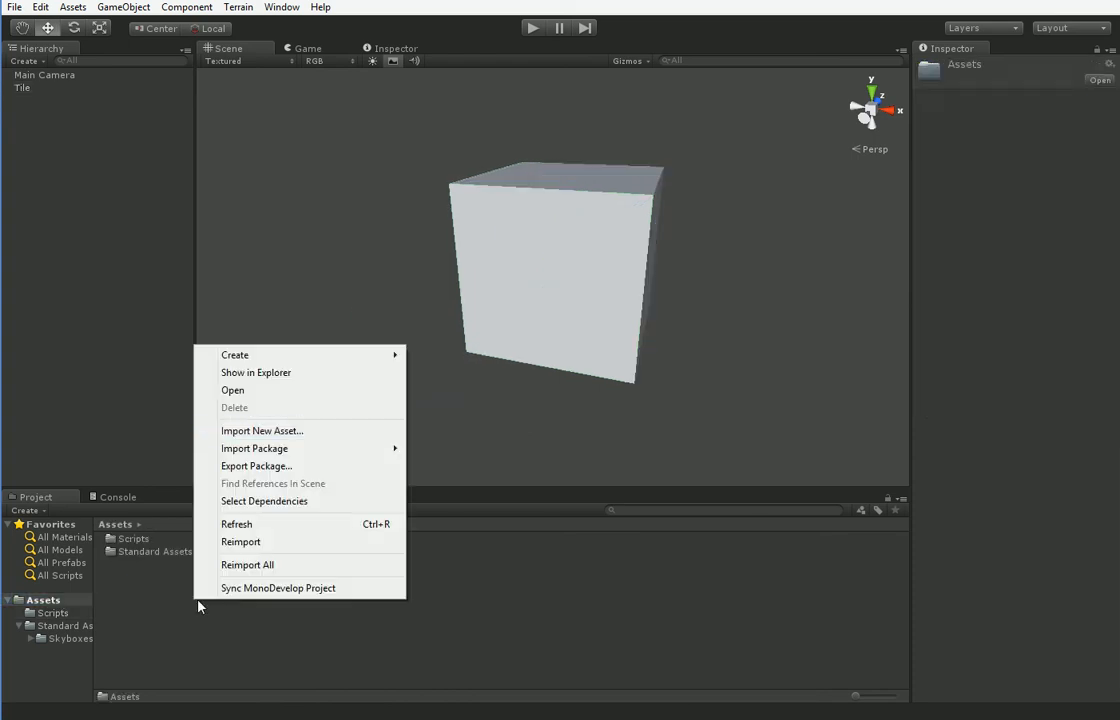
{"action": "left_click", "coordinate": [236, 356]}
{"action": "type", "text": "Materials"}
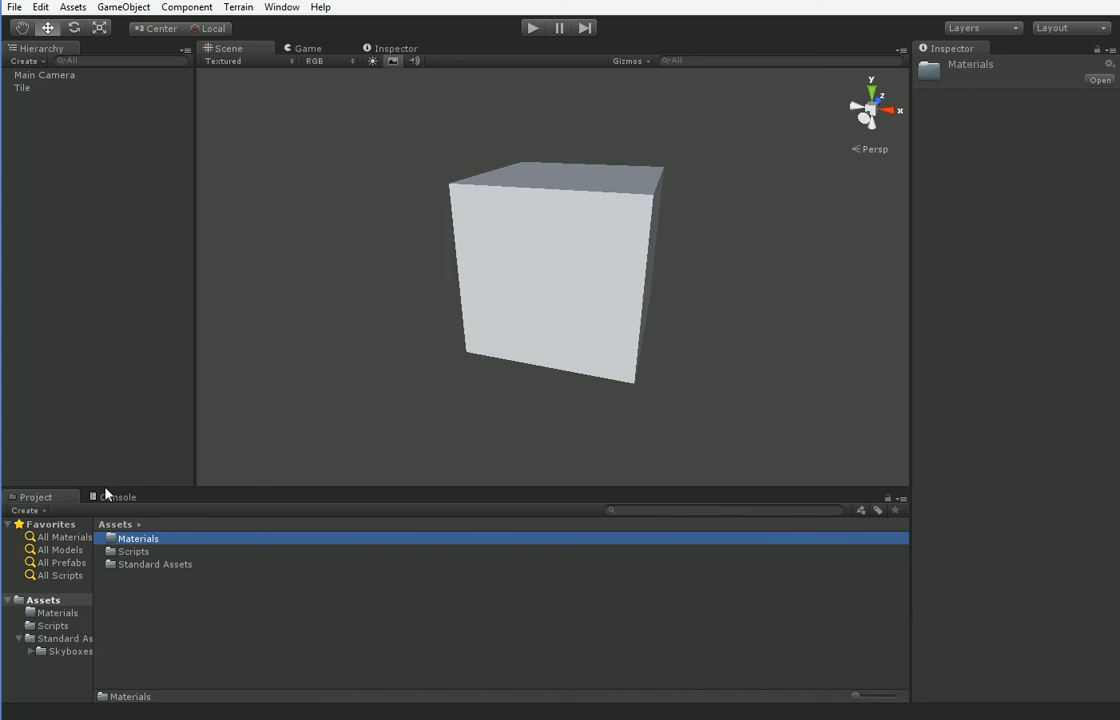
{"action": "right_click", "coordinate": [138, 538]}
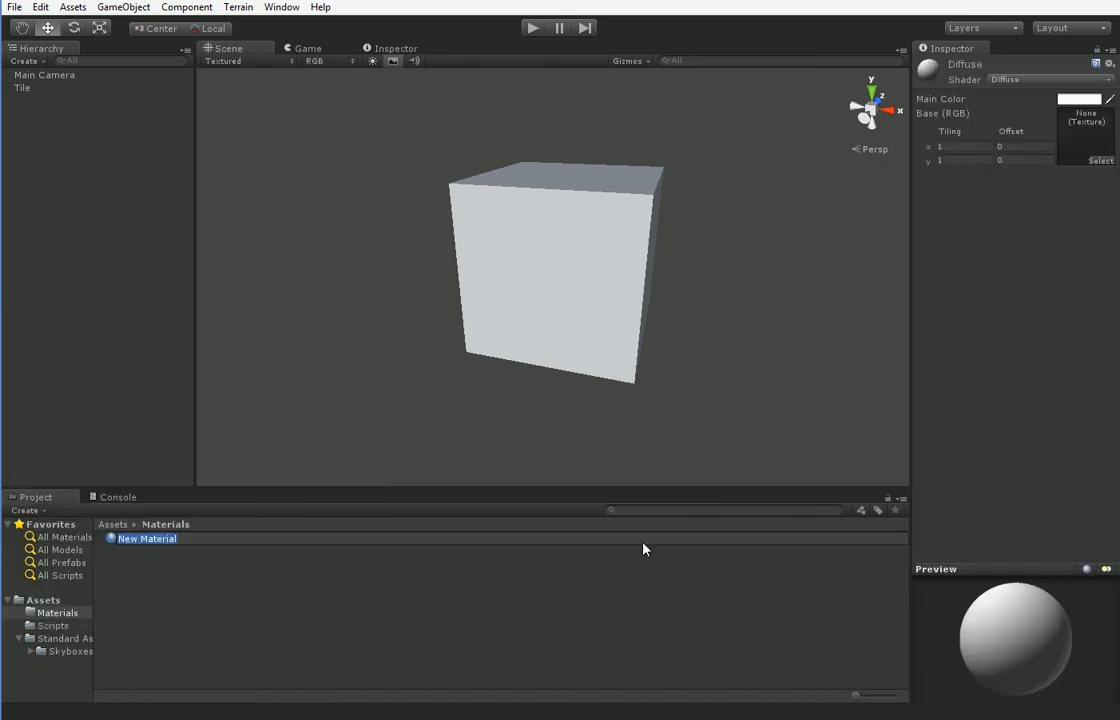
{"action": "type", "text": "BlankTile"}
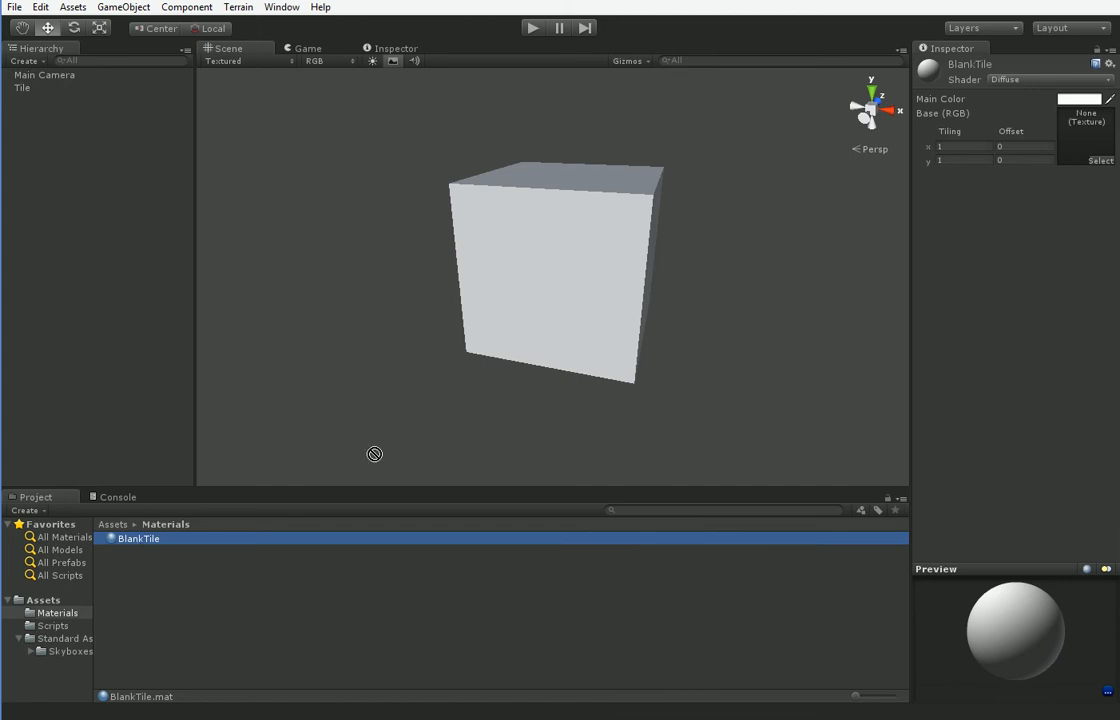
Give BlankTile the Transparent/Diffuse shader and a translucent pale blue main colour.
{"action": "left_click", "coordinate": [1048, 80]}
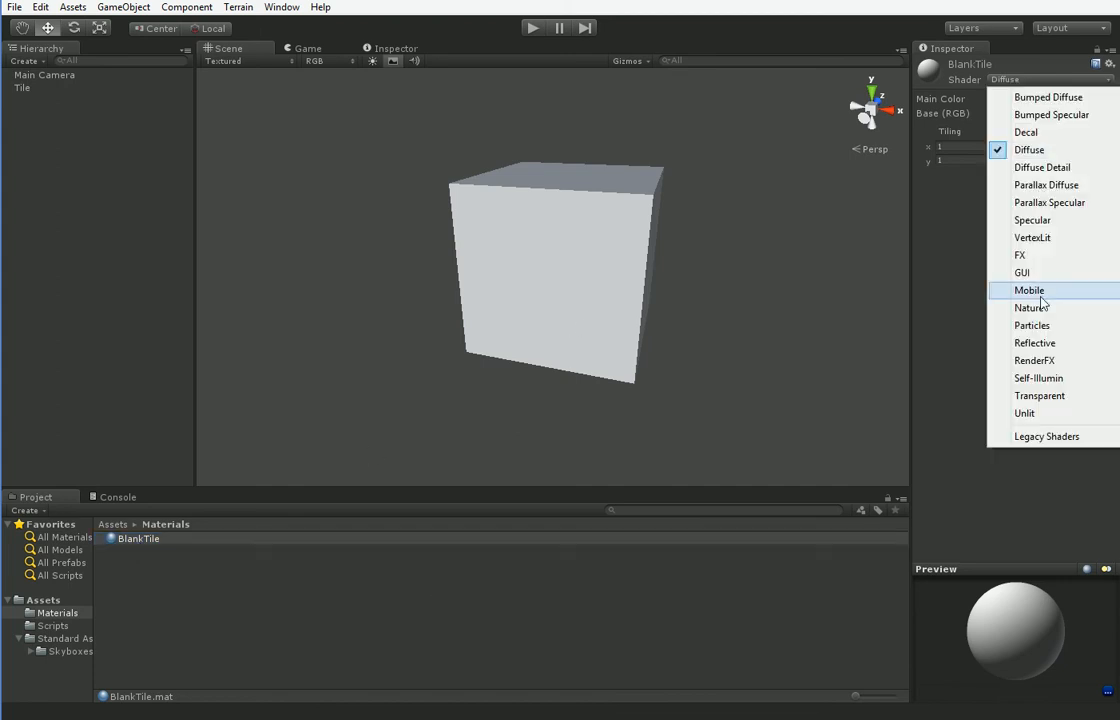
{"action": "mouse_move", "coordinate": [1040, 396]}
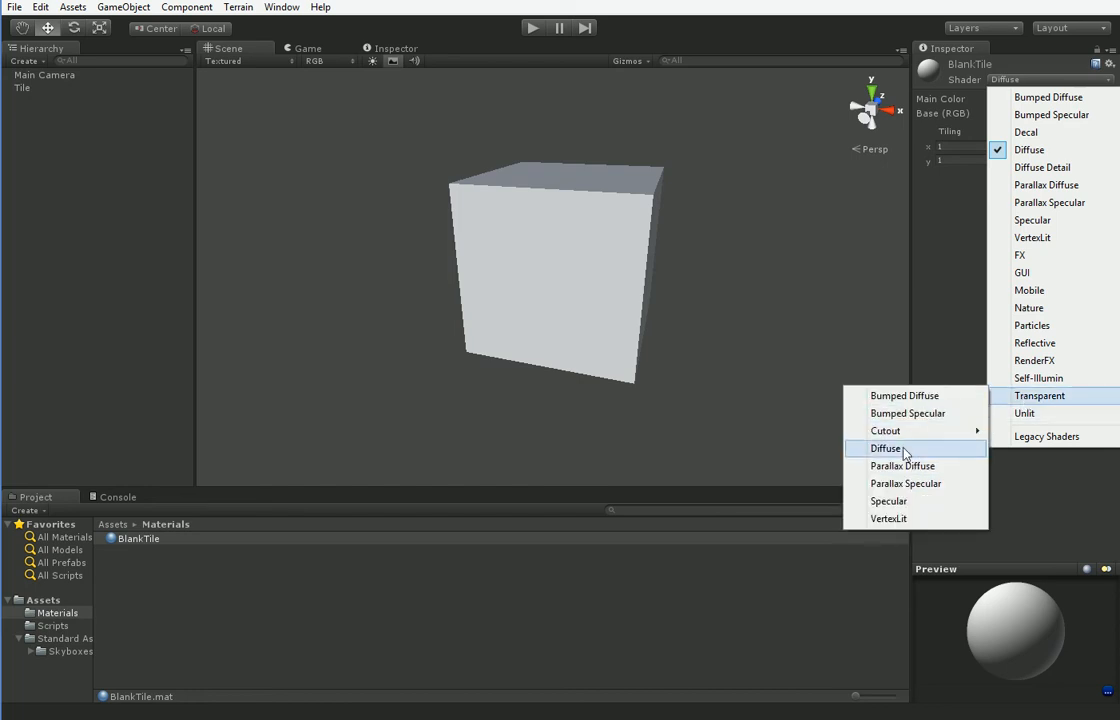
{"action": "left_click", "coordinate": [884, 448]}
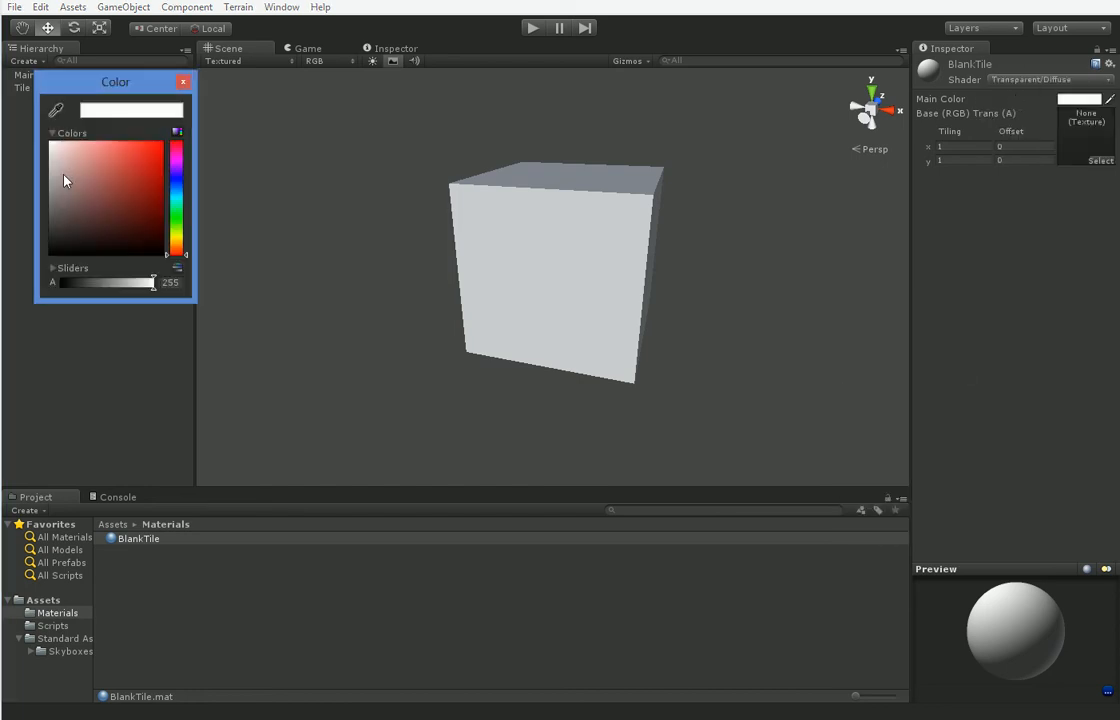
{"action": "left_click", "coordinate": [130, 198]}
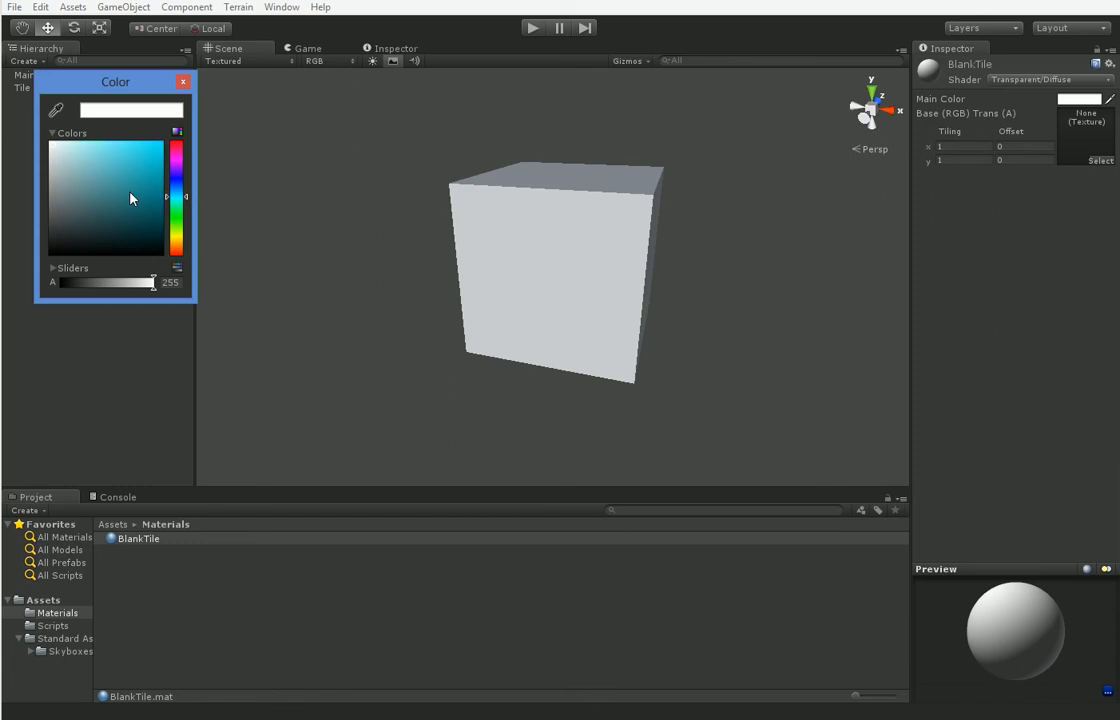
{"action": "left_click_drag", "start_coordinate": [152, 282], "coordinate": [84, 282]}
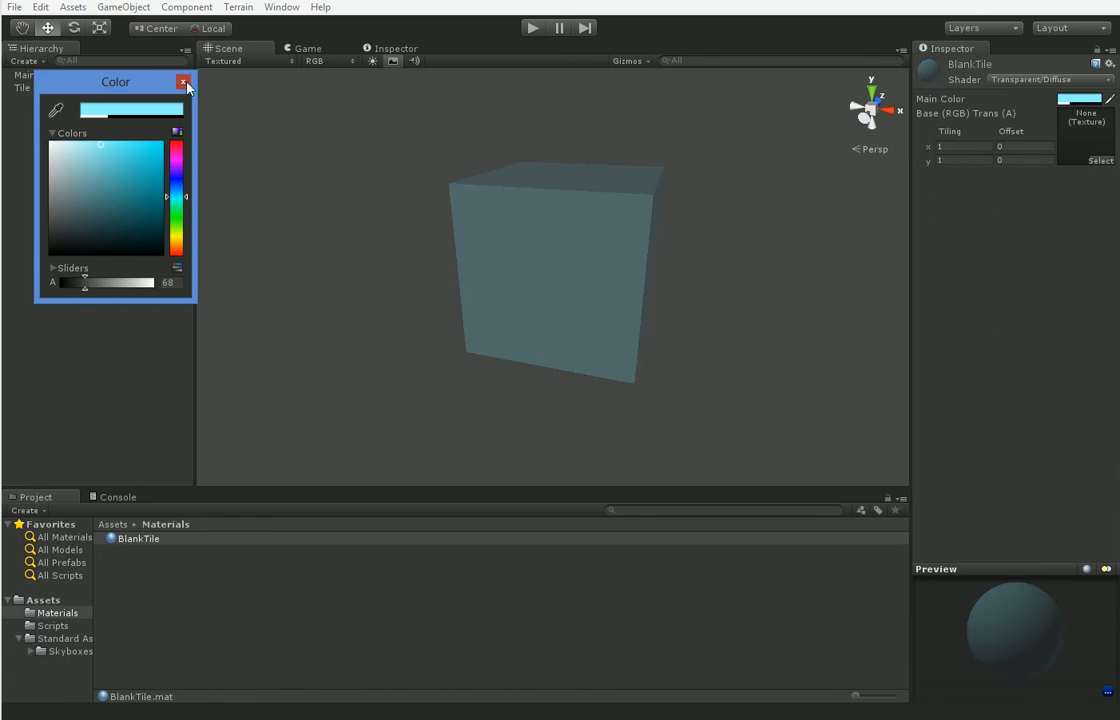
{"action": "left_click", "coordinate": [184, 82]}
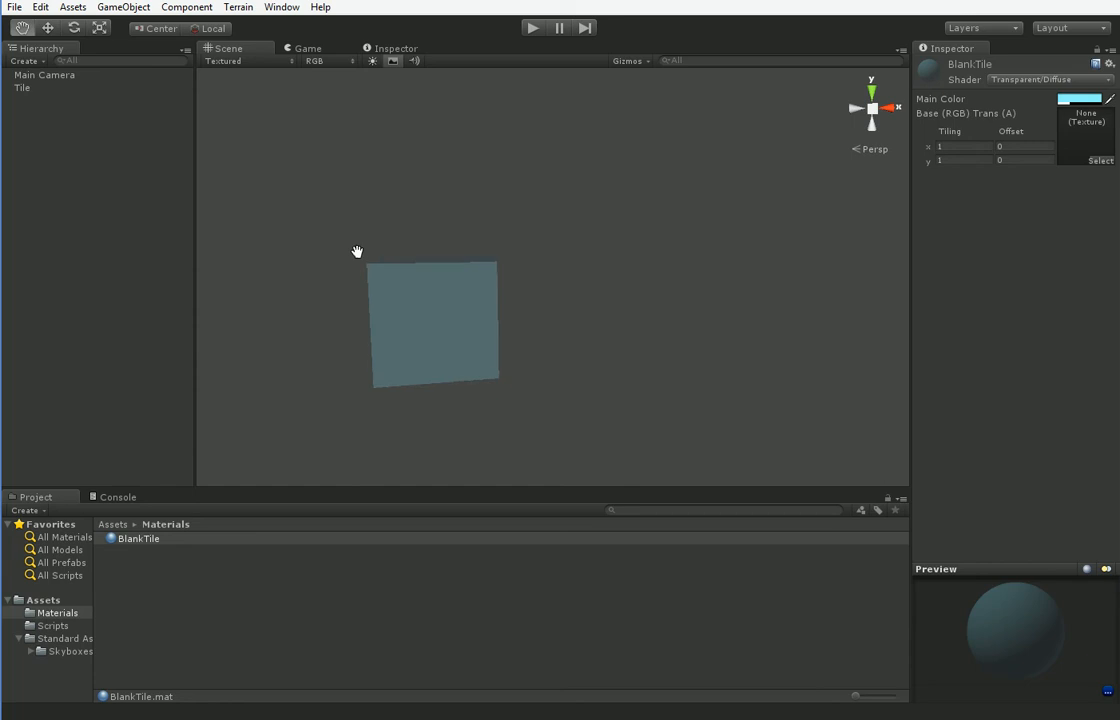
Make the Tile cube a prefab in a new Prefabs folder and return to the Main Camera.
{"action": "left_click", "coordinate": [20, 88]}
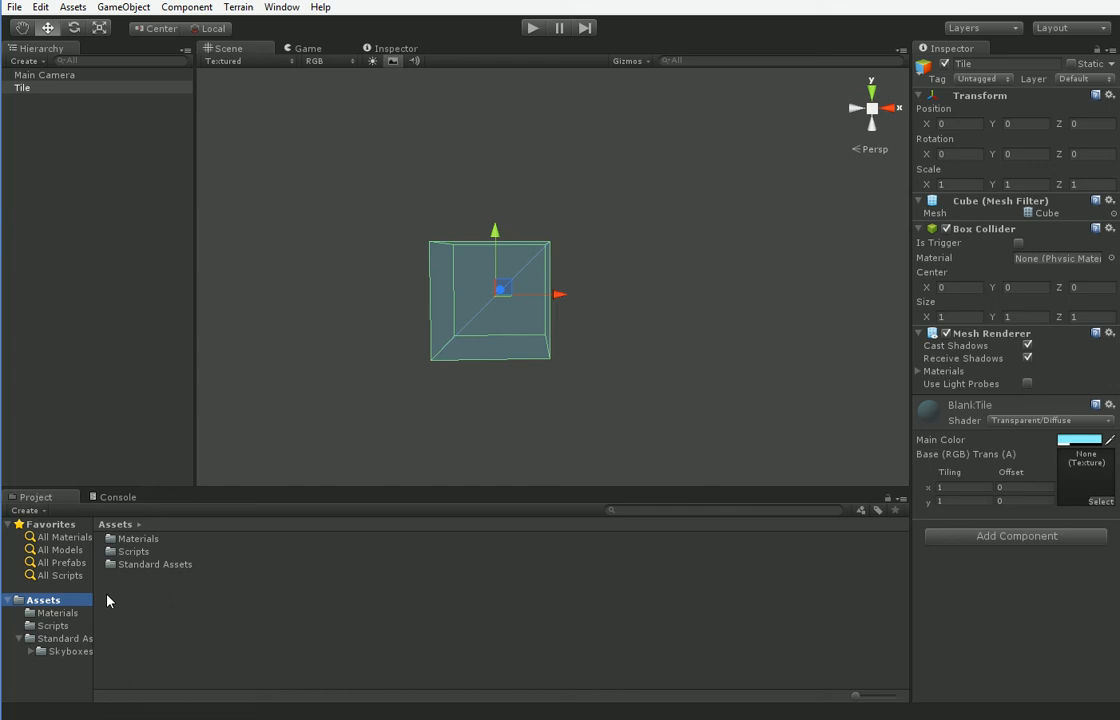
{"action": "left_click", "coordinate": [52, 624]}
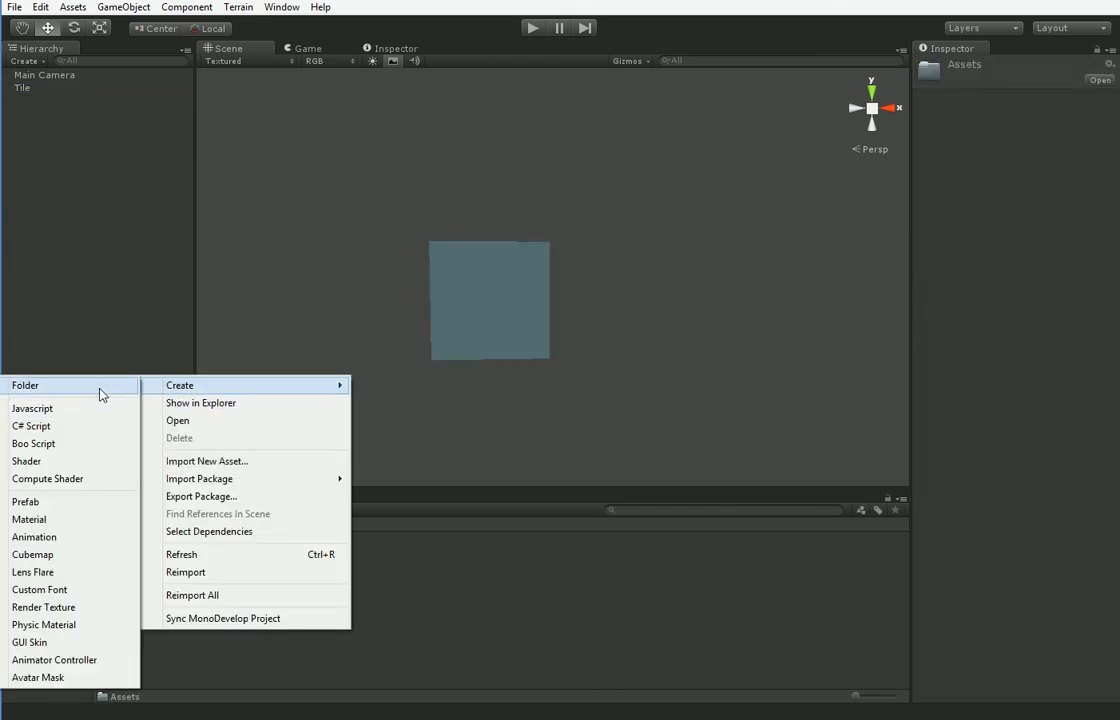
{"action": "left_click", "coordinate": [24, 384]}
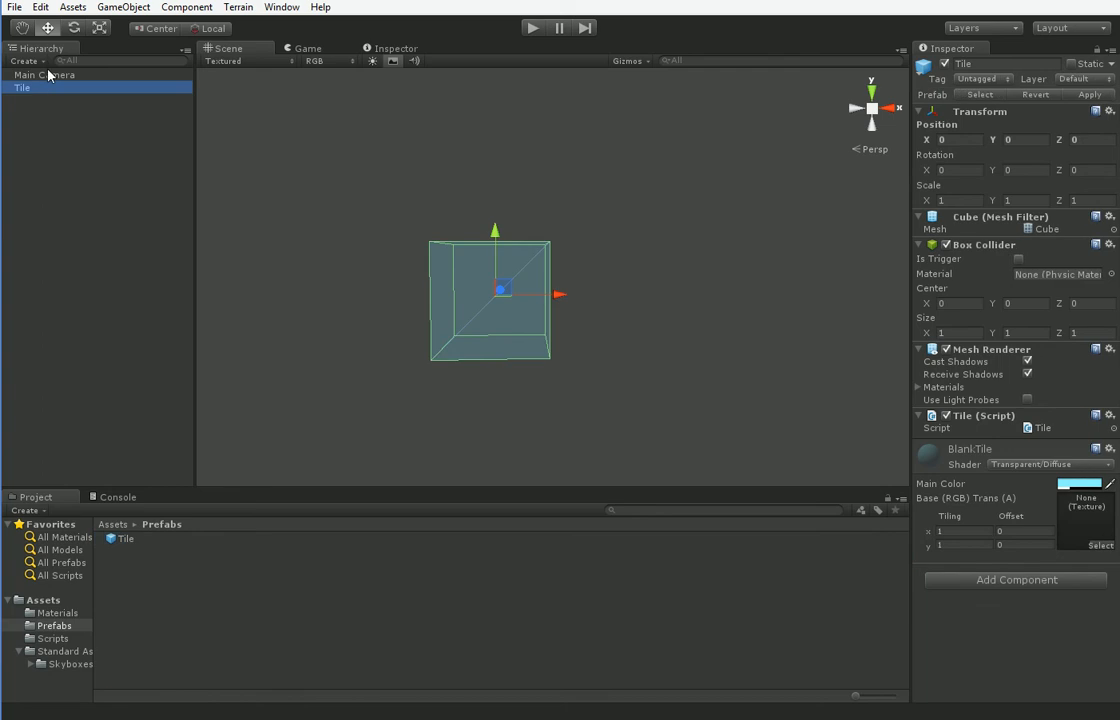
{"action": "left_click", "coordinate": [44, 76]}
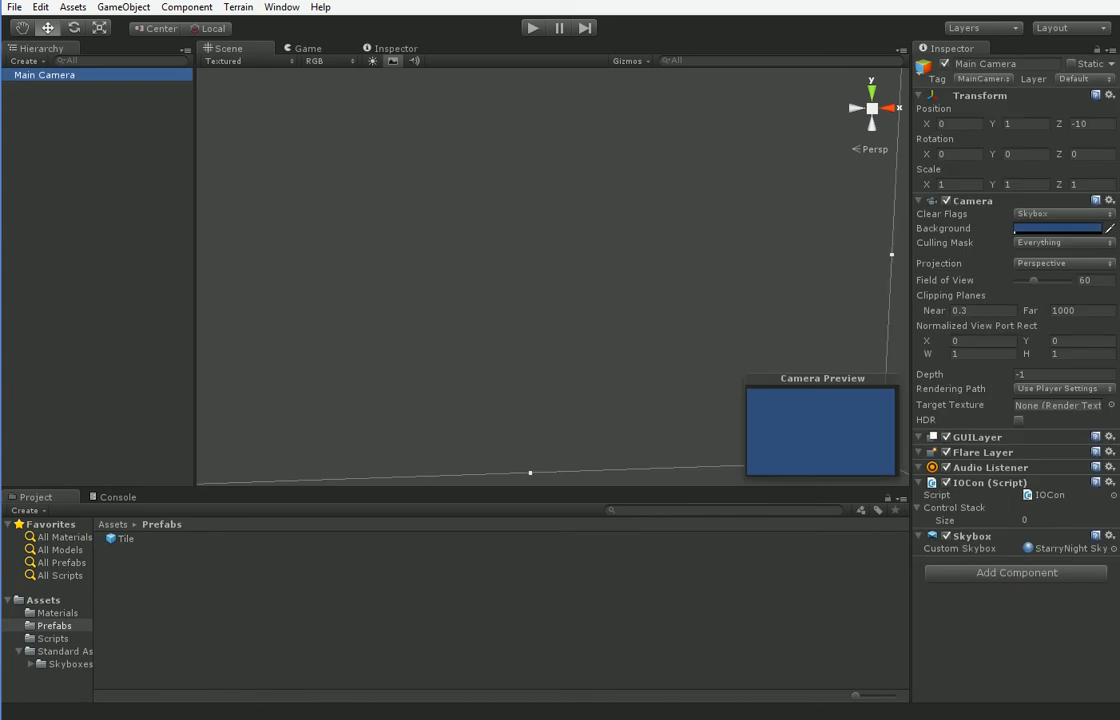
{"action": "mouse_move", "coordinate": [136, 672]}
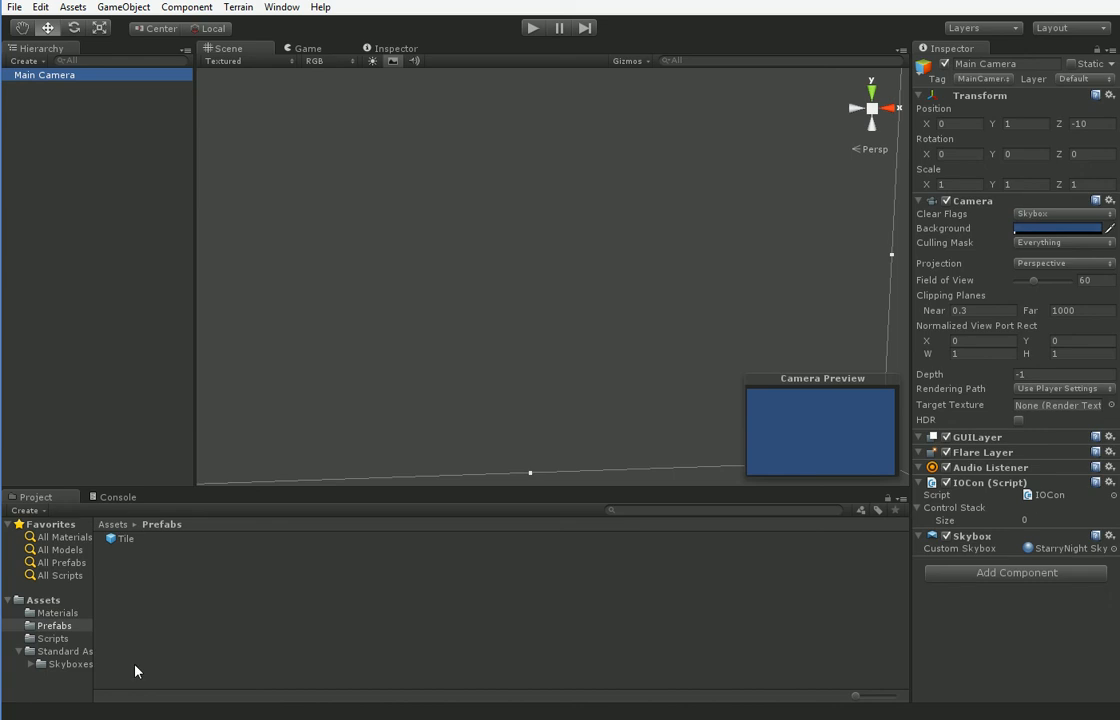
Create the ShipCreationController script, attach it to Main Camera and open it for editing.
{"action": "right_click", "coordinate": [54, 638]}
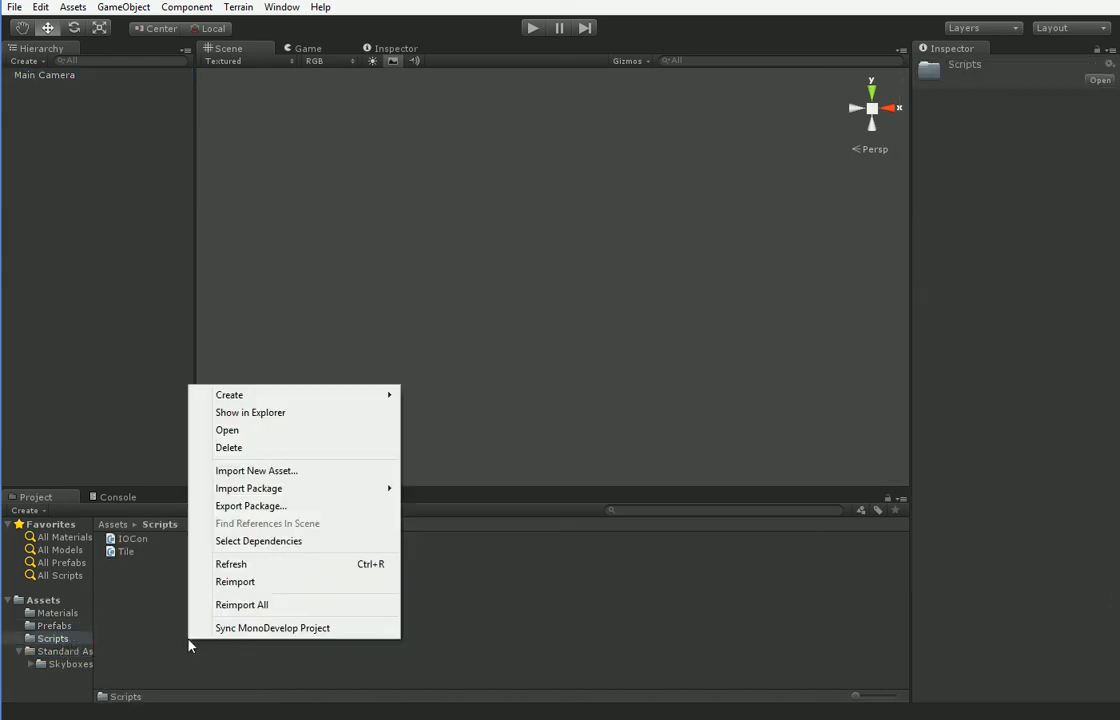
{"action": "left_click", "coordinate": [250, 412]}
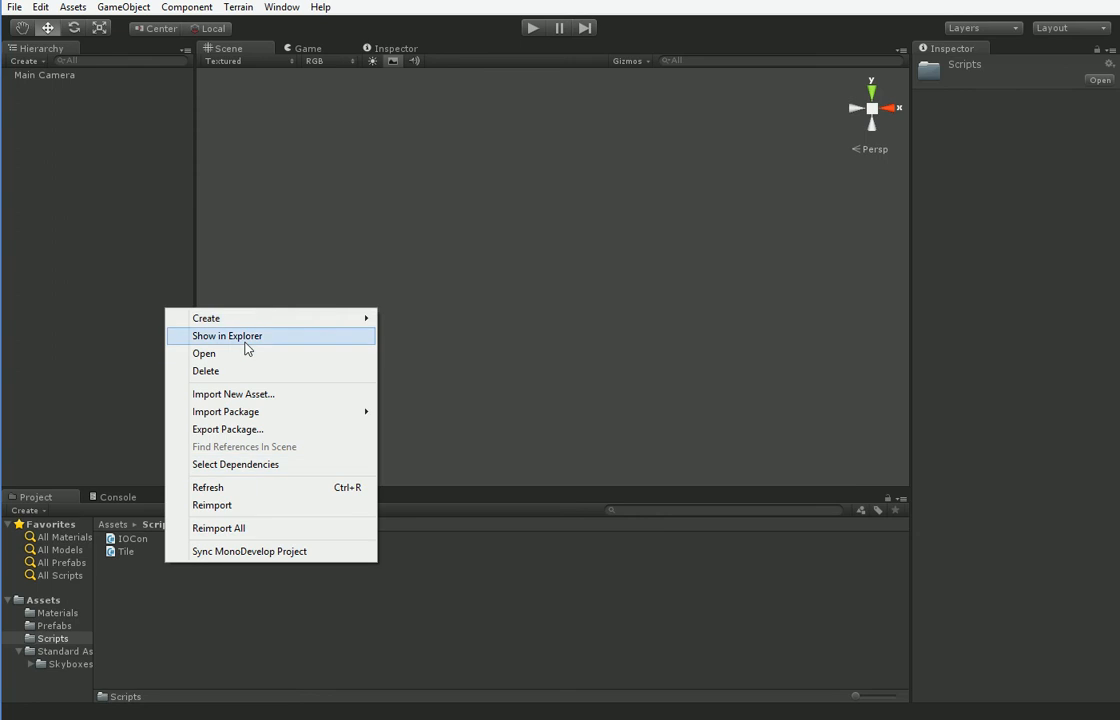
{"action": "mouse_move", "coordinate": [206, 318]}
{"action": "type", "text": "ShipCreationController"}
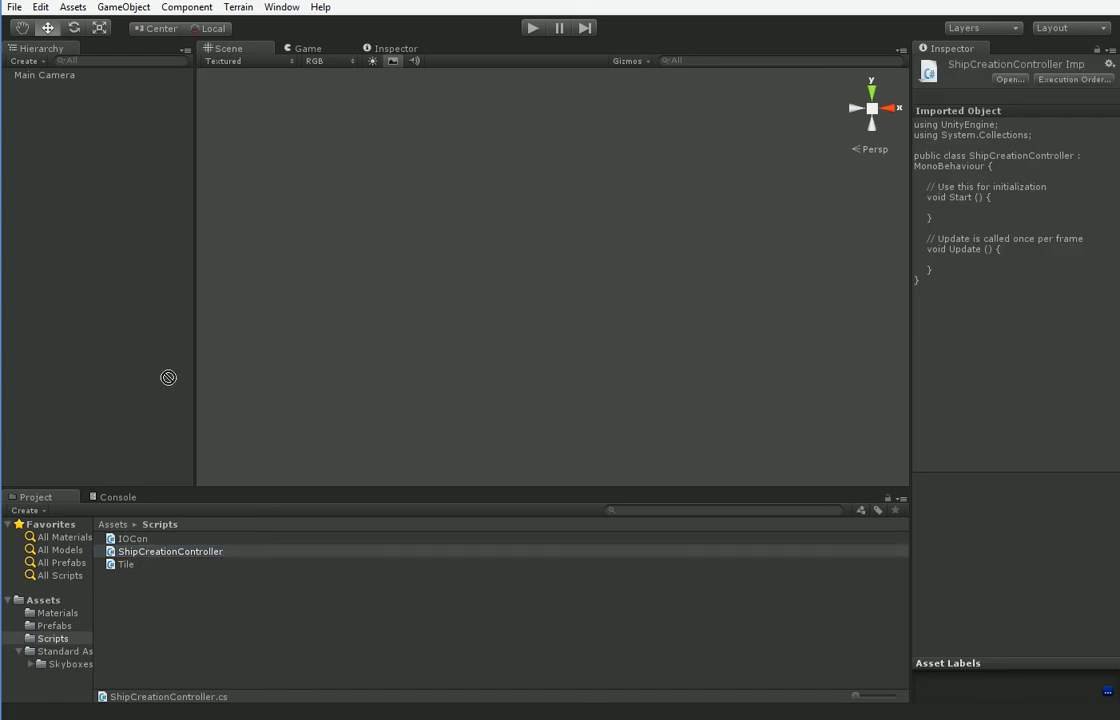
{"action": "left_click", "coordinate": [44, 76]}
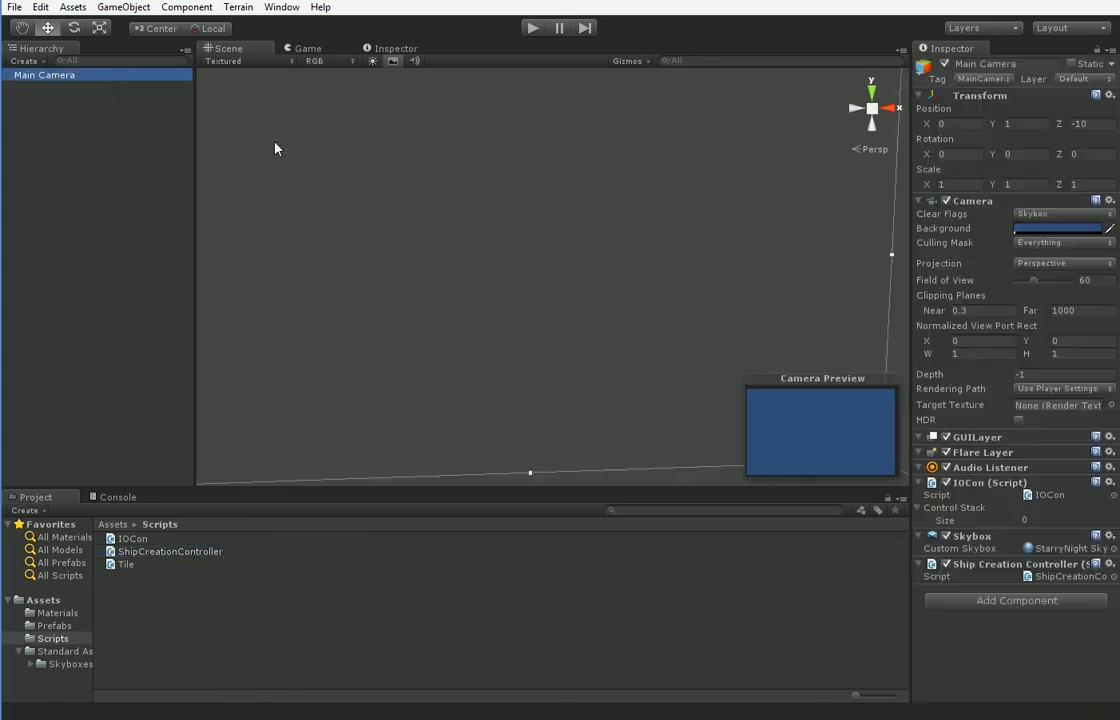
{"action": "left_click", "coordinate": [168, 552]}
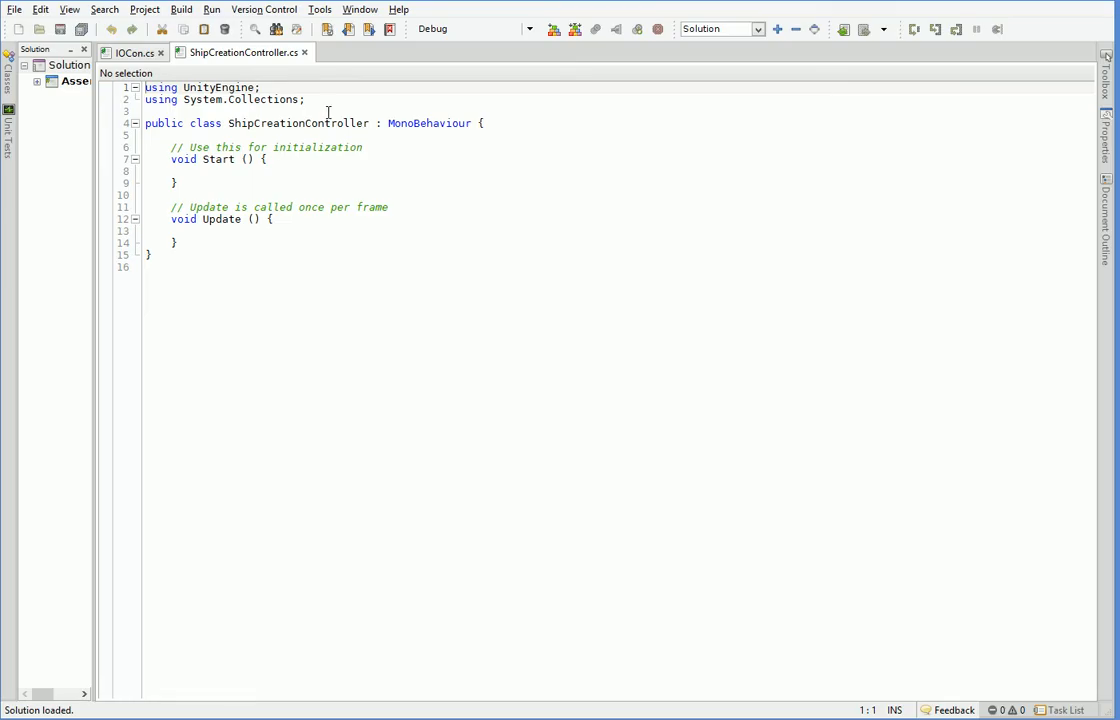
Declare public Tile tileFab, int width and height = 10, and a Tile[,] map array.
{"action": "type", "text": "public"}
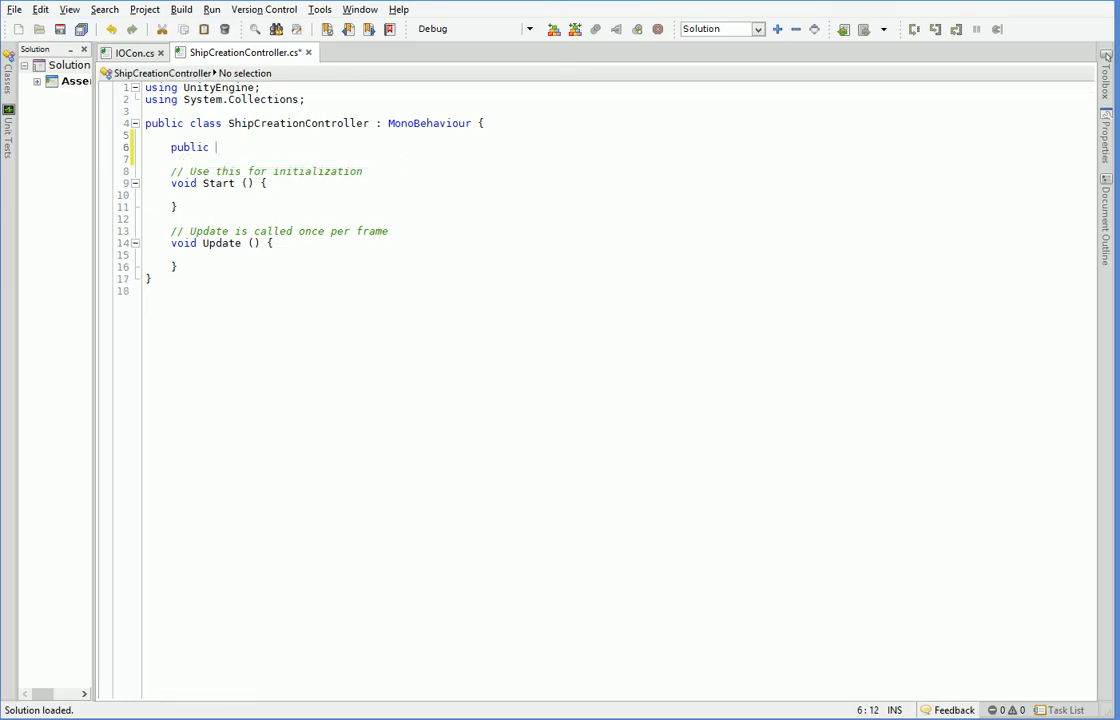
{"action": "type", "text": "Tile tileFab;"}
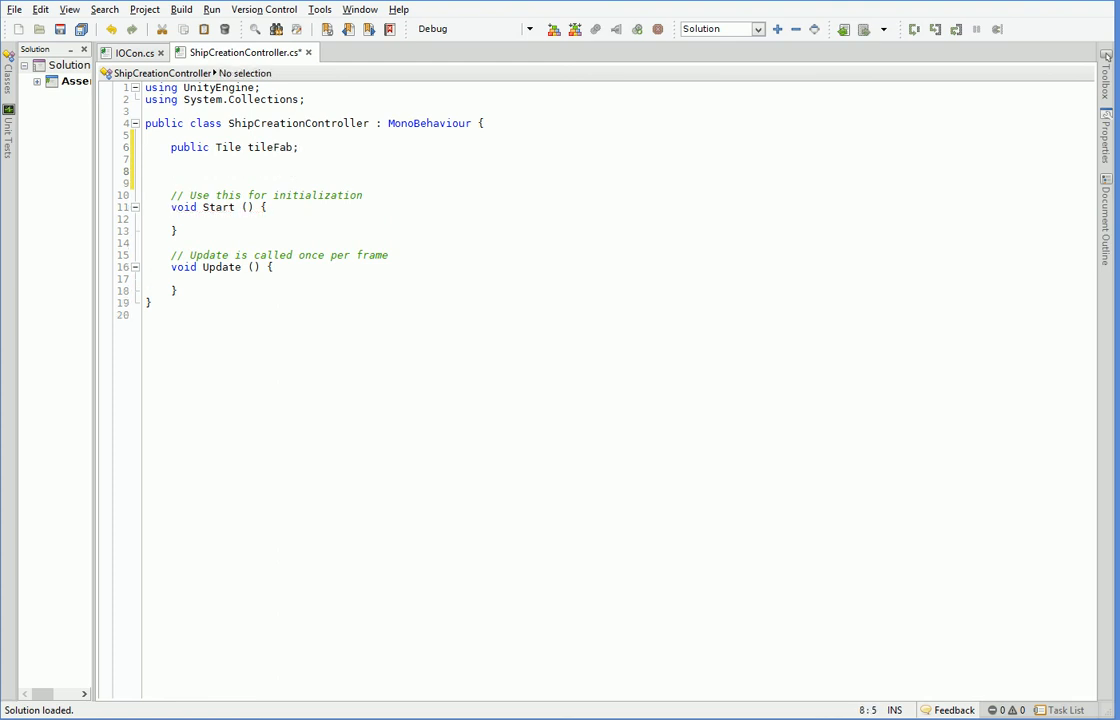
{"action": "type", "text": "public int width = 10, he"}
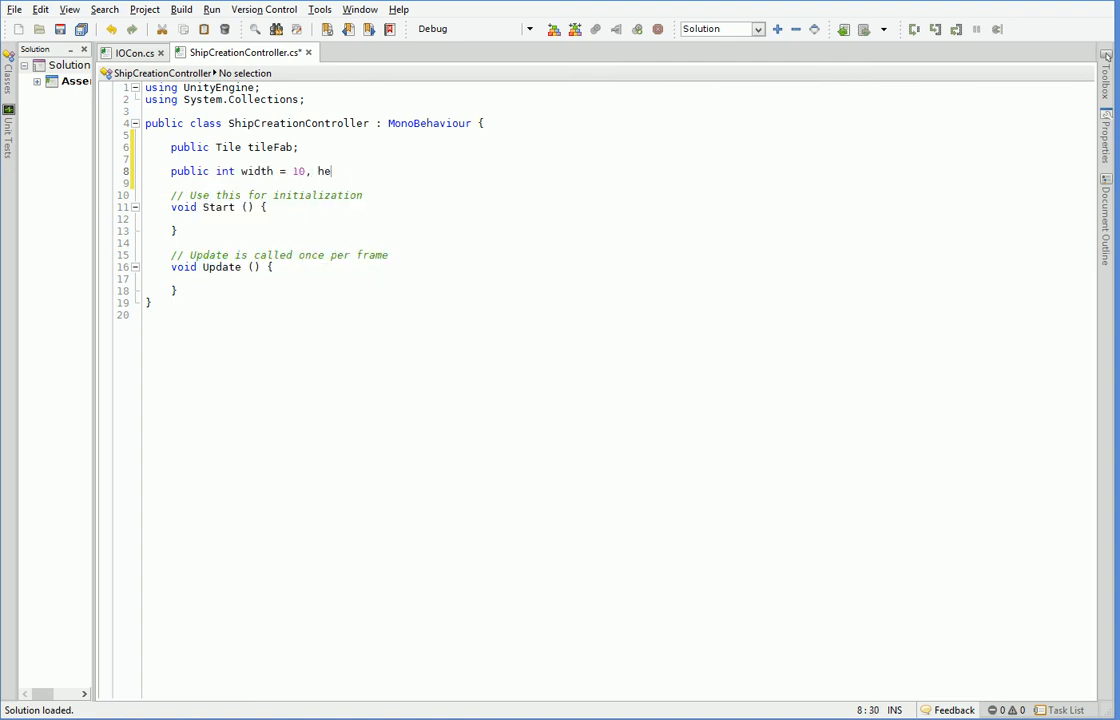
{"action": "type", "text": "ight = 10;"}
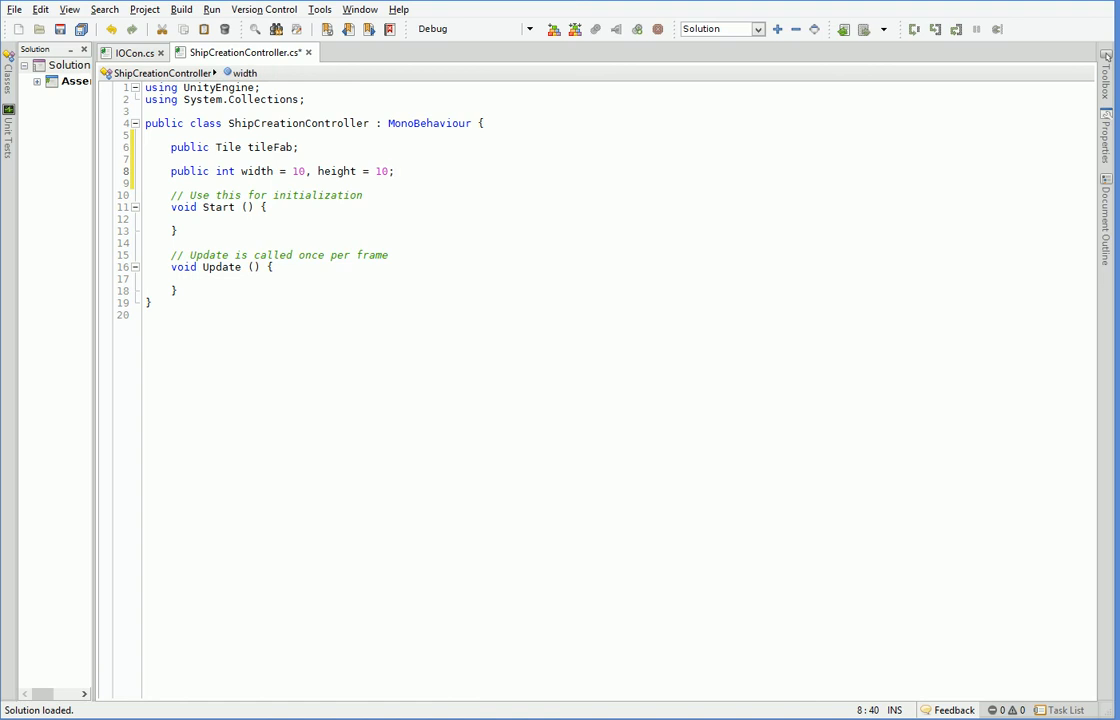
{"action": "type", "text": "public"}
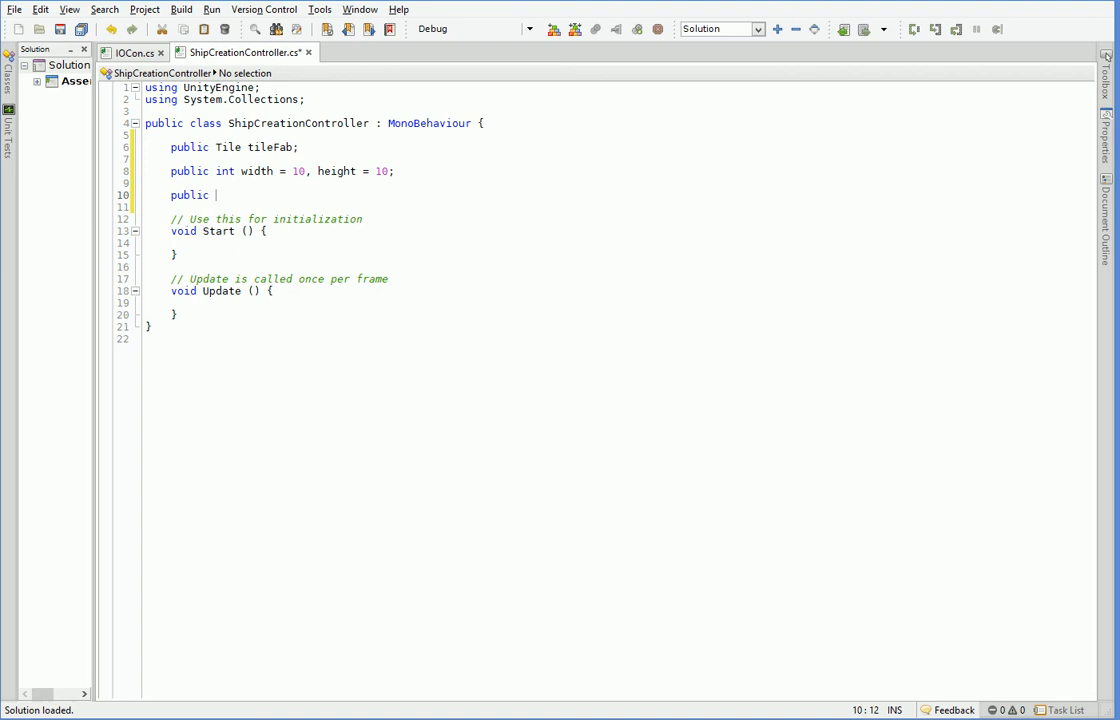
{"action": "type", "text": "T"}
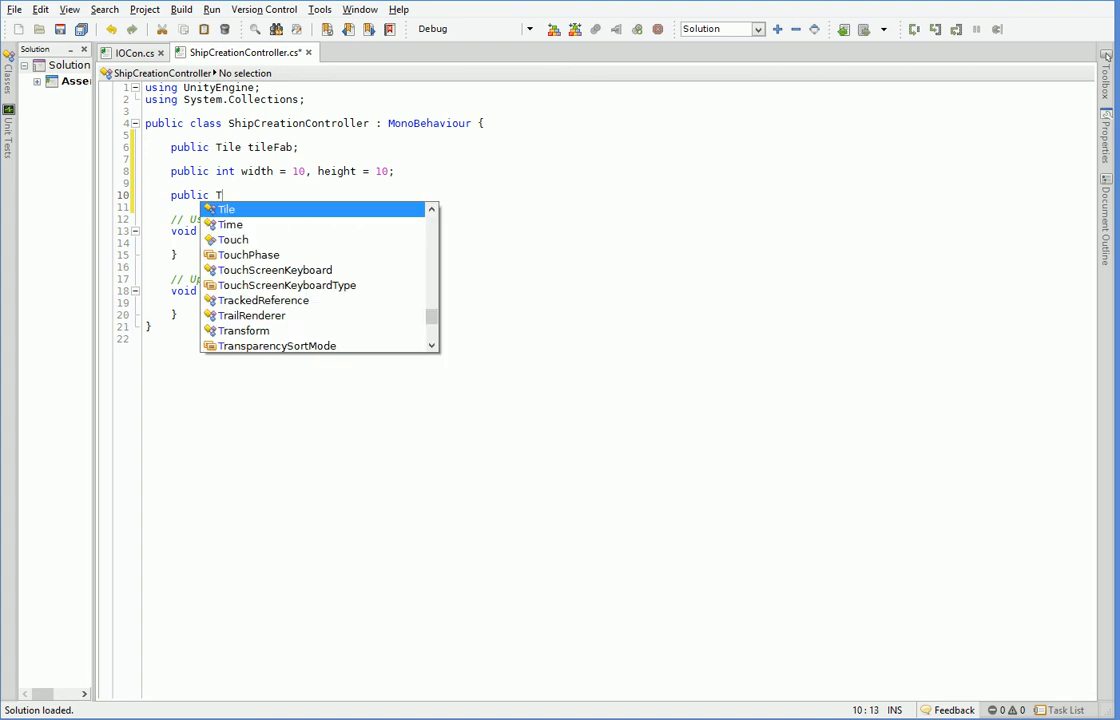
{"action": "type", "text": "ile[][]"}
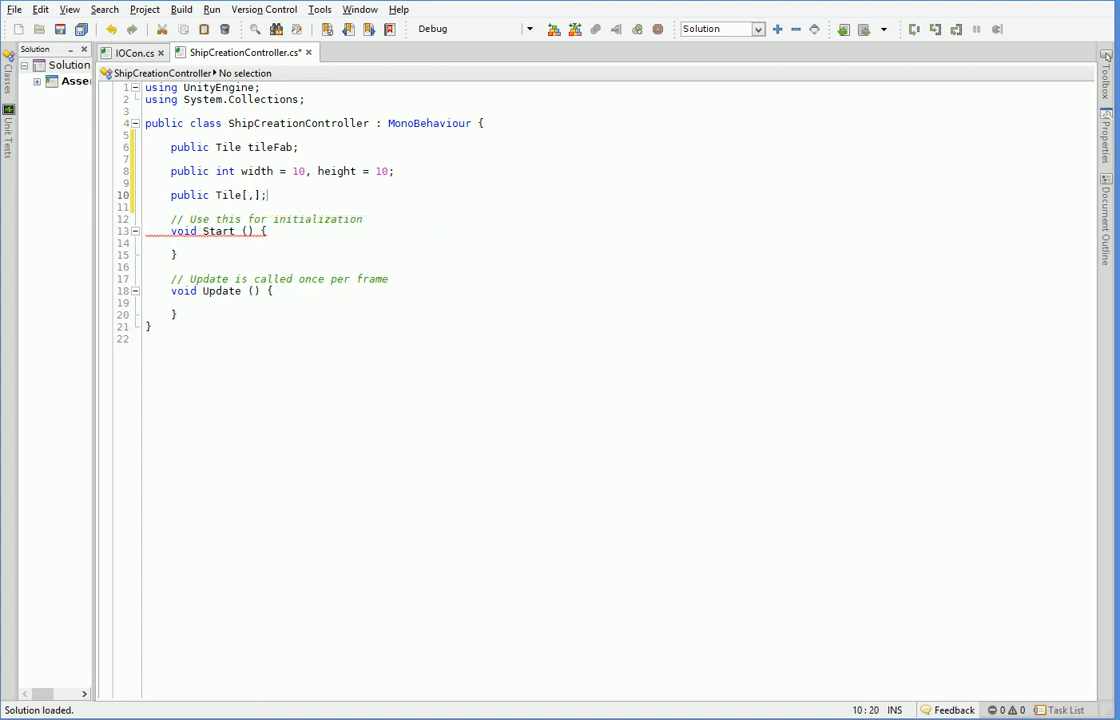
{"action": "left_click", "coordinate": [260, 232]}
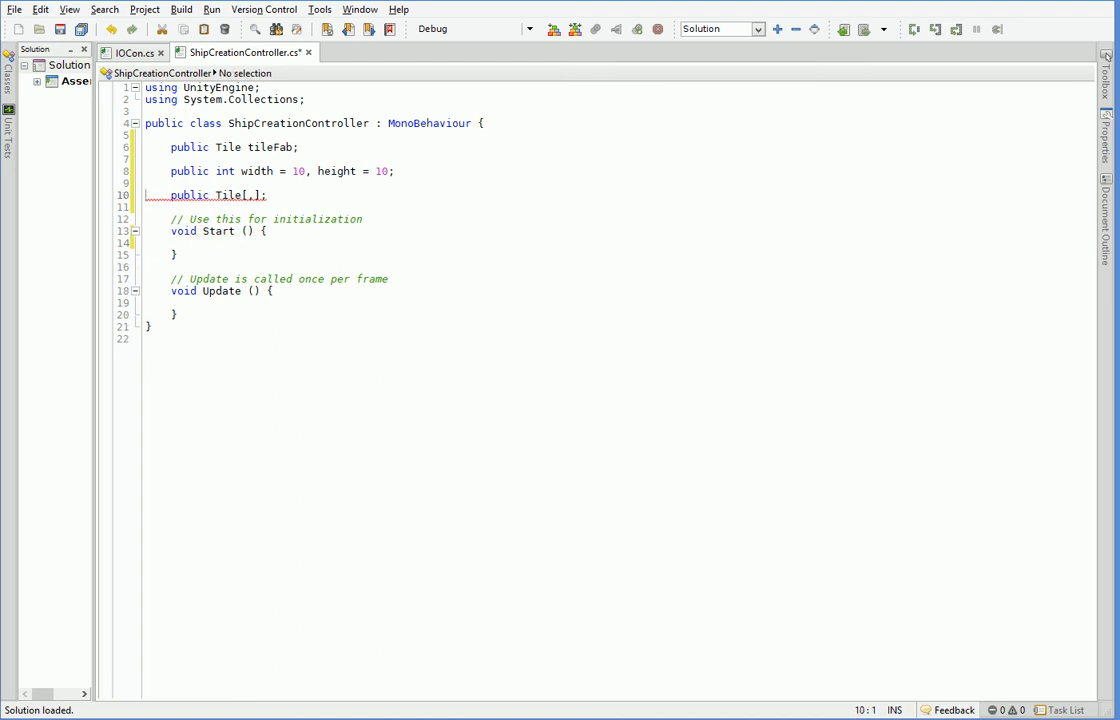
{"action": "type", "text": "map"}
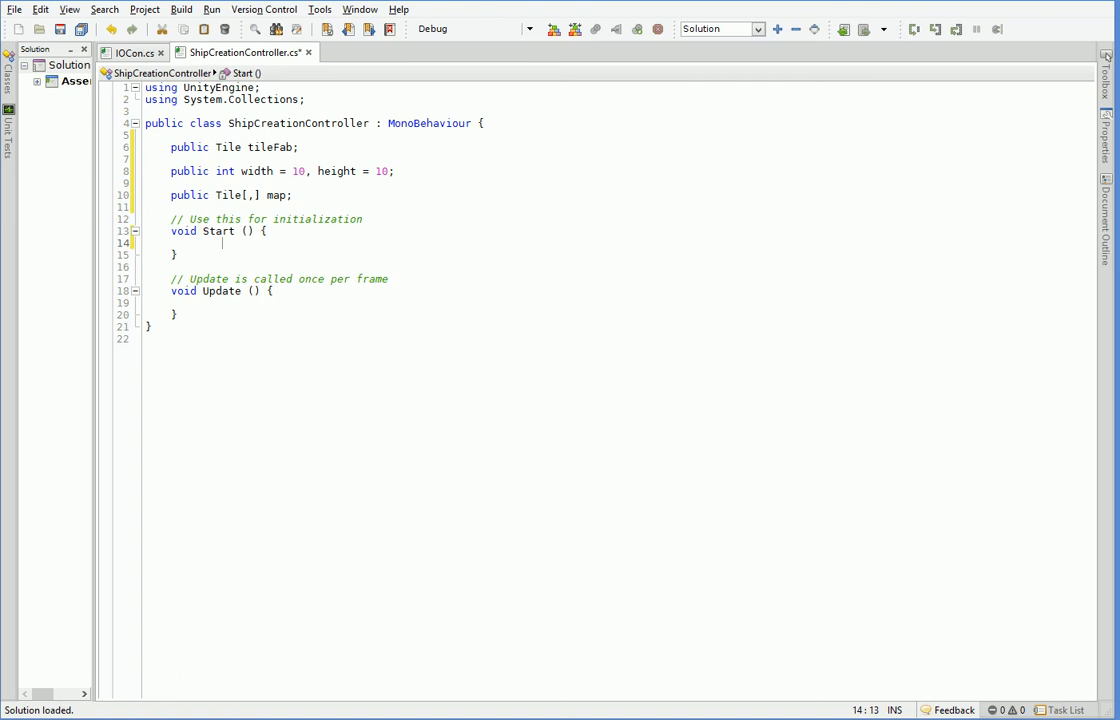
In Start, allocate map = new Tile[width, height] and begin nested x/y for loops.
{"action": "type", "text": "map ="}
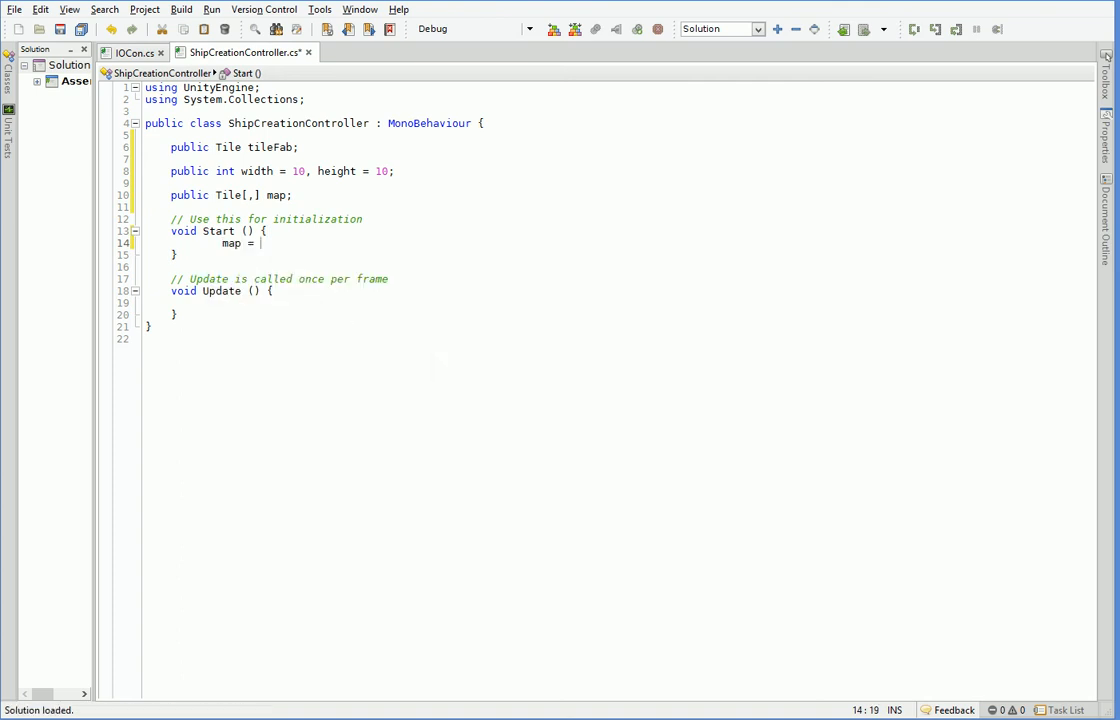
{"action": "type", "text": "new Tile["}
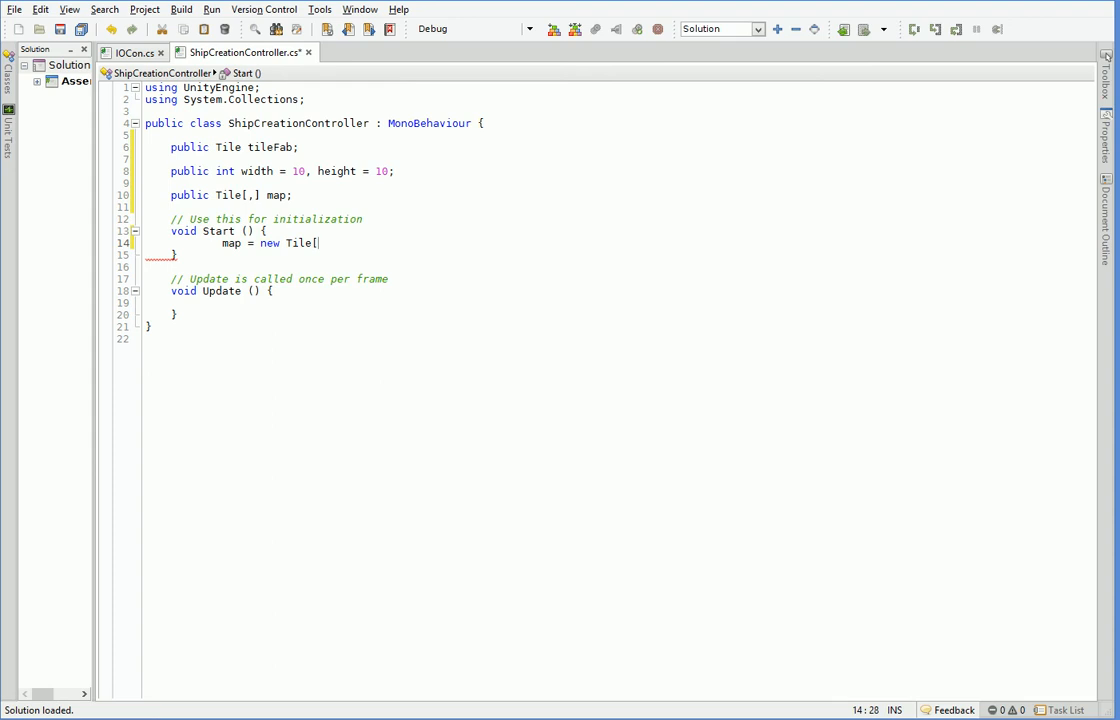
{"action": "type", "text": "width, height]"}
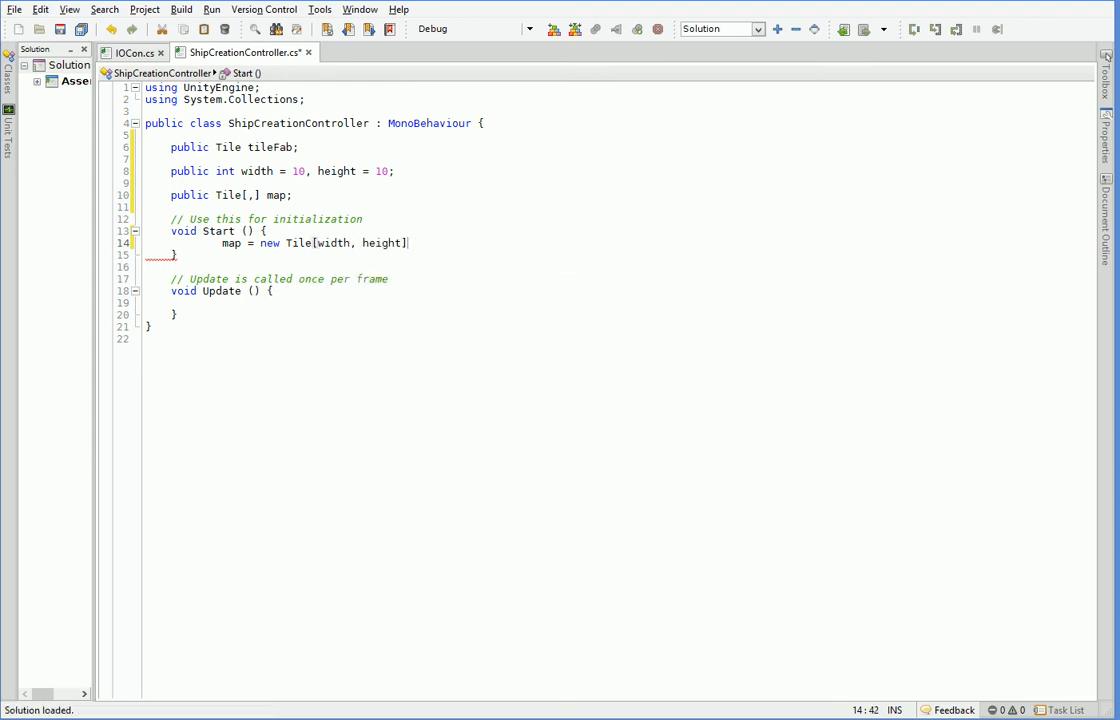
{"action": "type", "text": ";"}
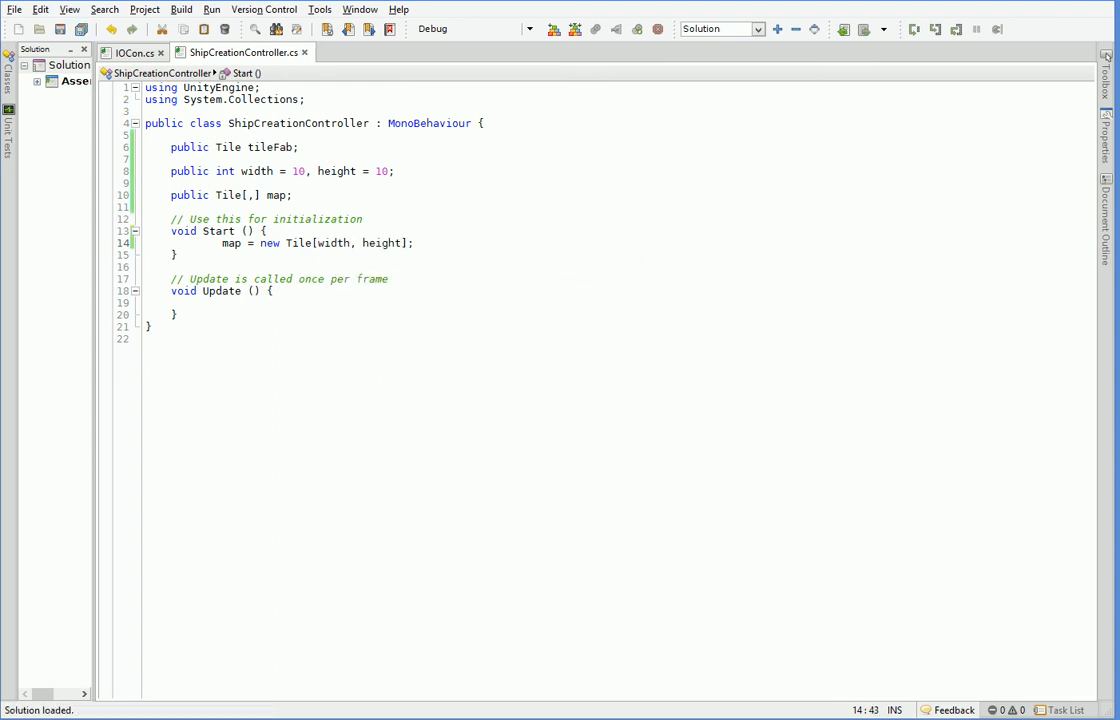
{"action": "type", "text": "for"}
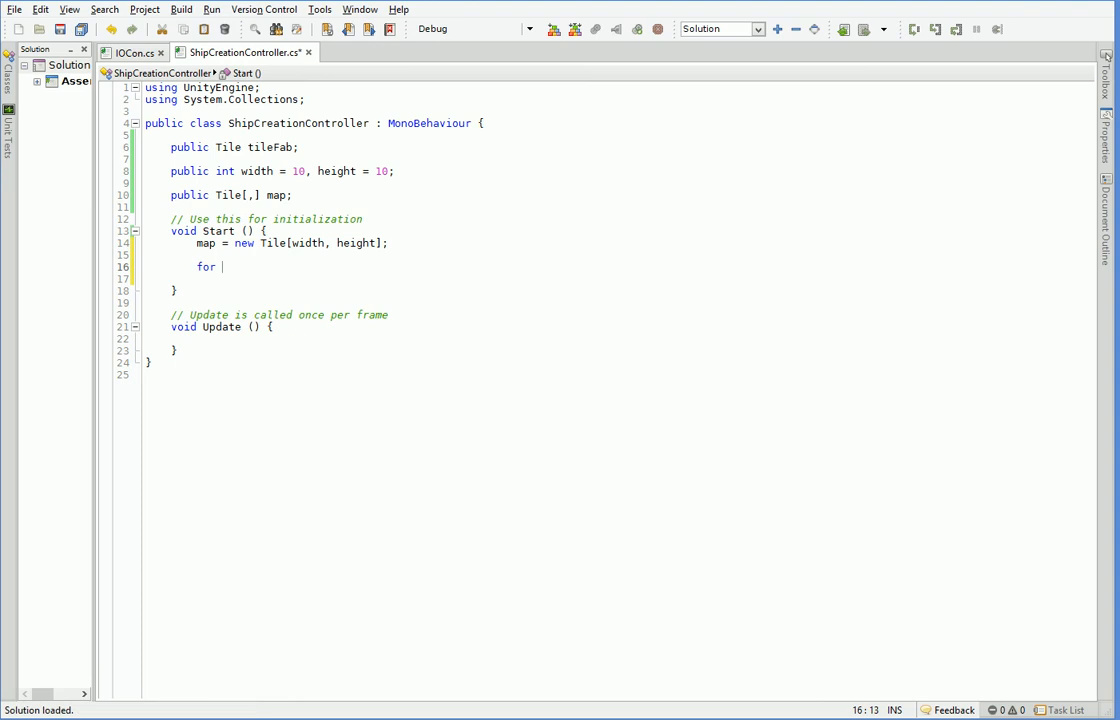
{"action": "type", "text": "(int x = 0; x < width; x++"}
{"action": "left_click", "coordinate": [620, 278]}
{"action": "type", "text": "{"}
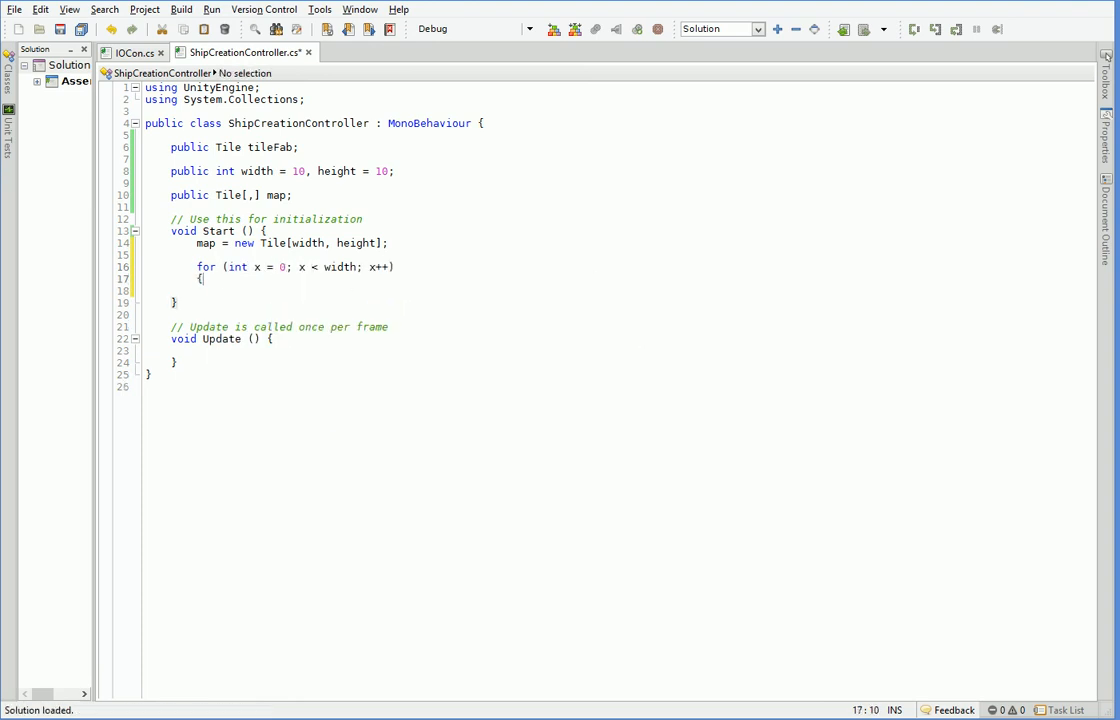
{"action": "type", "text": "for (int y = 0; yield <"}
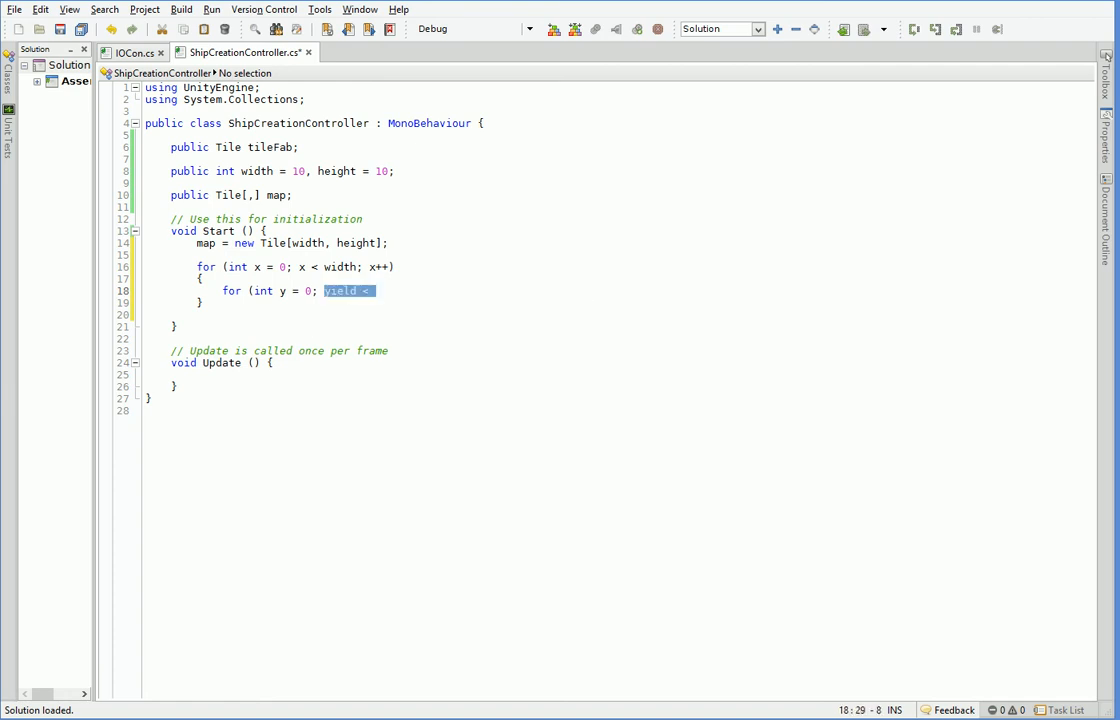
{"action": "type", "text": "y++"}
{"action": "type", "text": "{"}
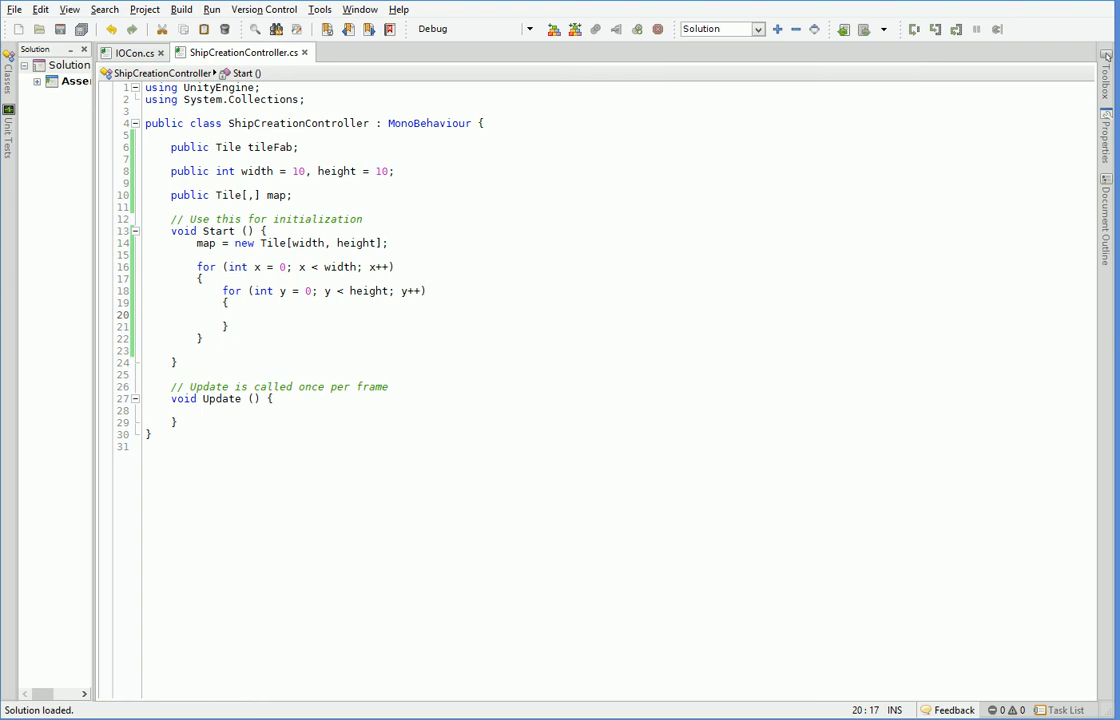
Instantiate each Tile at a centred Vector3 position with Quaternion.identity inside the loops.
{"action": "type", "text": "Tile"}
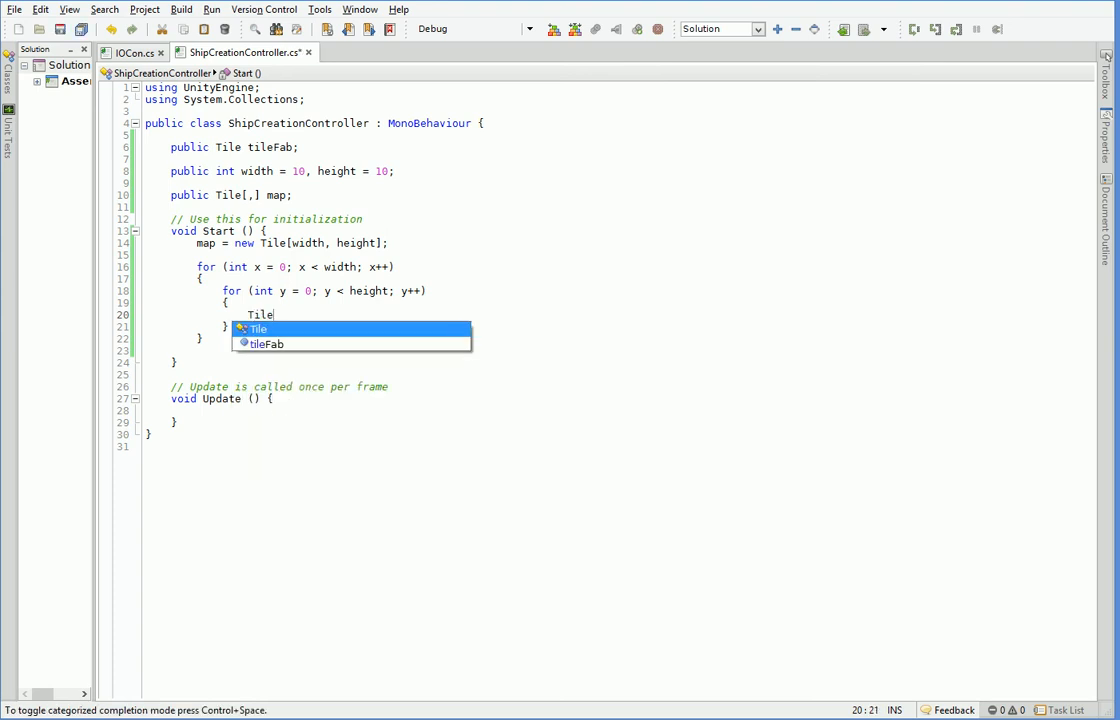
{"action": "type", "text": "t ="}
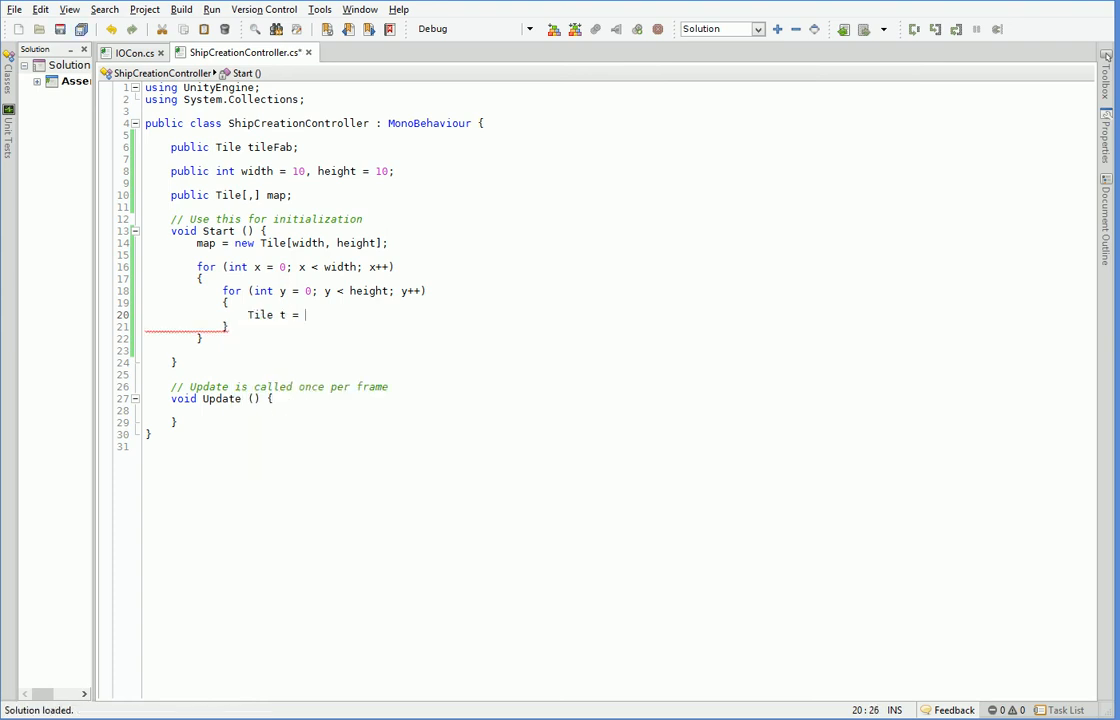
{"action": "type", "text": "(Tile)Instantiate(tileFab,"}
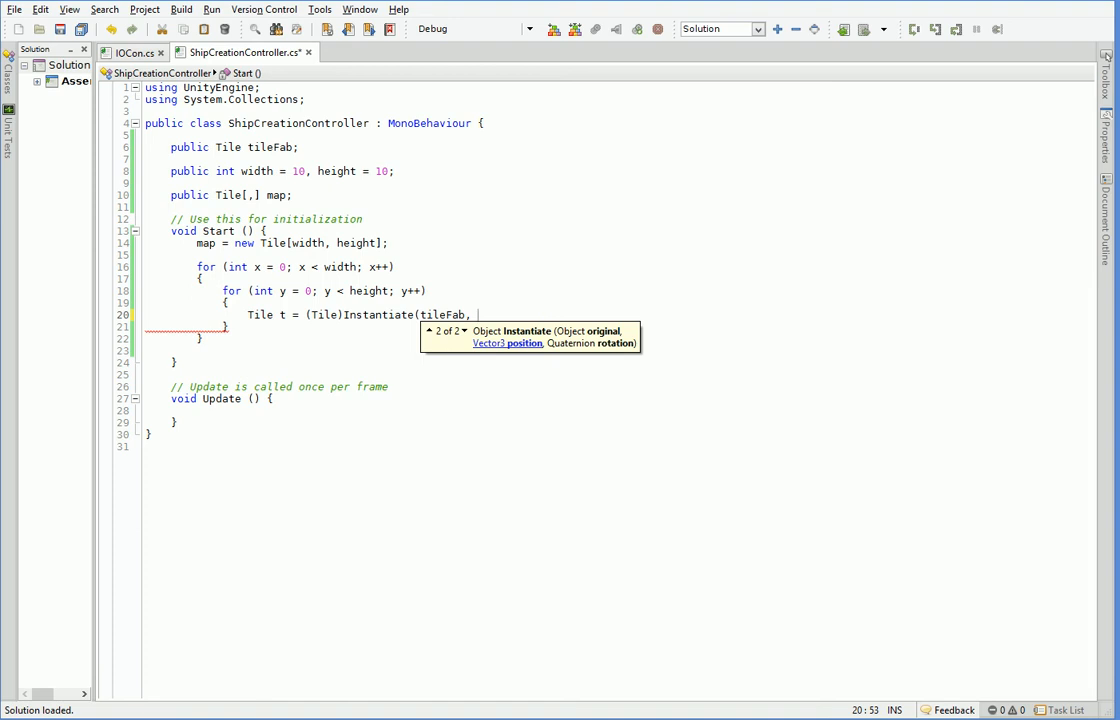
{"action": "type", "text": "new Vector3(x - width / 2,"}
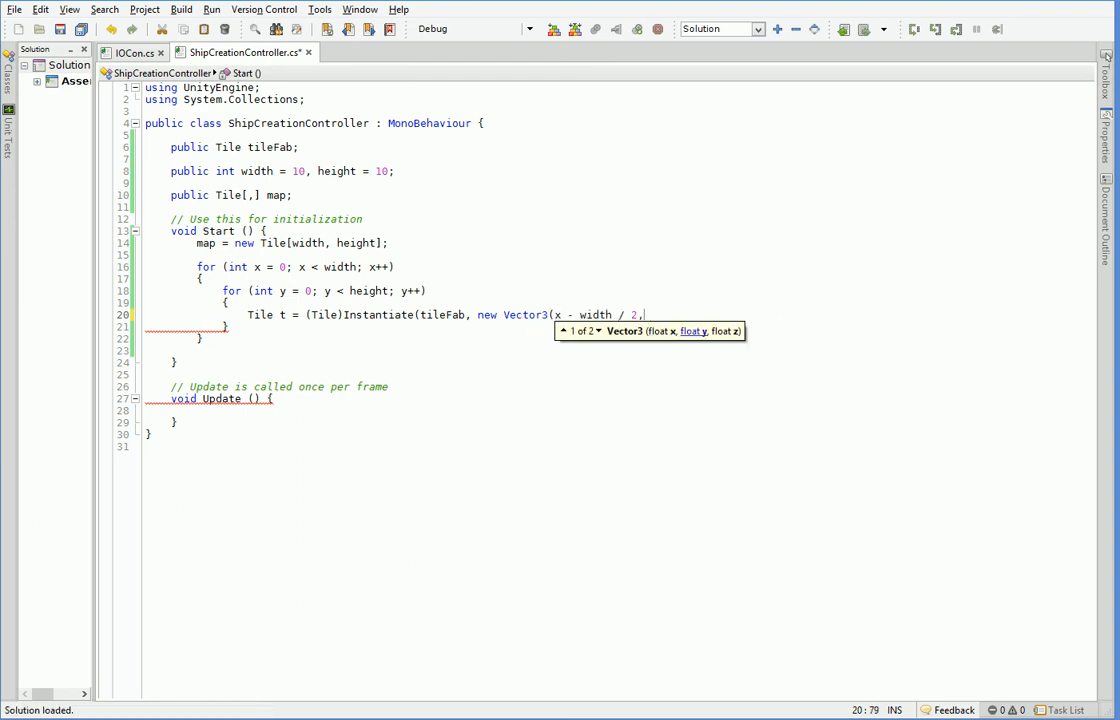
{"action": "type", "text": "0"}
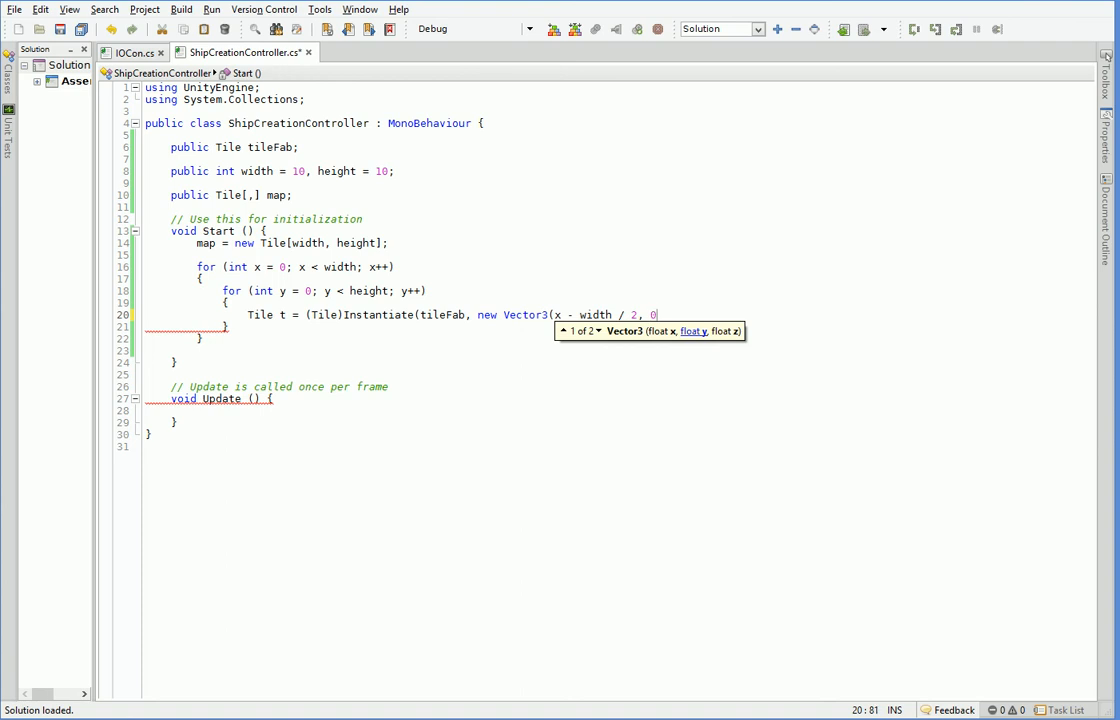
{"action": "type", "text": ", y -"}
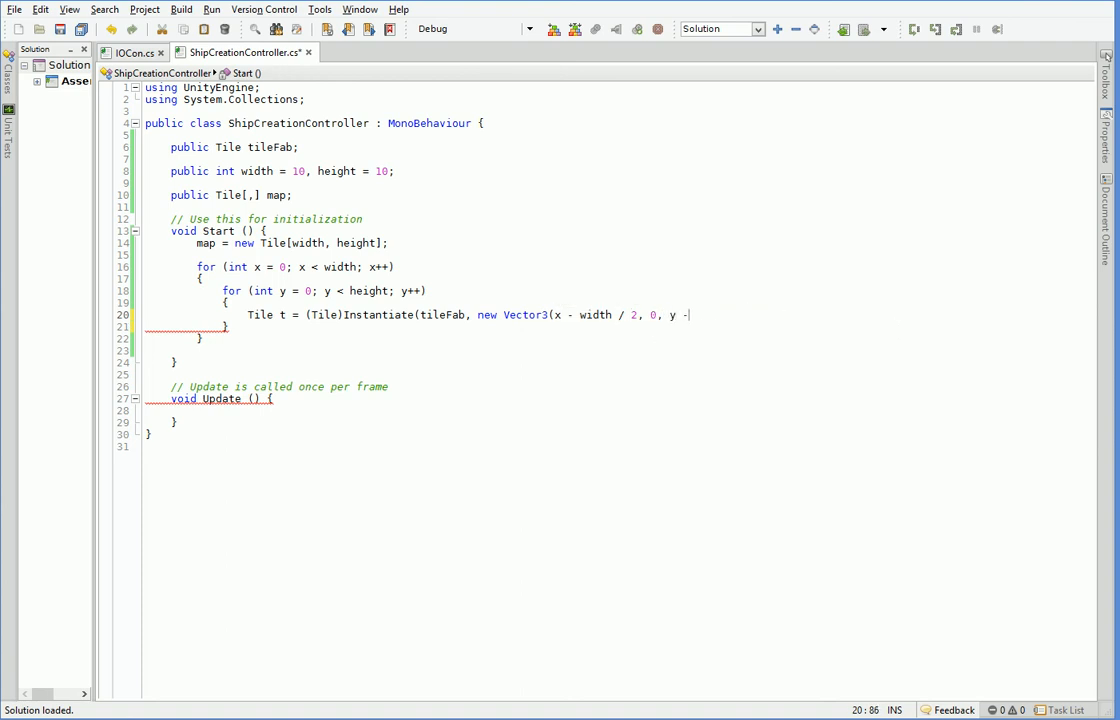
{"action": "type", "text": "height / 2)"}
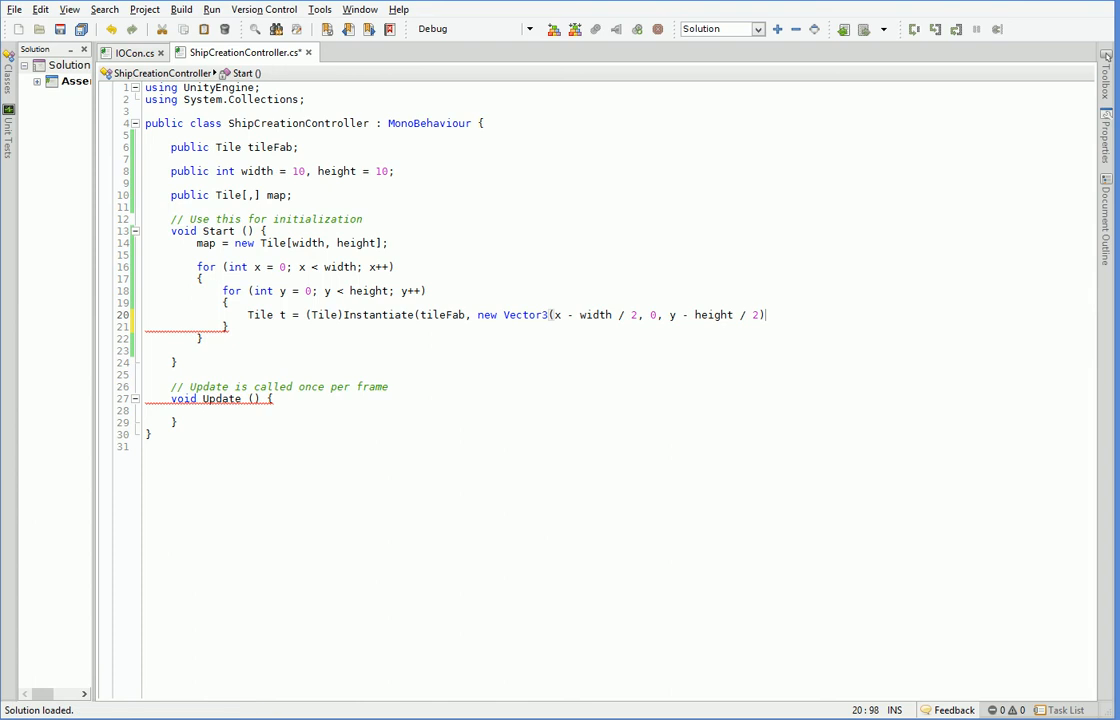
{"action": "type", "text": ", Qaut"}
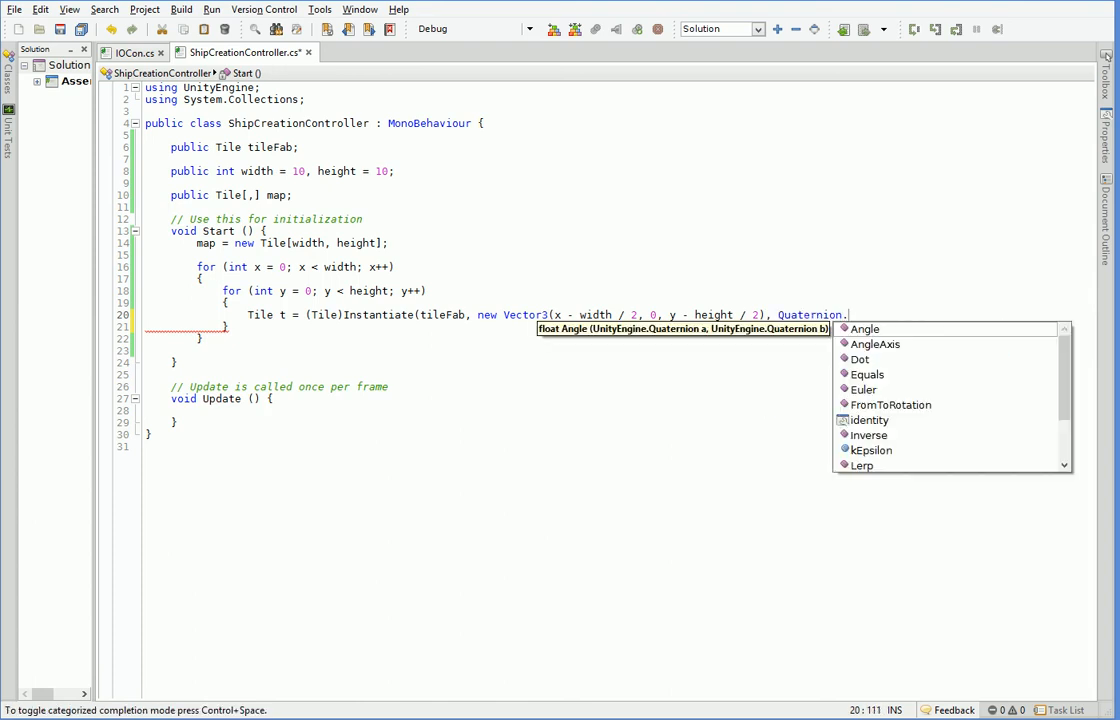
{"action": "type", "text": "identity);"}
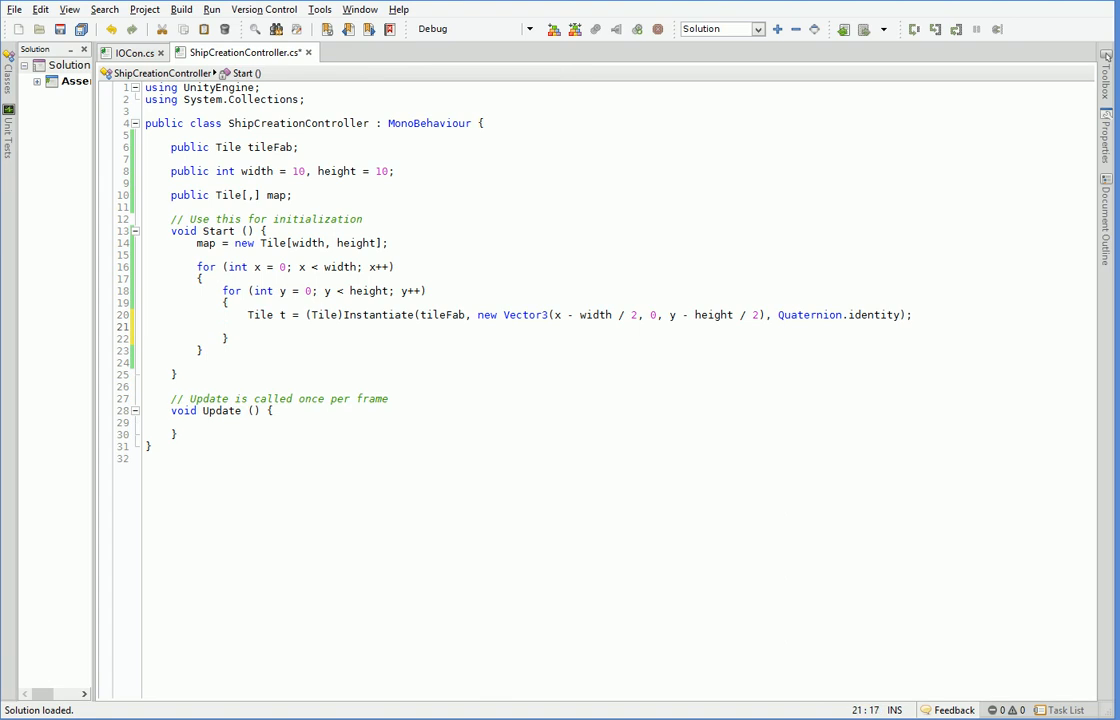
Parent the tile's transform and store it with map[x, y] = t;.
{"action": "type", "text": "t.transform.pa"}
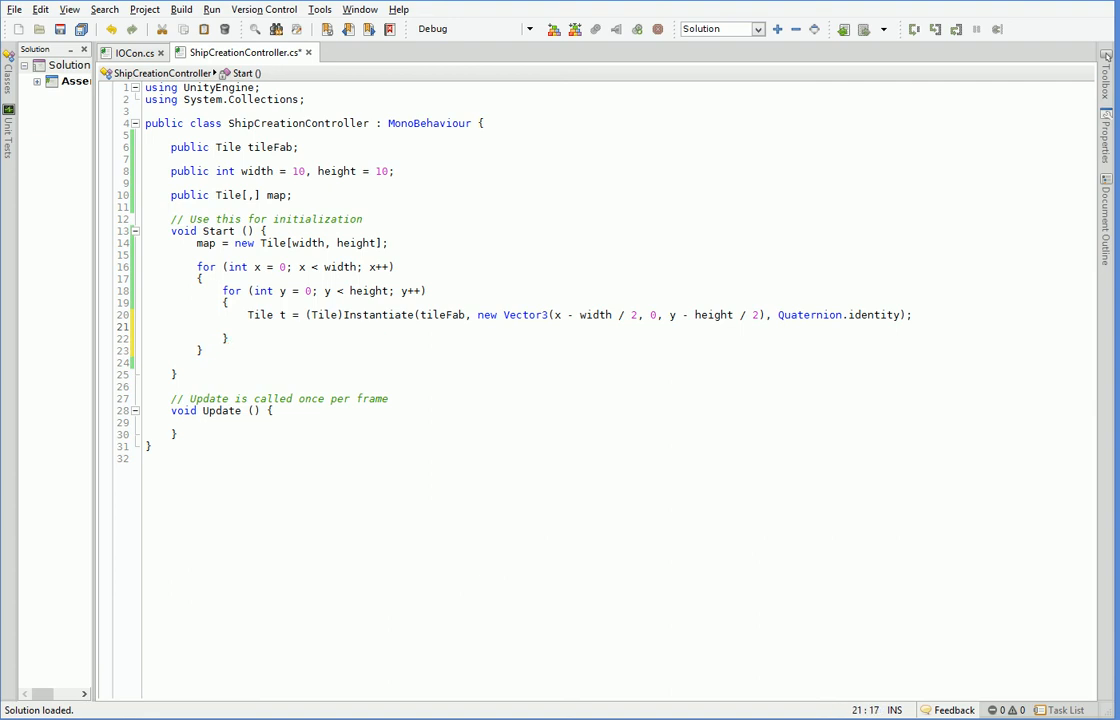
{"action": "type", "text": "map"}
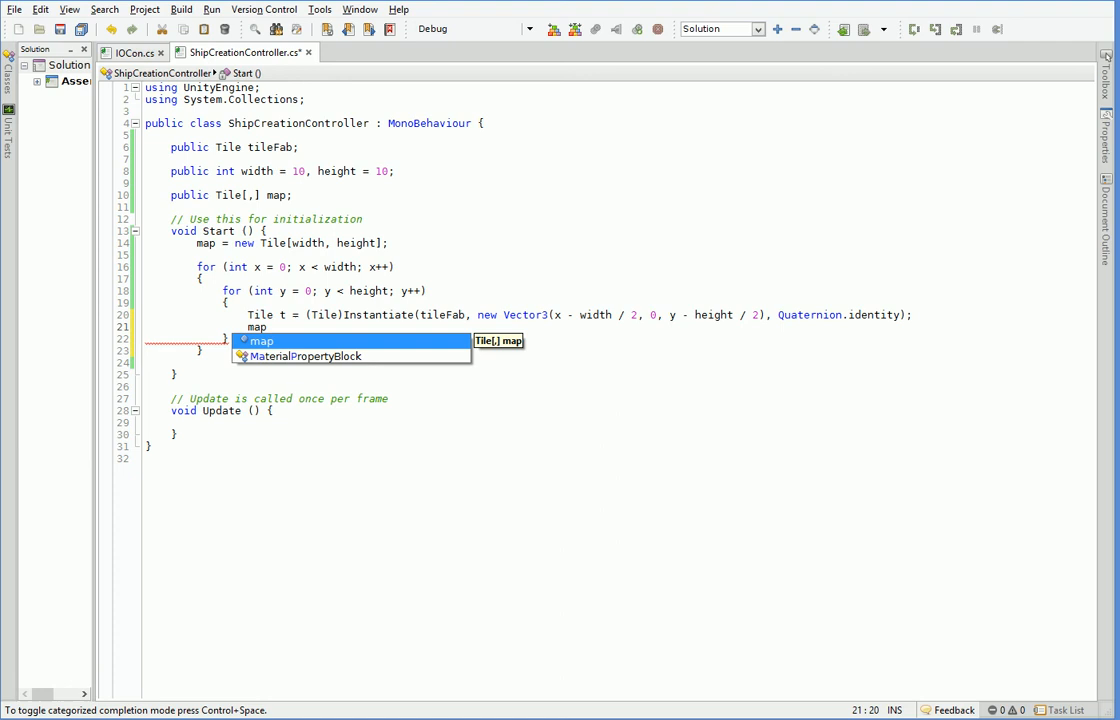
{"action": "type", "text": "[x, y] = t;"}
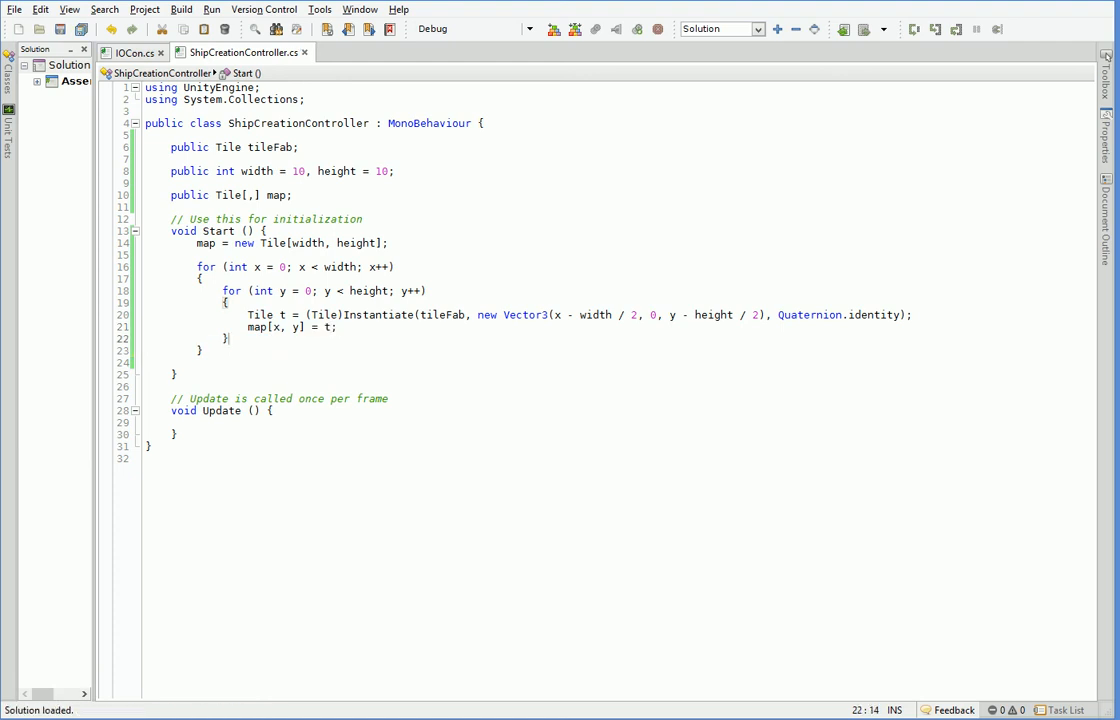
{"action": "left_click", "coordinate": [338, 328]}
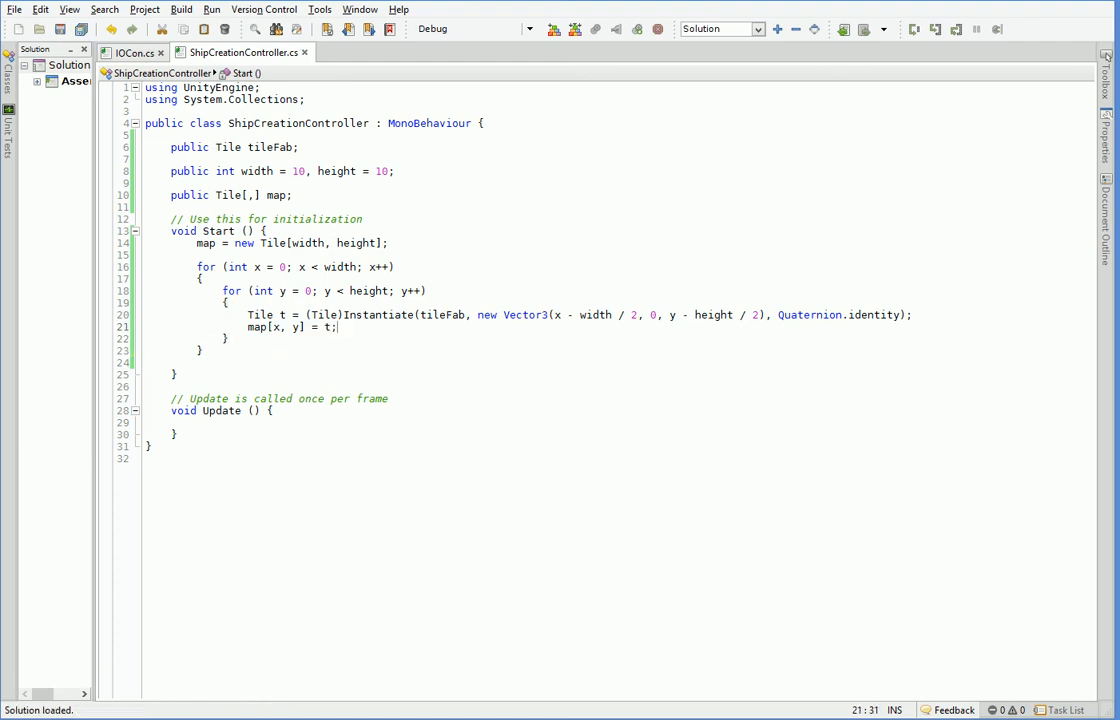
{"action": "mouse_move", "coordinate": [724, 472]}
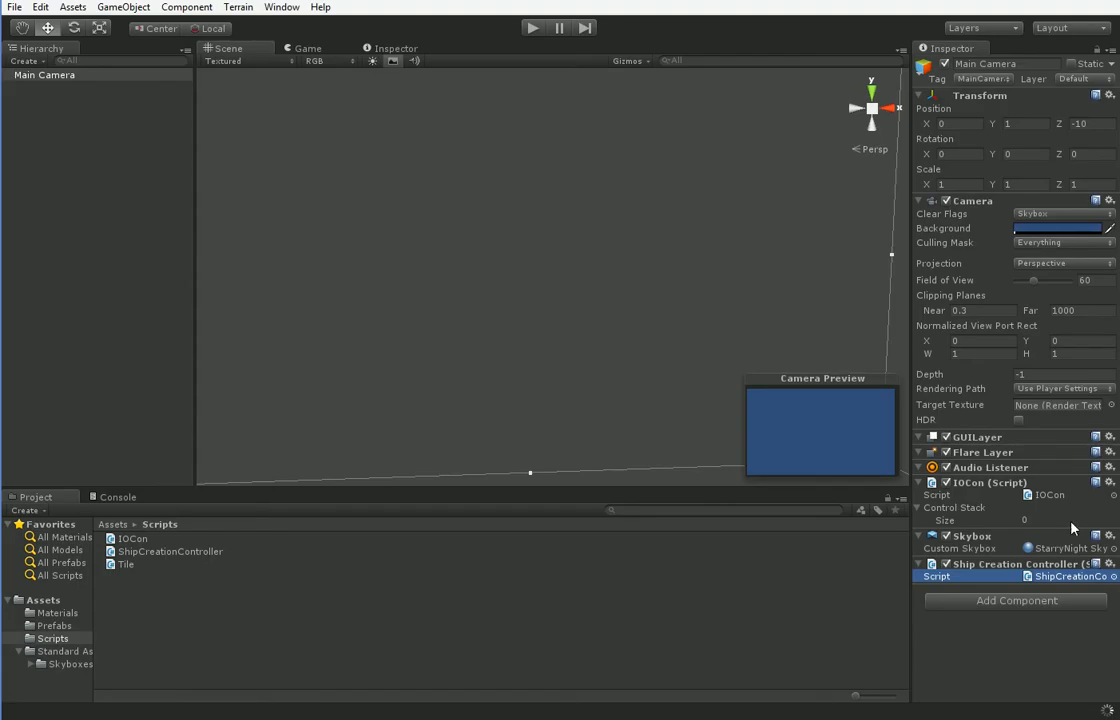
Assign the Tile prefab as Tile Fab with width/height 10, then inspect the BlankTile material.
{"action": "left_click", "coordinate": [54, 624]}
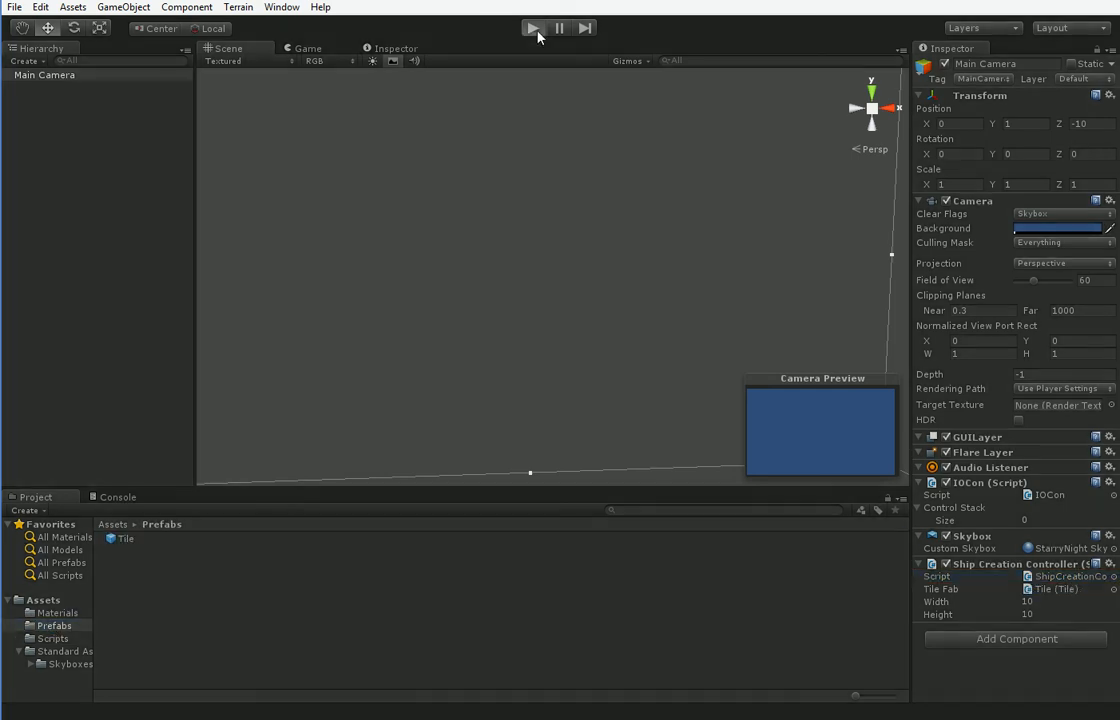
{"action": "left_click", "coordinate": [532, 28]}
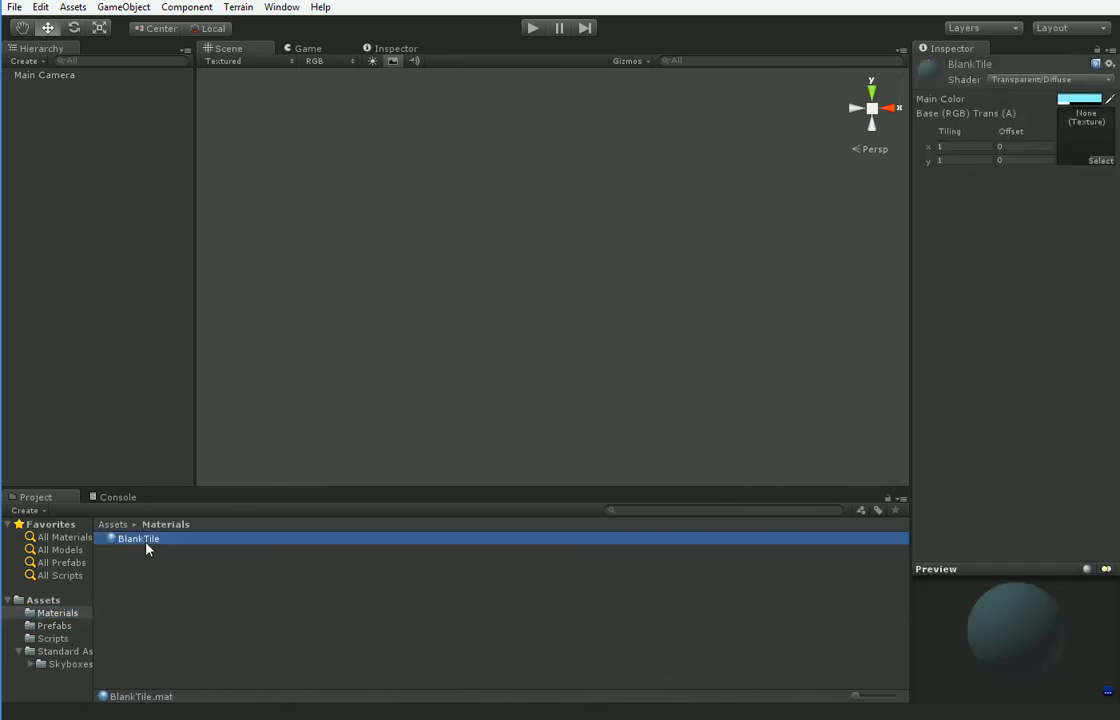
{"action": "left_click", "coordinate": [1084, 98]}
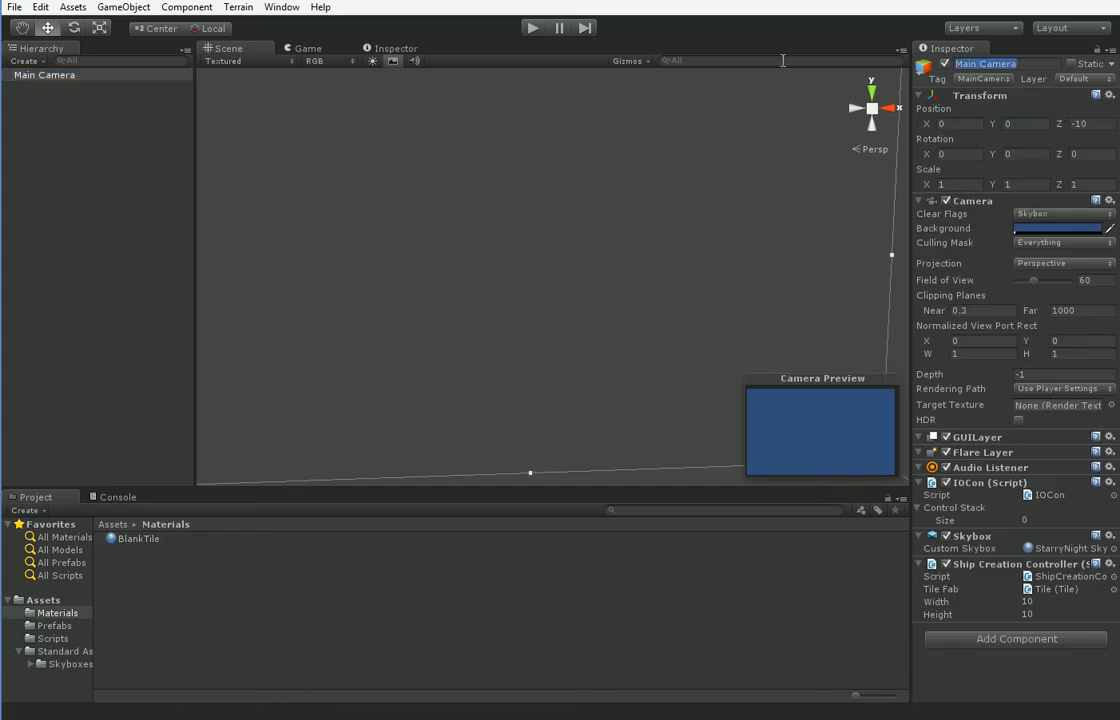
Rotate Main Camera X to 90, make it orthographic, and play to see the generated tiles.
{"action": "type", "text": "90"}
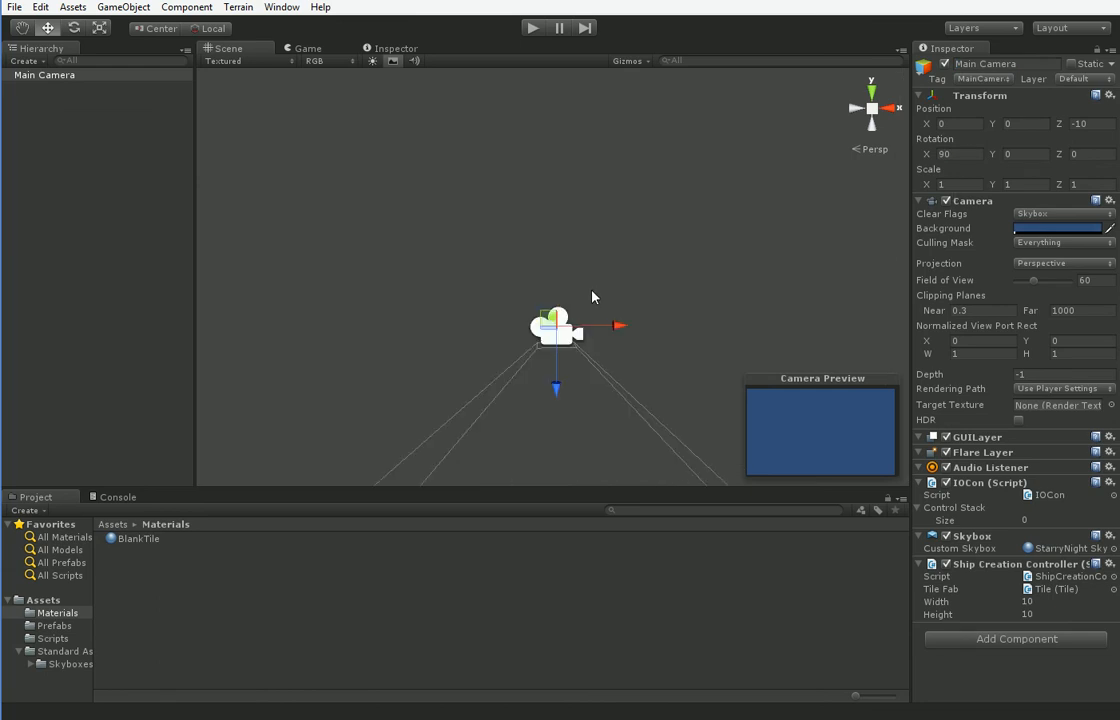
{"action": "left_click", "coordinate": [1064, 262]}
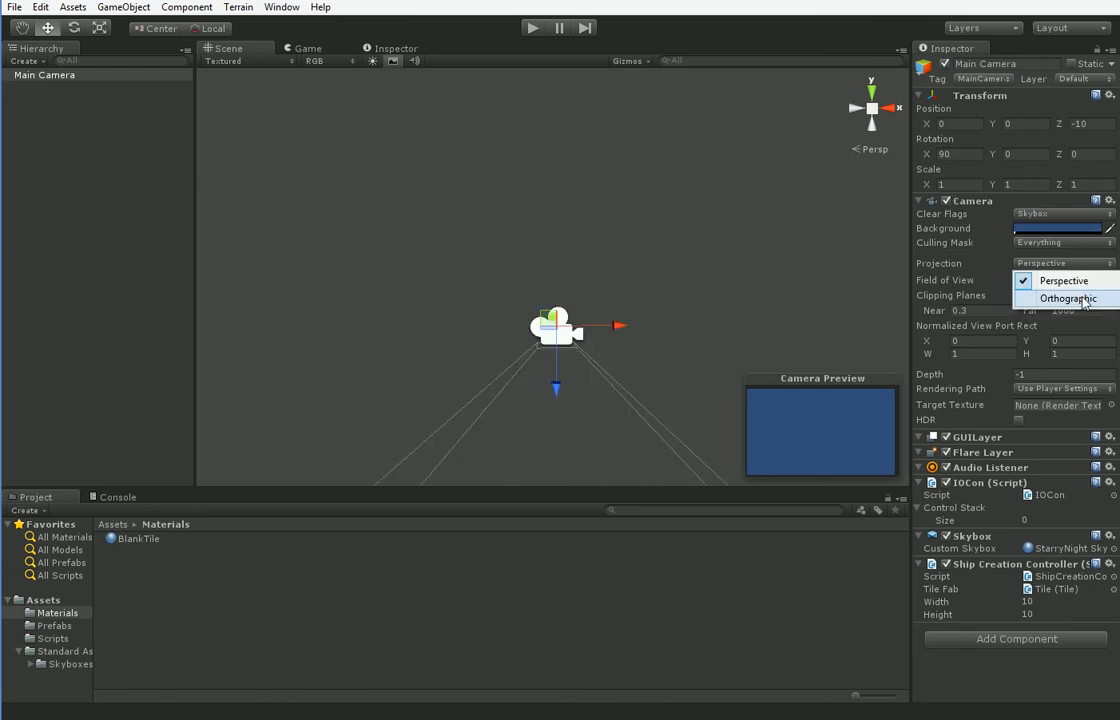
{"action": "left_click", "coordinate": [1066, 300]}
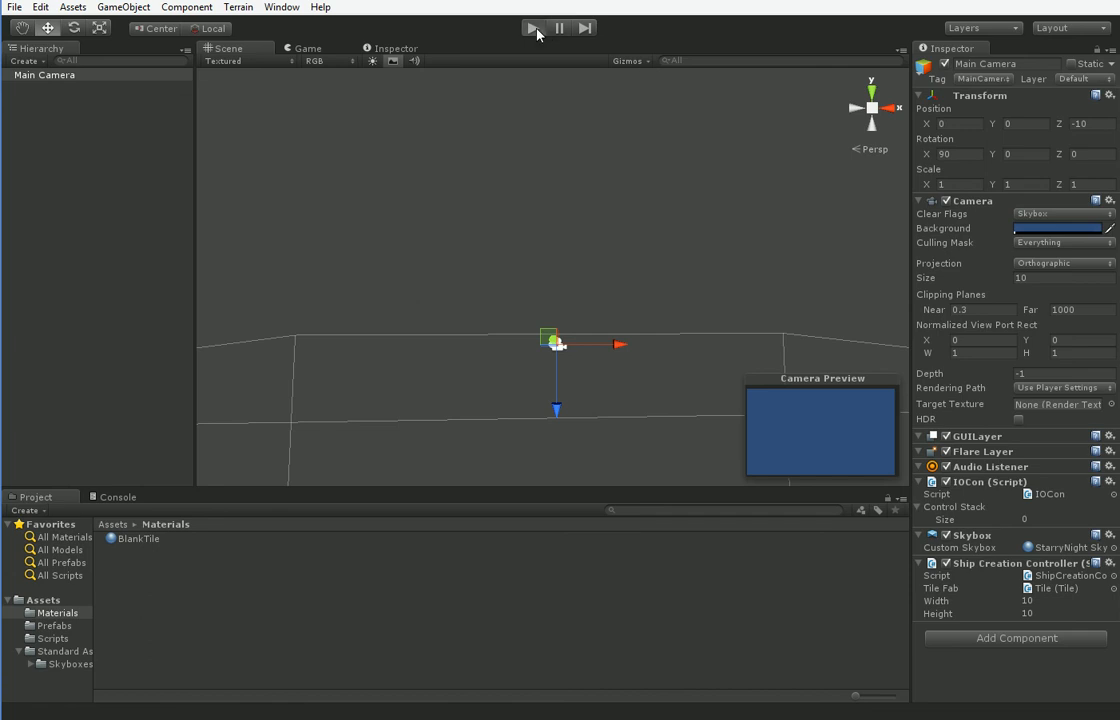
{"action": "left_click", "coordinate": [532, 28]}
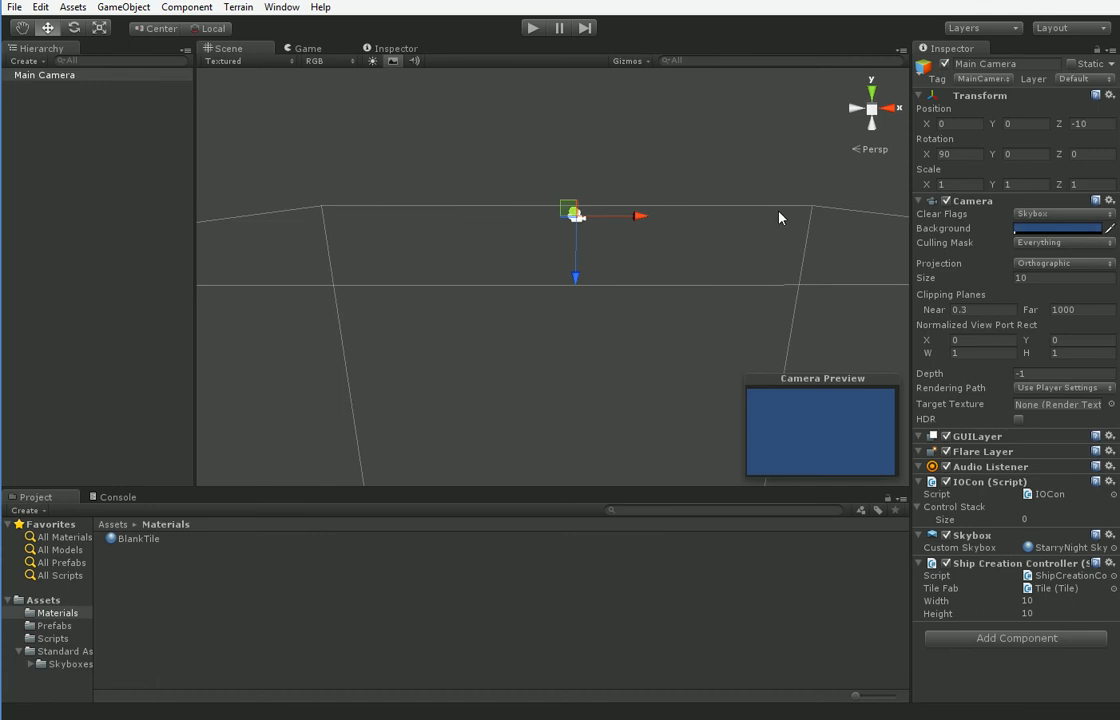
{"action": "mouse_move", "coordinate": [516, 318]}
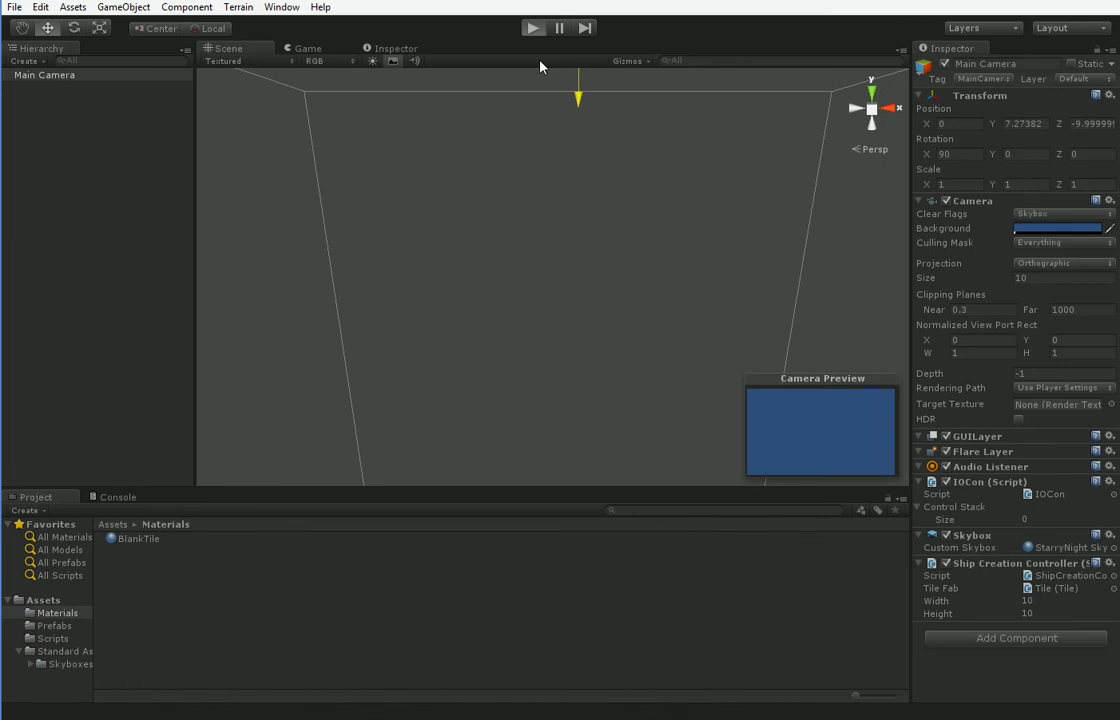
{"action": "left_click", "coordinate": [532, 28]}
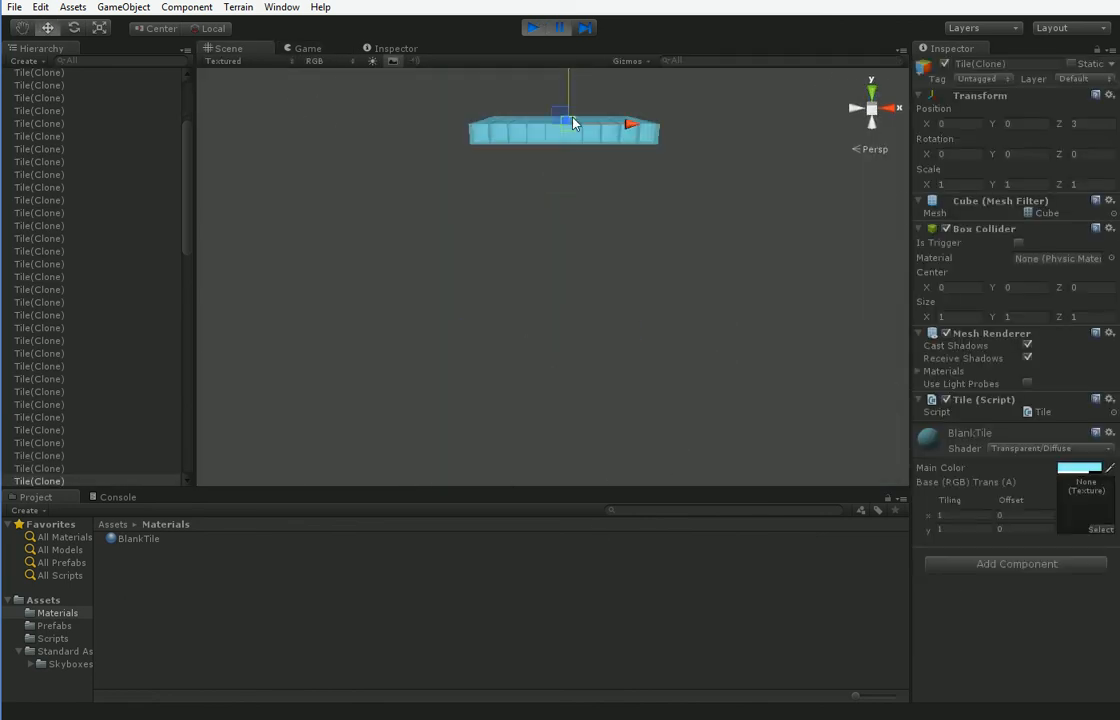
{"action": "left_click_drag", "start_coordinate": [564, 118], "coordinate": [504, 136]}
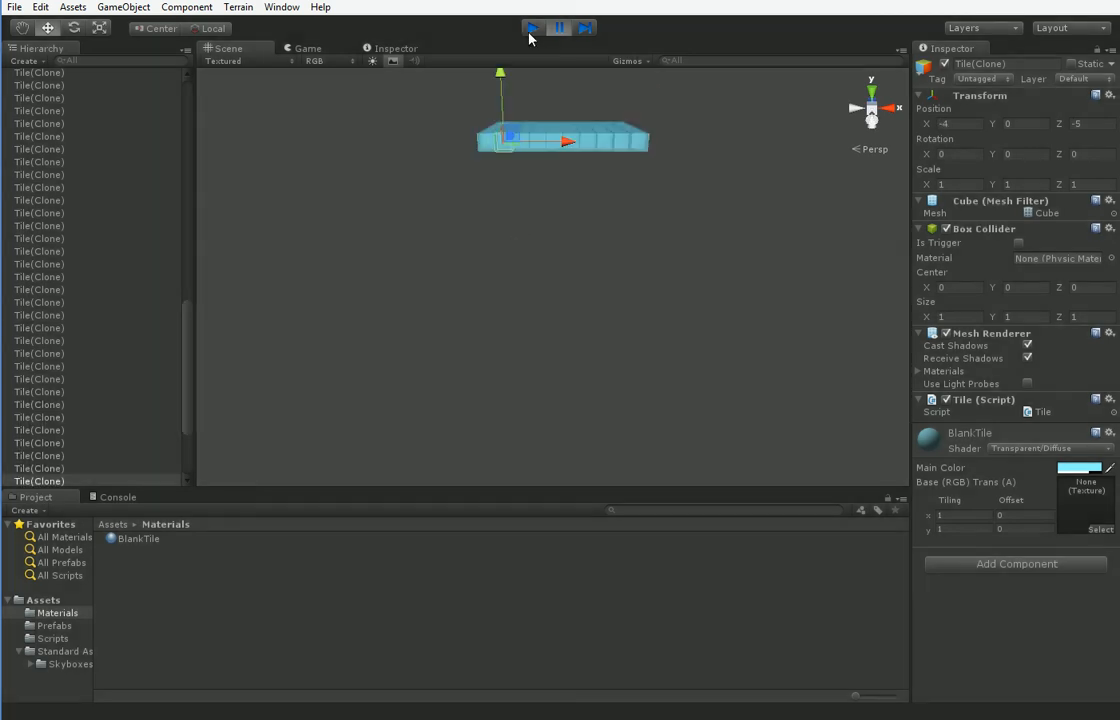
{"action": "left_click", "coordinate": [532, 28]}
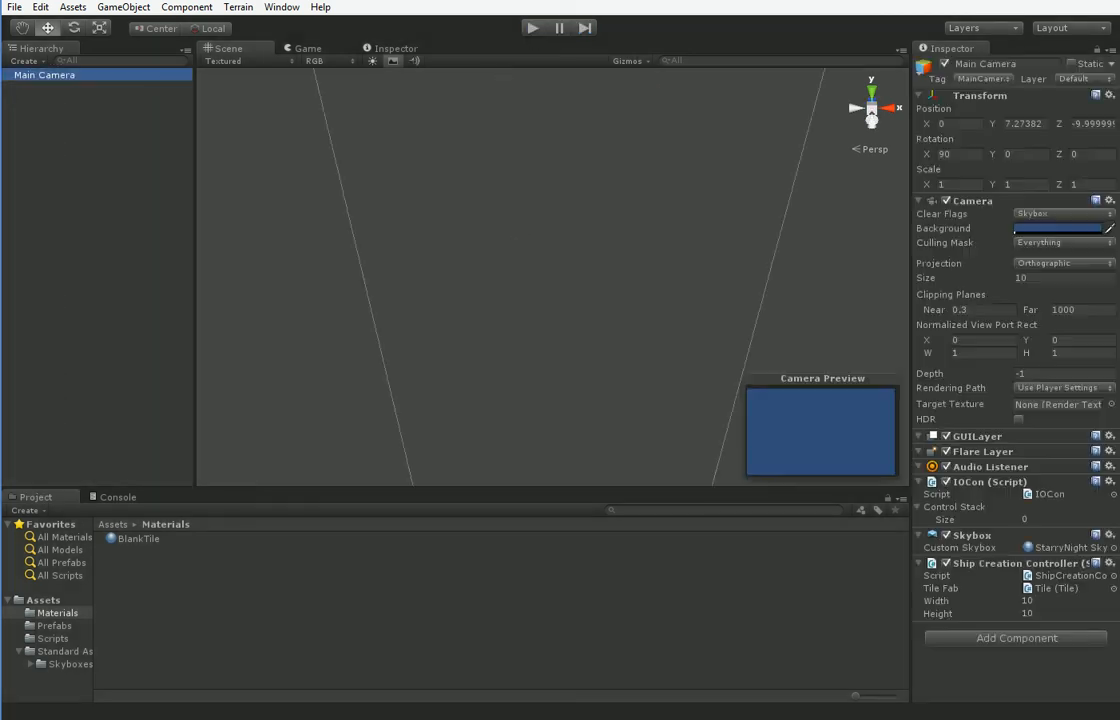
Raise the camera's Y position to 10 and play again to preview the grid from above.
{"action": "left_click", "coordinate": [1024, 124]}
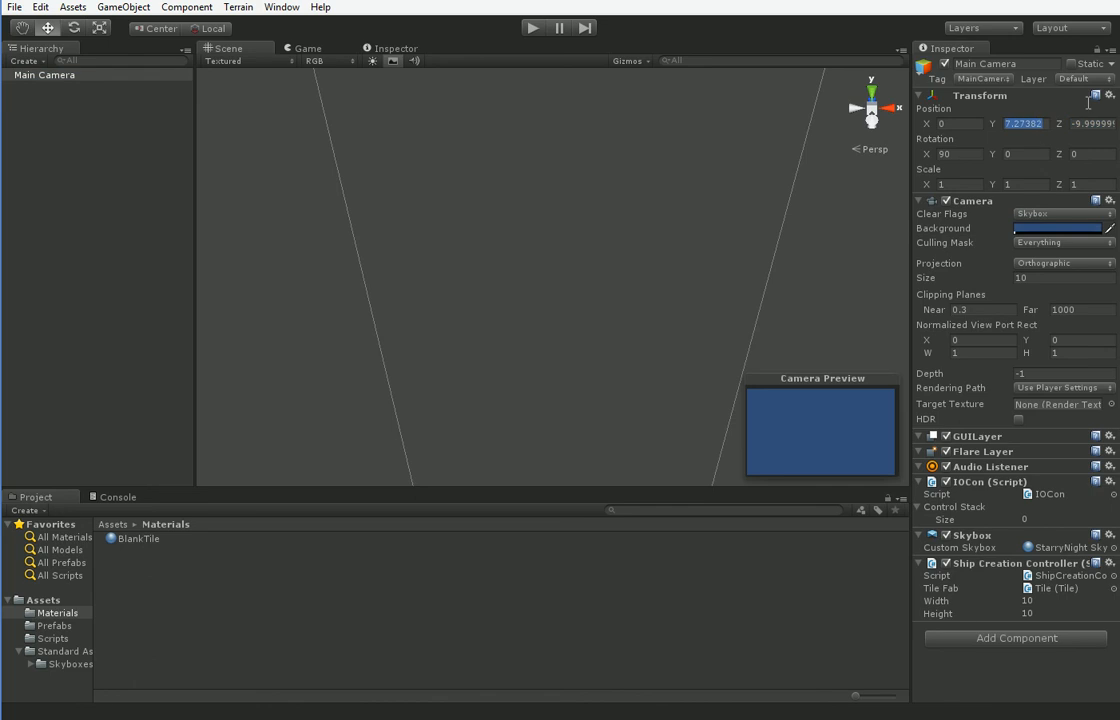
{"action": "type", "text": "10"}
{"action": "left_click", "coordinate": [1092, 122]}
{"action": "type", "text": "0"}
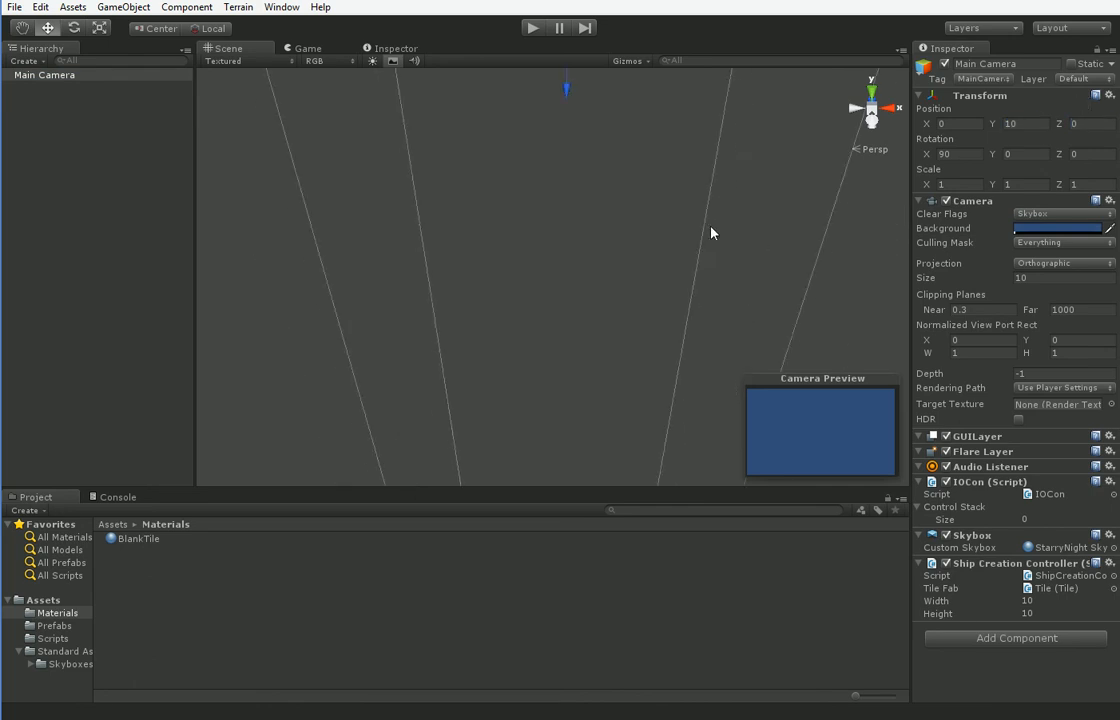
{"action": "left_click", "coordinate": [532, 28]}
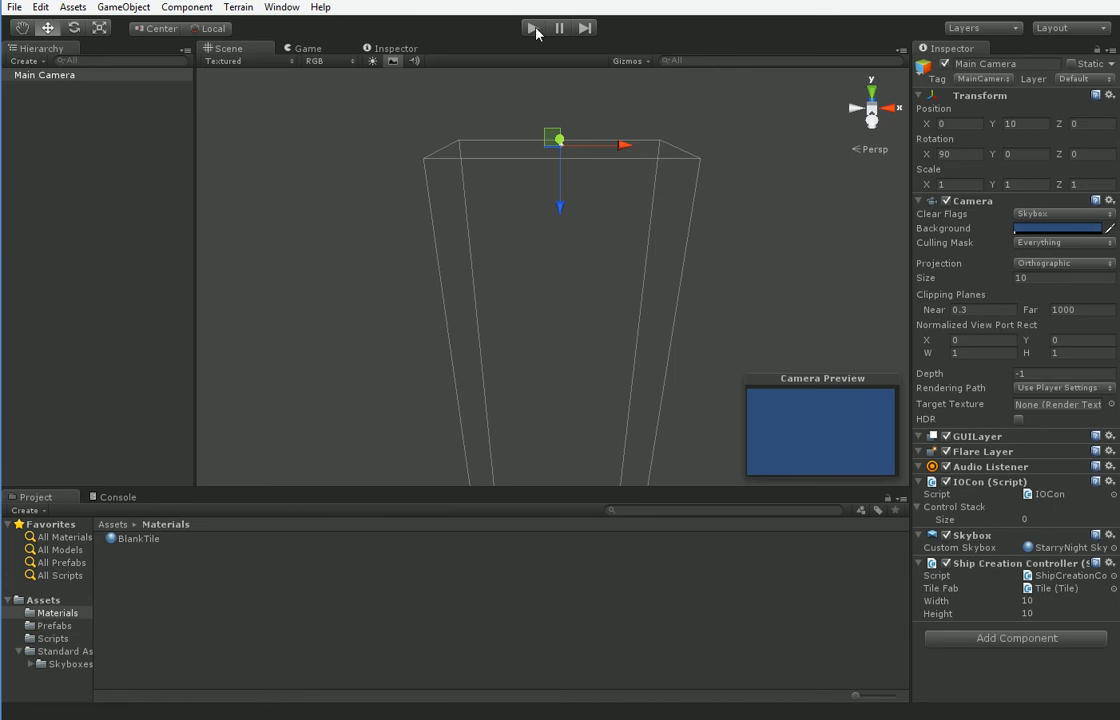
{"action": "left_click", "coordinate": [534, 28]}
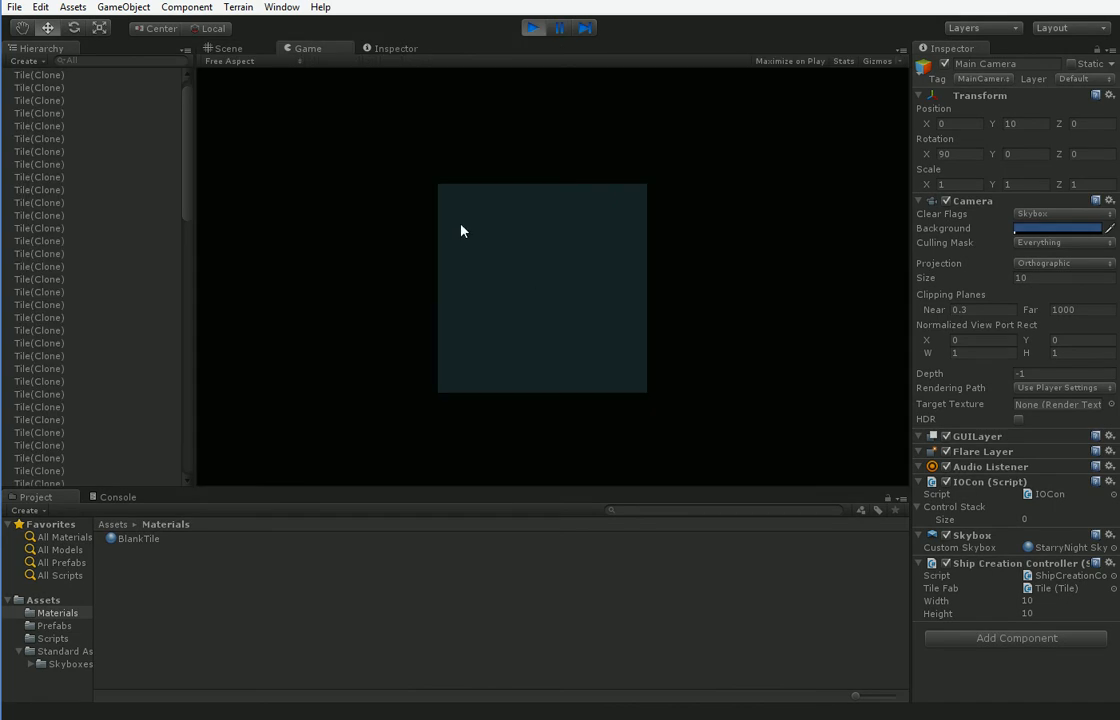
{"action": "mouse_move", "coordinate": [394, 306]}
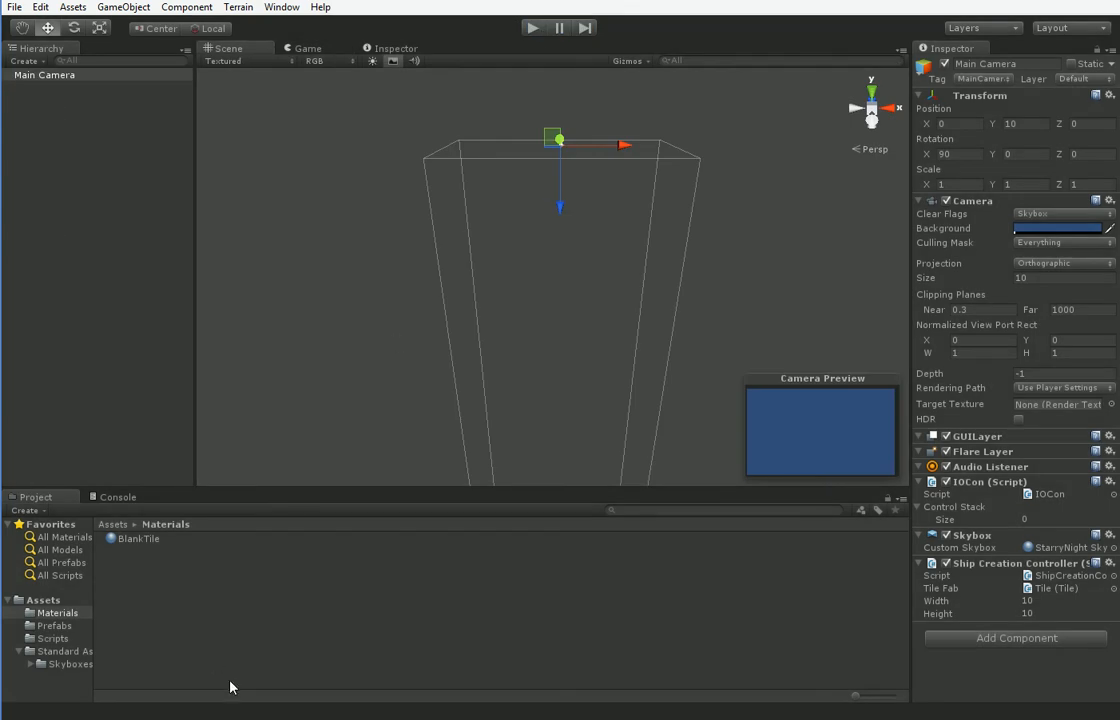
{"action": "mouse_move", "coordinate": [542, 218]}
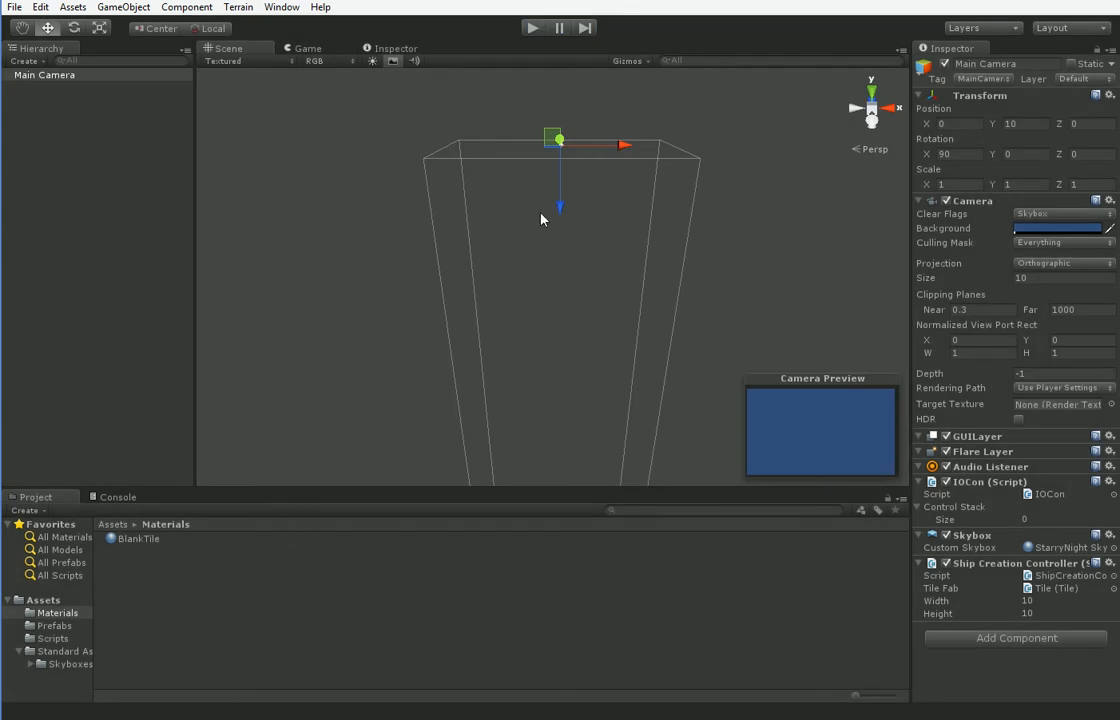
{"action": "mouse_move", "coordinate": [720, 352]}
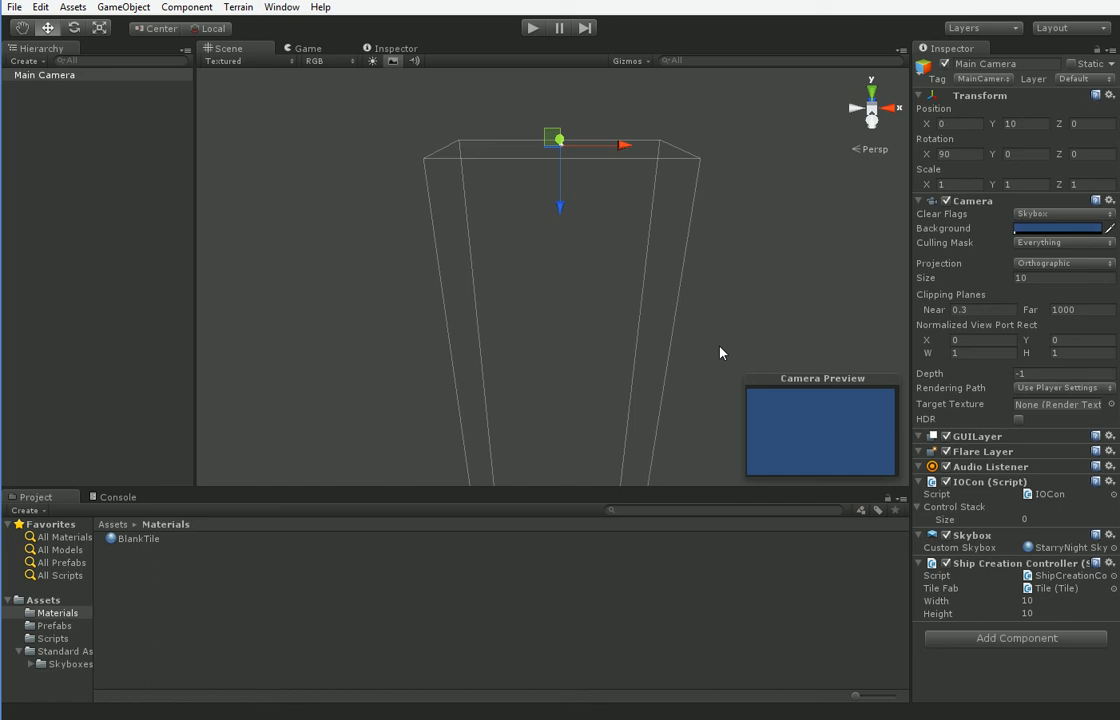
{"action": "mouse_move", "coordinate": [1022, 564]}
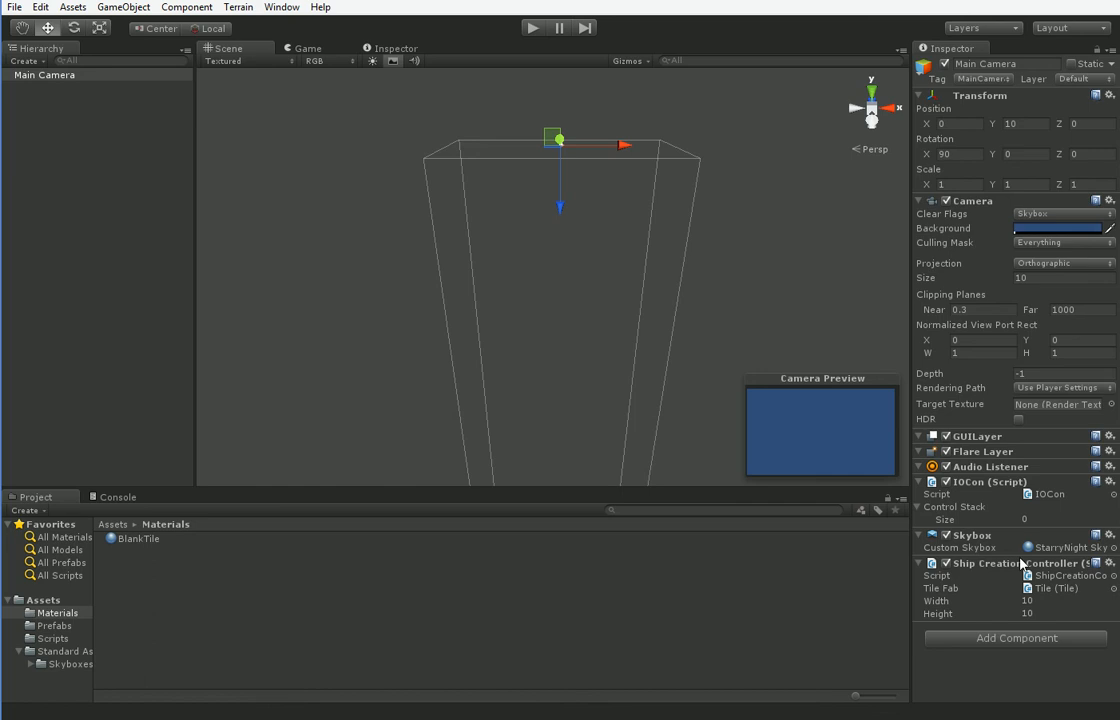
{"action": "mouse_move", "coordinate": [968, 572]}
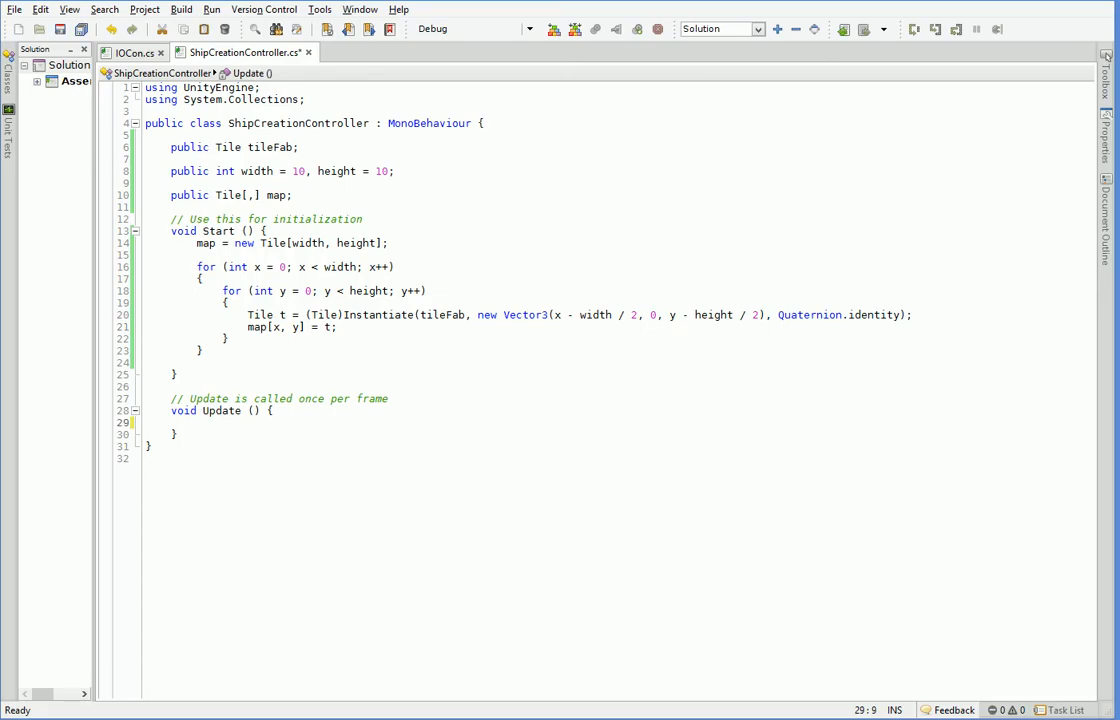
In Update, return unless IOCon.activeIOCon, then build a ScreenPointToRay from Input.mousePosition.
{"action": "type", "text": "if ("}
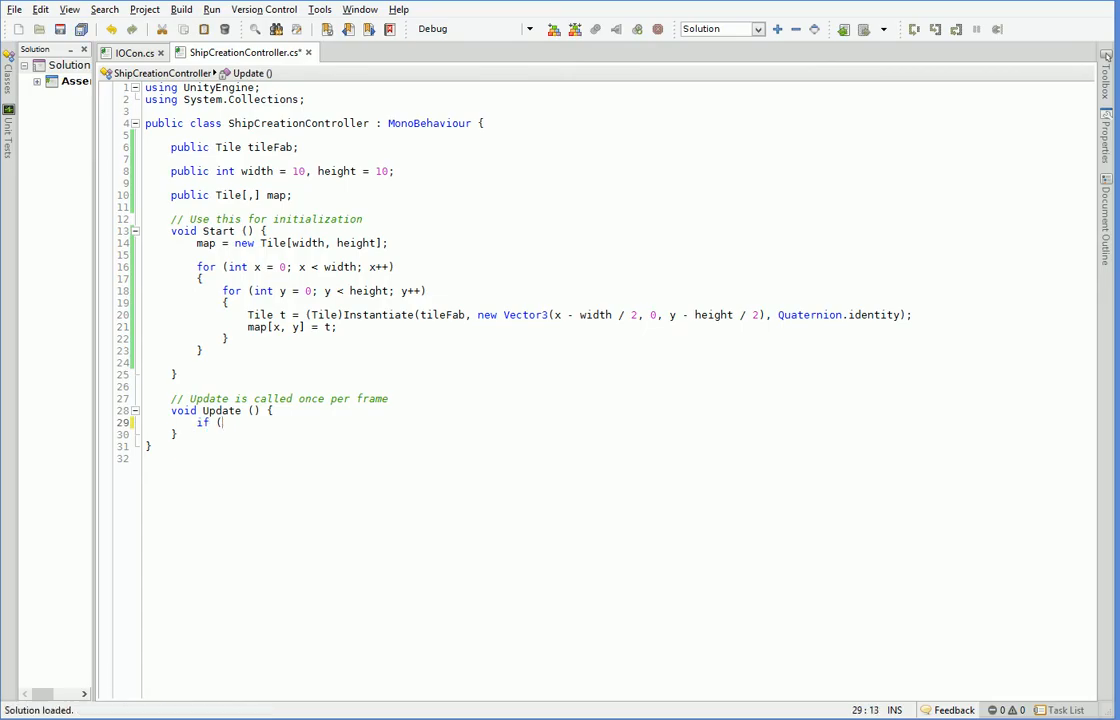
{"action": "type", "text": "IOCon.activeIOController != this"}
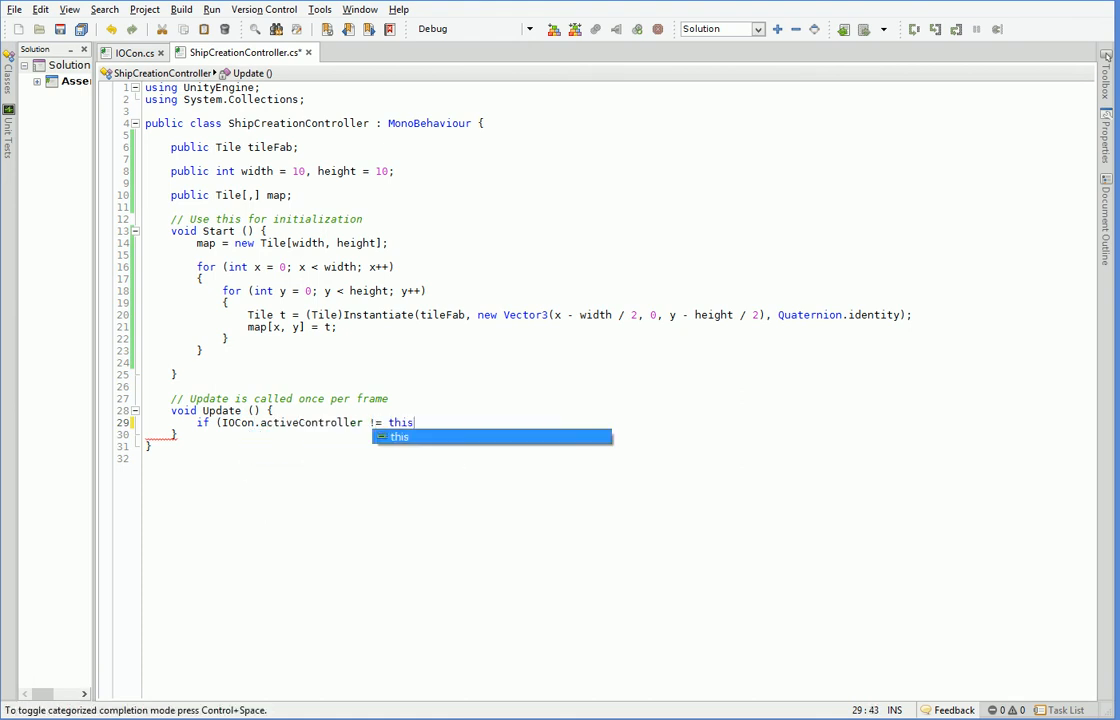
{"action": "type", "text": ") return;"}
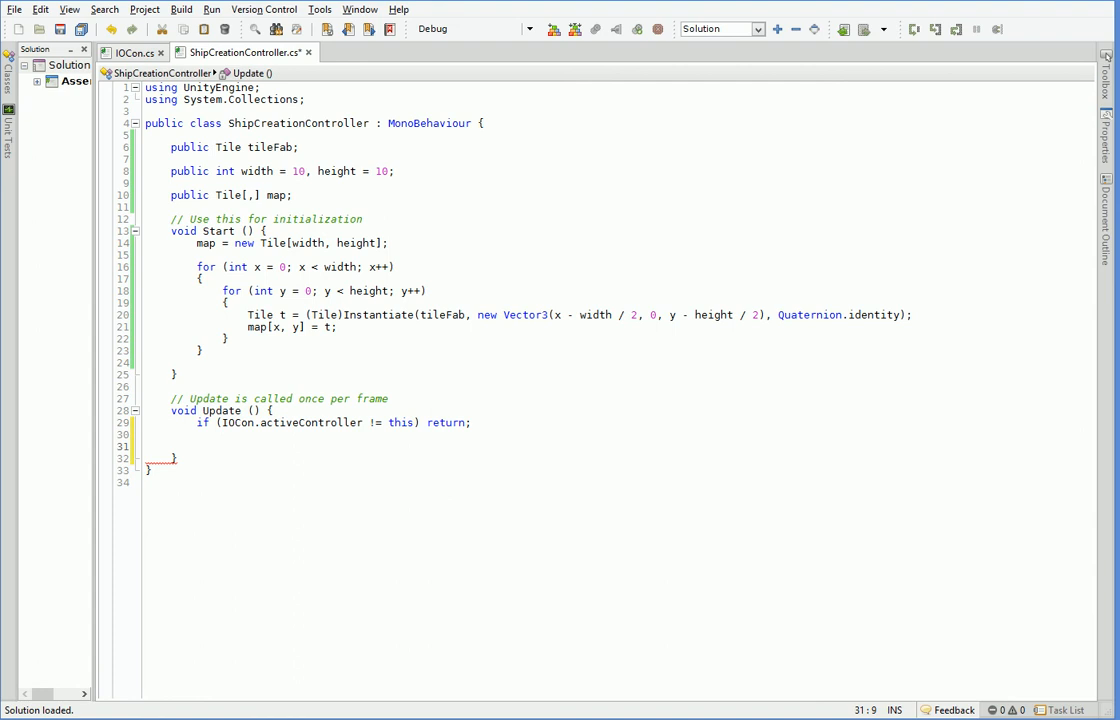
{"action": "type", "text": "Ray ray = ca"}
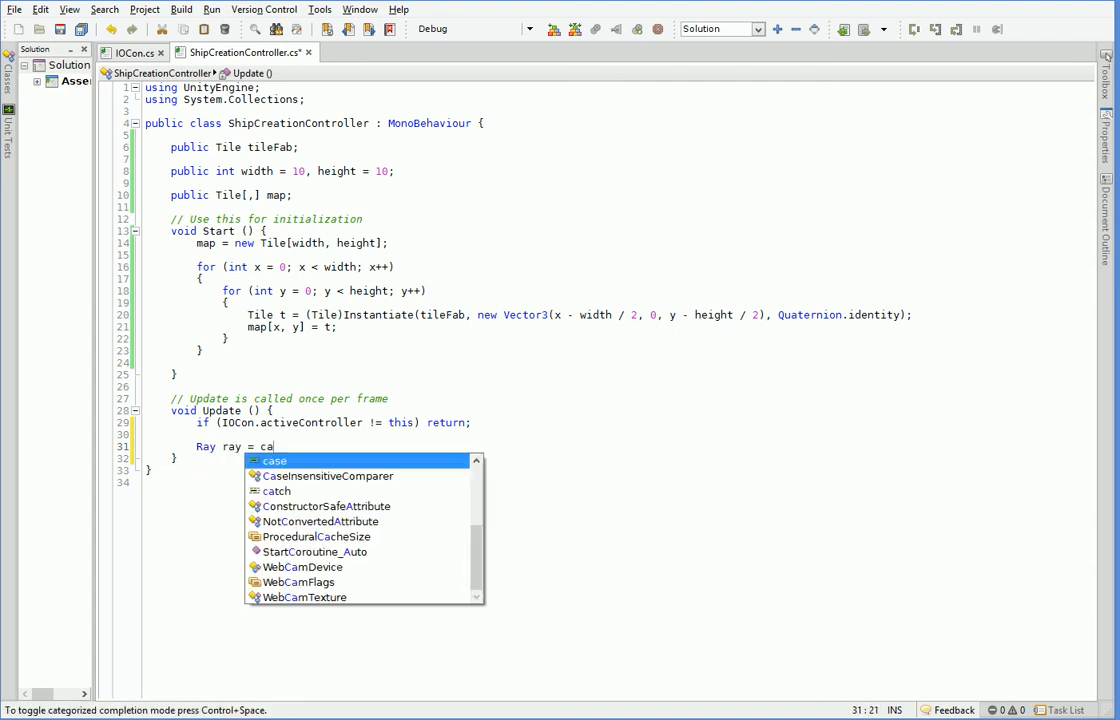
{"action": "type", "text": "mera"}
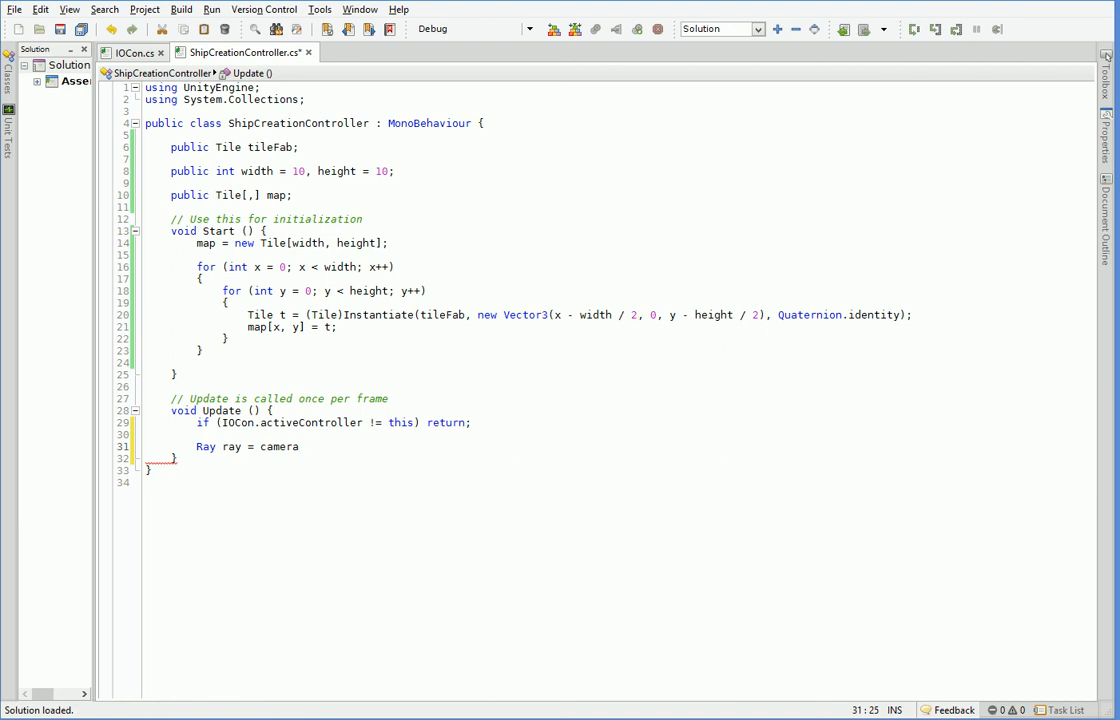
{"action": "type", "text": ".ScreenPointToRay"}
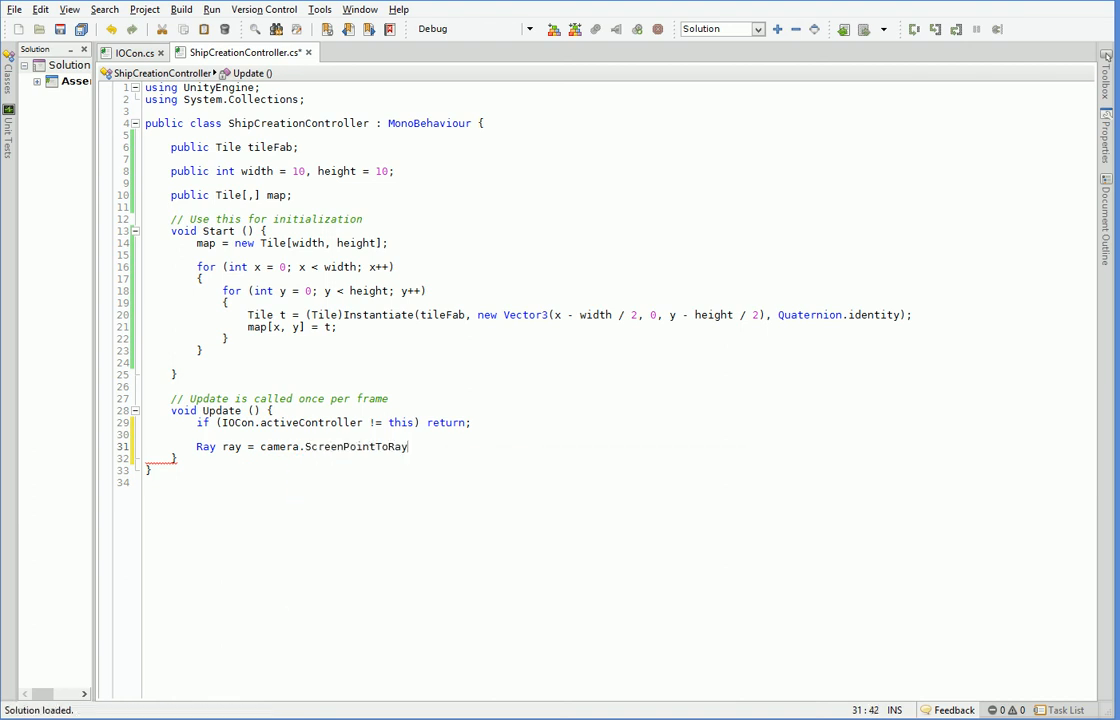
{"action": "type", "text": "(Vec"}
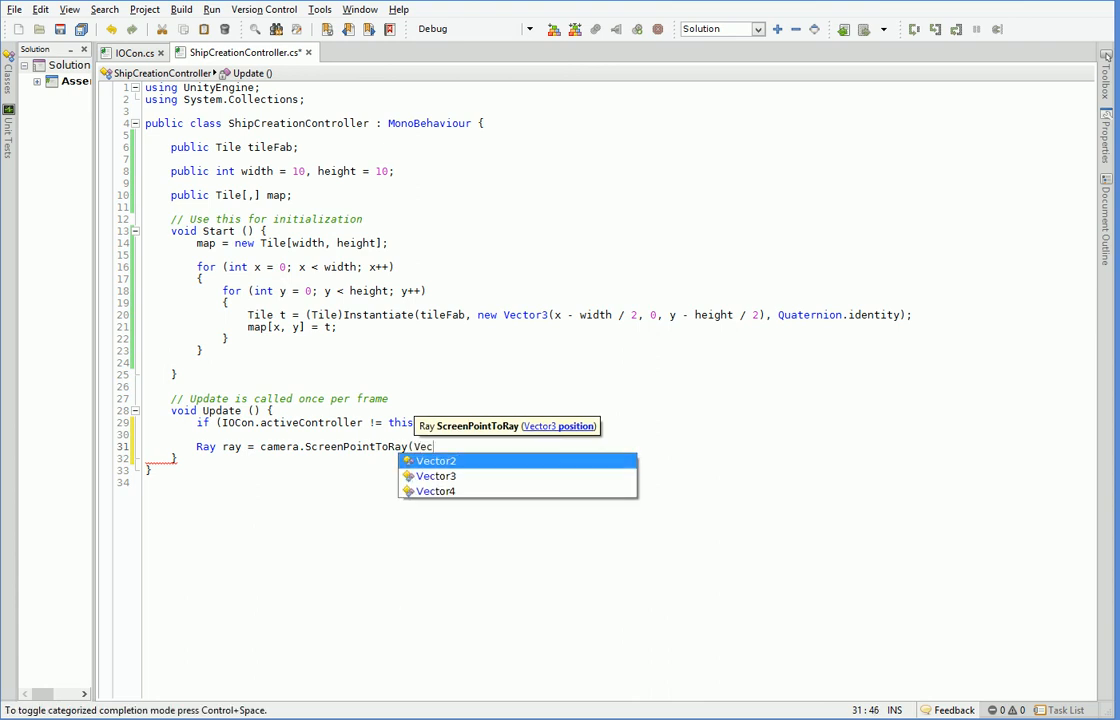
{"action": "type", "text": "Input.mousePosition);"}
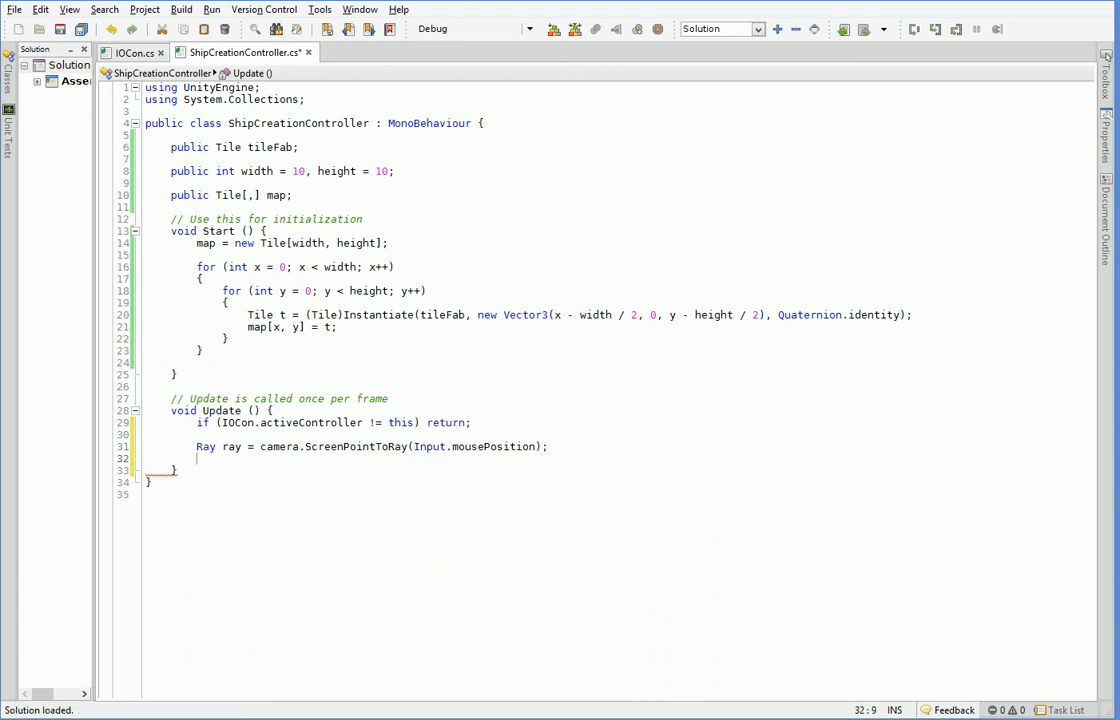
Add an if (Physics.Raycast(ray, out hit)) block with a RaycastHit variable.
{"action": "type", "text": "RaycastHit hit;"}
{"action": "type", "text": "if (P"}
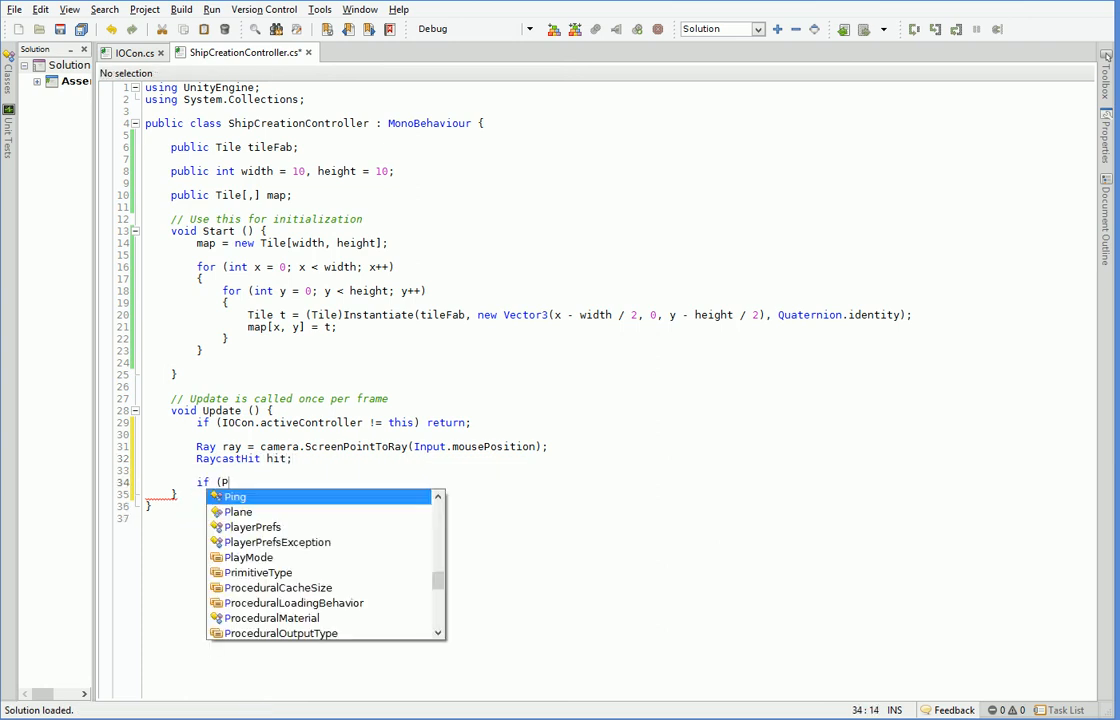
{"action": "type", "text": "hysics.Raycast("}
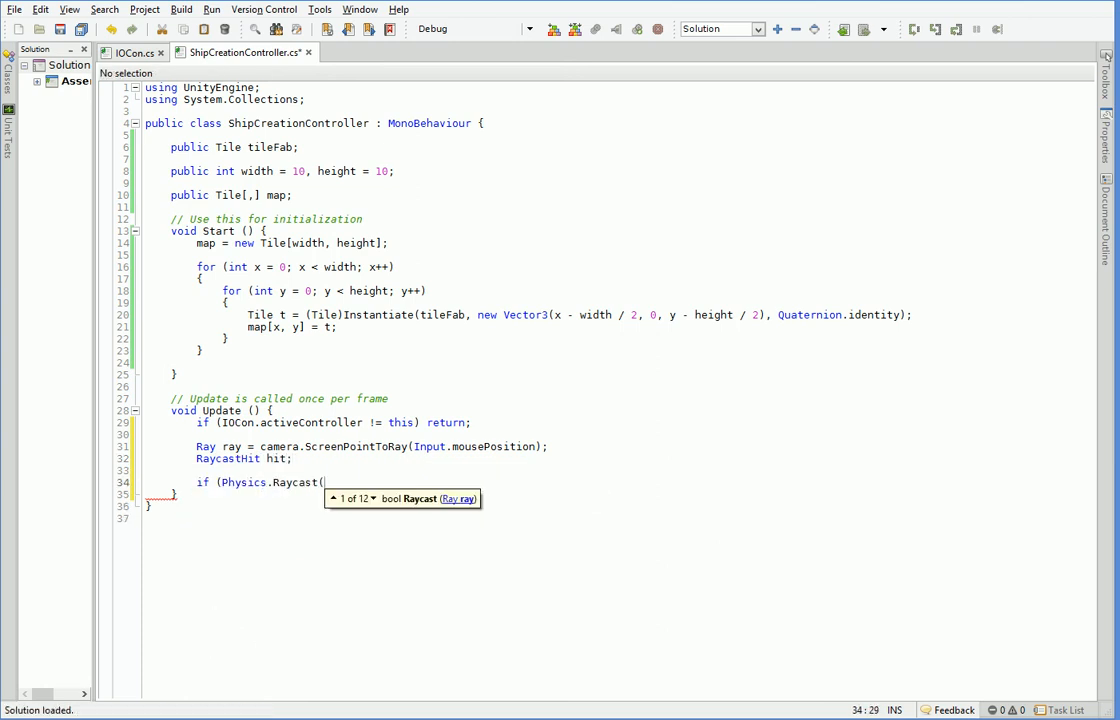
{"action": "type", "text": "Ray, out hit"}
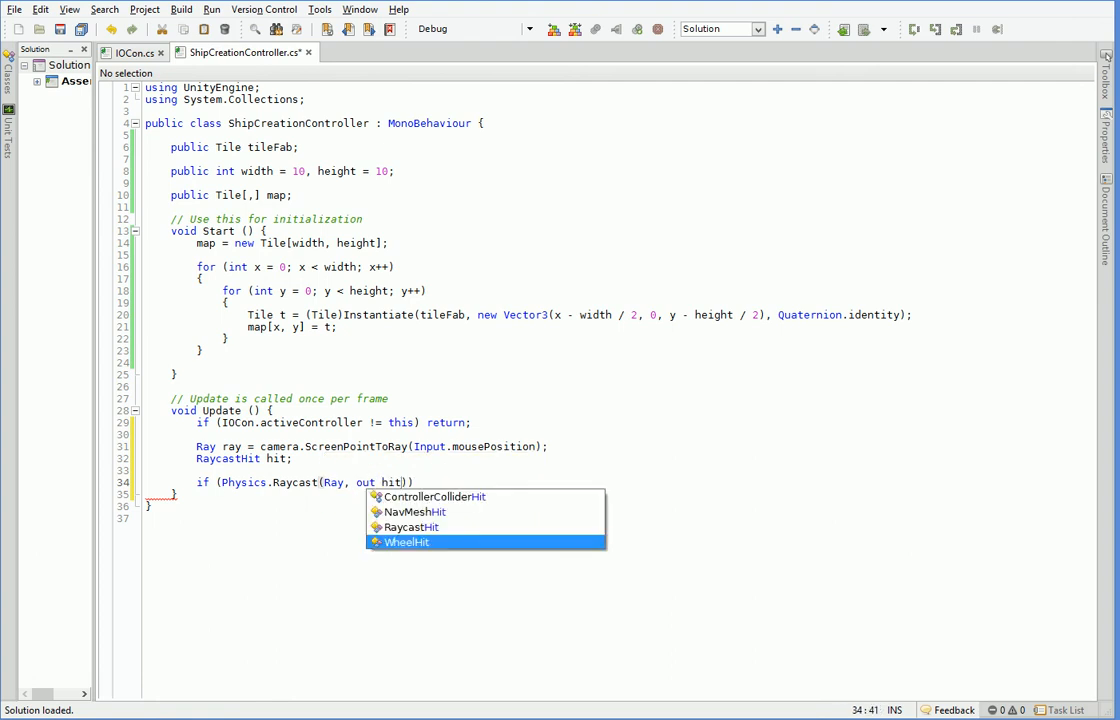
{"action": "key", "text": "Escape"}
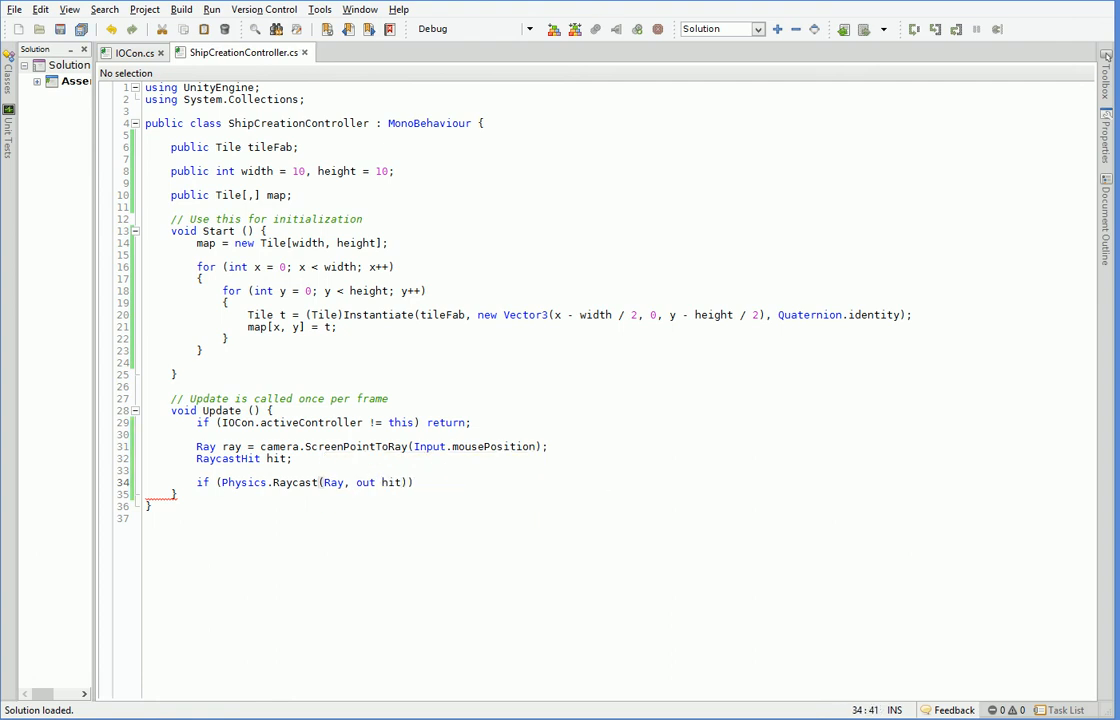
{"action": "type", "text": "{"}
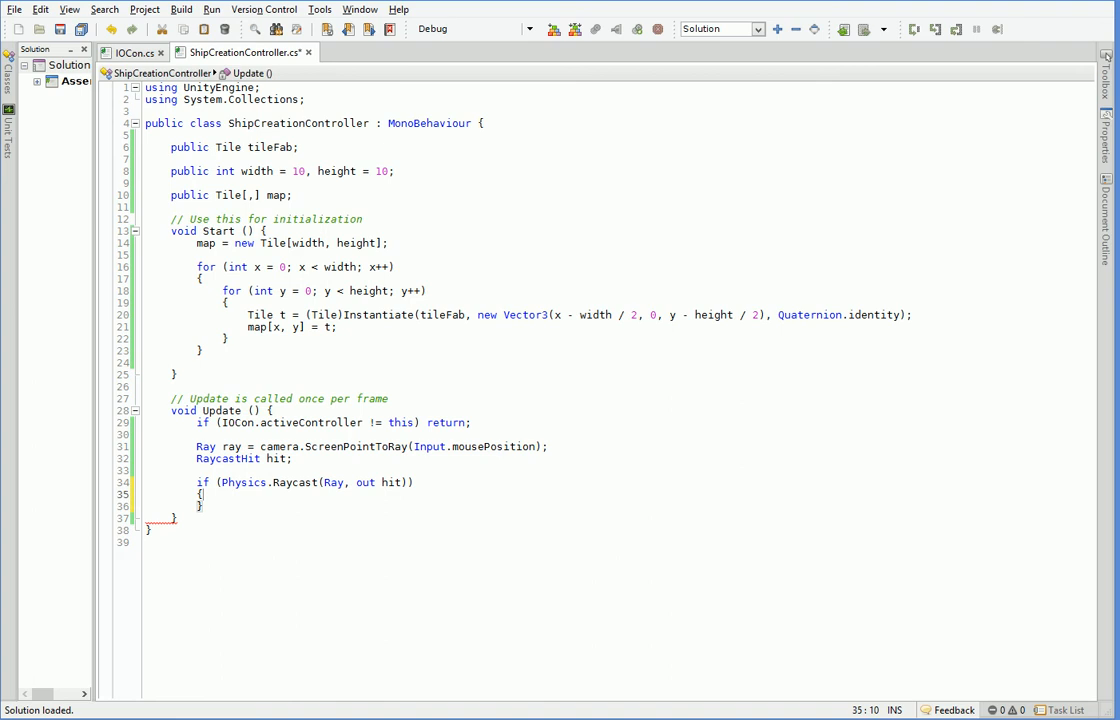
{"action": "key", "text": "enter"}
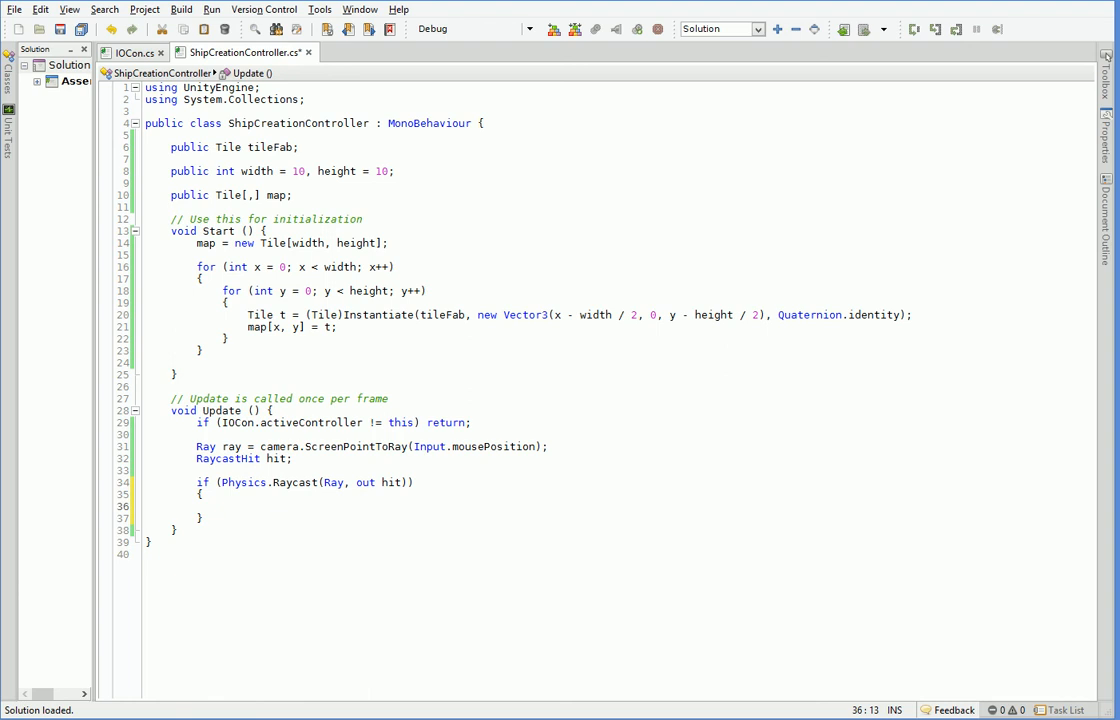
Get the hit's Tile component, Debug.Log its name + " isn't a tile" and return if null.
{"action": "type", "text": "Tile t = hit.tra"}
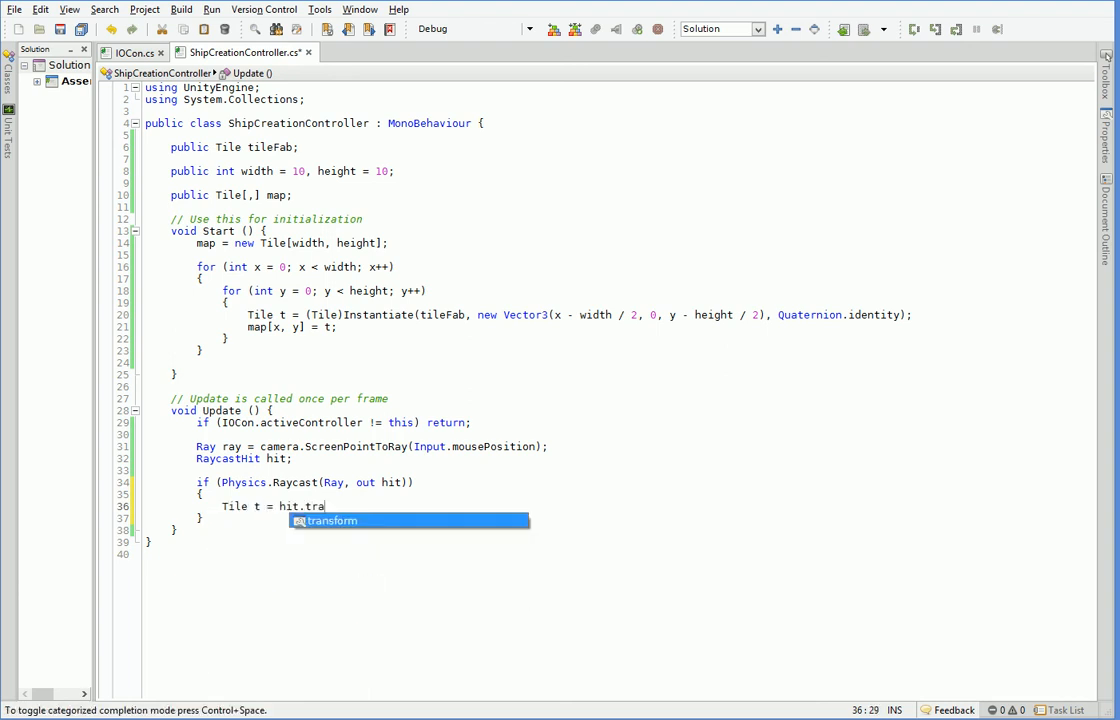
{"action": "type", "text": "nsform.GetComponent<Tile>();"}
{"action": "type", "text": "if (t == null"}
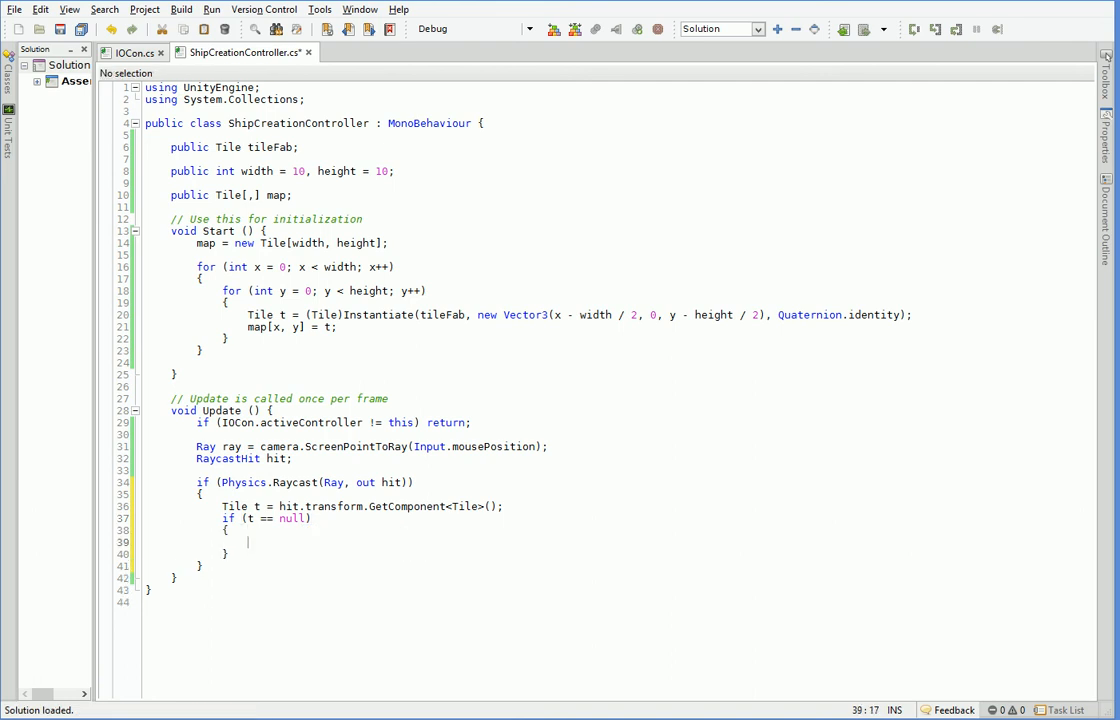
{"action": "type", "text": "Debug.Log (\"Hit\");"}
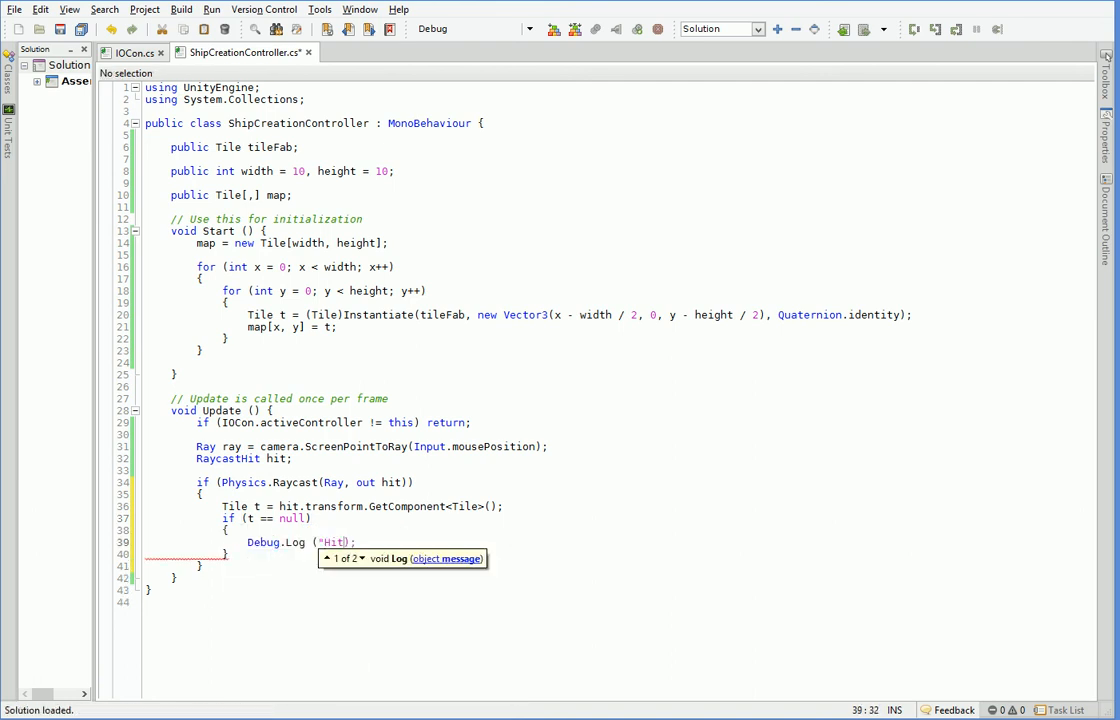
{"action": "type", "text": "t.transform"}
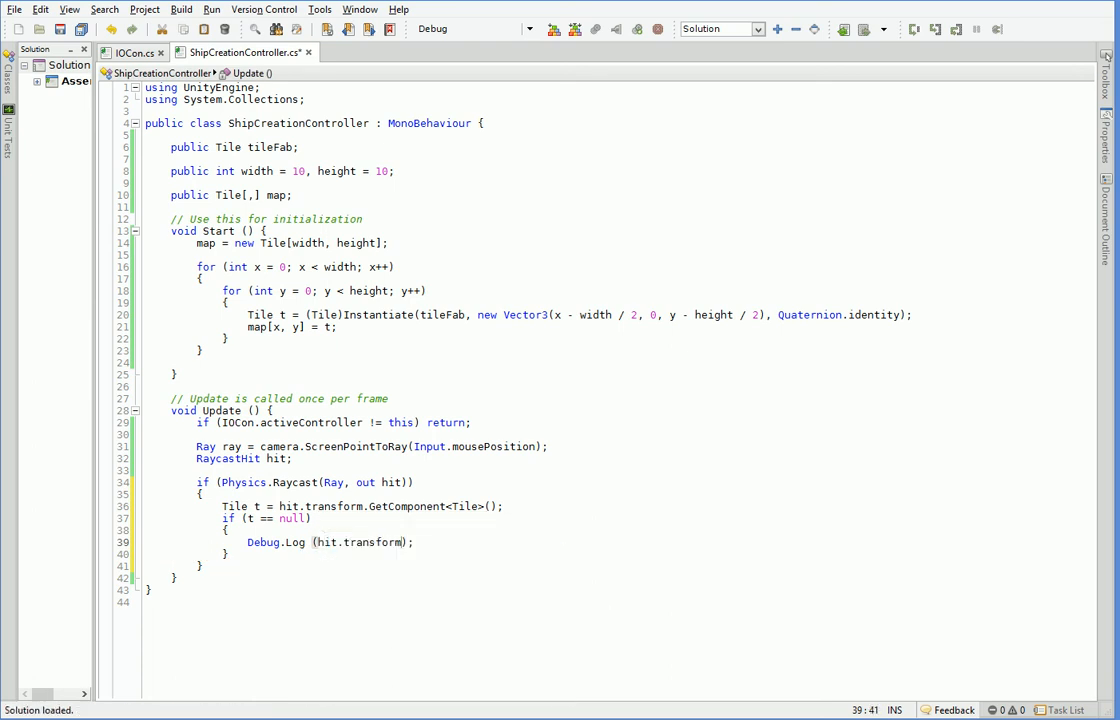
{"action": "type", "text": ".name + \" isn't a tile"}
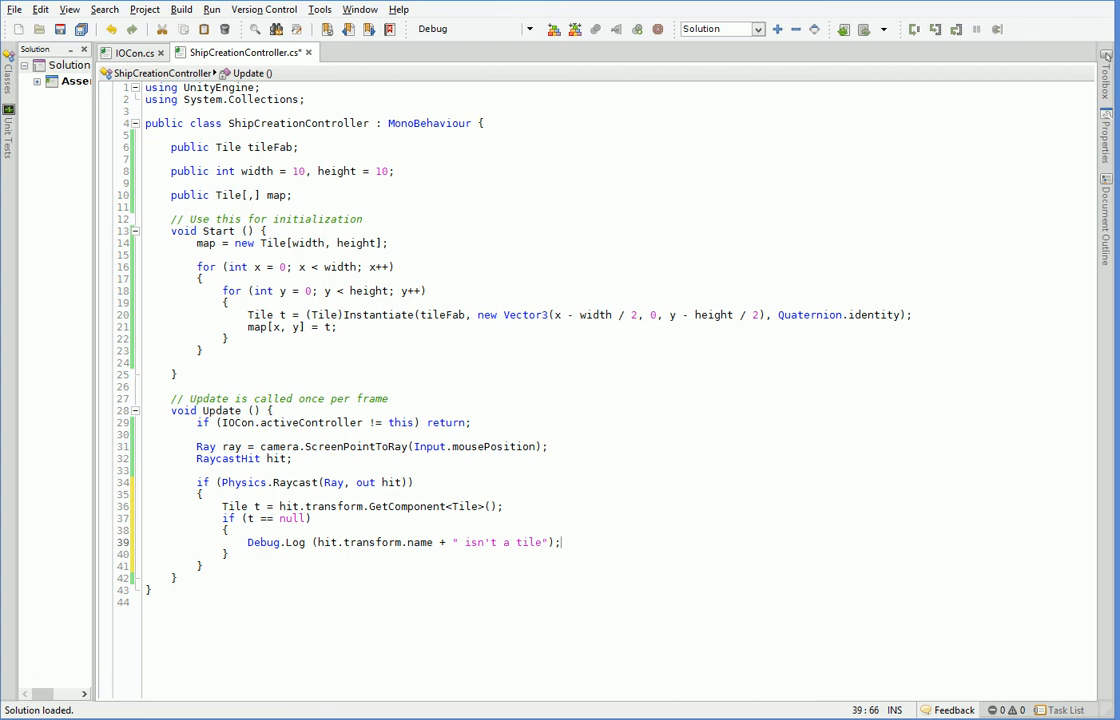
{"action": "type", "text": "return;"}
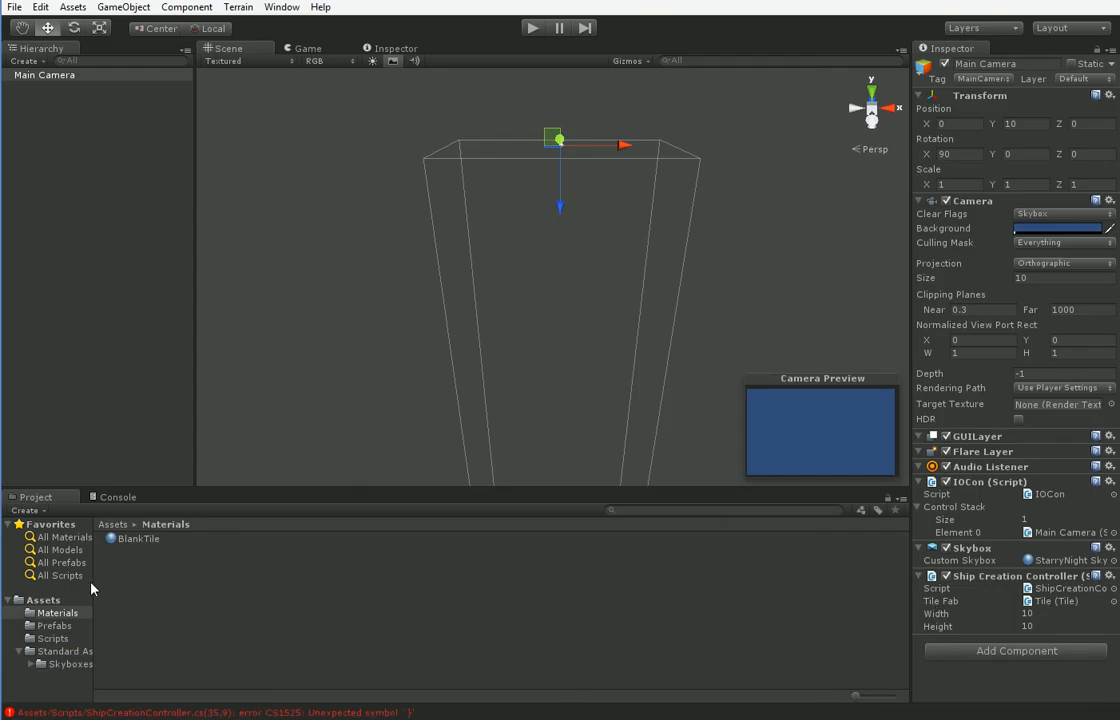
Open Tile.cs from Assets > Scripts so it loads as a MonoDevelop tab.
{"action": "left_click", "coordinate": [126, 564]}
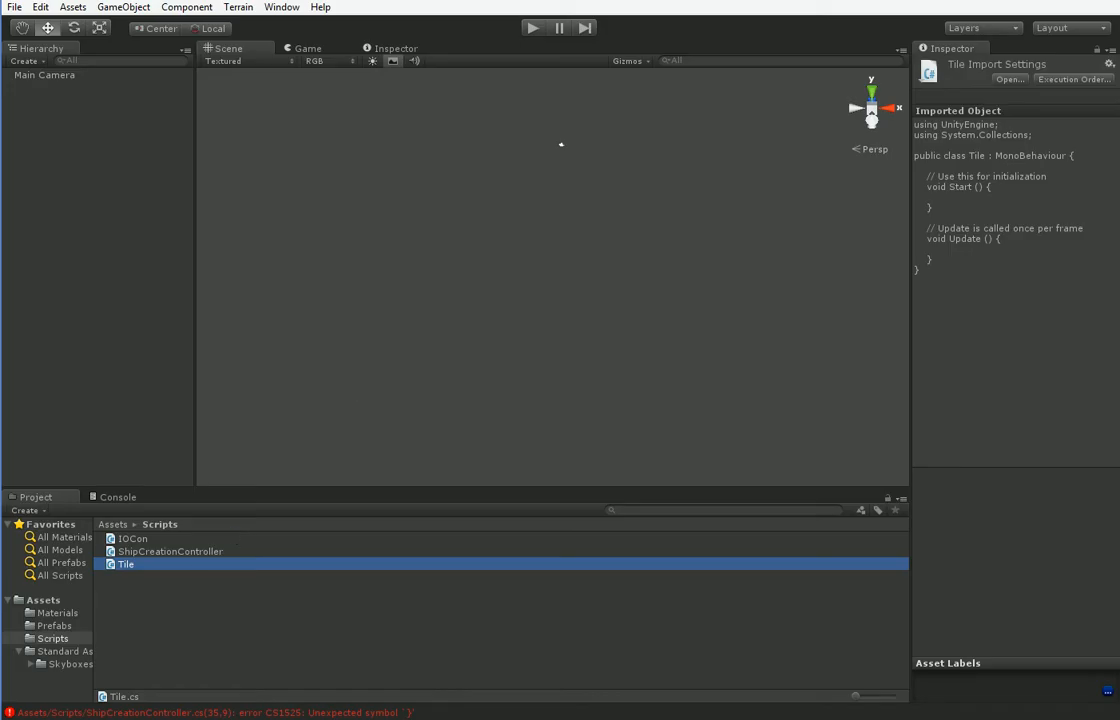
{"action": "left_click", "coordinate": [116, 496]}
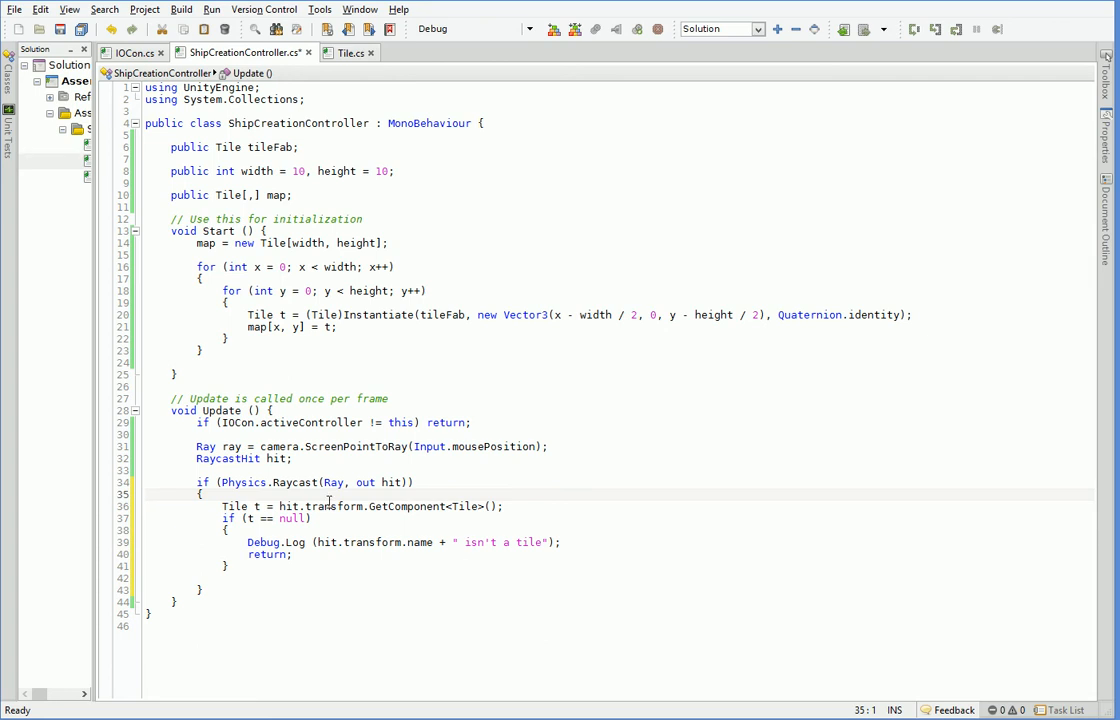
{"action": "left_click", "coordinate": [438, 480]}
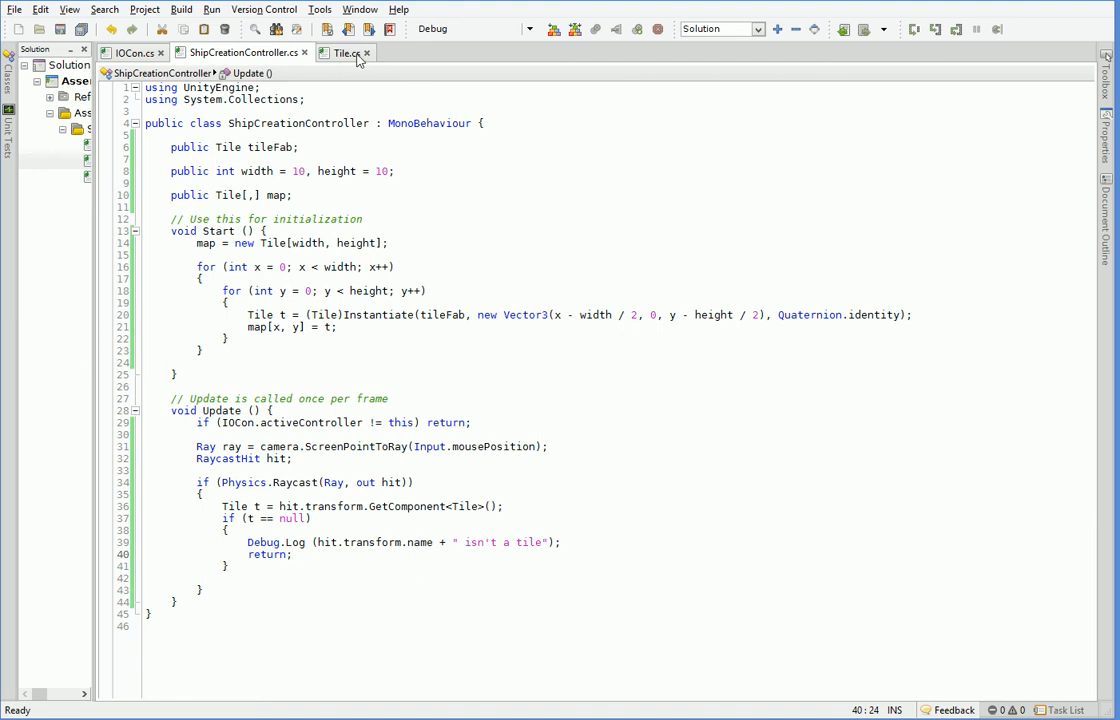
Add empty public void Highlight() { } and Unhighlight() { } methods below Update in Tile.cs.
{"action": "left_click", "coordinate": [344, 52]}
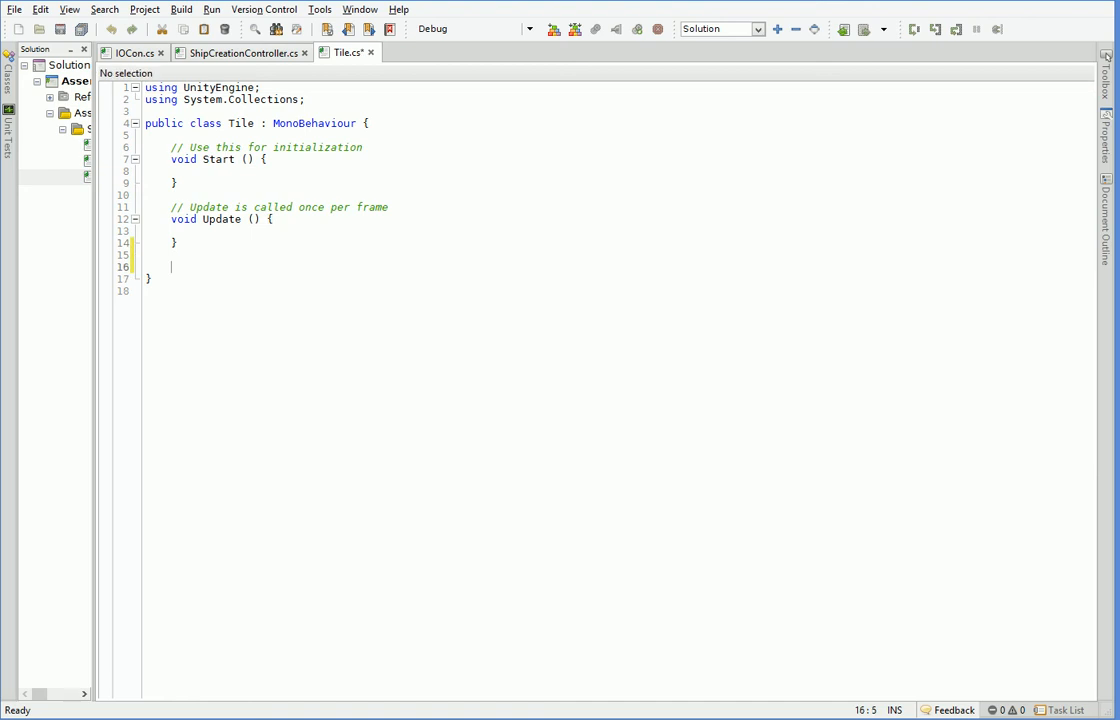
{"action": "type", "text": "public void Hight"}
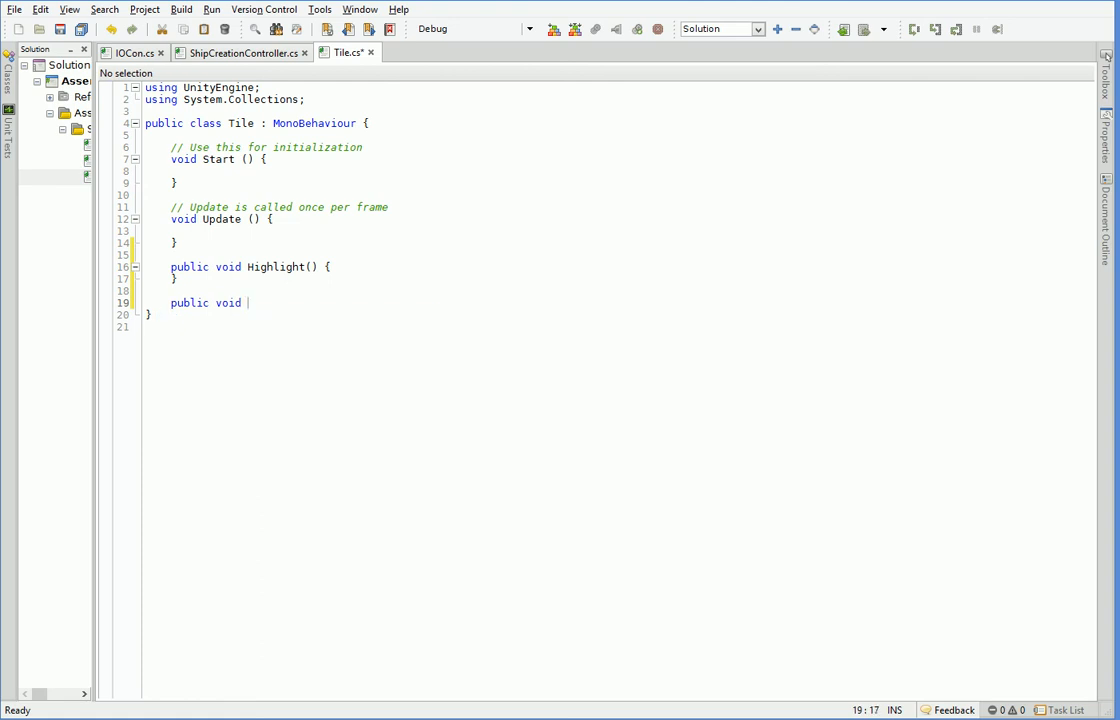
{"action": "type", "text": "Unhiglig"}
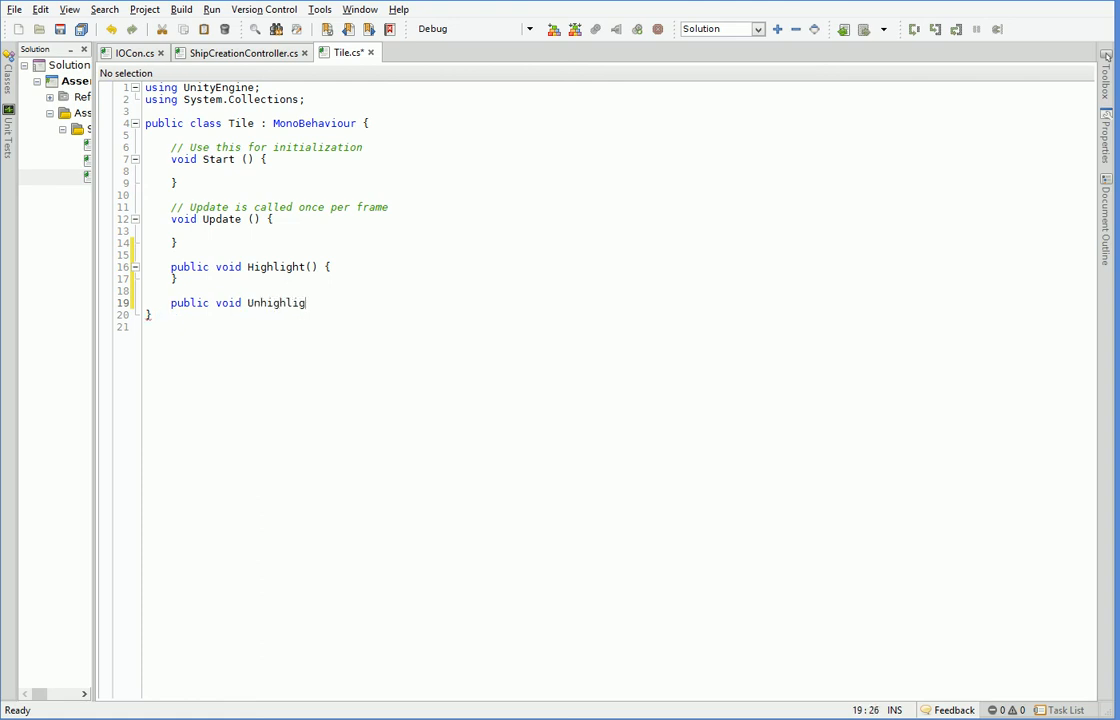
{"action": "type", "text": "ht() {"}
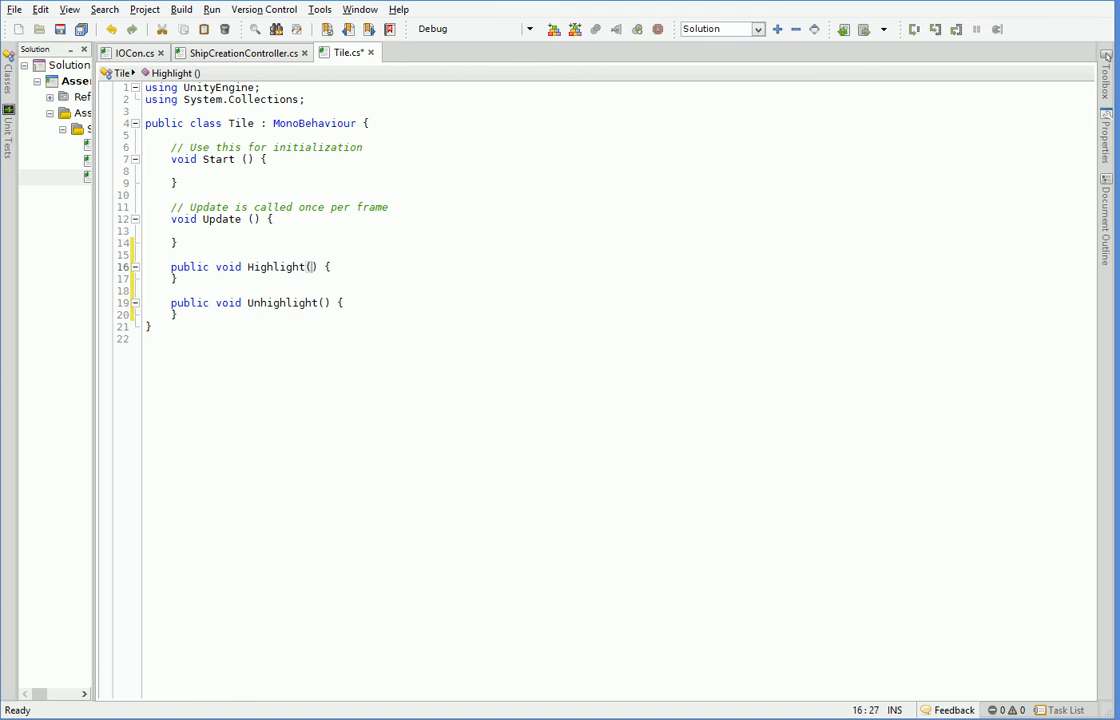
{"action": "type", "text": "Ship"}
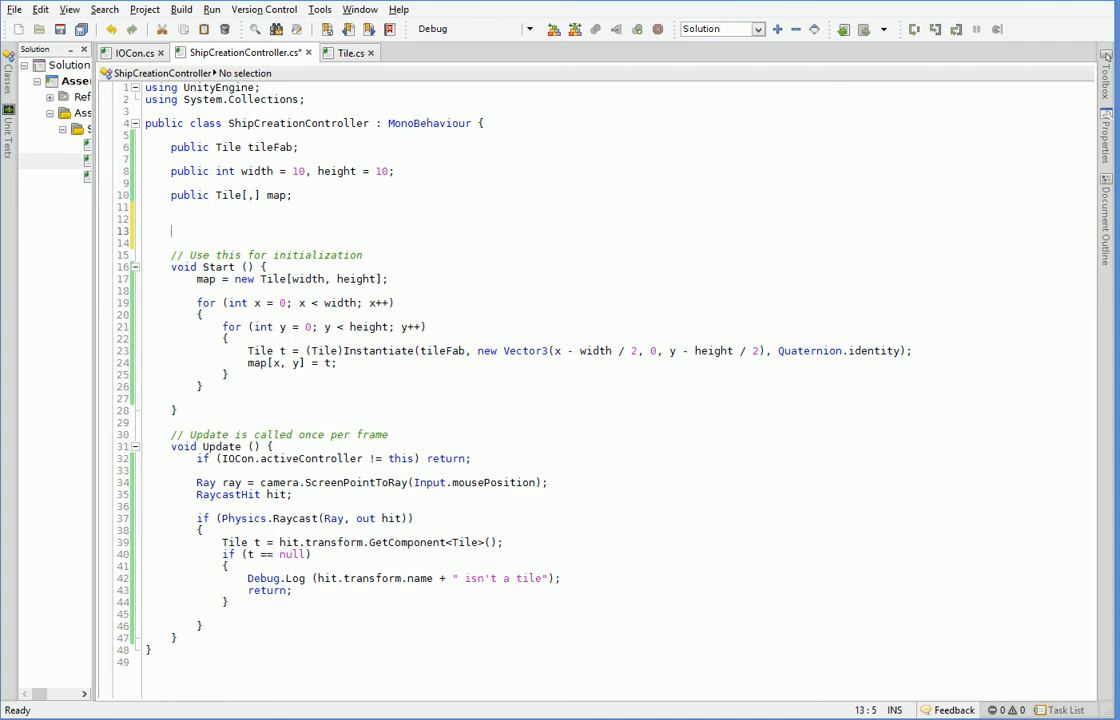
Declare 'public delegate void ShipCreationControllerEvent();' under the map field.
{"action": "type", "text": "Dele"}
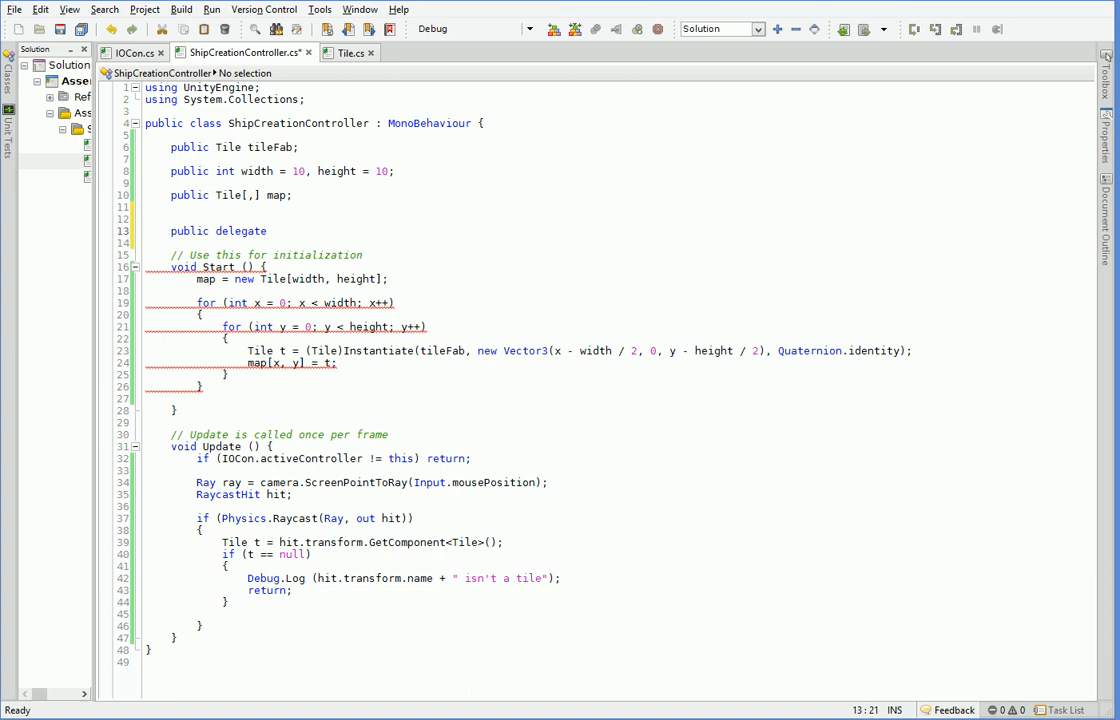
{"action": "left_click", "coordinate": [272, 230]}
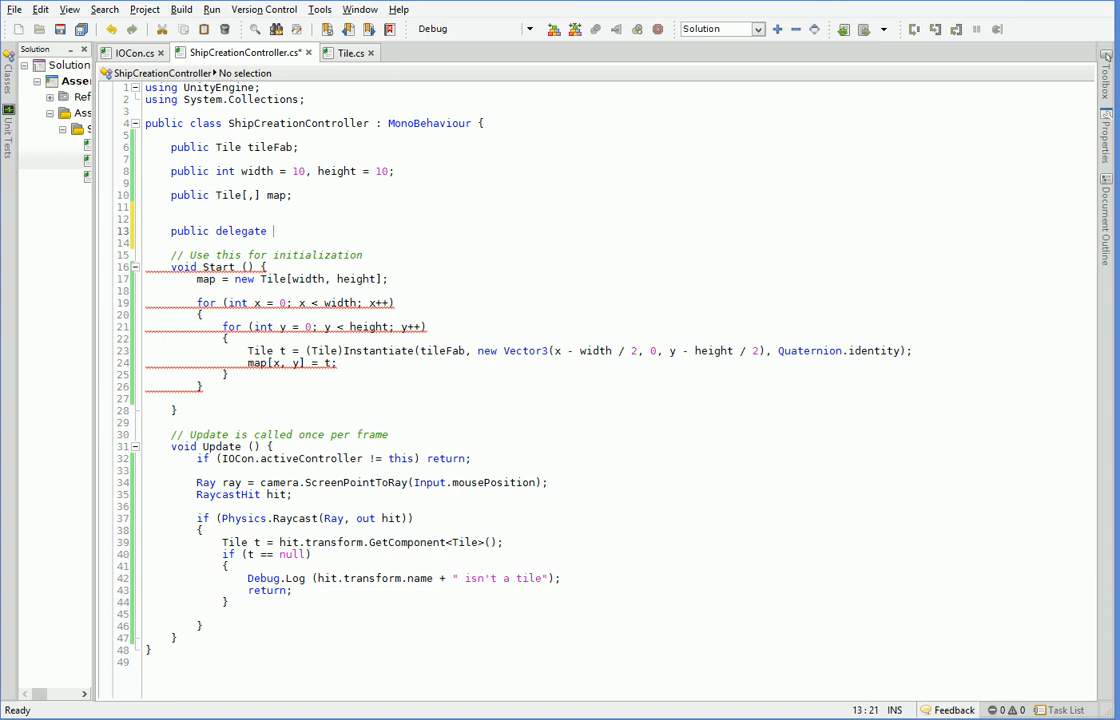
{"action": "type", "text": "ShipCreationControllerEvent"}
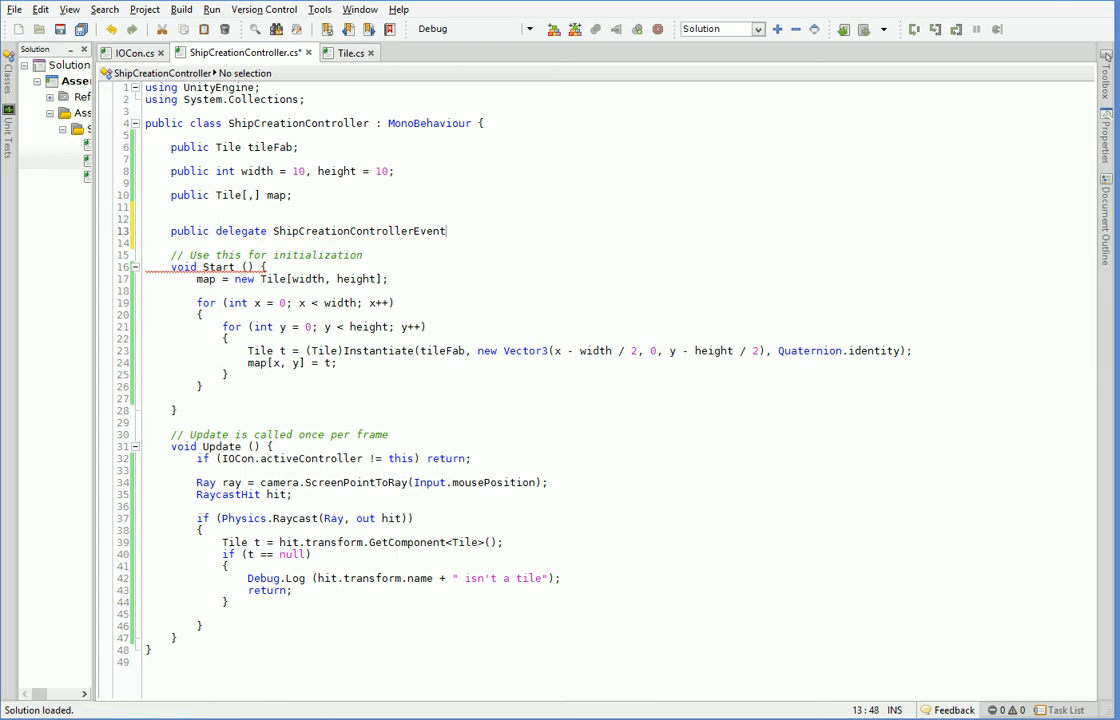
{"action": "type", "text": "();"}
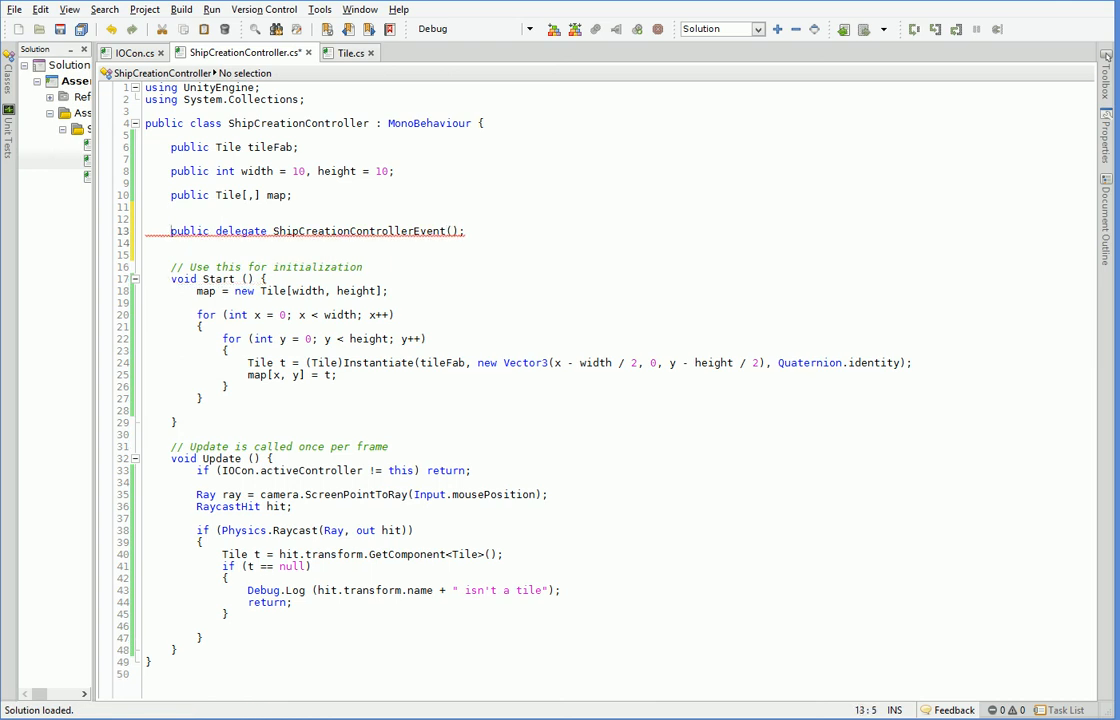
{"action": "type", "text": "void"}
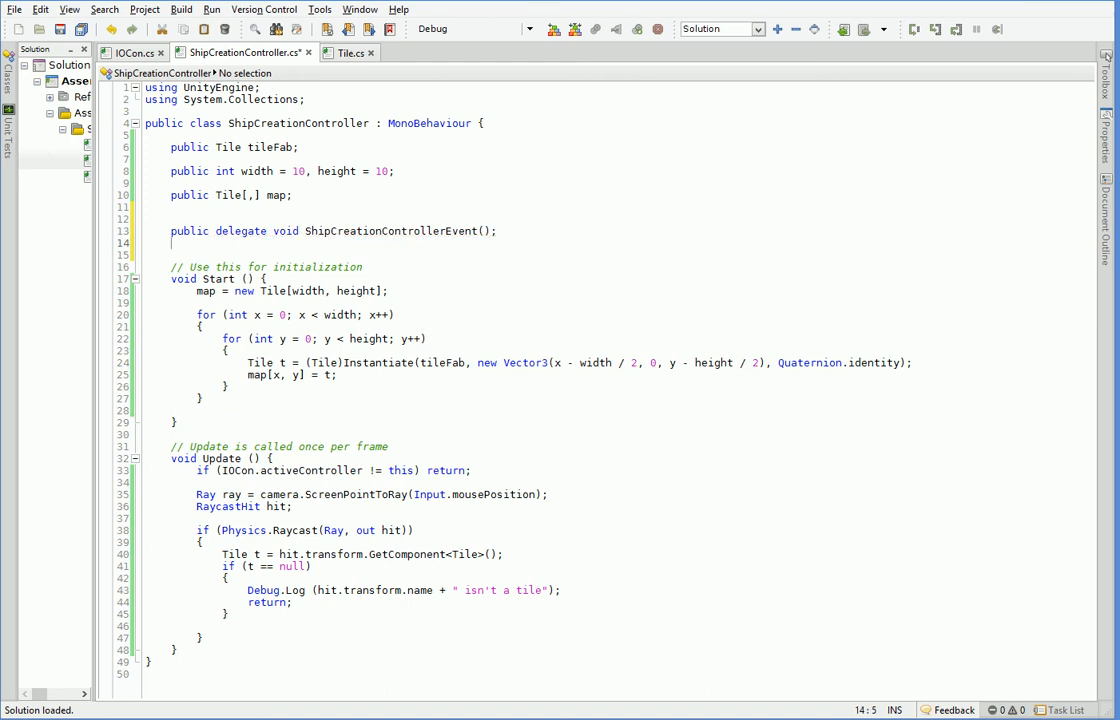
Declare 'public event ShipCreationControllerEvent dehighlight;' and move to the raycast block in Update.
{"action": "type", "text": "public event("}
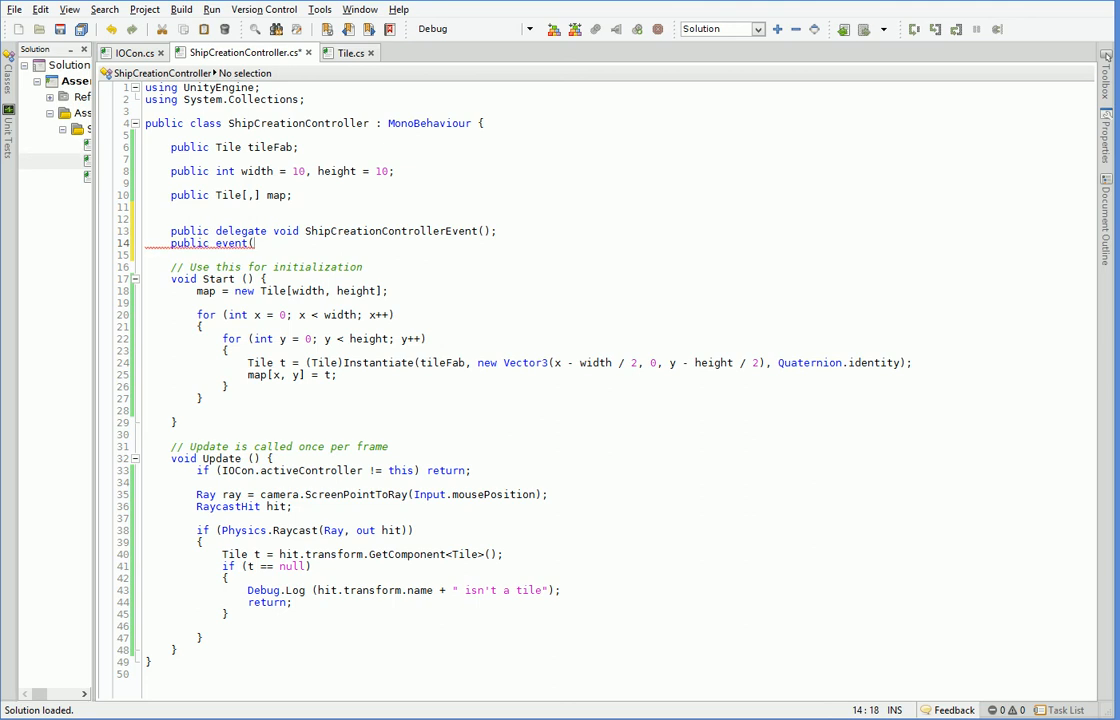
{"action": "type", "text": "ShipCreationControllerEvent h"}
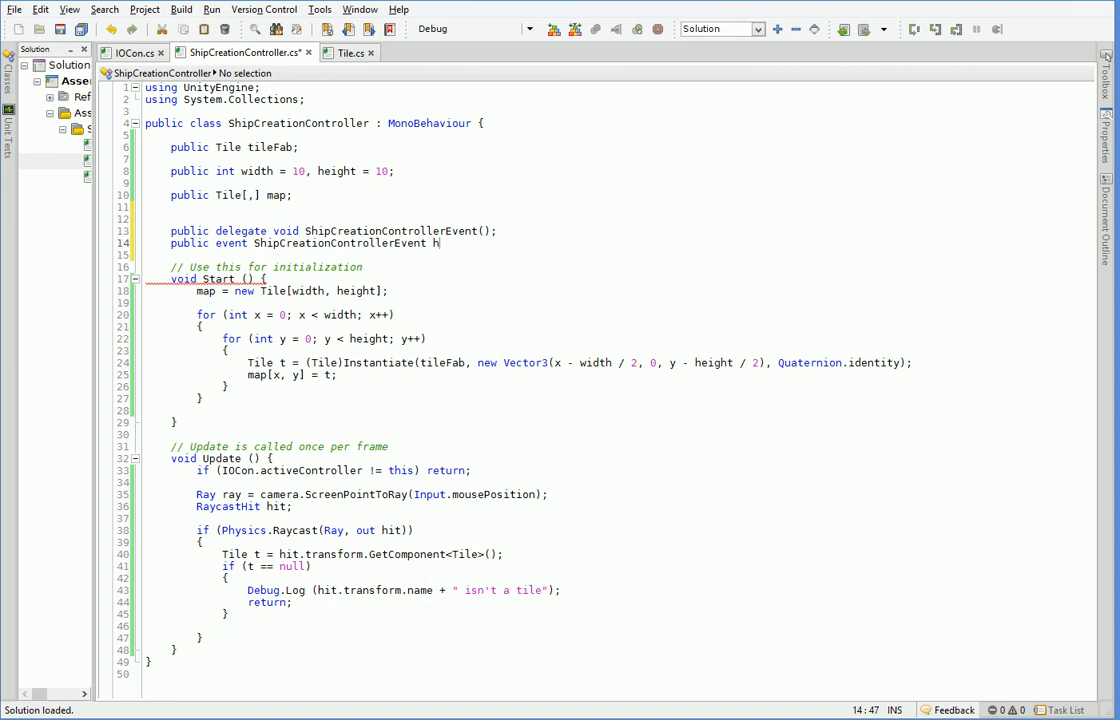
{"action": "type", "text": "ehighlight"}
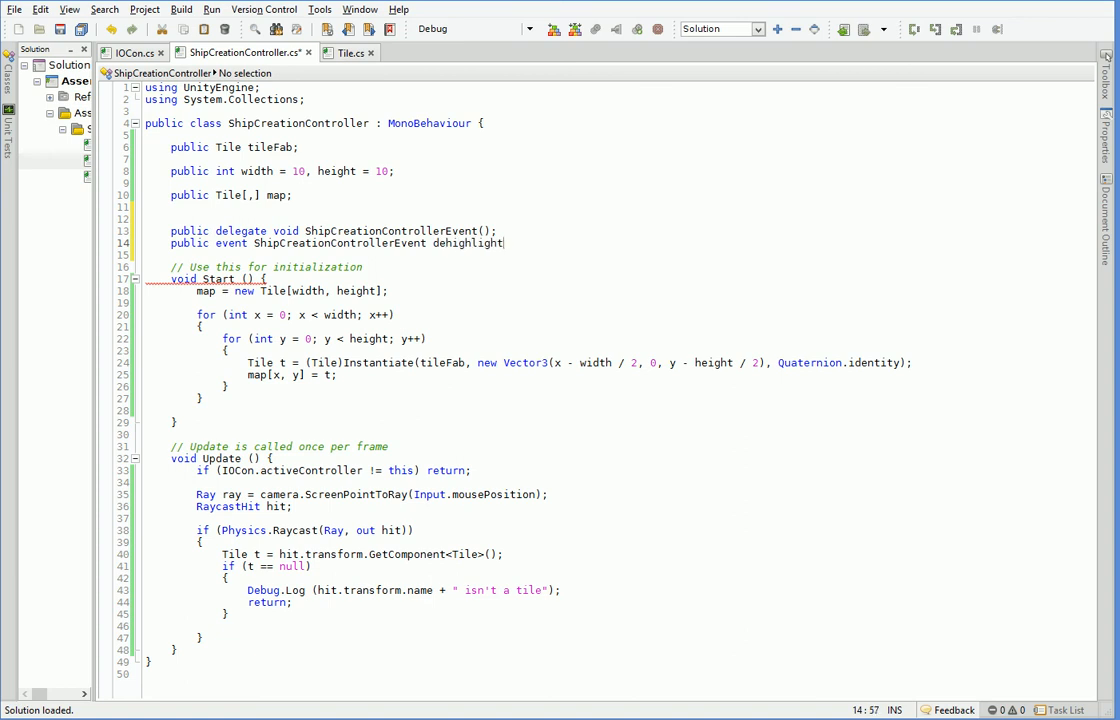
{"action": "type", "text": ";"}
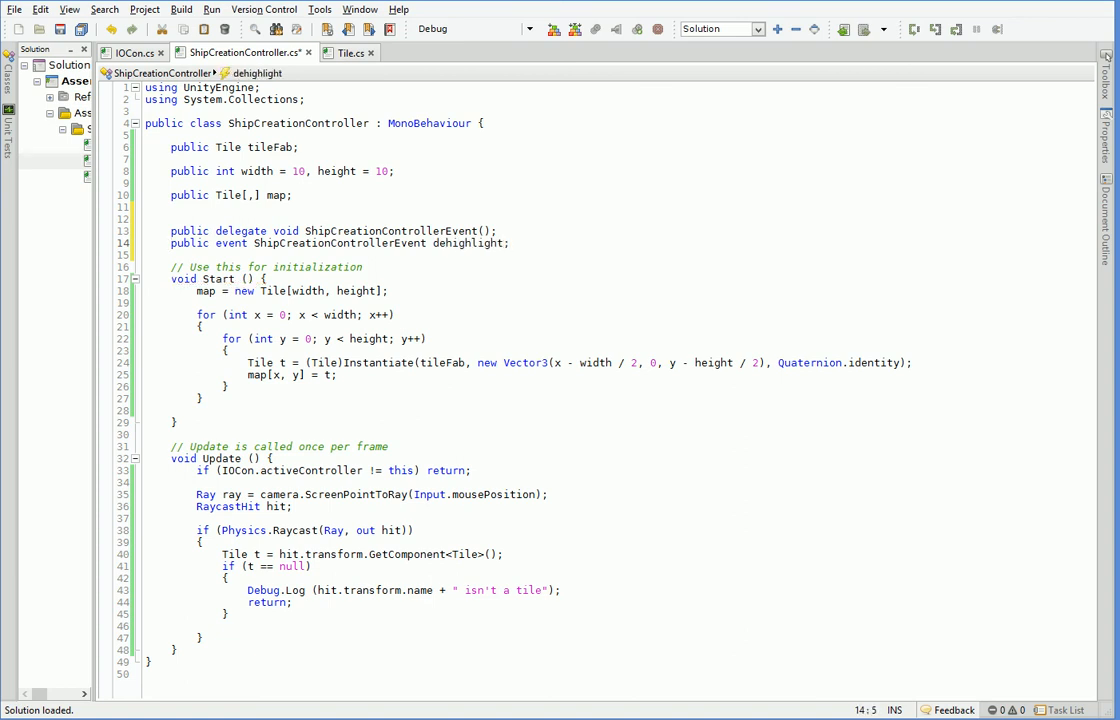
{"action": "left_click", "coordinate": [504, 244]}
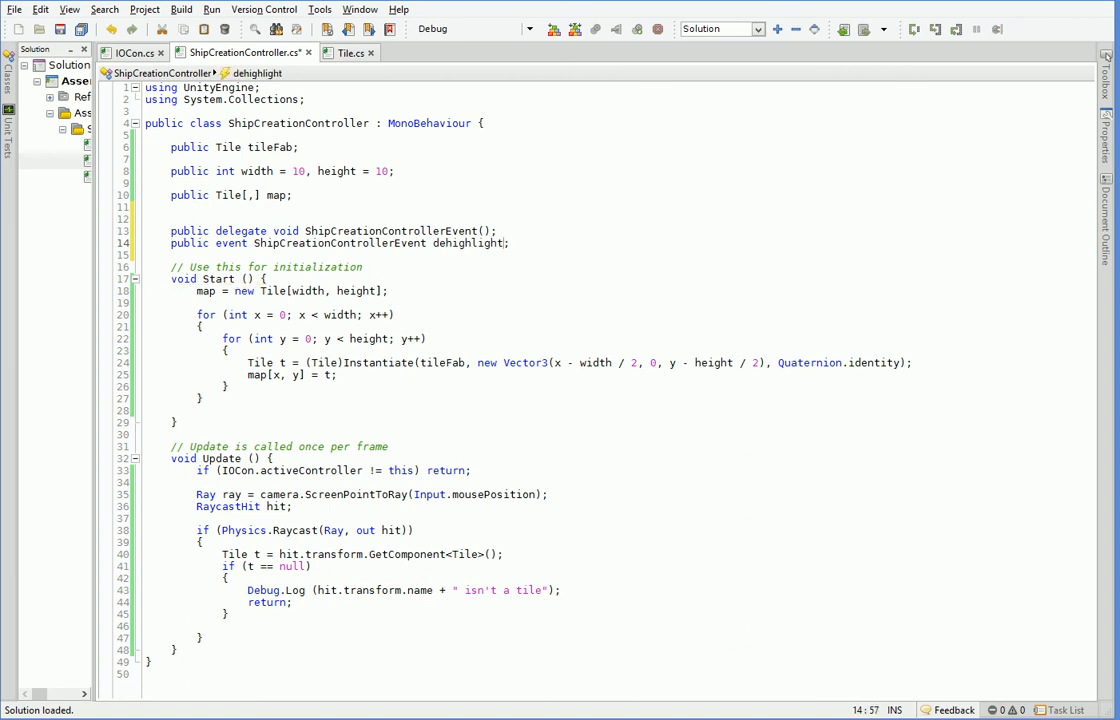
{"action": "left_click", "coordinate": [504, 362]}
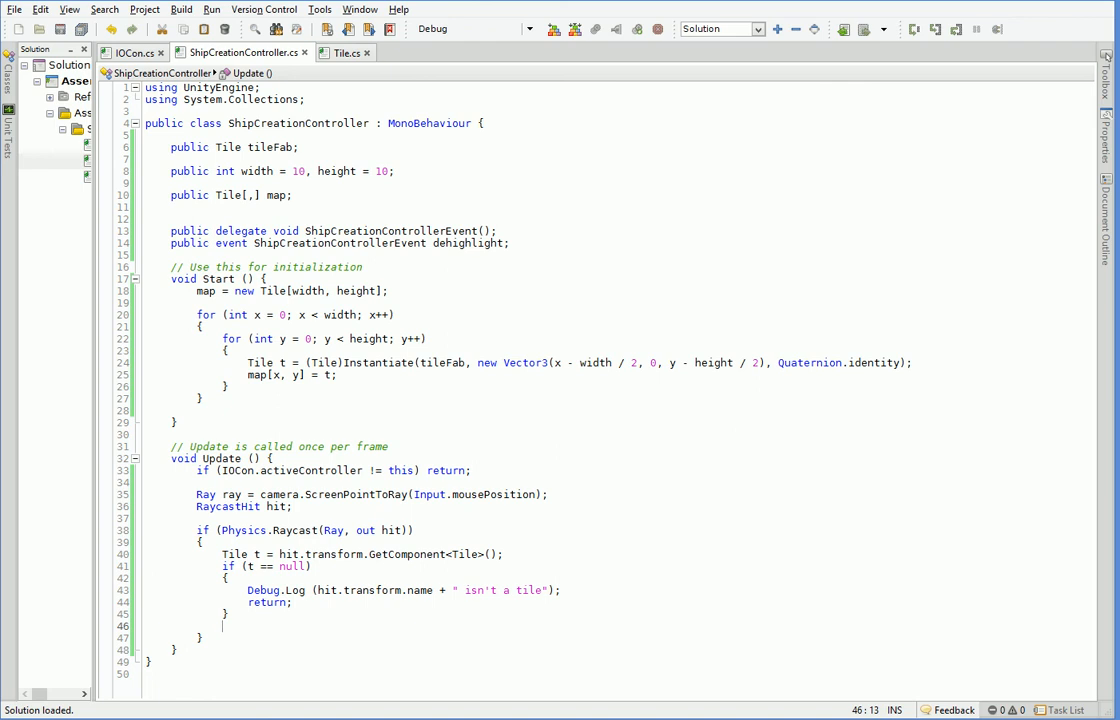
Make the dehighlight event 'public static' in ShipCreationController.
{"action": "type", "text": "t.Highlight();"}
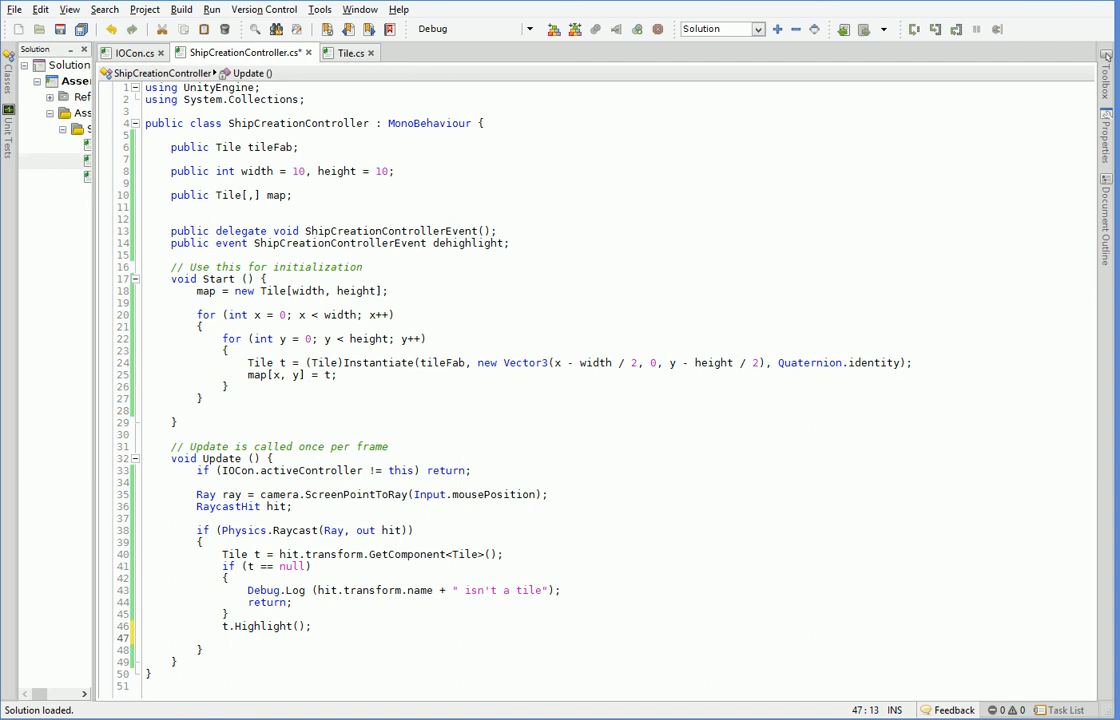
{"action": "type", "text": "d"}
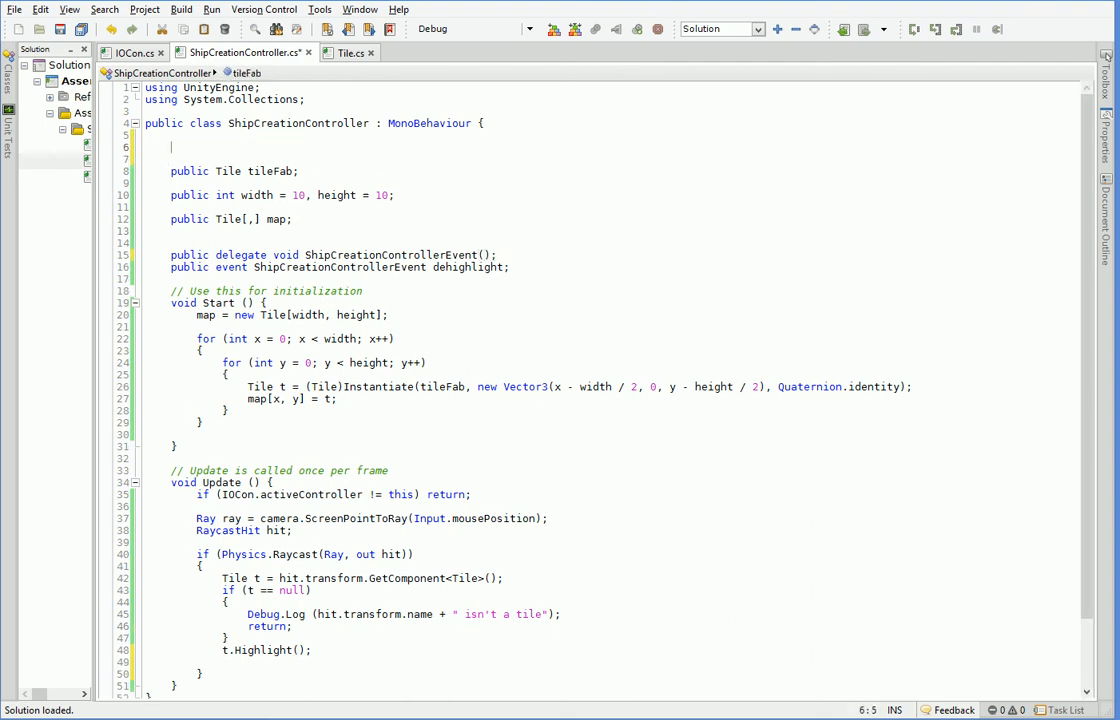
{"action": "type", "text": "public static Ship"}
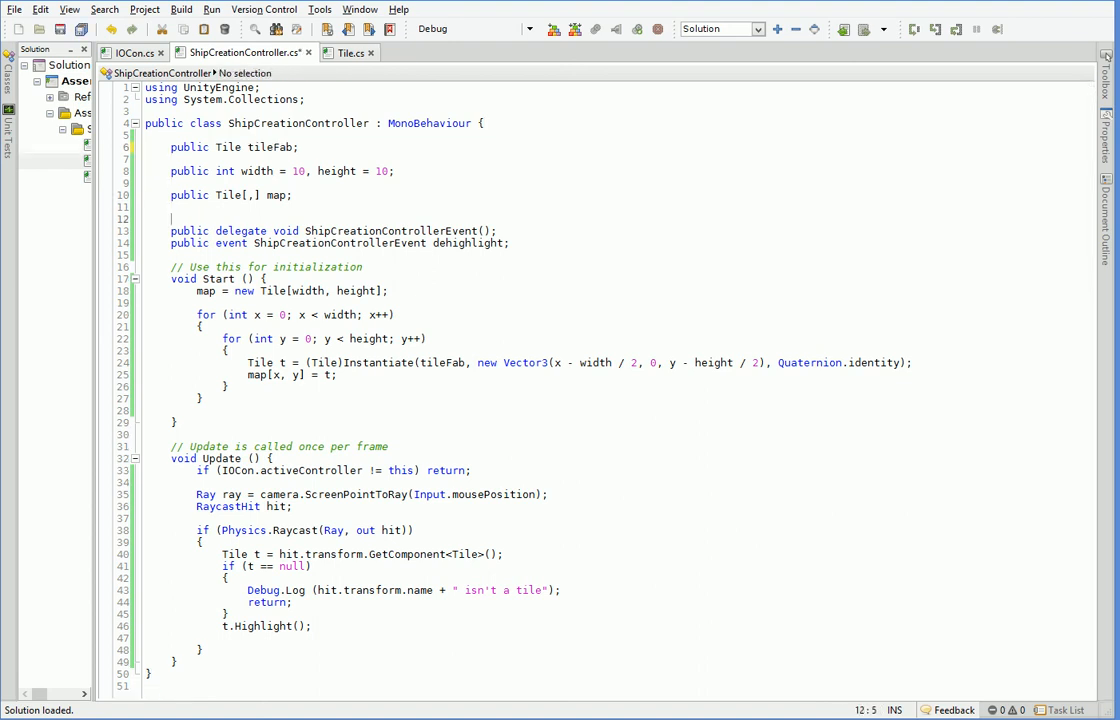
{"action": "type", "text": "start"}
{"action": "left_click", "coordinate": [268, 626]}
{"action": "type", "text": "t.de"}
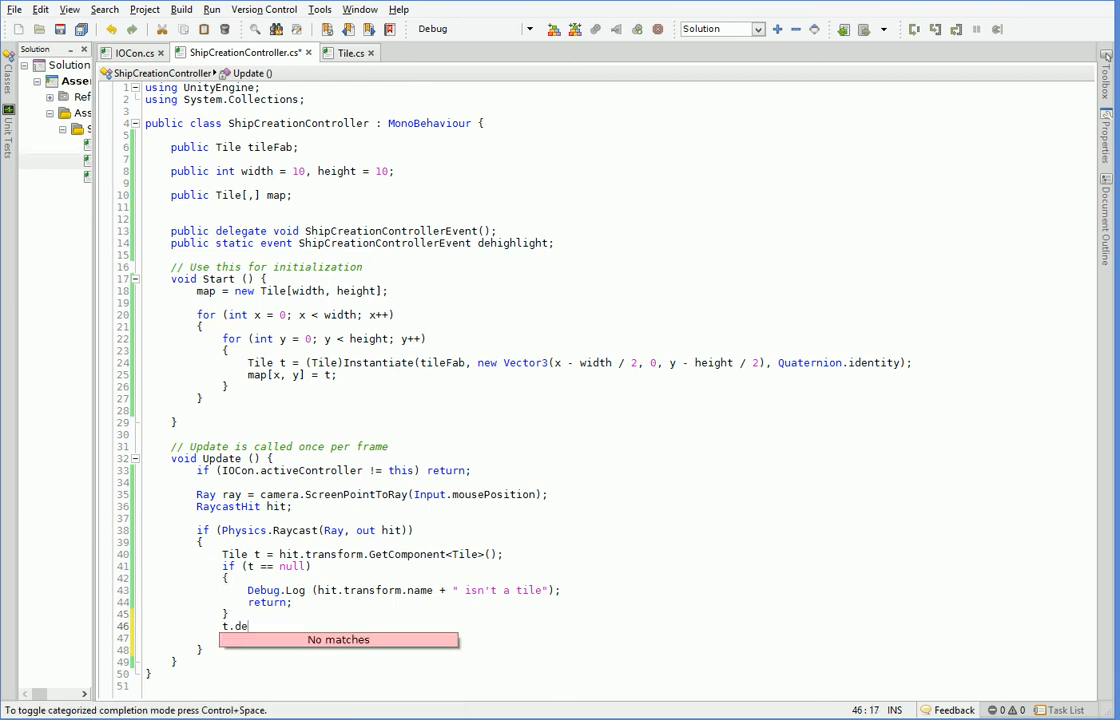
Insert 'if (dehighlight != null) dehighlight();' before t.Highlight() in Update.
{"action": "type", "text": "Highlight();"}
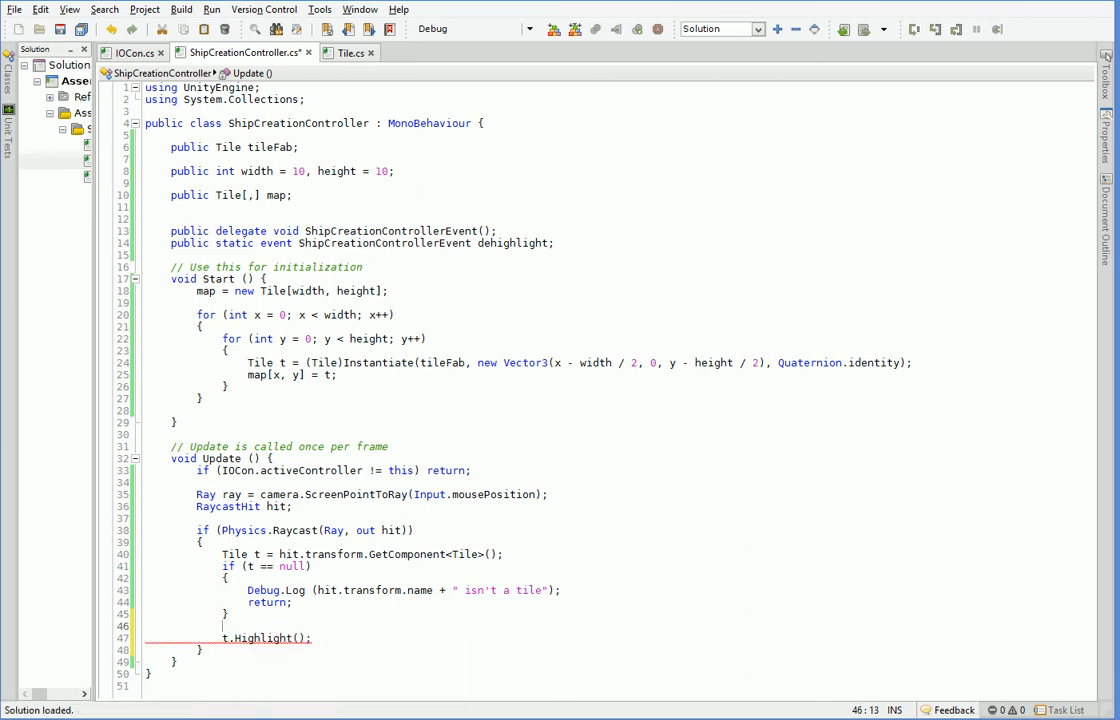
{"action": "type", "text": "if (dehighlight != null"}
{"action": "type", "text": "dehighlight();"}
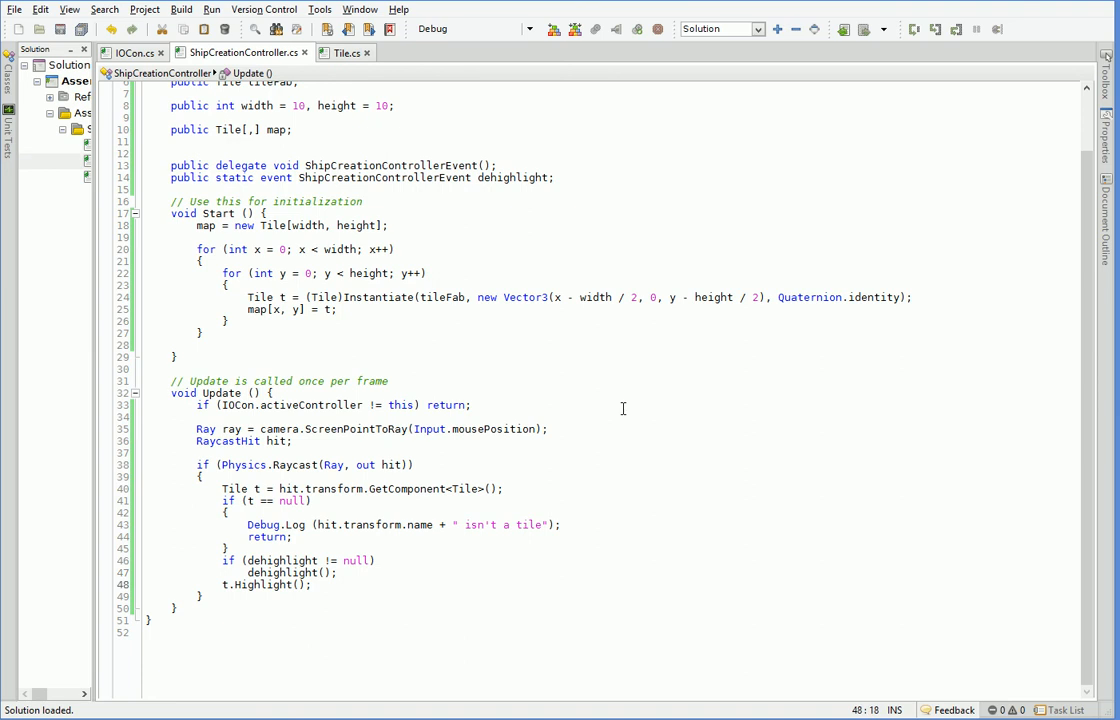
{"action": "left_click", "coordinate": [342, 52]}
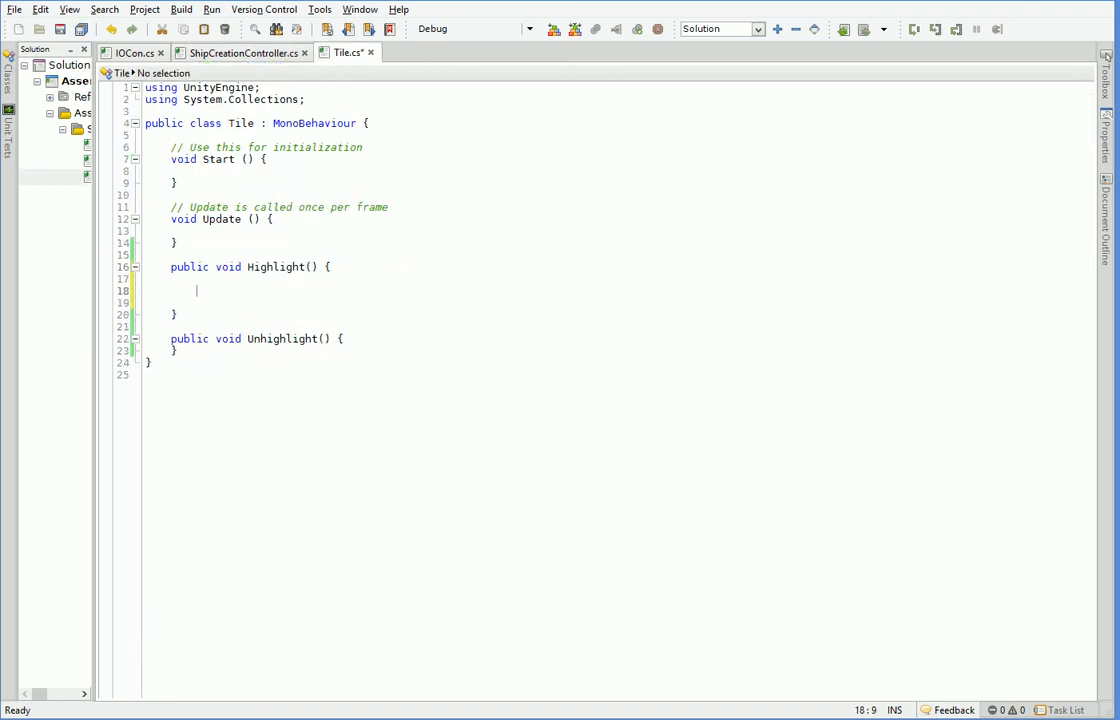
In Highlight add 'ShipCreationController.dehighlight += Unhighlight;'.
{"action": "type", "text": "S"}
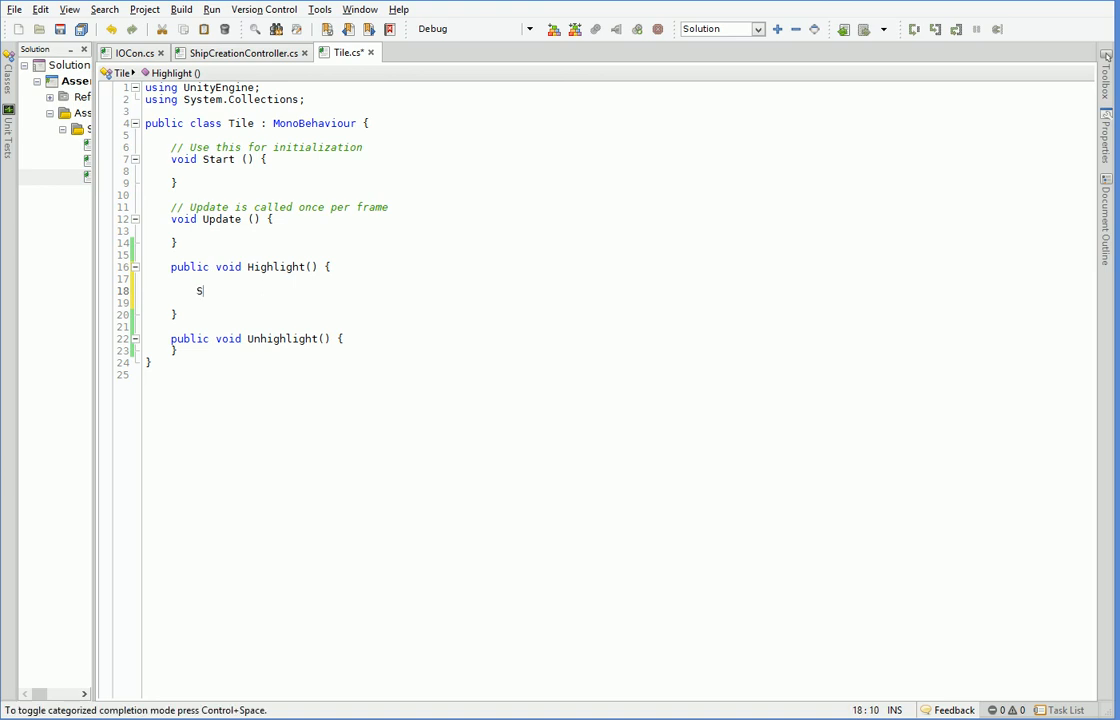
{"action": "type", "text": "ShipCreationController."}
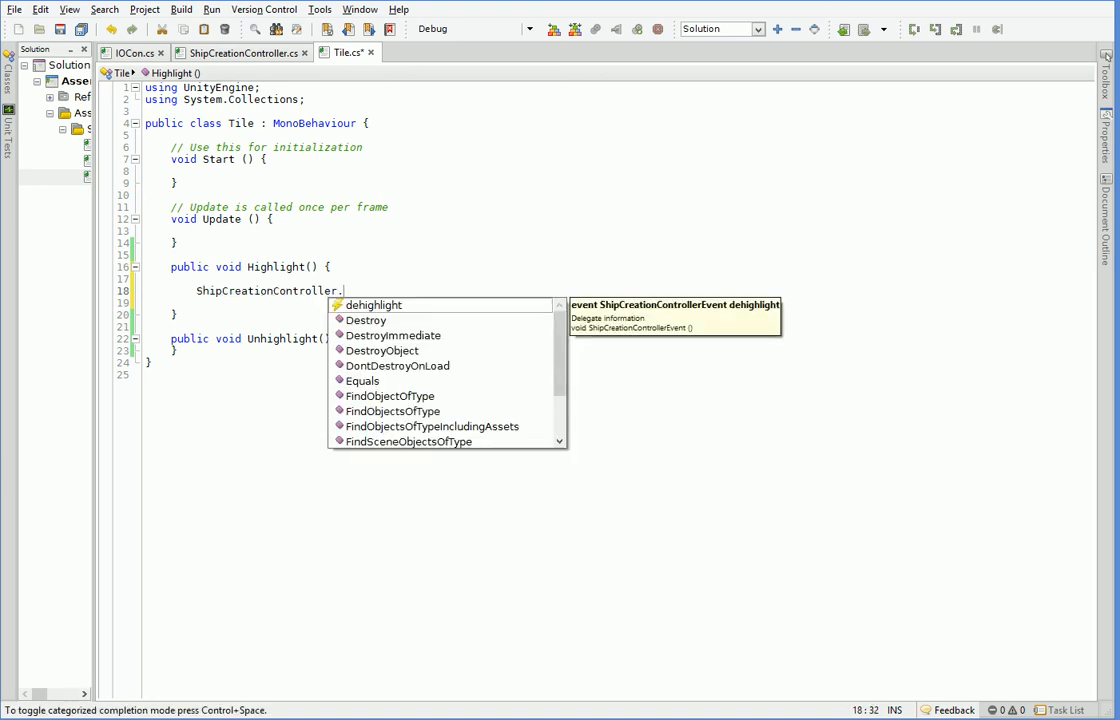
{"action": "type", "text": "dehighlight +="}
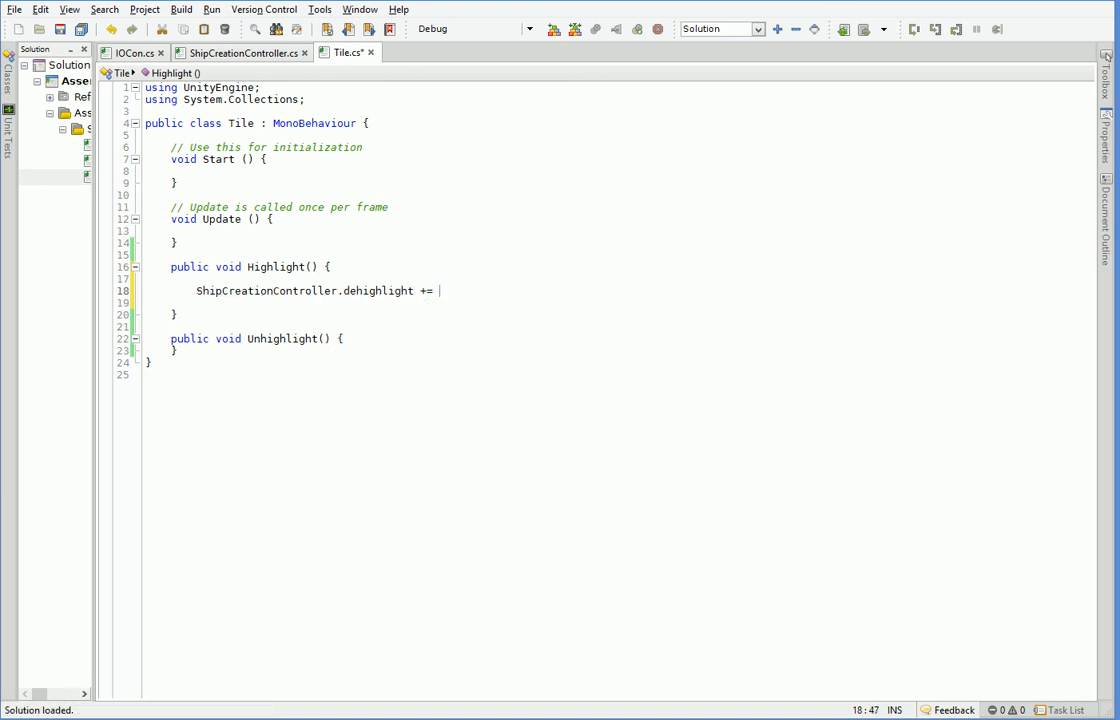
{"action": "type", "text": "Unhig"}
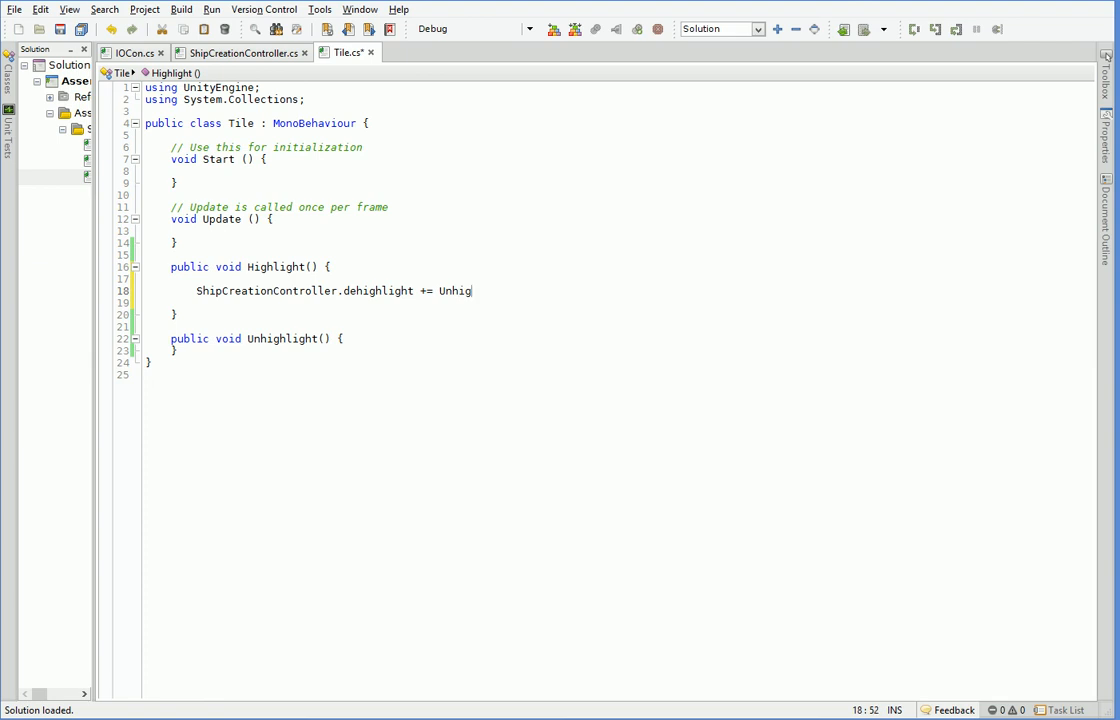
{"action": "key", "text": "BackSpace"}
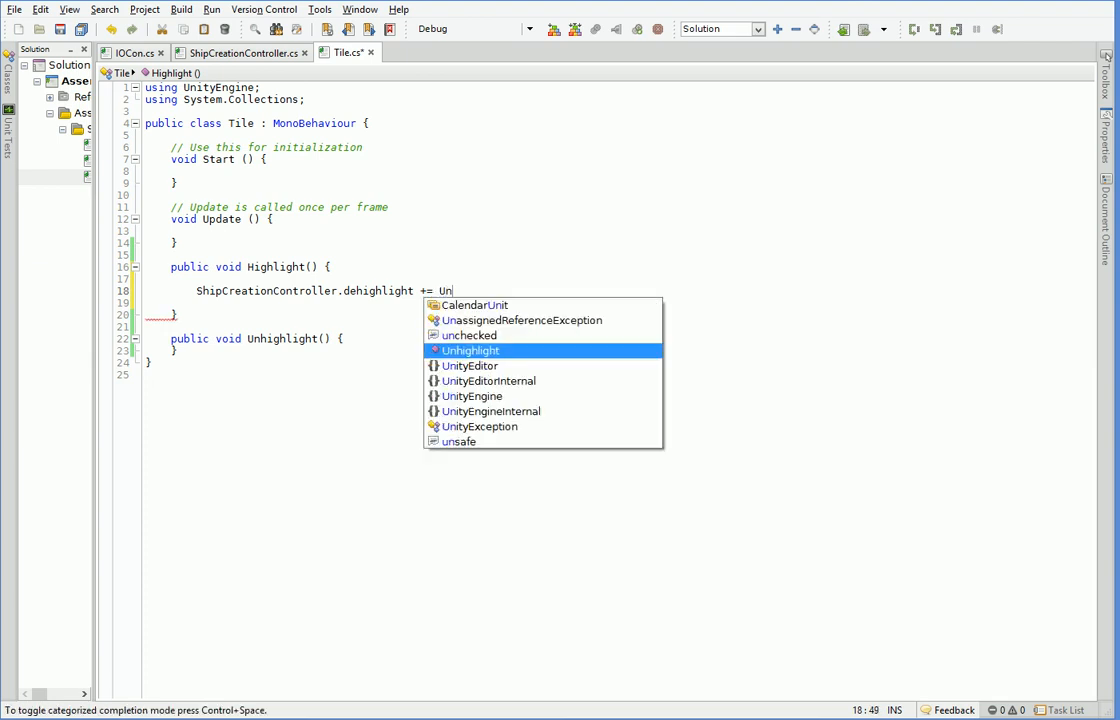
{"action": "key", "text": "Tab"}
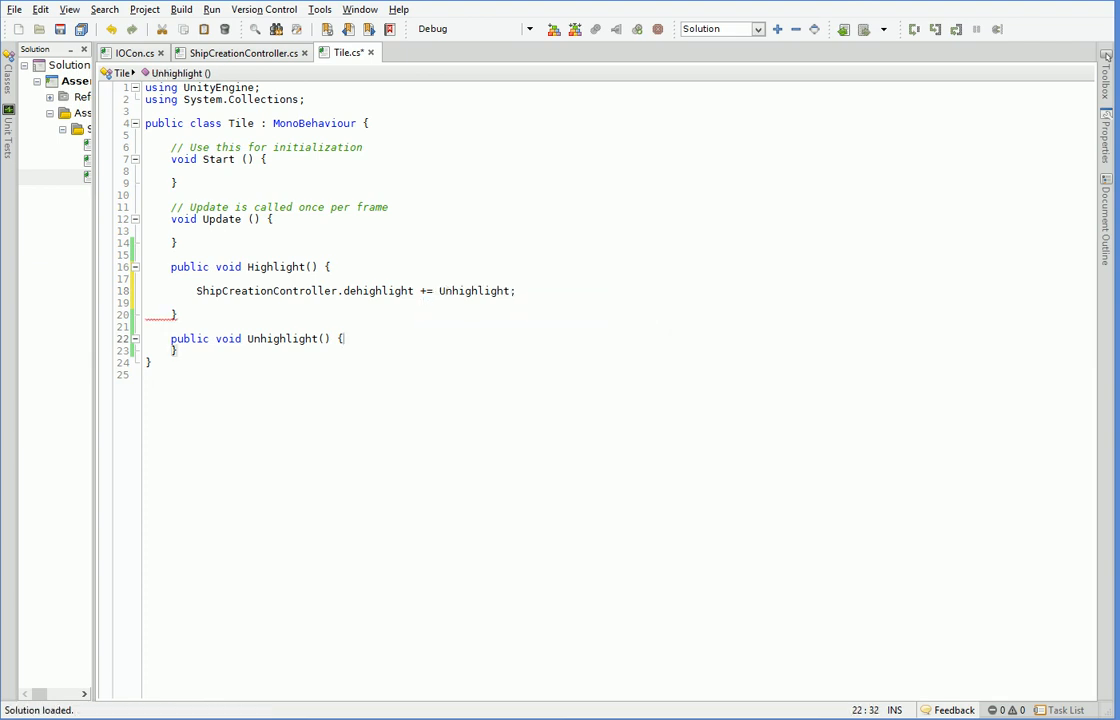
In Unhighlight add 'ShipCreationController.dehighlight -= Unhighlight;' and make room in Highlight.
{"action": "type", "text": "Ship"}
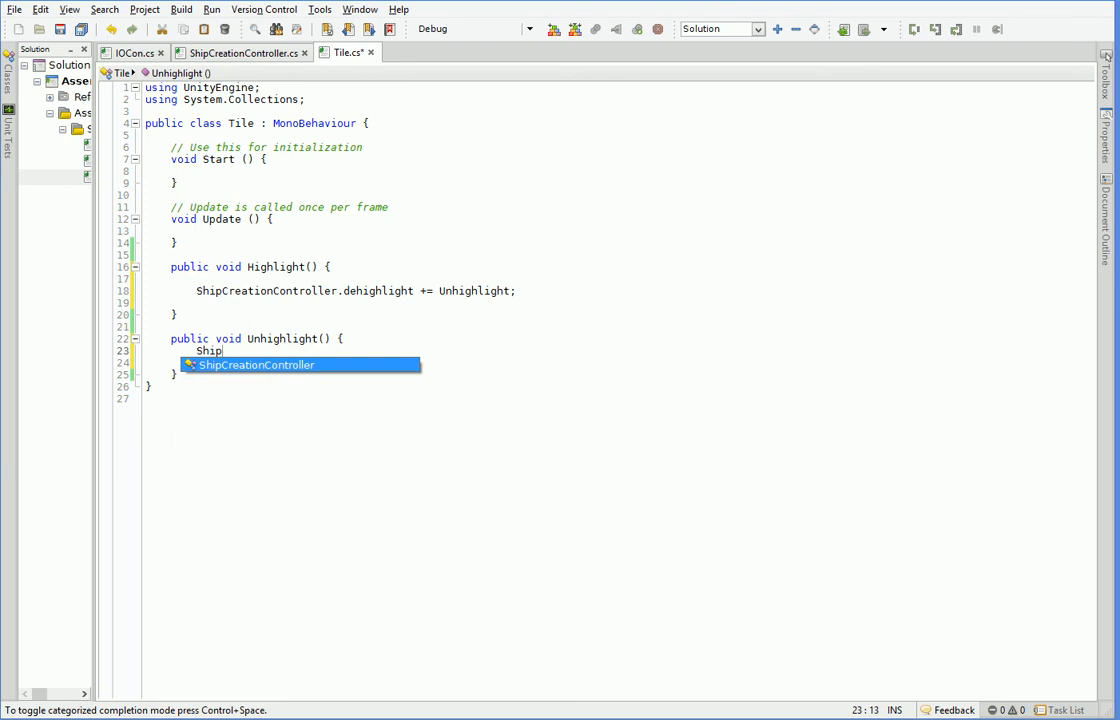
{"action": "type", "text": "CreationController.dehighlight"}
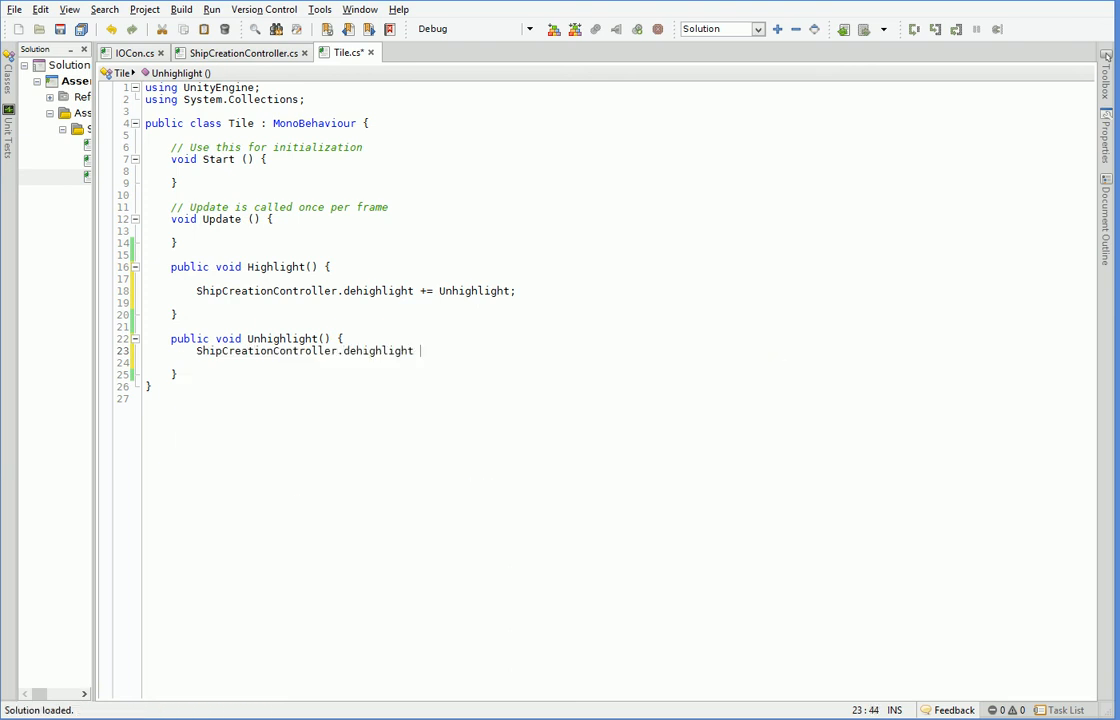
{"action": "type", "text": "-= Unhighlight;"}
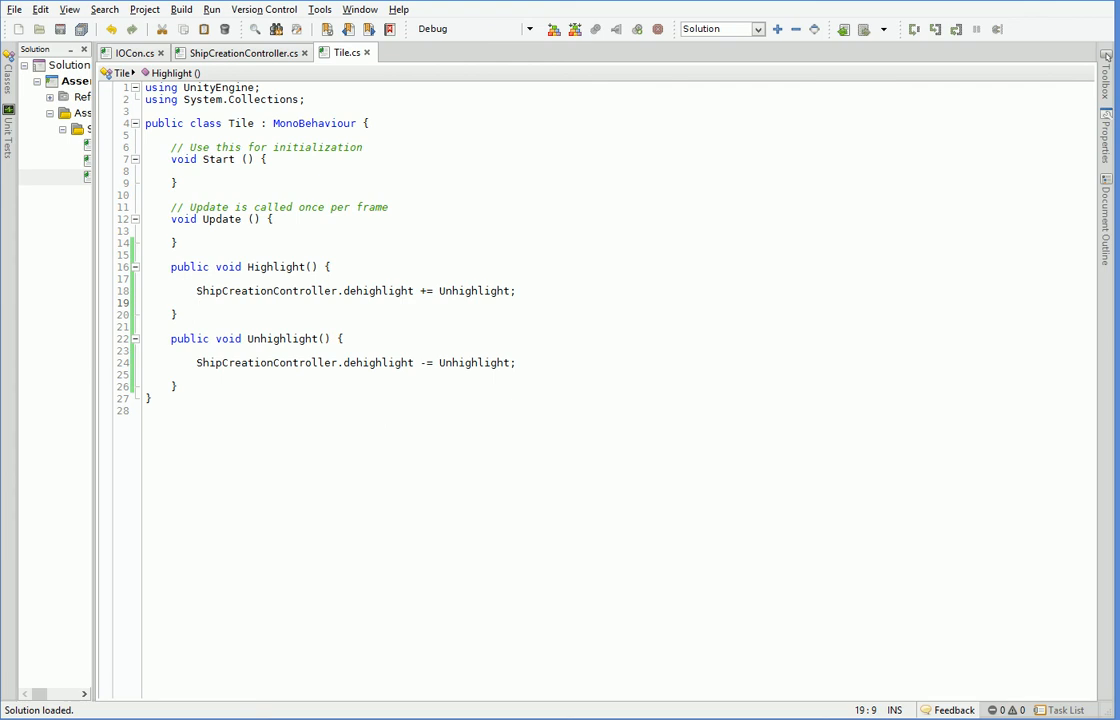
{"action": "left_click", "coordinate": [198, 278]}
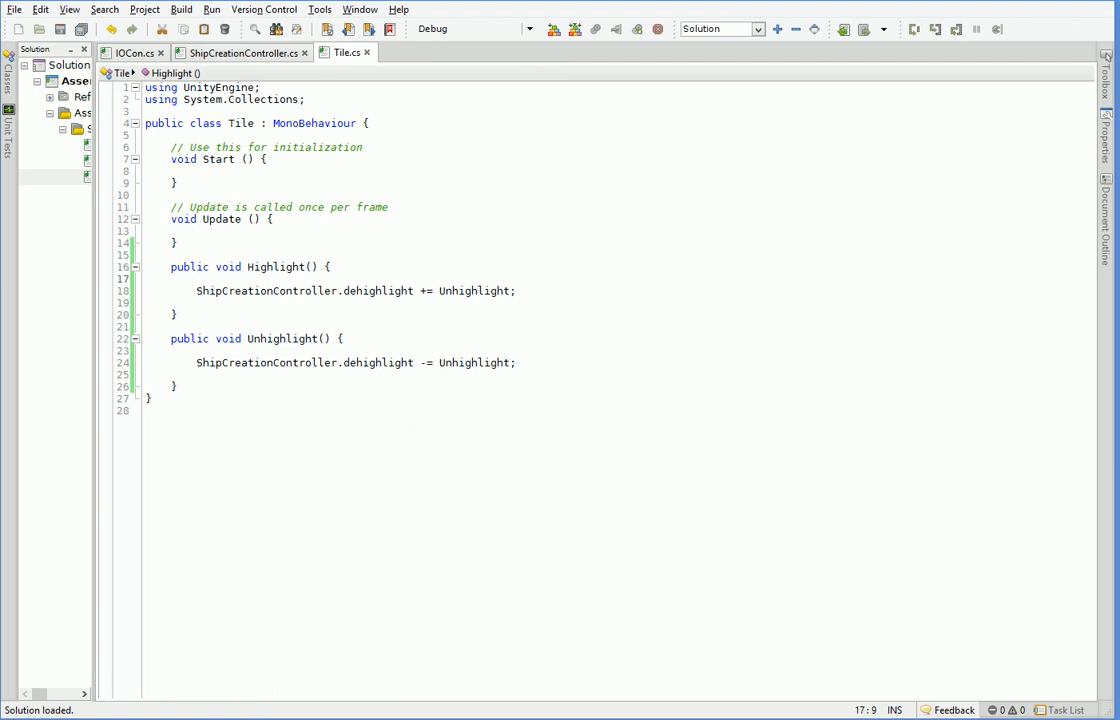
{"action": "key", "text": "enter"}
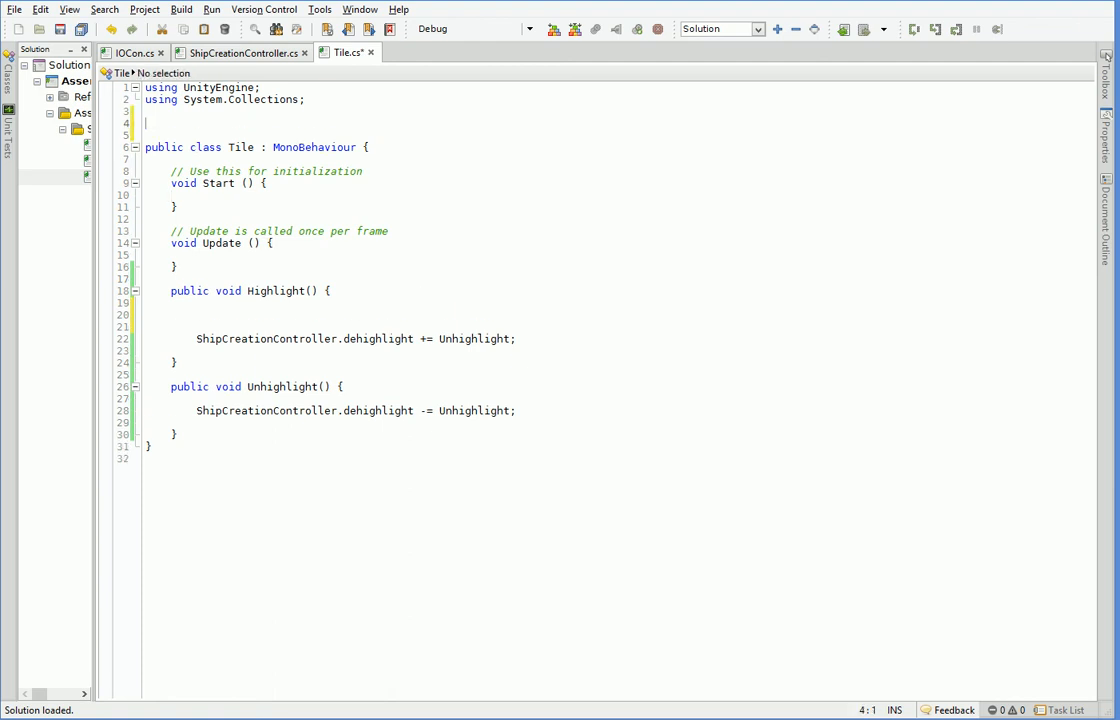
Add [RequireComponent(typeof(MeshRenderer))] above the Tile class.
{"action": "type", "text": "[RequireComponent"}
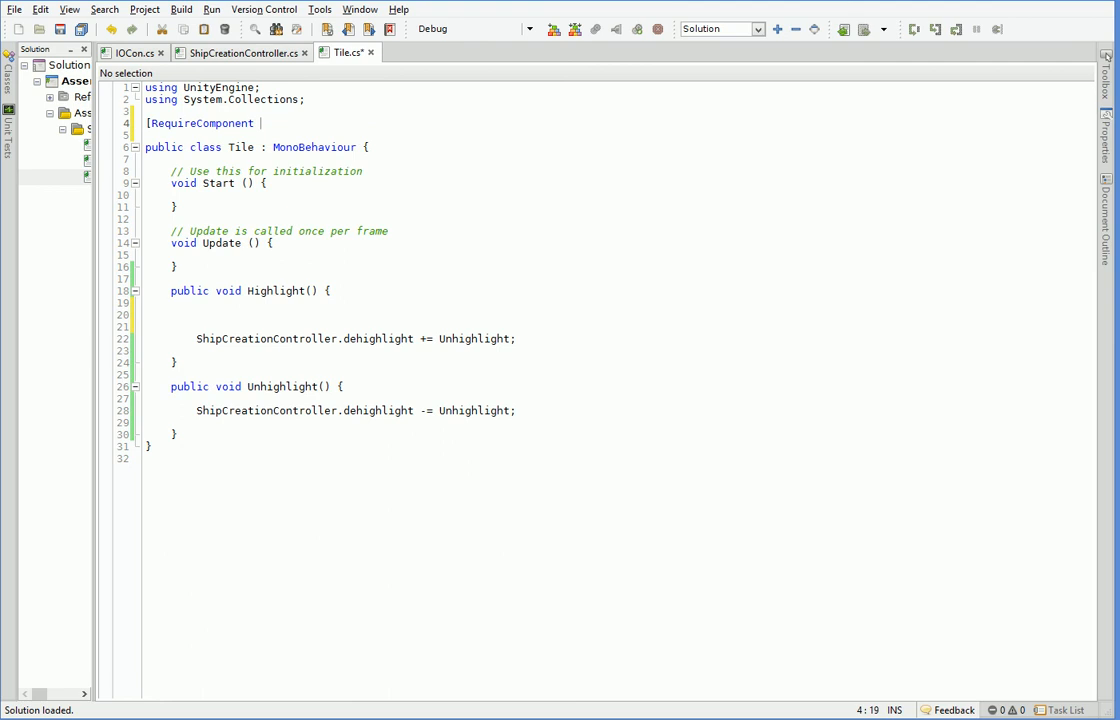
{"action": "type", "text": "(typeof(MeshFilter"}
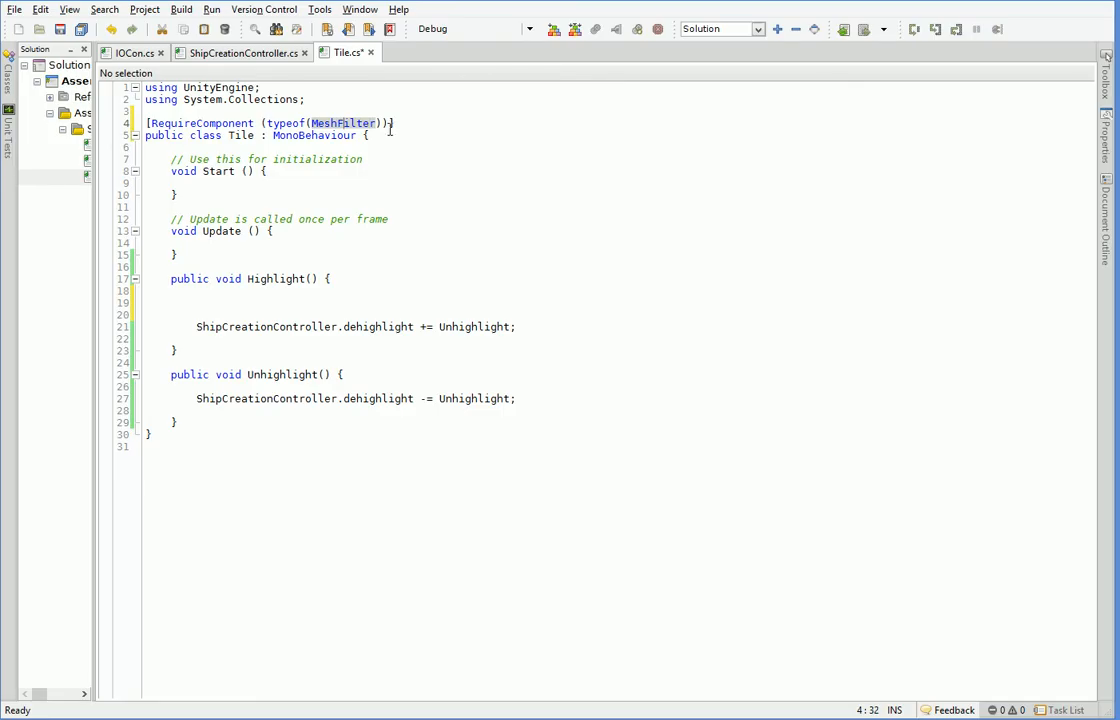
{"action": "type", "text": "MeshRenderer"}
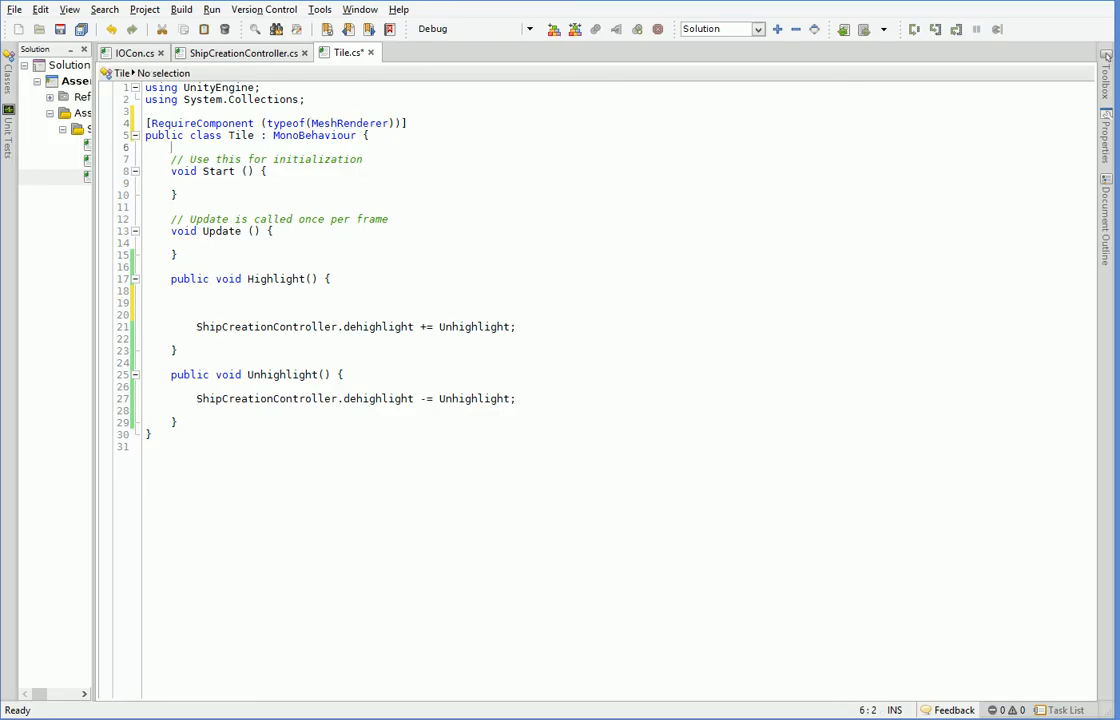
Declare a 'MeshRenderer meshRenderer;' field and begin assigning it in Start.
{"action": "type", "text": "public"}
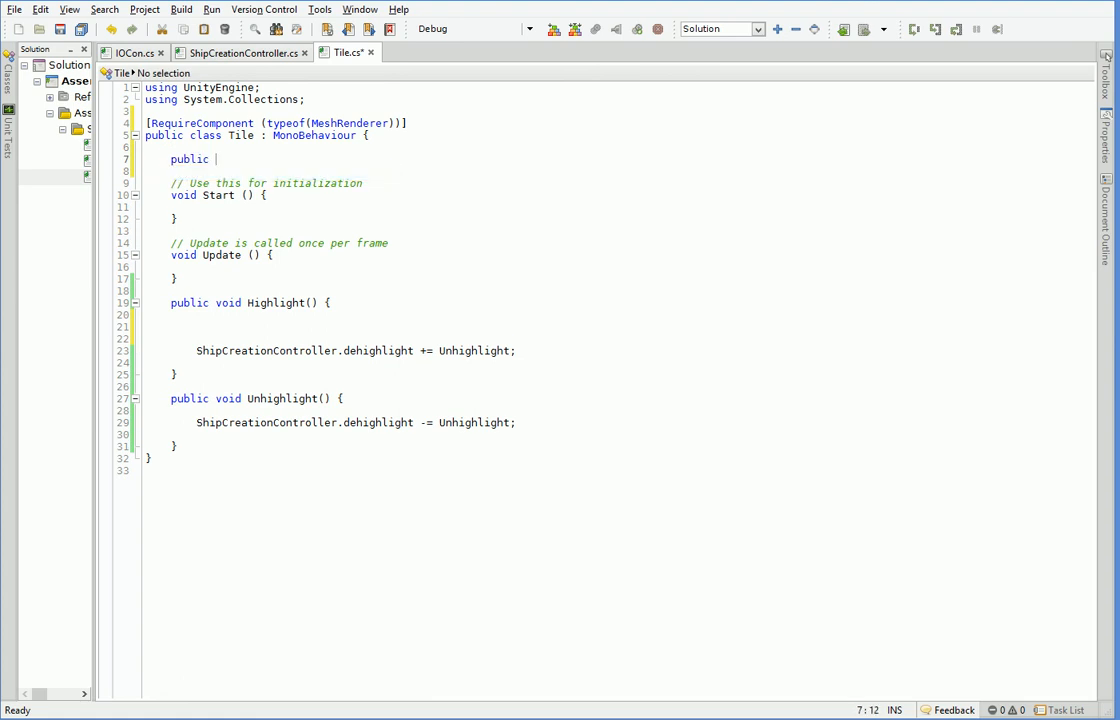
{"action": "type", "text": "MeshRenderer"}
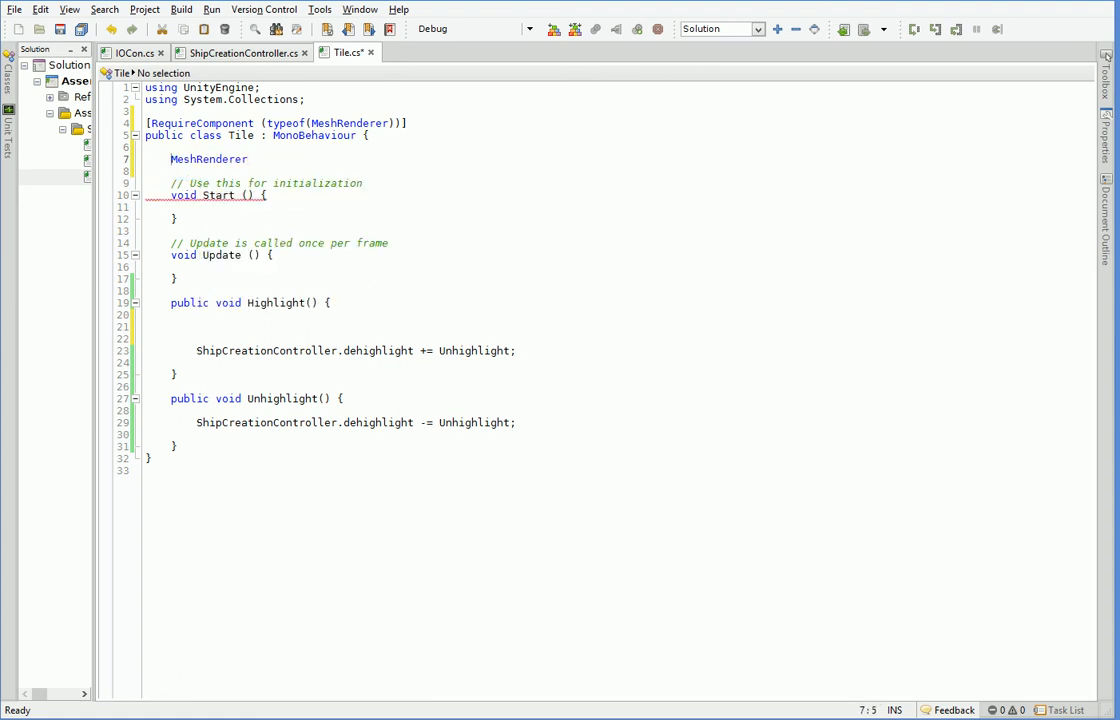
{"action": "type", "text": "meshRenderer;"}
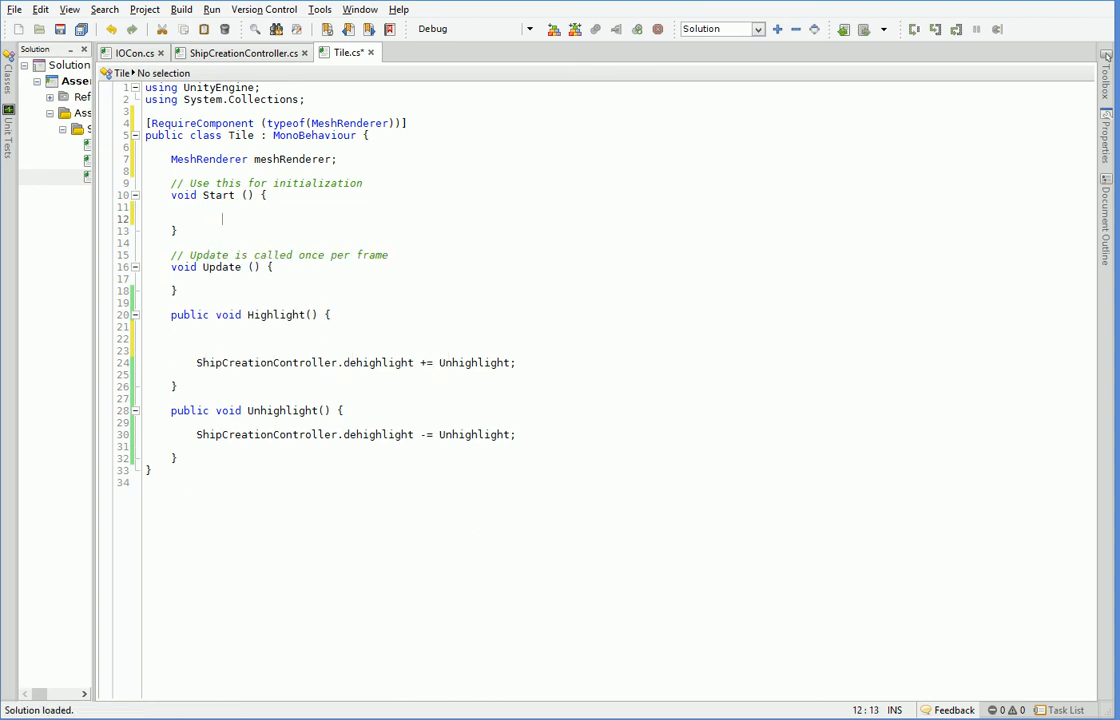
{"action": "type", "text": "meshRenderer = C"}
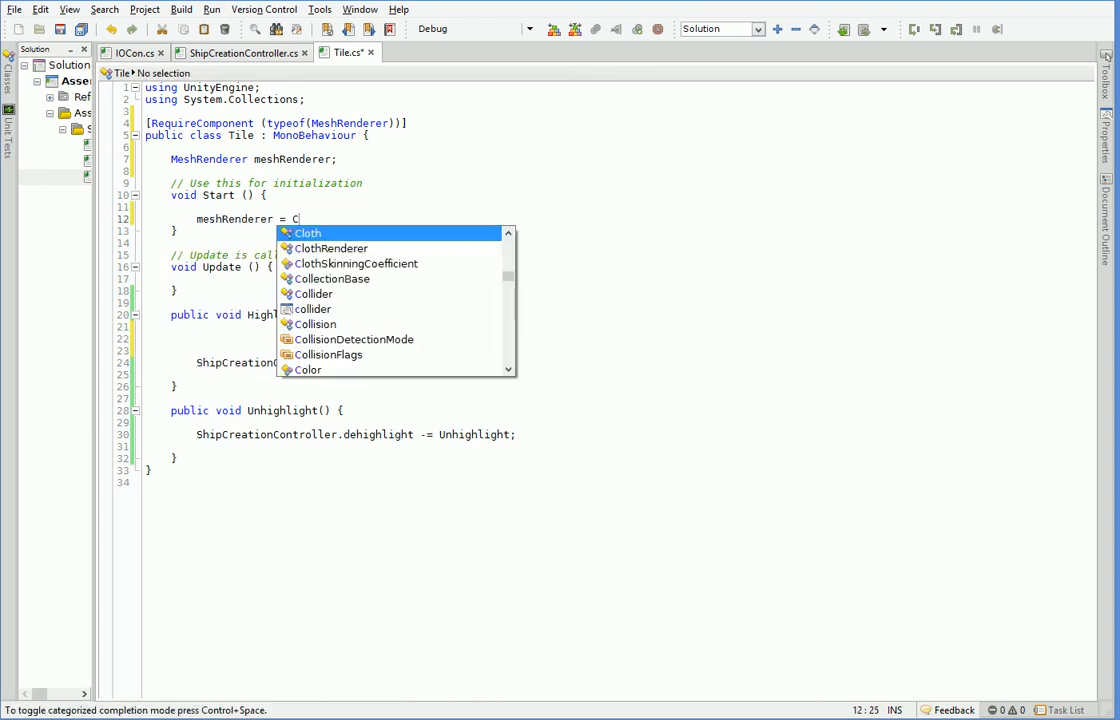
Assign meshRenderer = GetComponent<MeshRenderer>() in Start and set material colors (yellow, translucent cyan) in Highlight and Unhighlight.
{"action": "type", "text": "etComponent<MeshRenderer>();"}
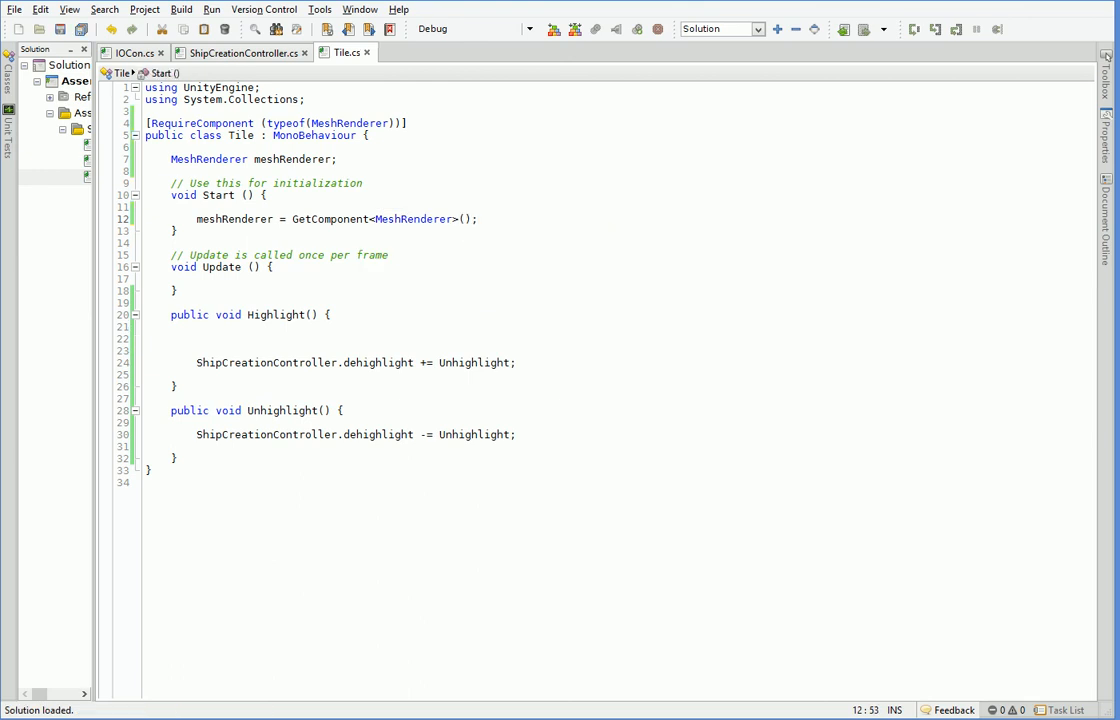
{"action": "type", "text": "mesh"}
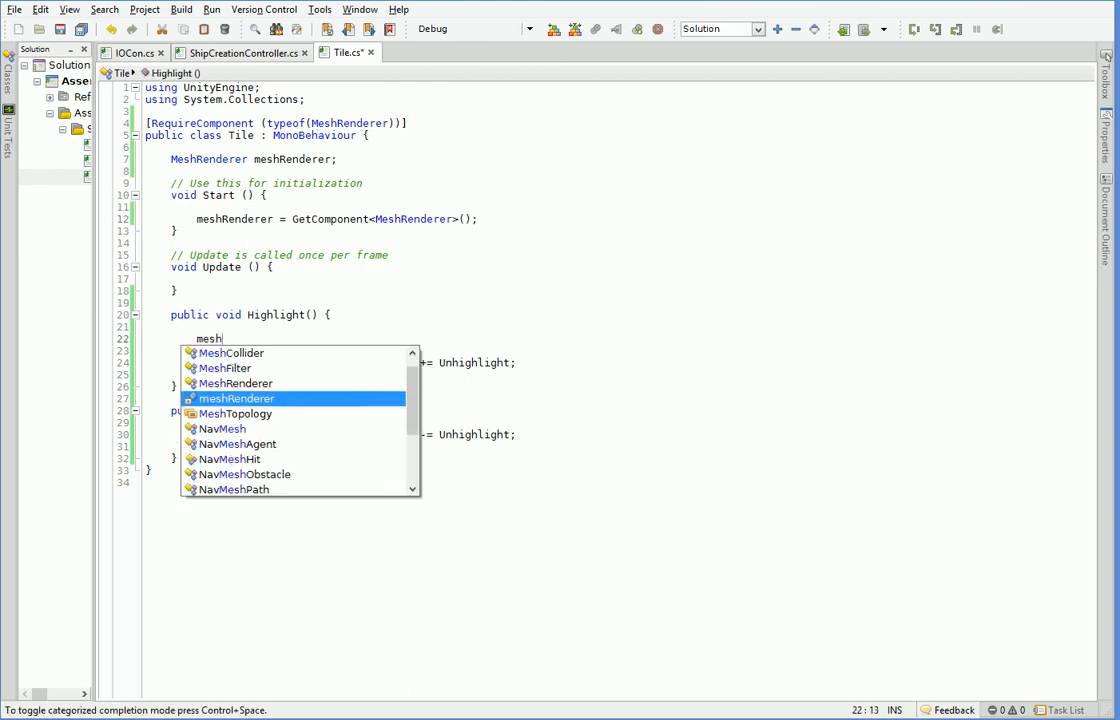
{"action": "type", "text": "Renderer.material.color = new Color("}
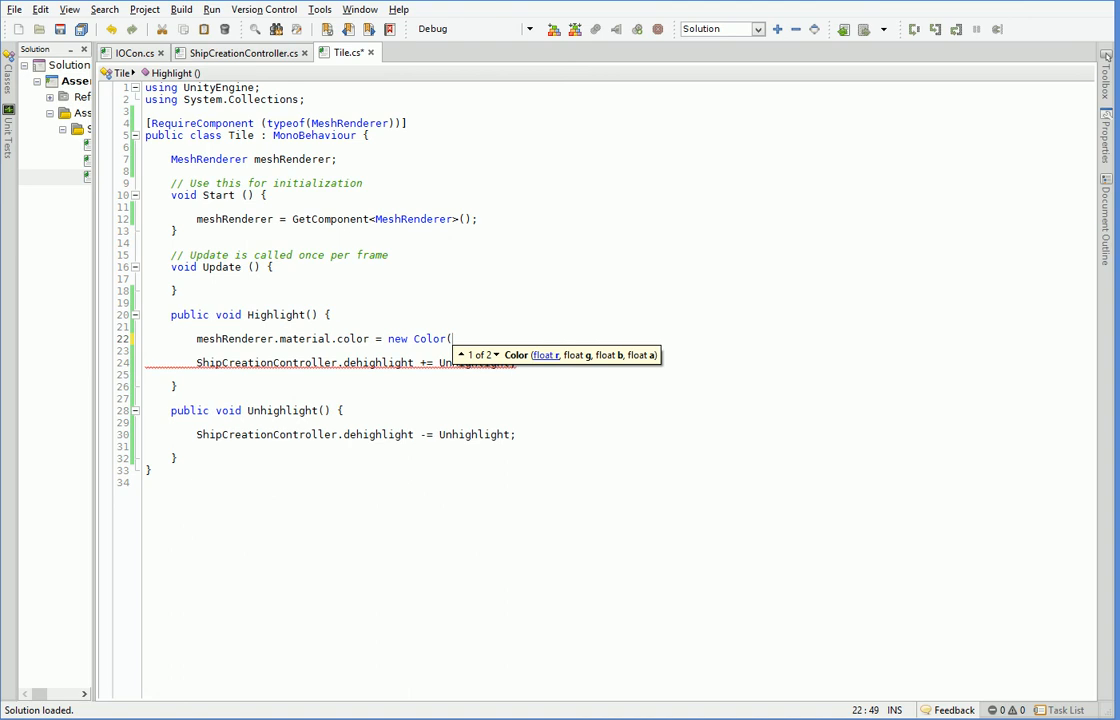
{"action": "type", "text": "1, 1, 0, 1);"}
{"action": "type", "text": "meshRenderer.material.color = new Color(0, 1, 1, 0.5);"}
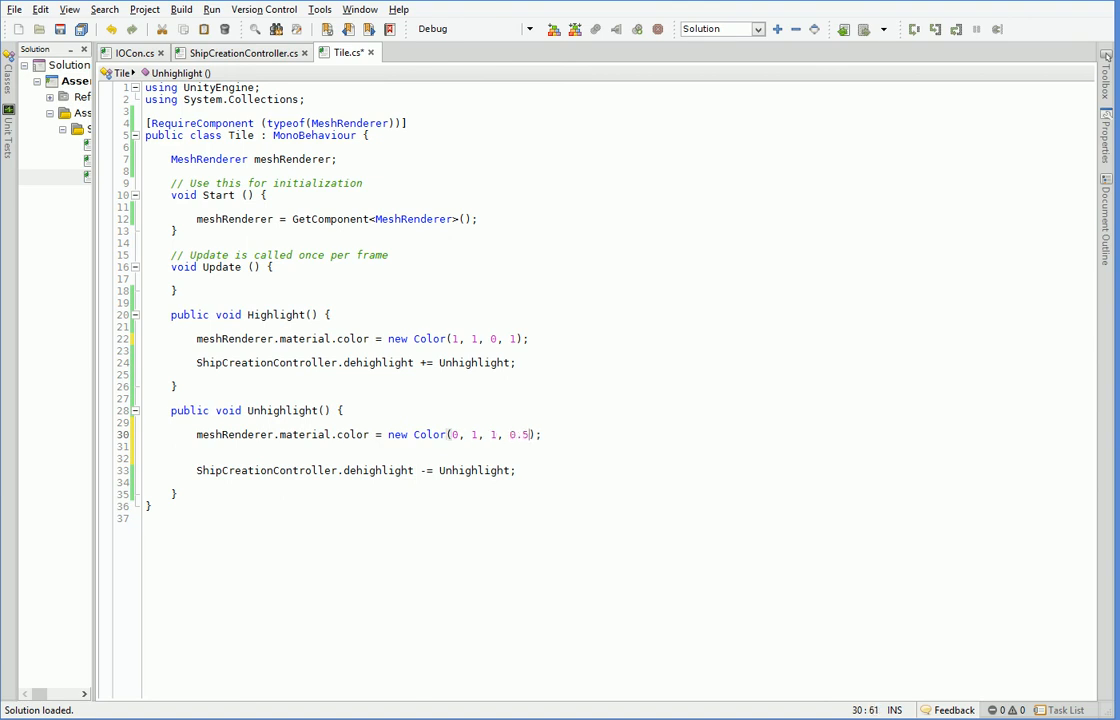
{"action": "type", "text": "f"}
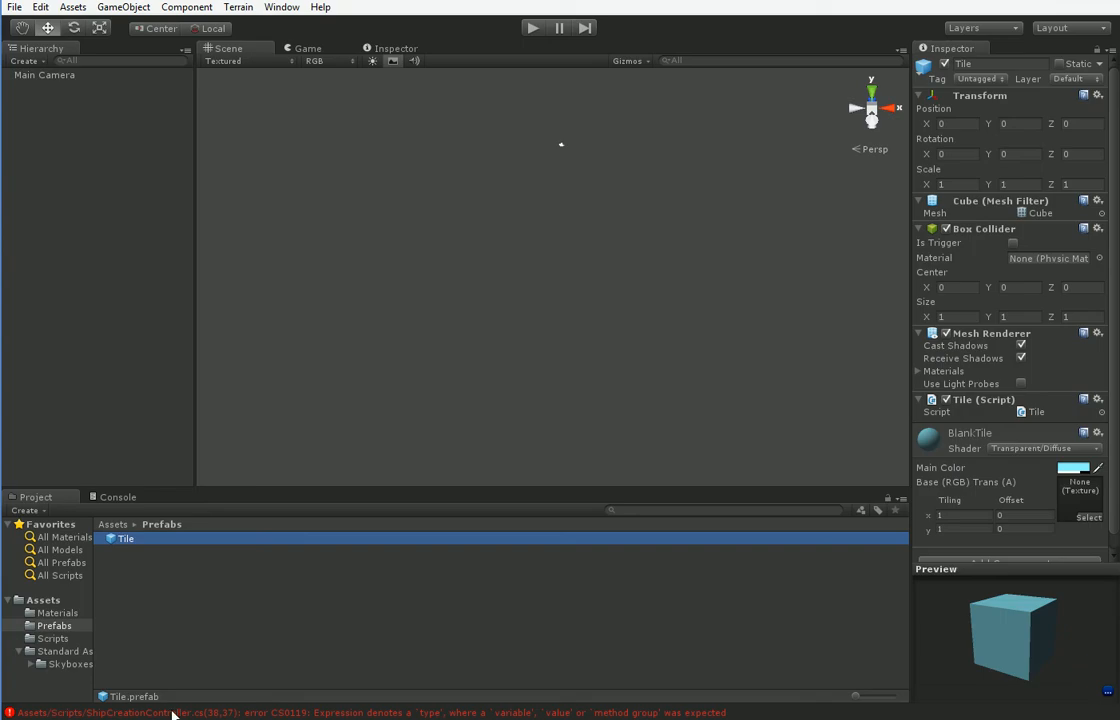
Clear the console's compile errors and run the scene to show the tile grid.
{"action": "left_click", "coordinate": [118, 496]}
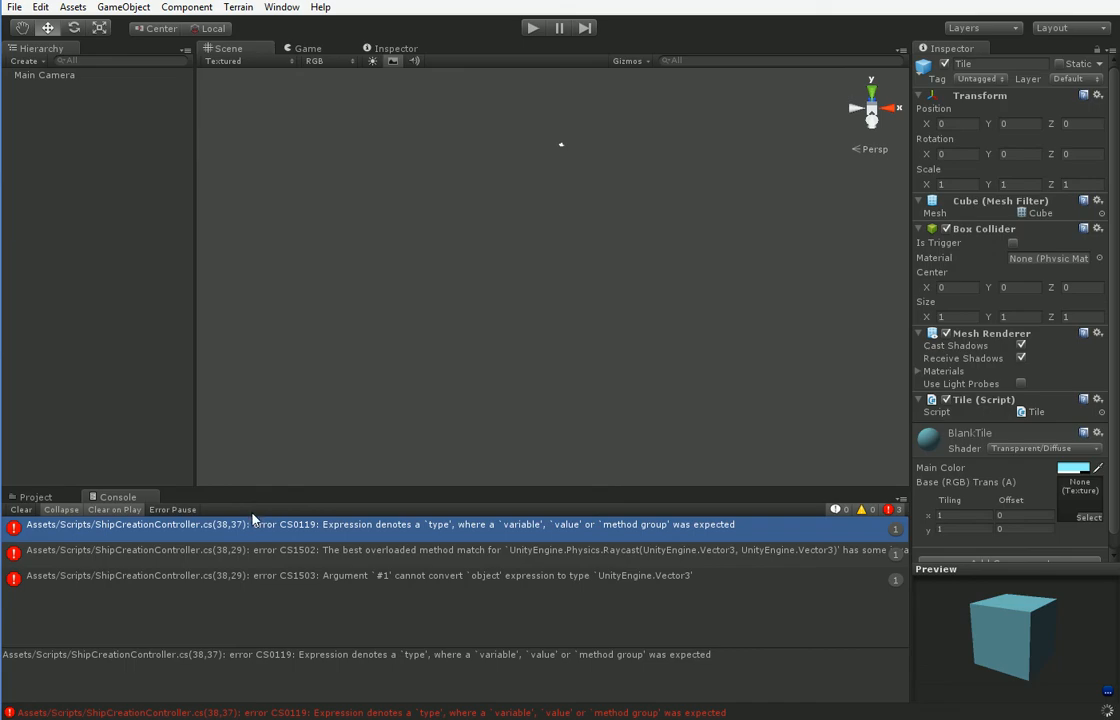
{"action": "left_click", "coordinate": [532, 28]}
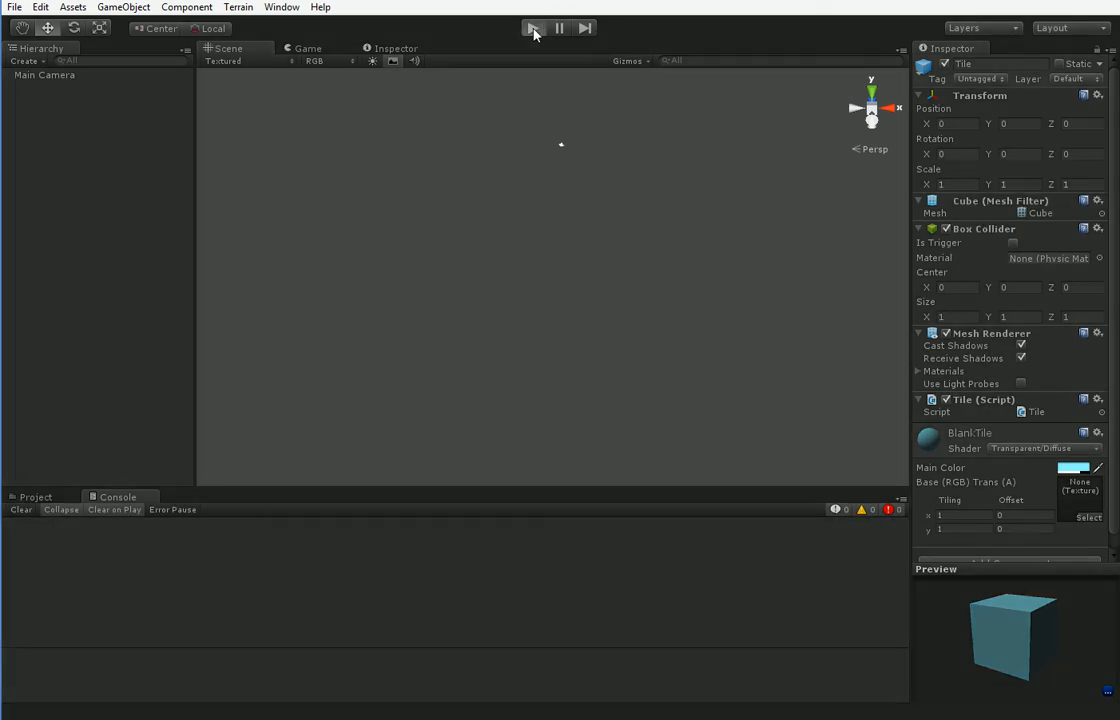
{"action": "left_click", "coordinate": [532, 28]}
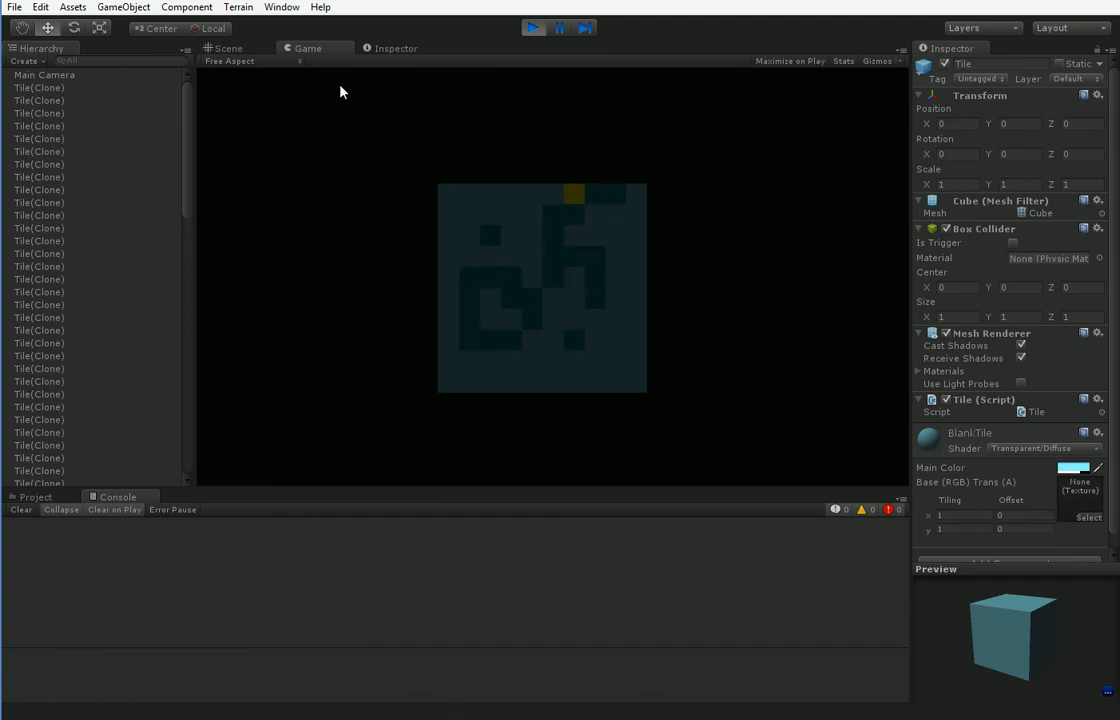
{"action": "left_click", "coordinate": [124, 8]}
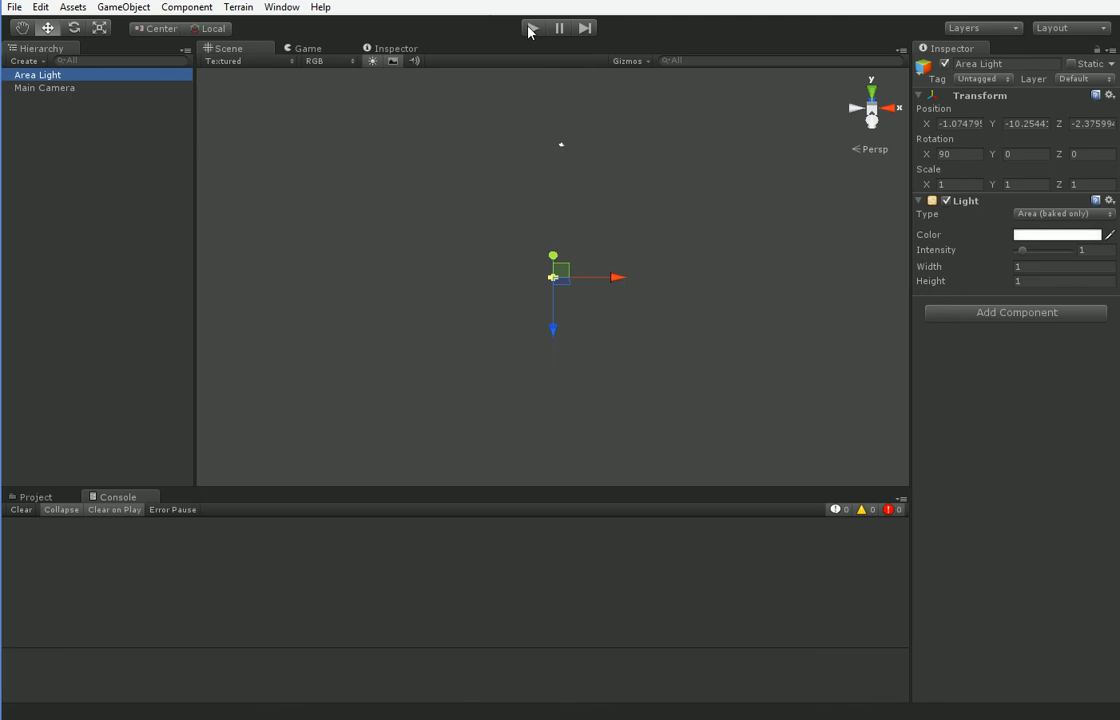
Test-run the grid, then replace the Area Light with a Directional Light via GameObject > Create Other.
{"action": "left_click", "coordinate": [532, 28]}
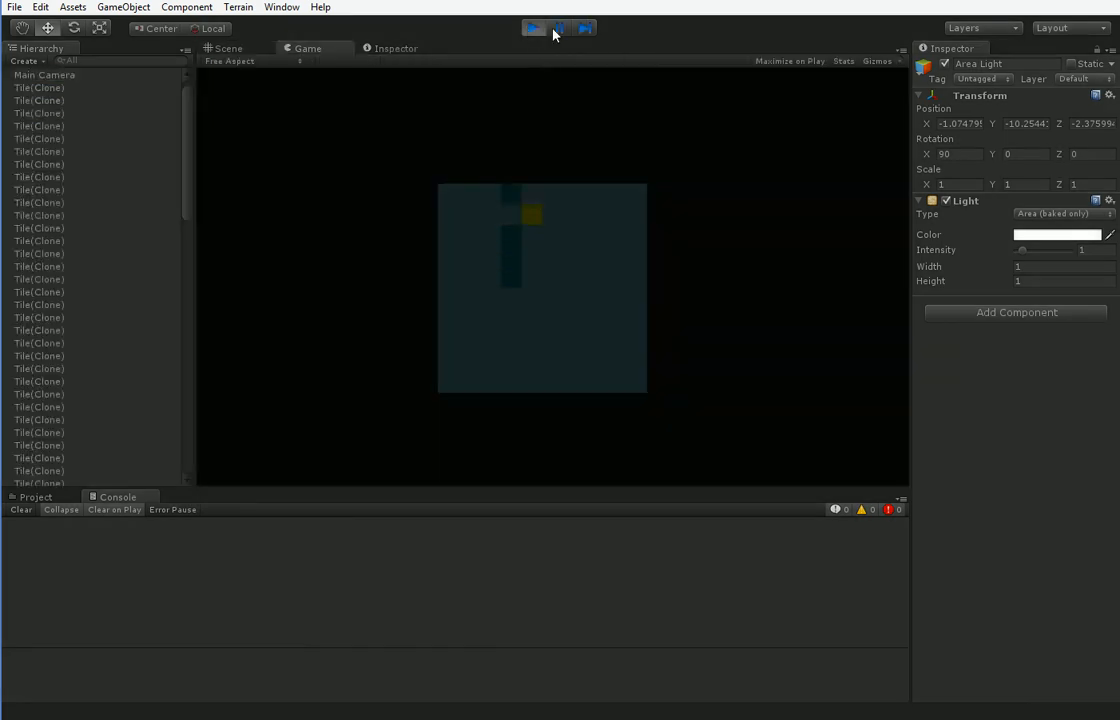
{"action": "left_click", "coordinate": [532, 28]}
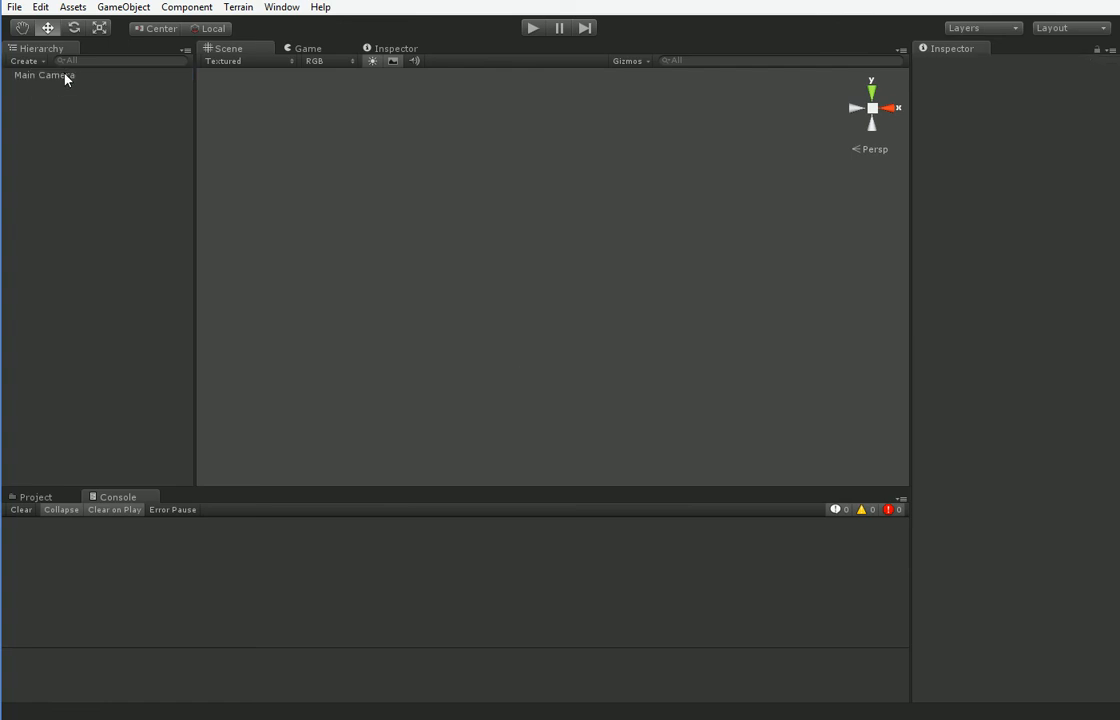
{"action": "left_click", "coordinate": [124, 8]}
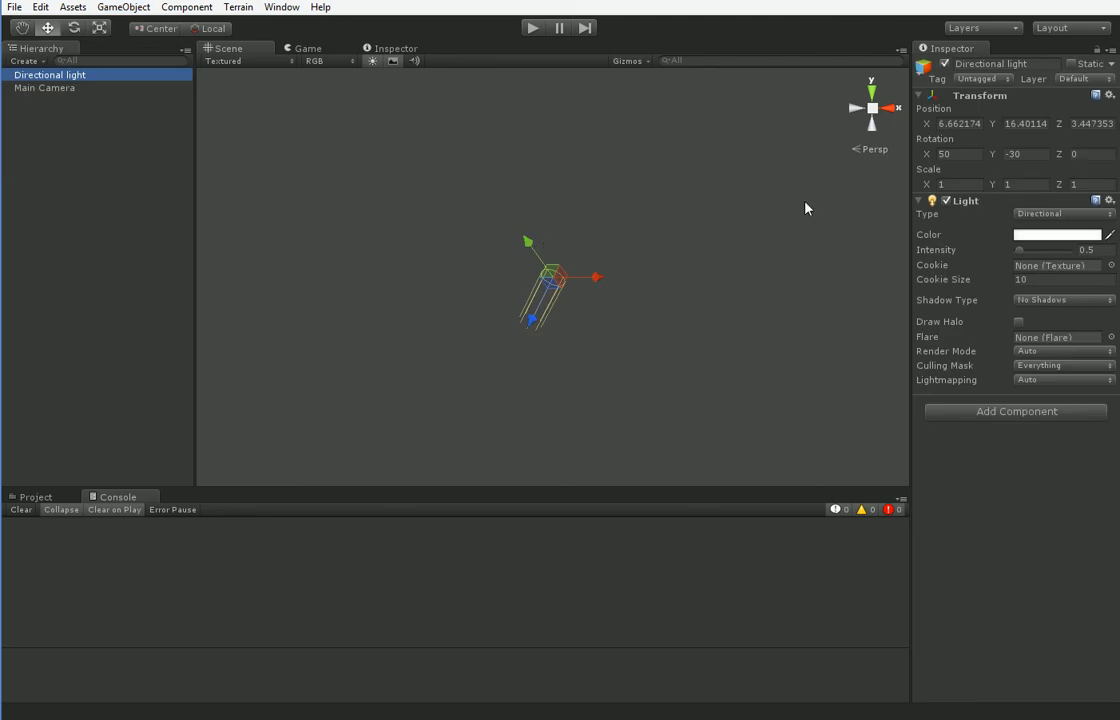
{"action": "left_click", "coordinate": [532, 28]}
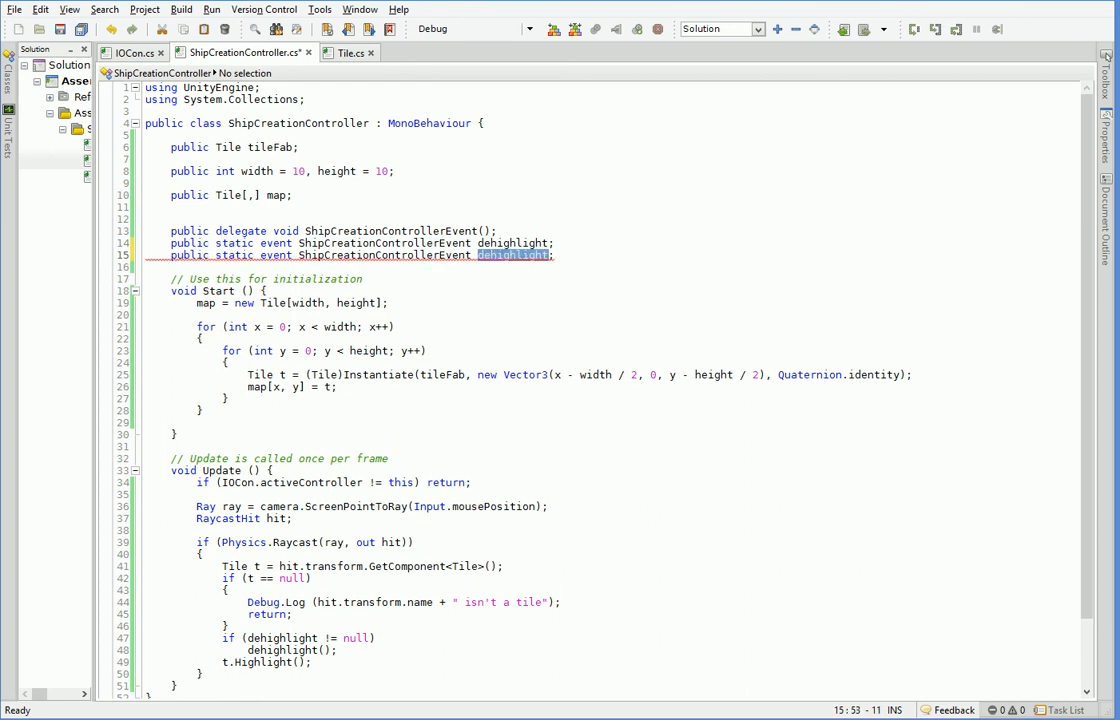
Declare 'public static event ShipCreationControllerEvent leftClick;' in ShipCreationController.
{"action": "type", "text": "leftClick"}
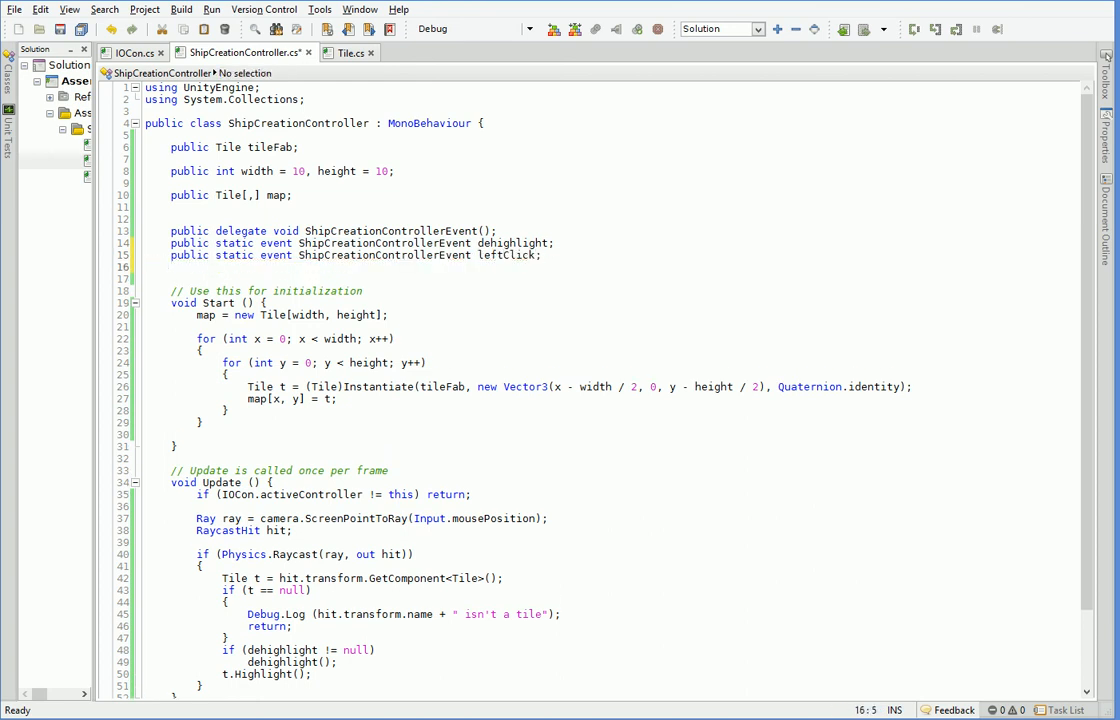
{"action": "type", "text": "public static event ShipCreationControllerEvent r:"}
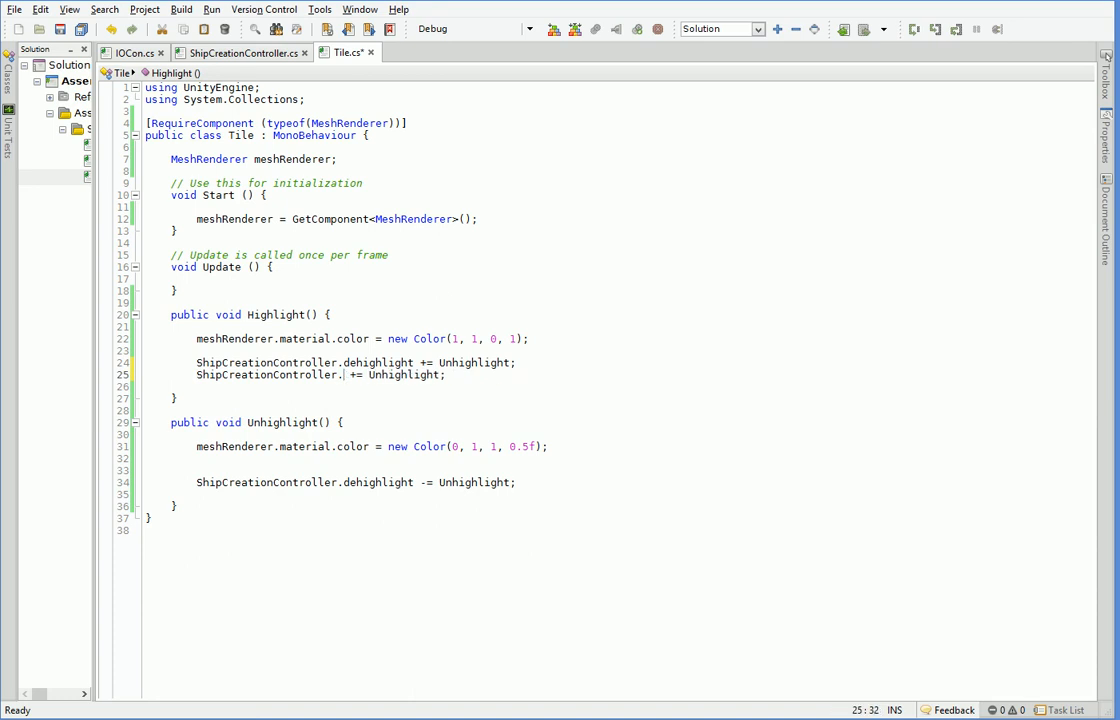
Subscribe Click to the controller's click event in Highlight and unsubscribe it in Unhighlight.
{"action": "type", "text": "click"}
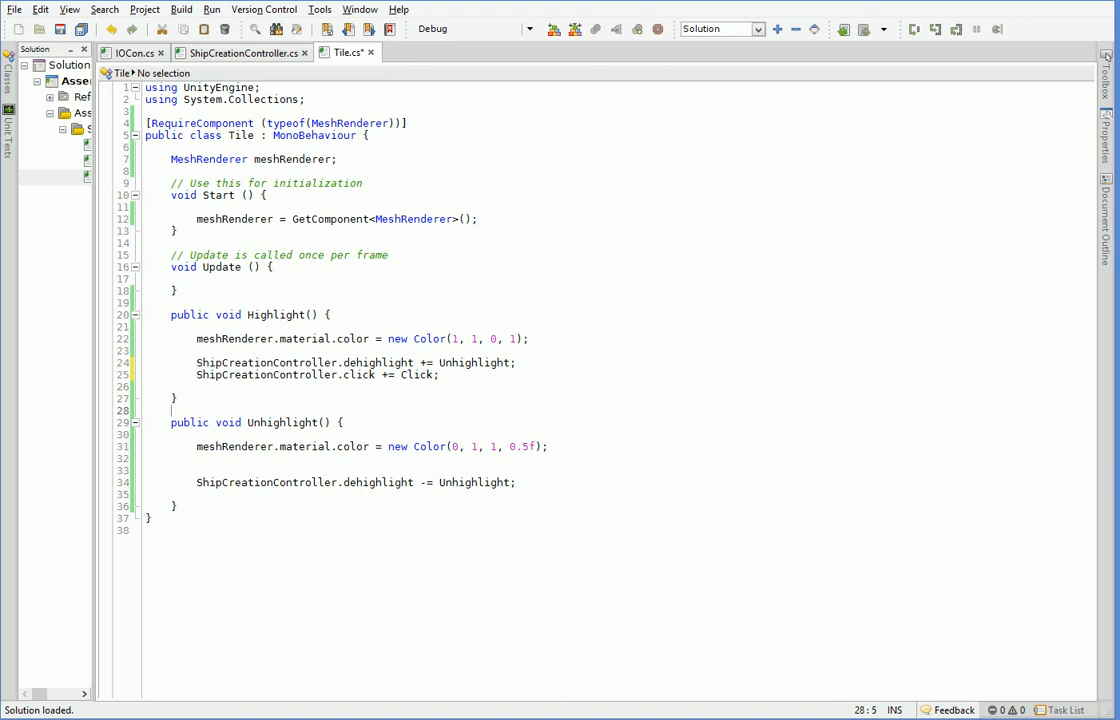
{"action": "left_click", "coordinate": [198, 494]}
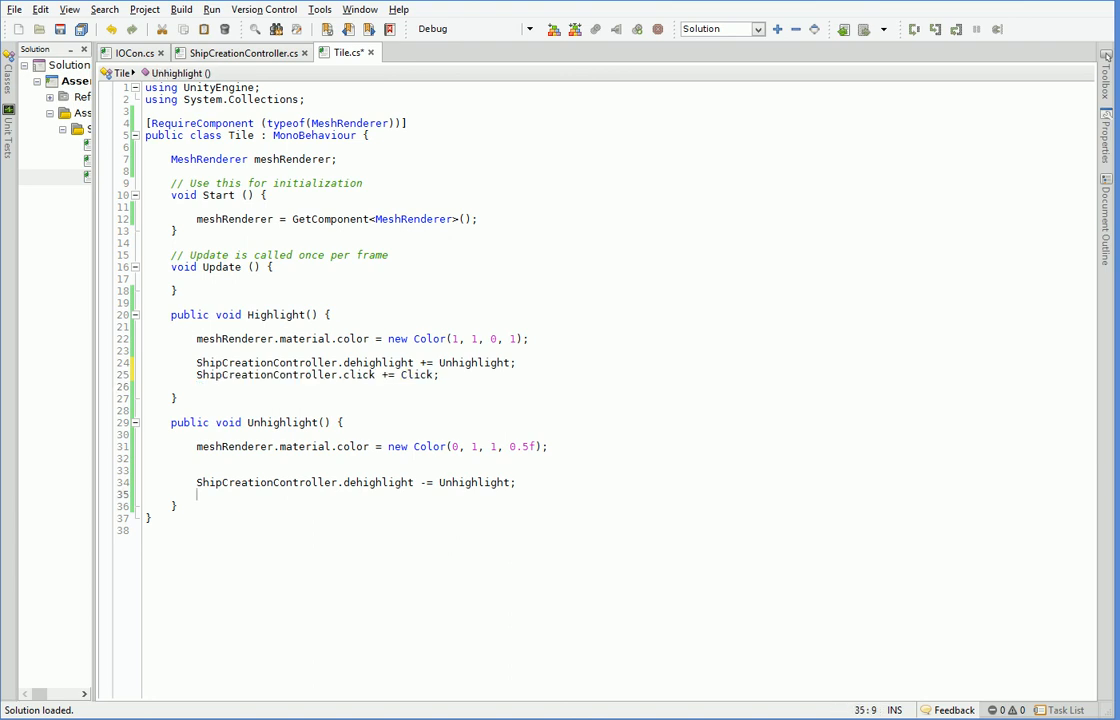
{"action": "type", "text": "ShipCreationController.click -= Click;"}
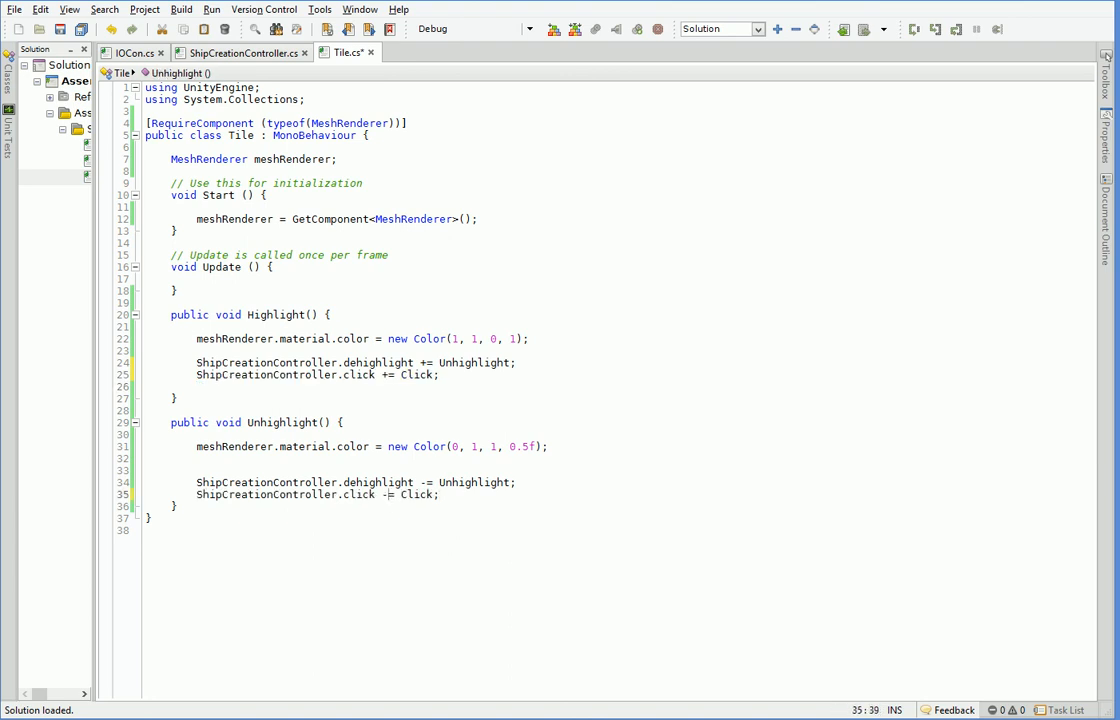
Add a public void Click() method to Tile, starting an Input.GetMouseButtonDown check.
{"action": "type", "text": "public void Cli"}
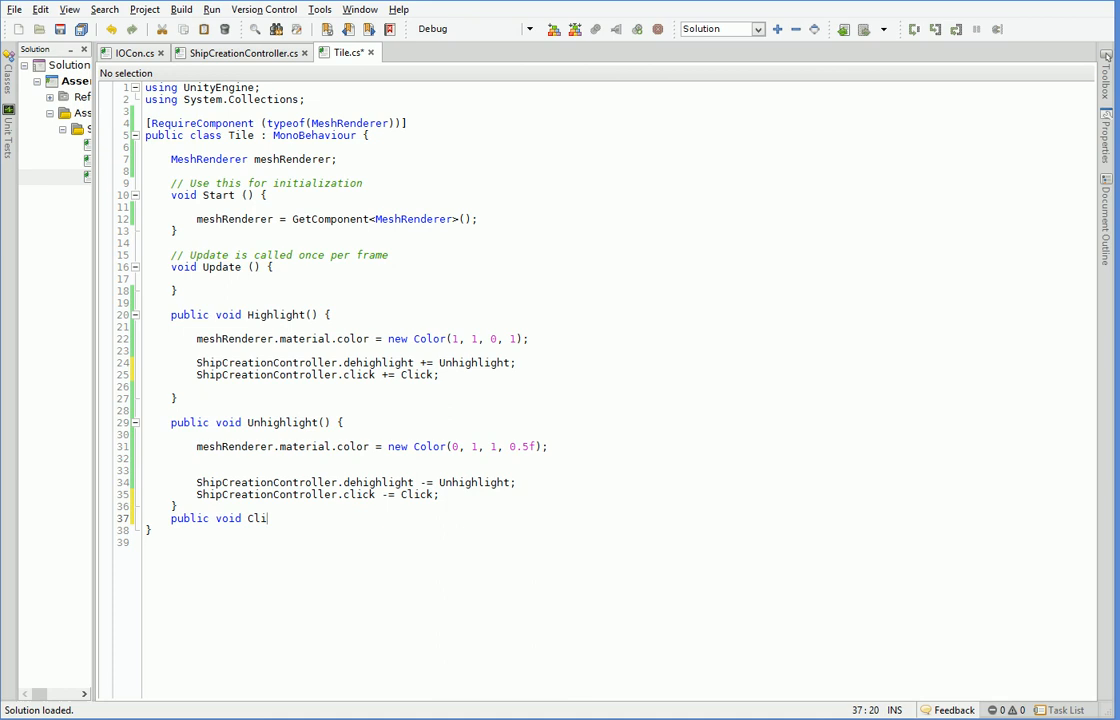
{"action": "type", "text": "ck() {"}
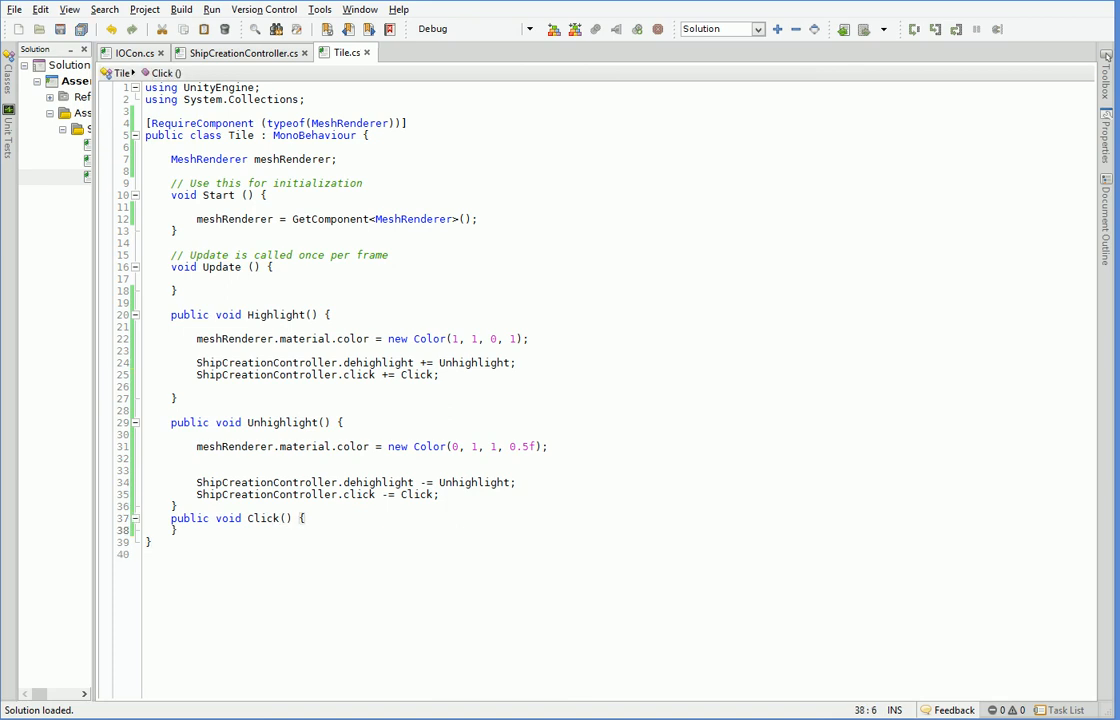
{"action": "key", "text": "enter"}
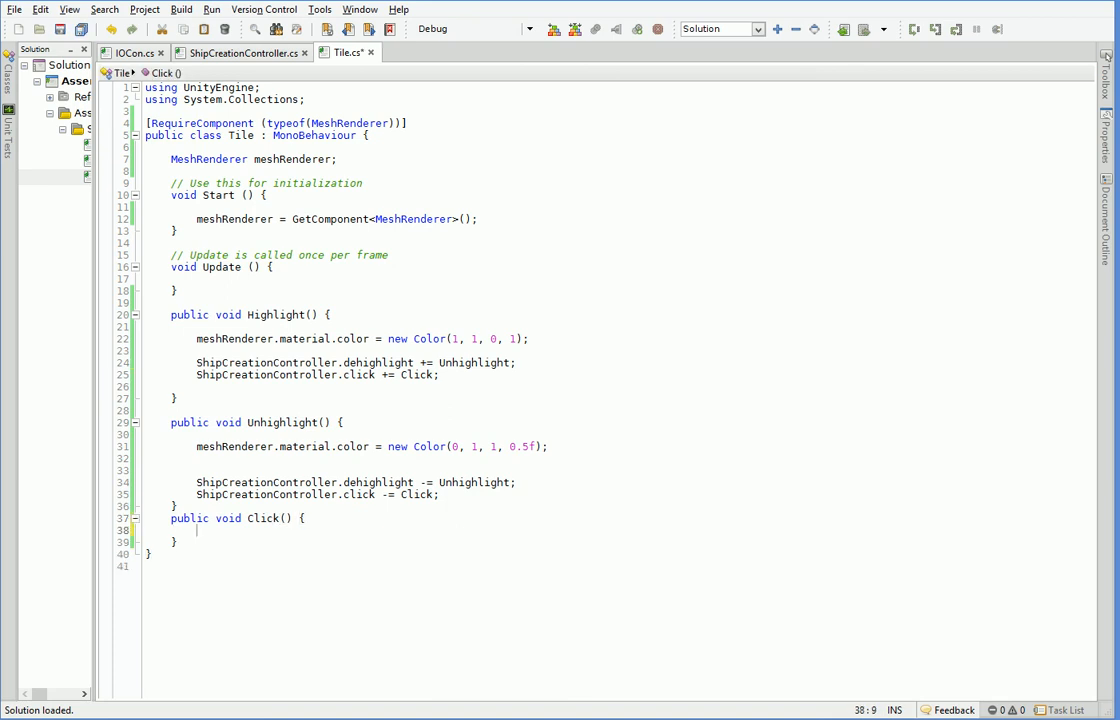
{"action": "type", "text": "Input."}
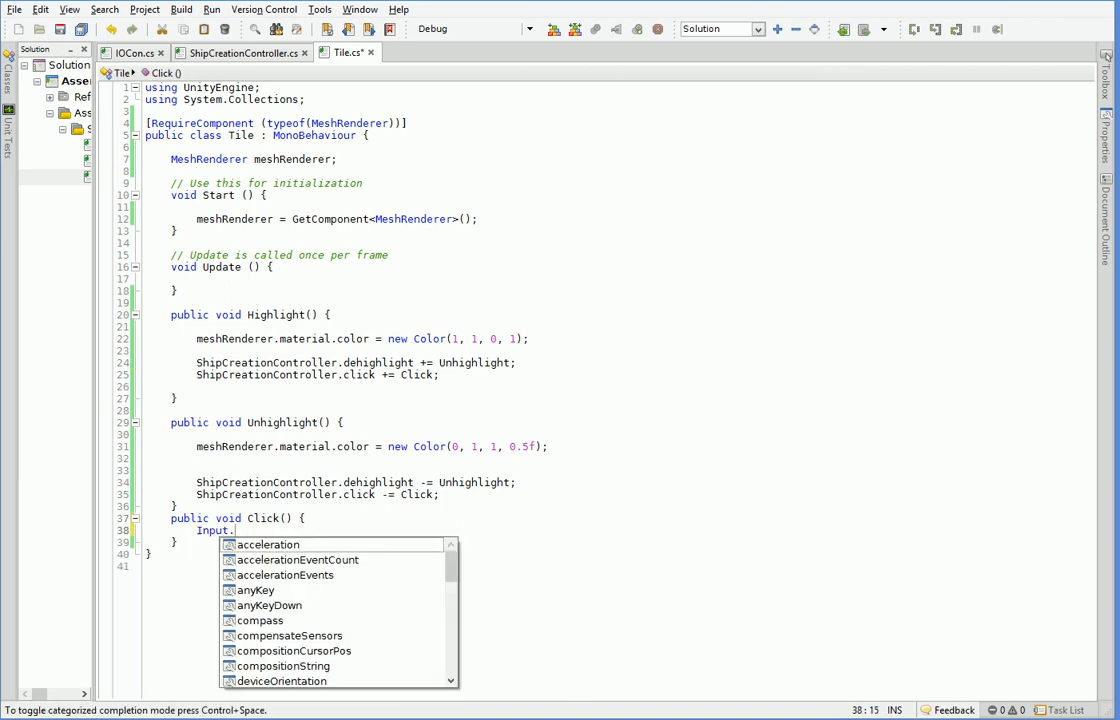
{"action": "type", "text": "GetMouseButtonDown"}
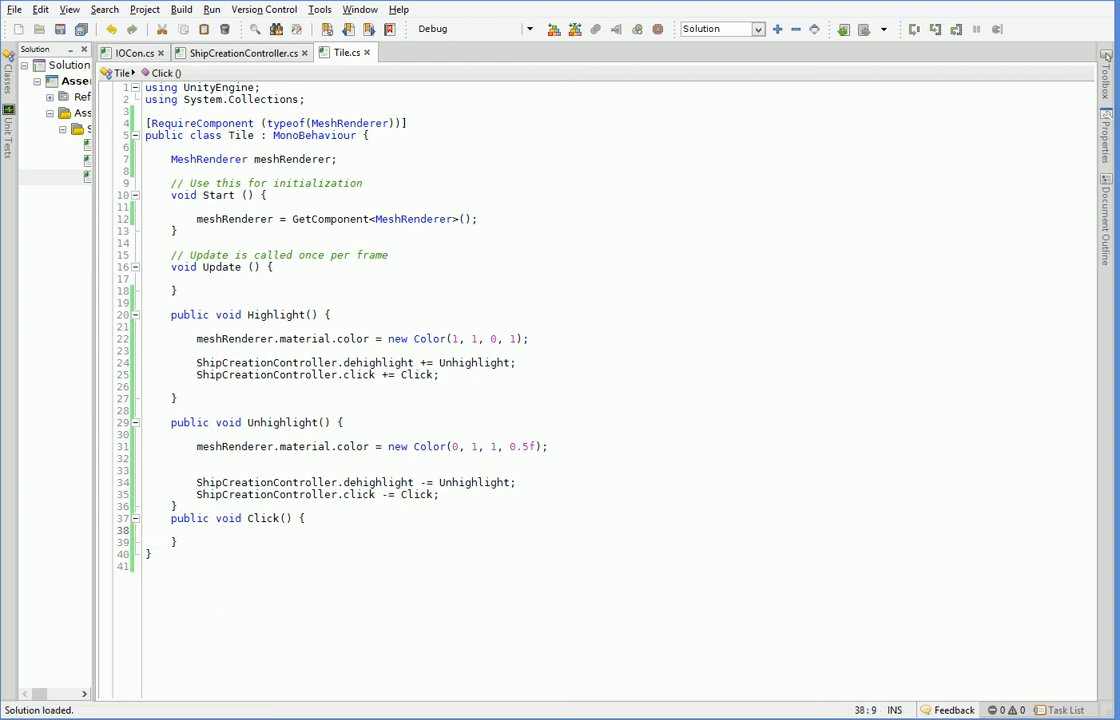
{"action": "left_click", "coordinate": [240, 52]}
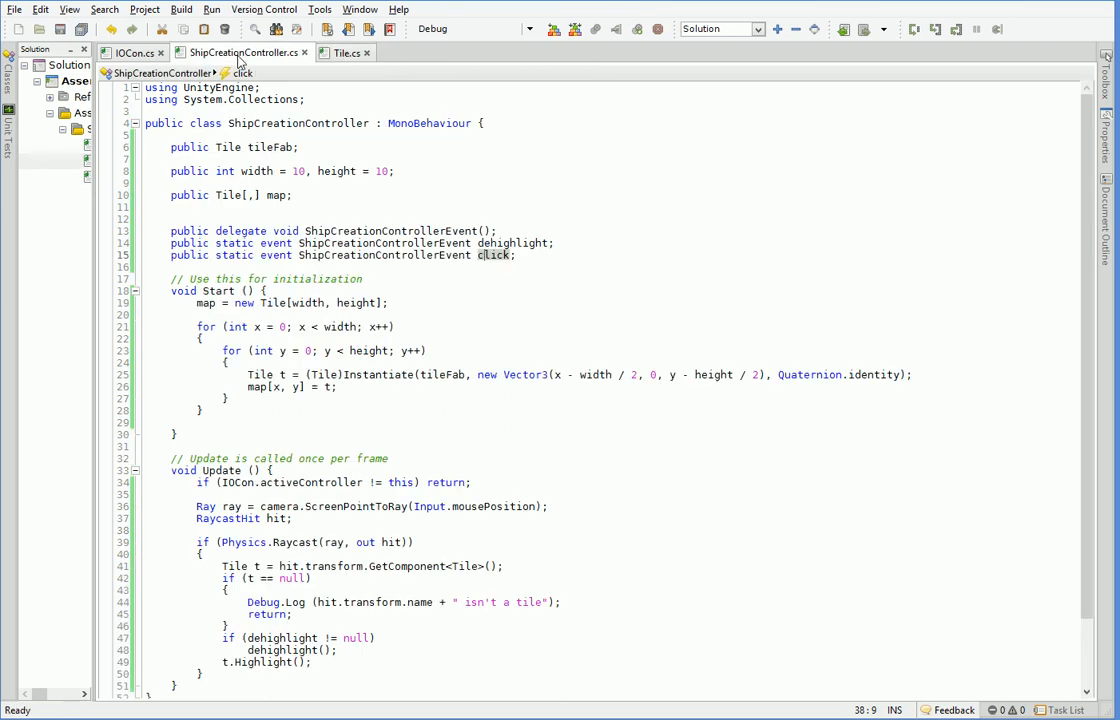
In the controller's Update, add an 'if (Input.GetMouseButtonDown(0))' check for a left mouse press.
{"action": "scroll", "scroll_direction": "down", "scroll_amount": 3}
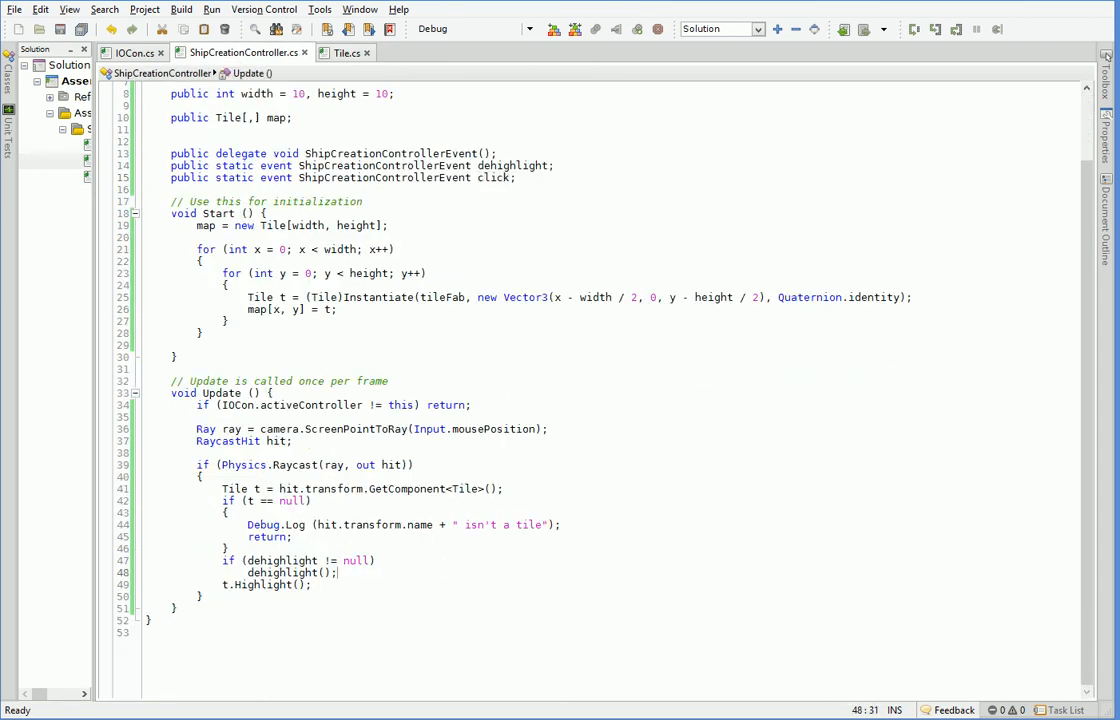
{"action": "type", "text": "if"}
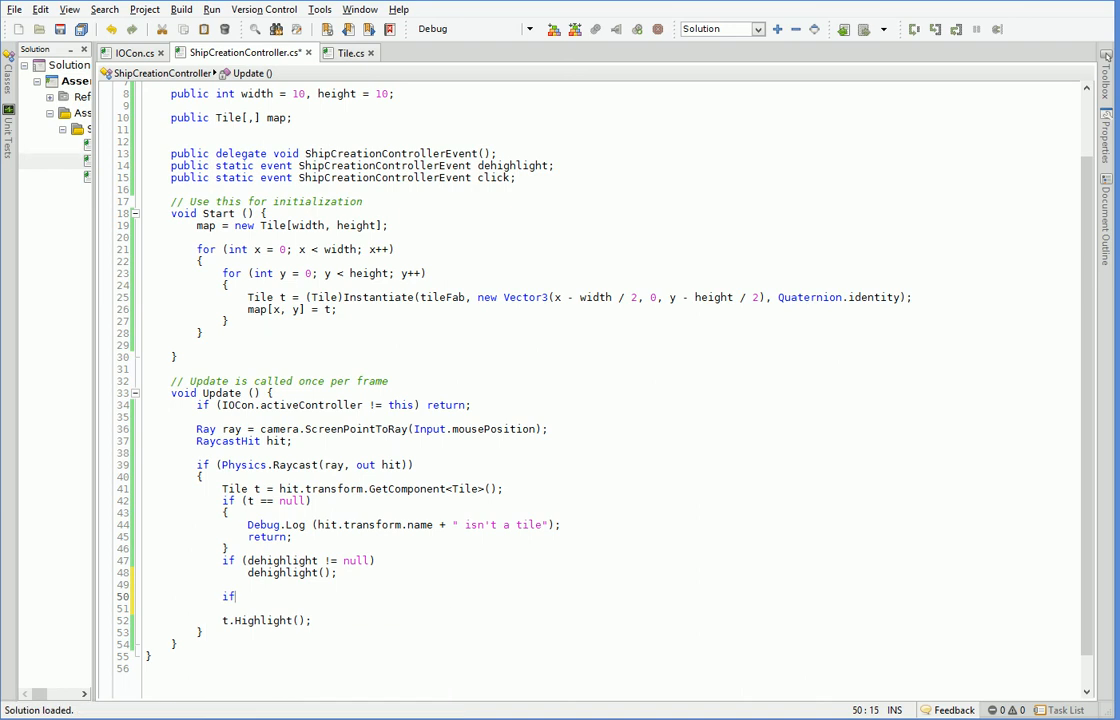
{"action": "type", "text": "(Input"}
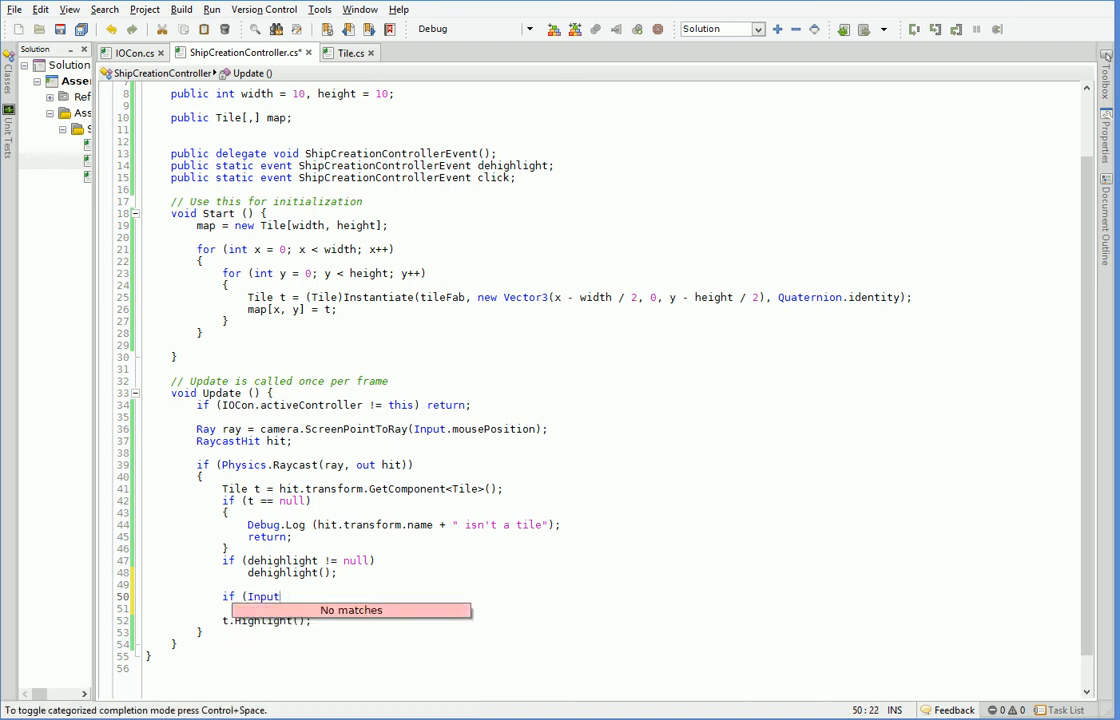
{"action": "type", "text": ".GetMouseButtonDown(0"}
{"action": "left_click", "coordinate": [612, 610]}
{"action": "type", "text": "t.Click"}
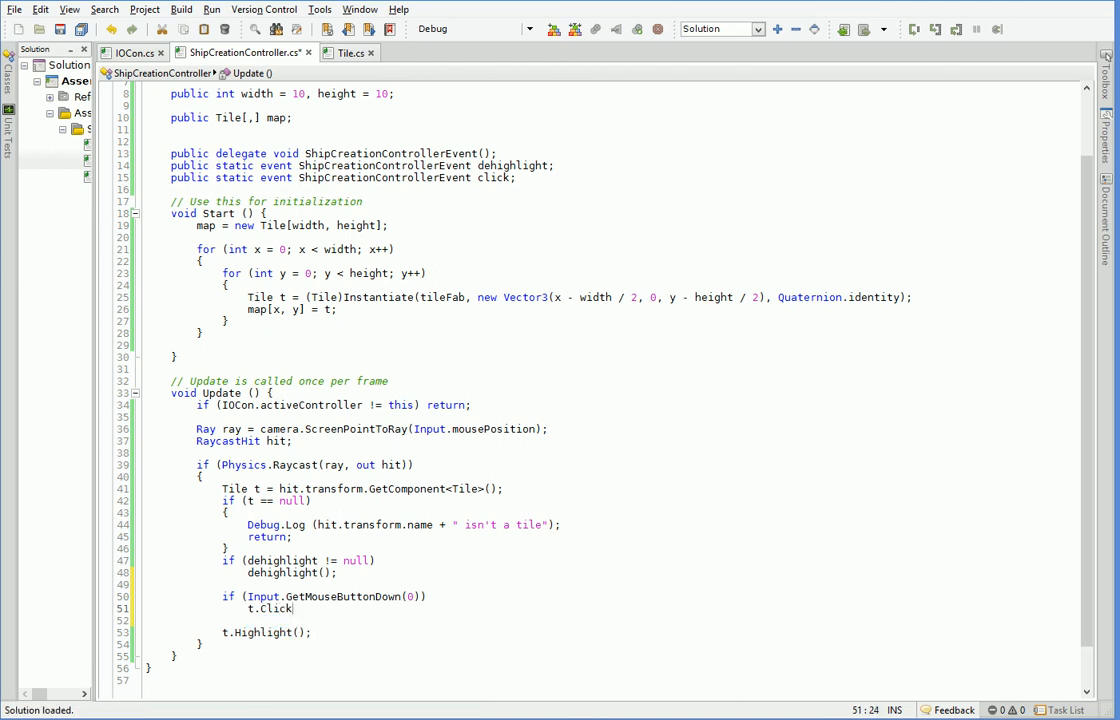
Make Tile's Click method log "CLICK" with Debug.Log.
{"action": "left_click", "coordinate": [344, 52]}
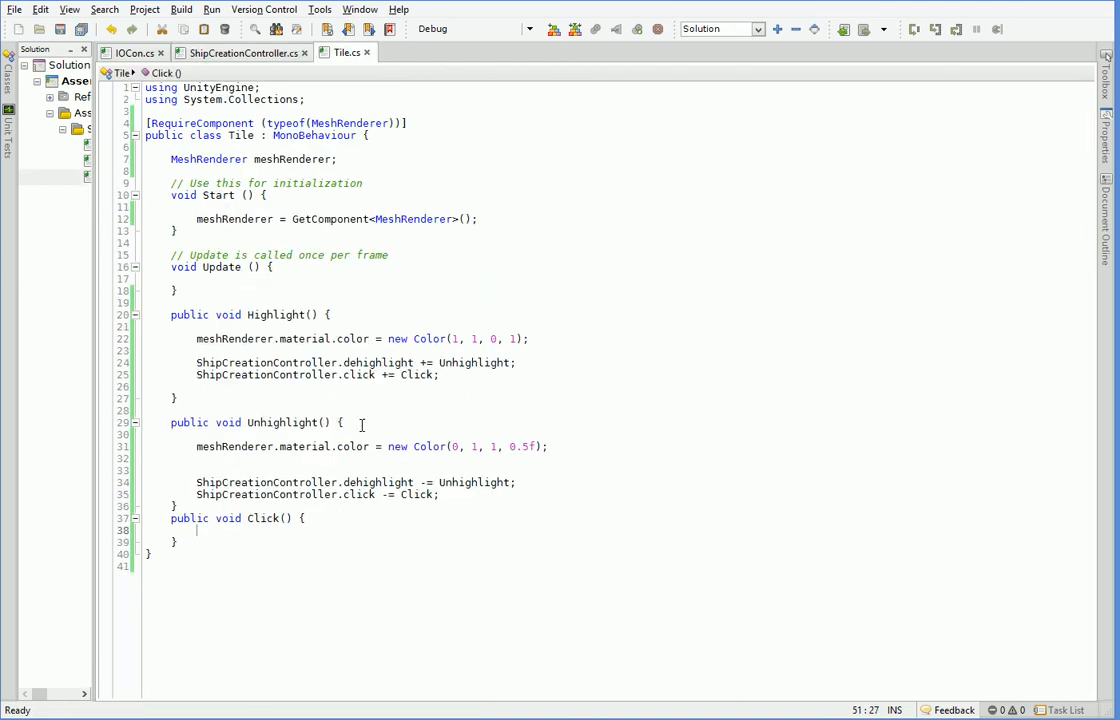
{"action": "type", "text": "Debug.Log("}
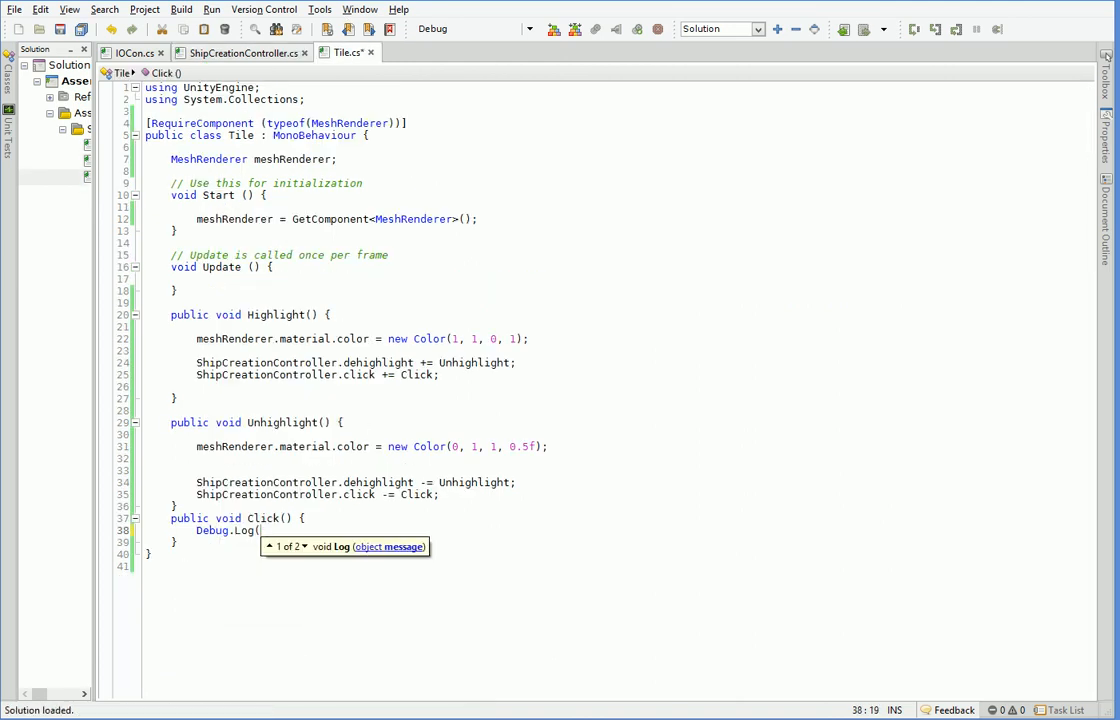
{"action": "type", "text": "\"CLICK\""}
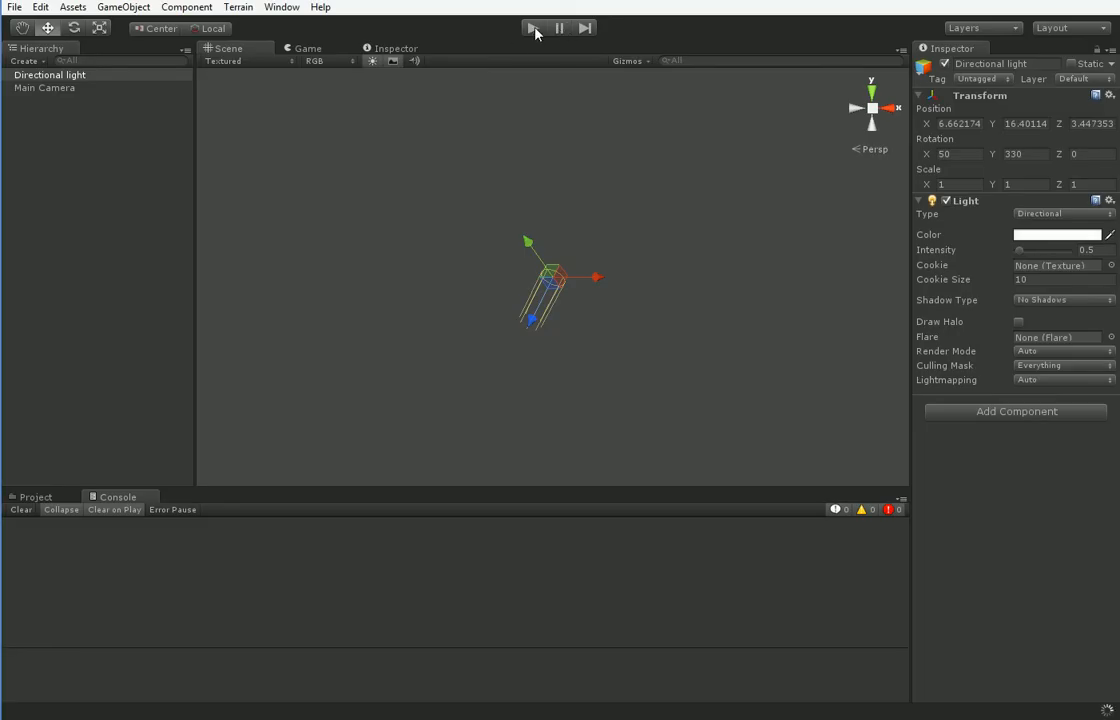
Play the scene and click several hovered tiles so CLICK appears in the Console.
{"action": "left_click", "coordinate": [532, 28]}
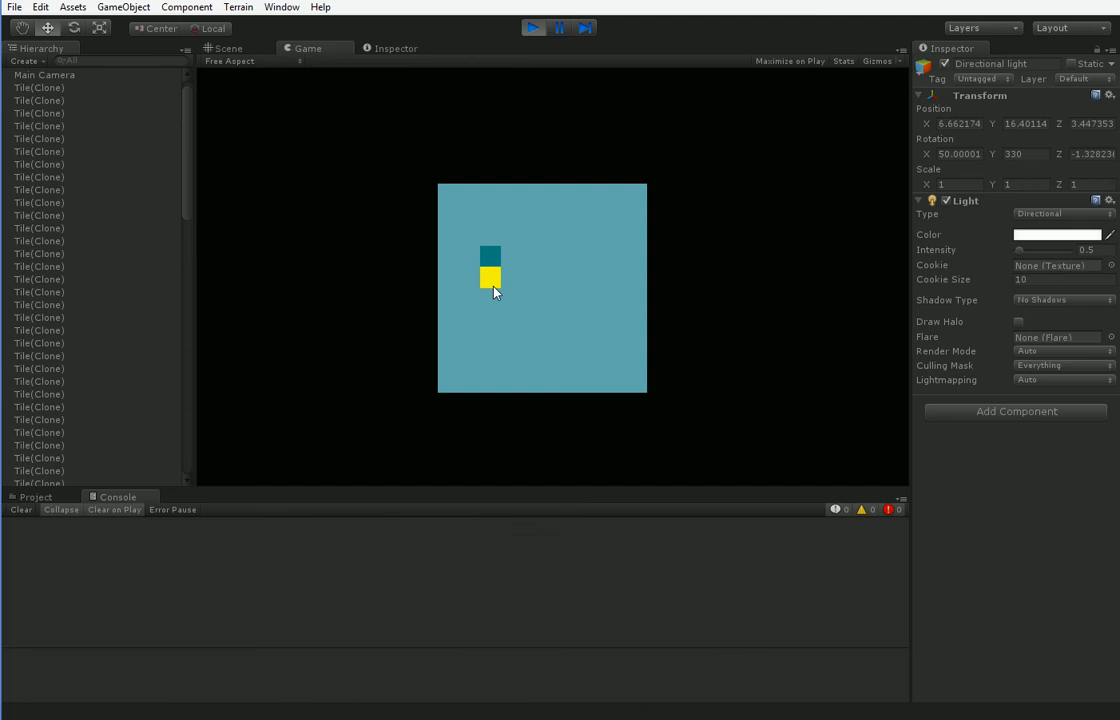
{"action": "left_click", "coordinate": [490, 278]}
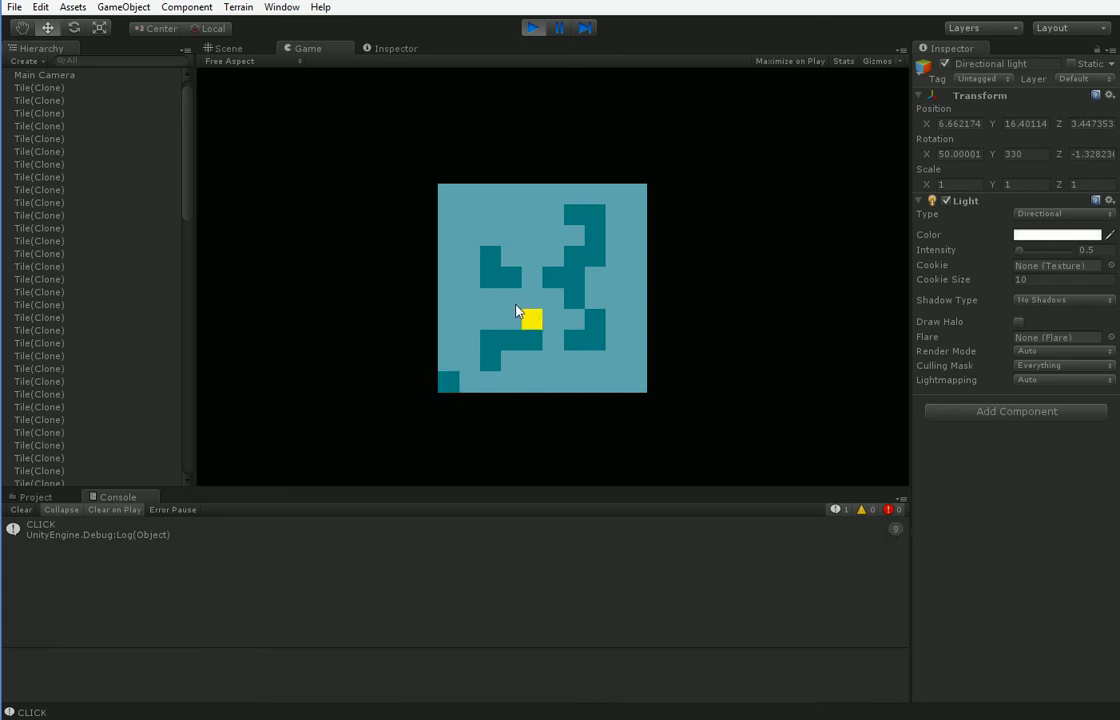
{"action": "left_click", "coordinate": [448, 298]}
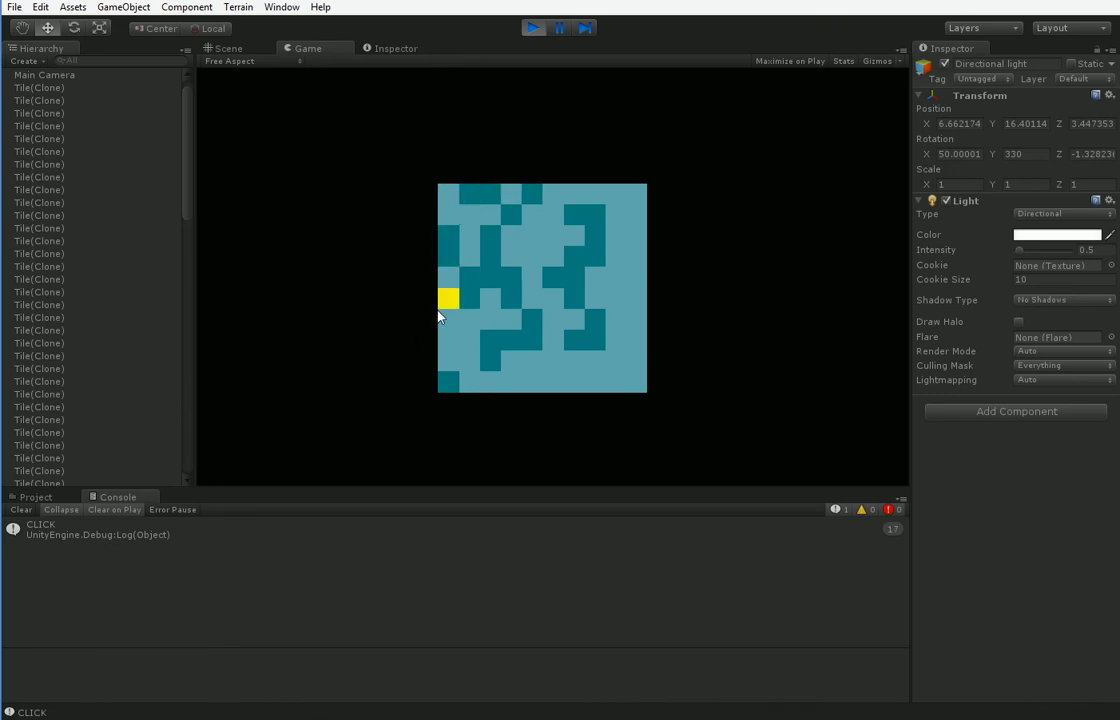
{"action": "mouse_move", "coordinate": [392, 18]}
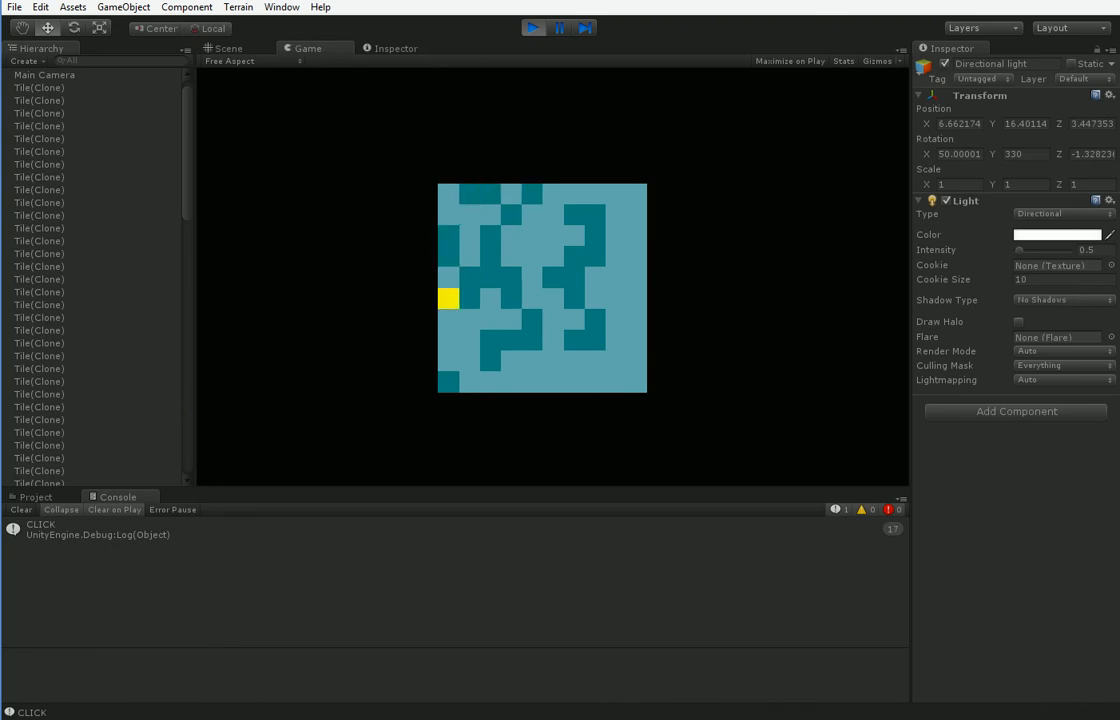
{"action": "left_click", "coordinate": [468, 236]}
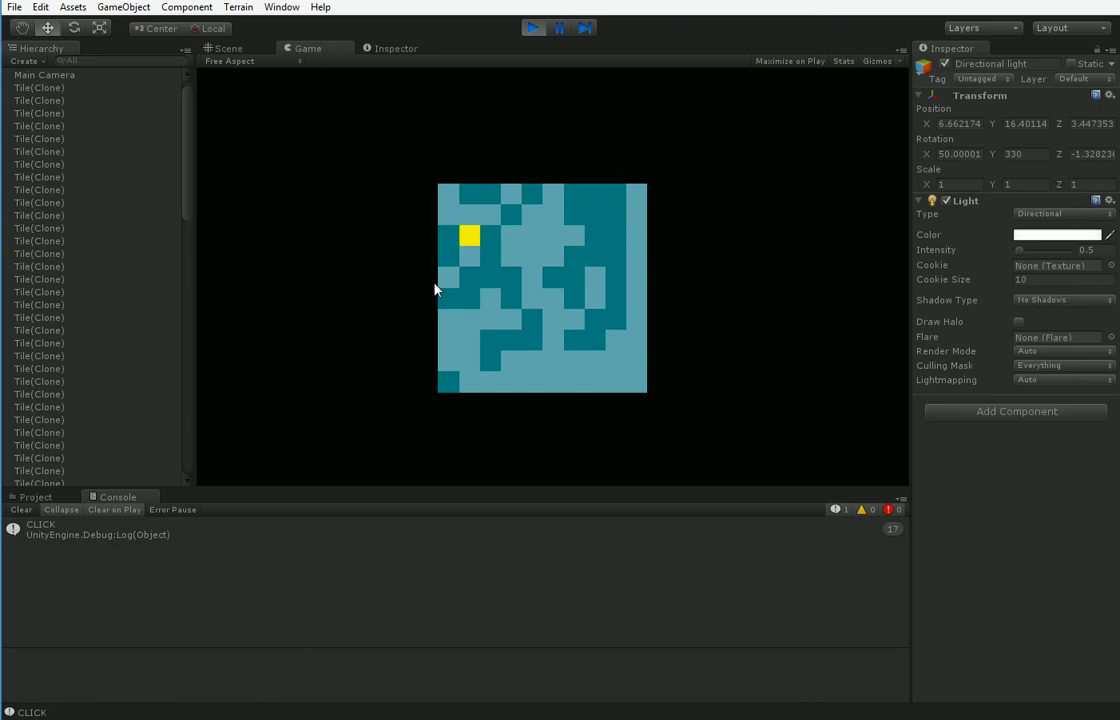